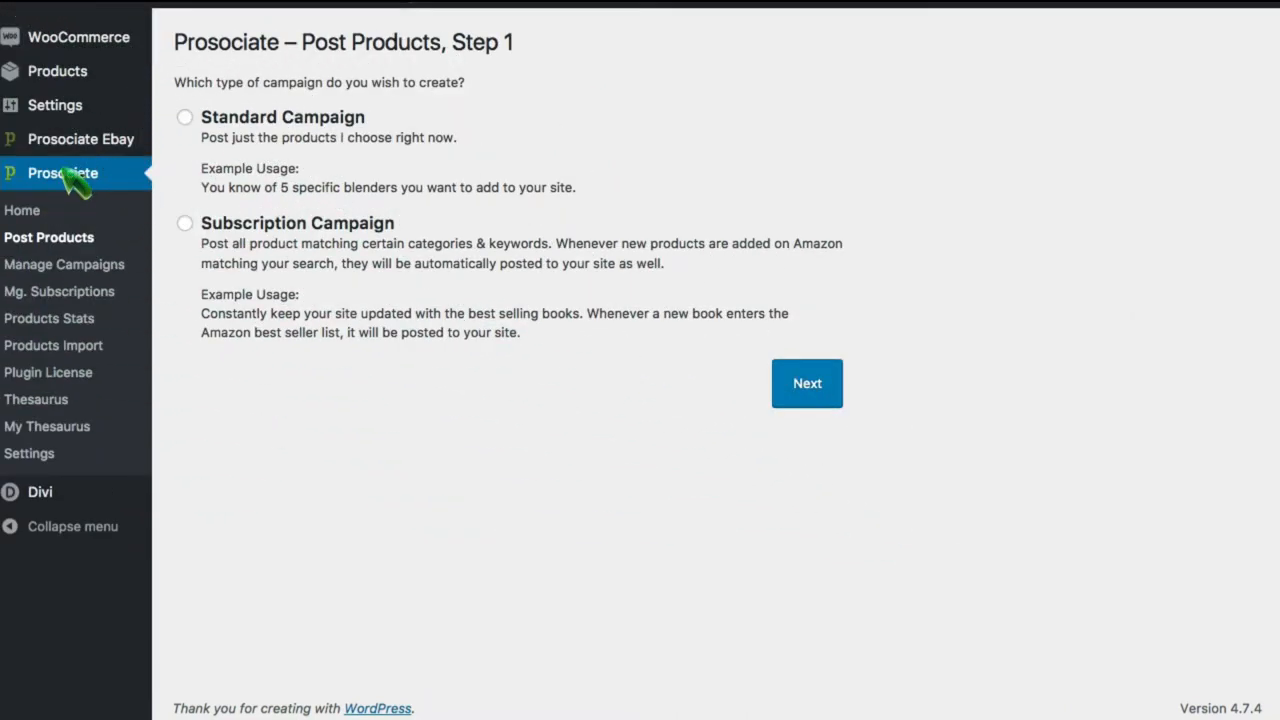
mouse_move(68, 237)
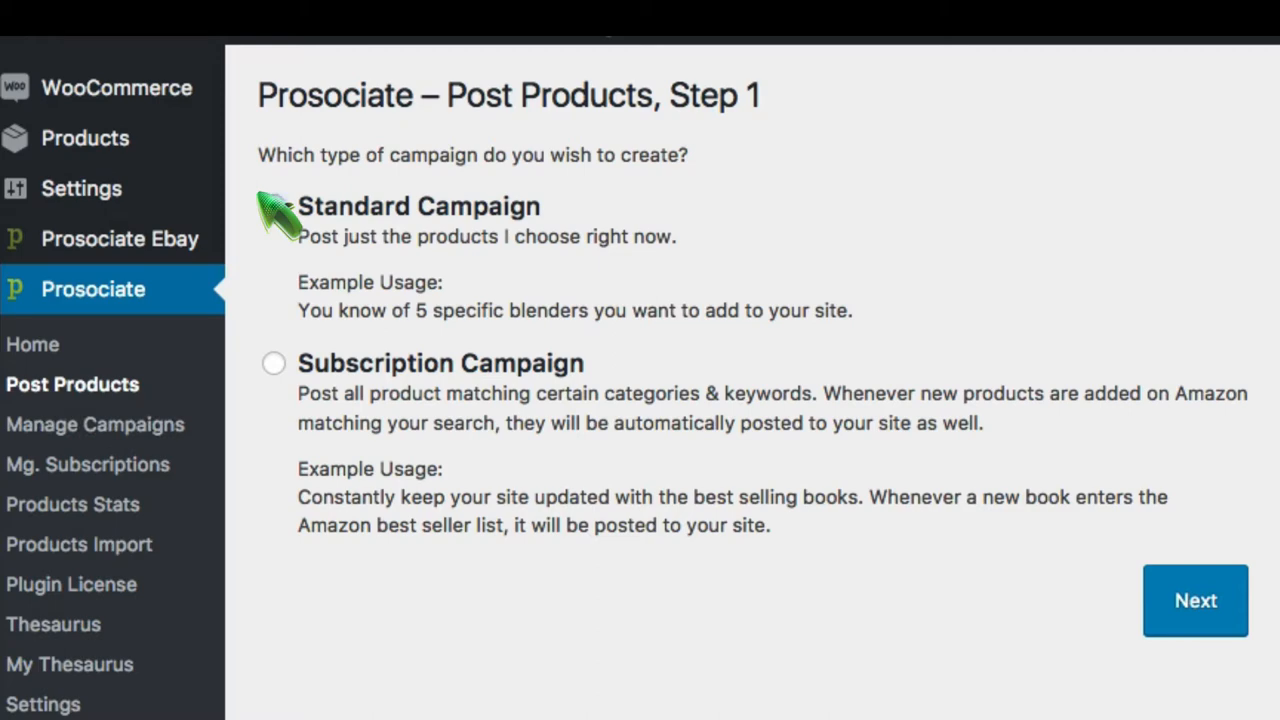
Try Subscription Campaign, then settle on Standard Campaign as the campaign type
click(274, 206)
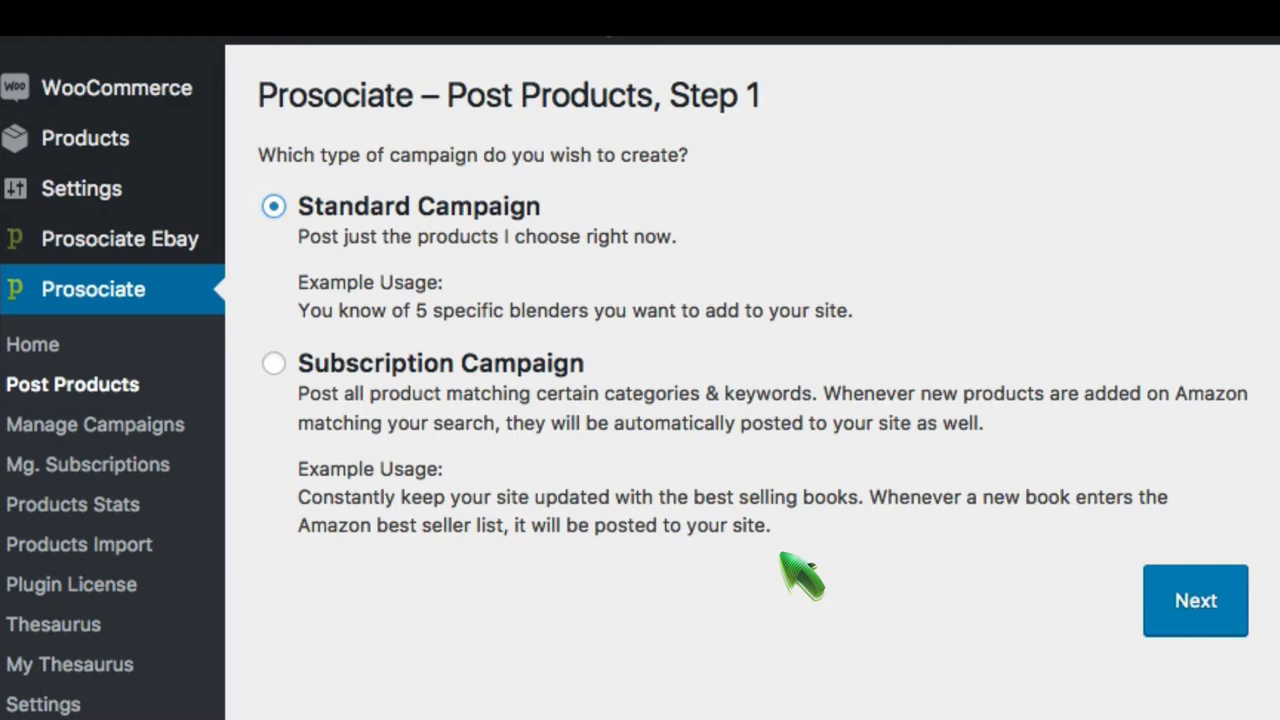
mouse_move(285, 370)
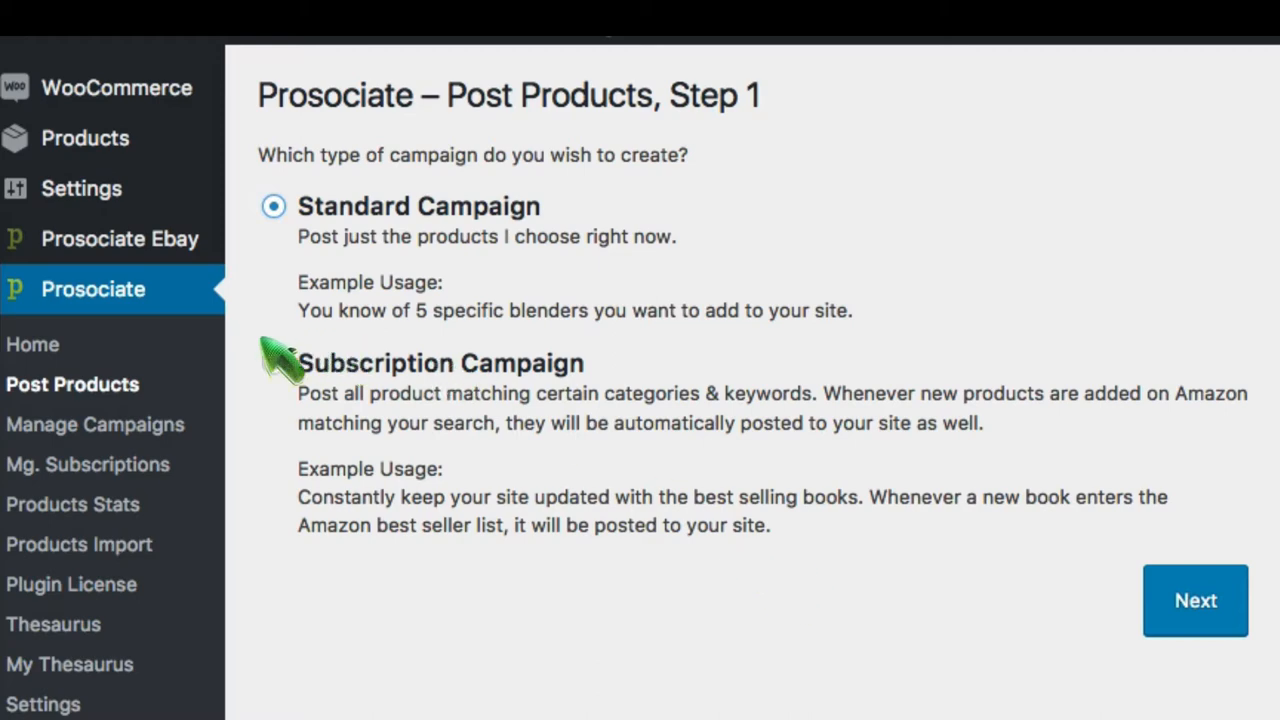
click(273, 362)
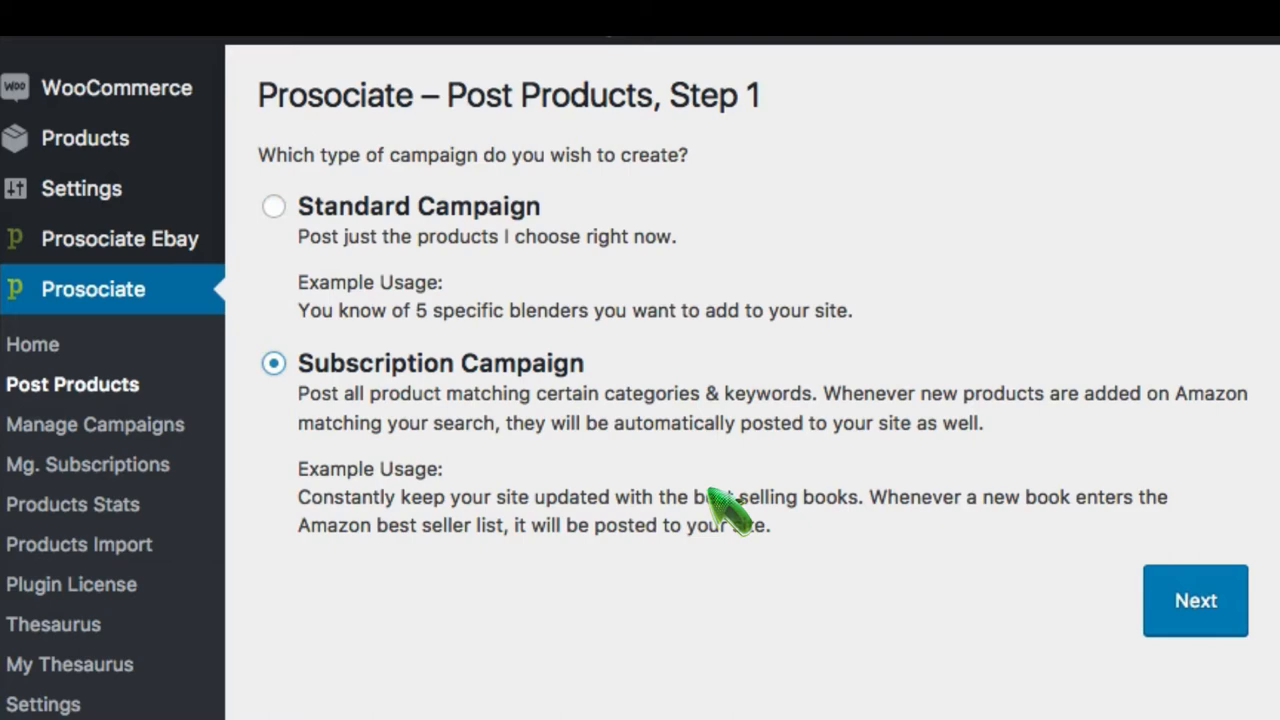
mouse_move(725, 515)
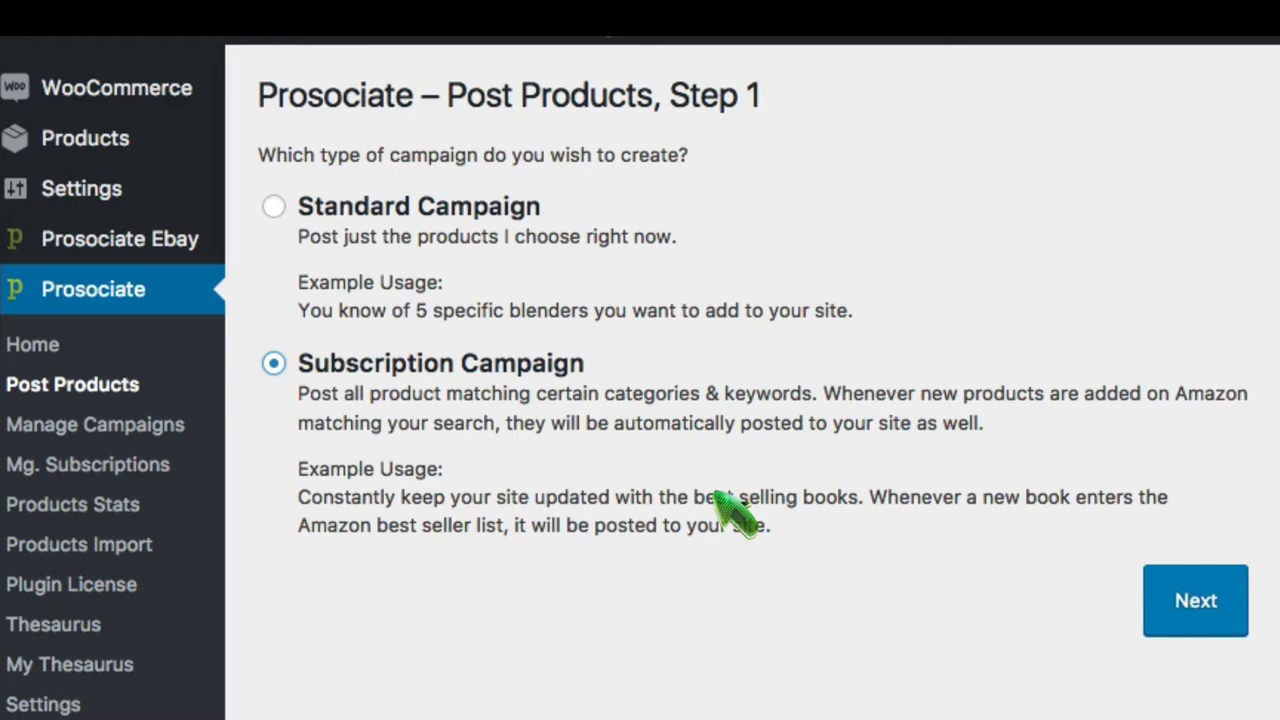
mouse_move(285, 210)
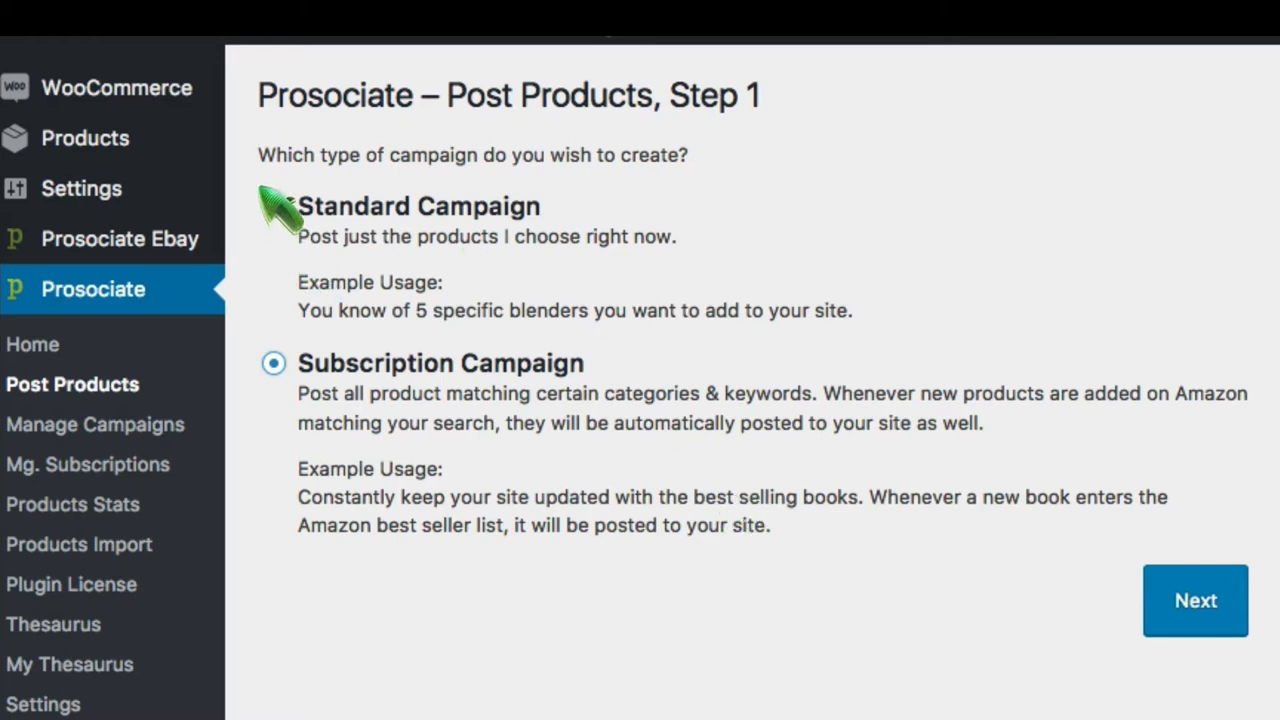
click(273, 206)
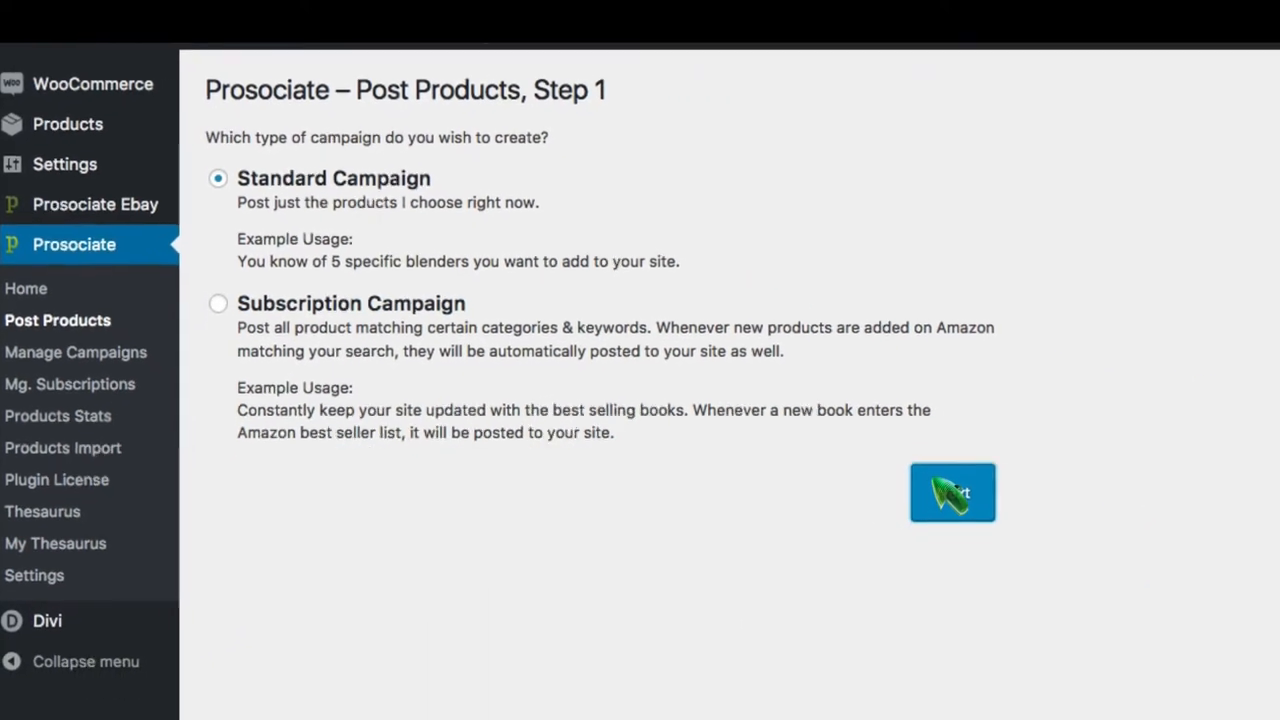
On Step 2, enter Car Toys as category and expand Advanced Search price, ASIN and condition options
click(951, 491)
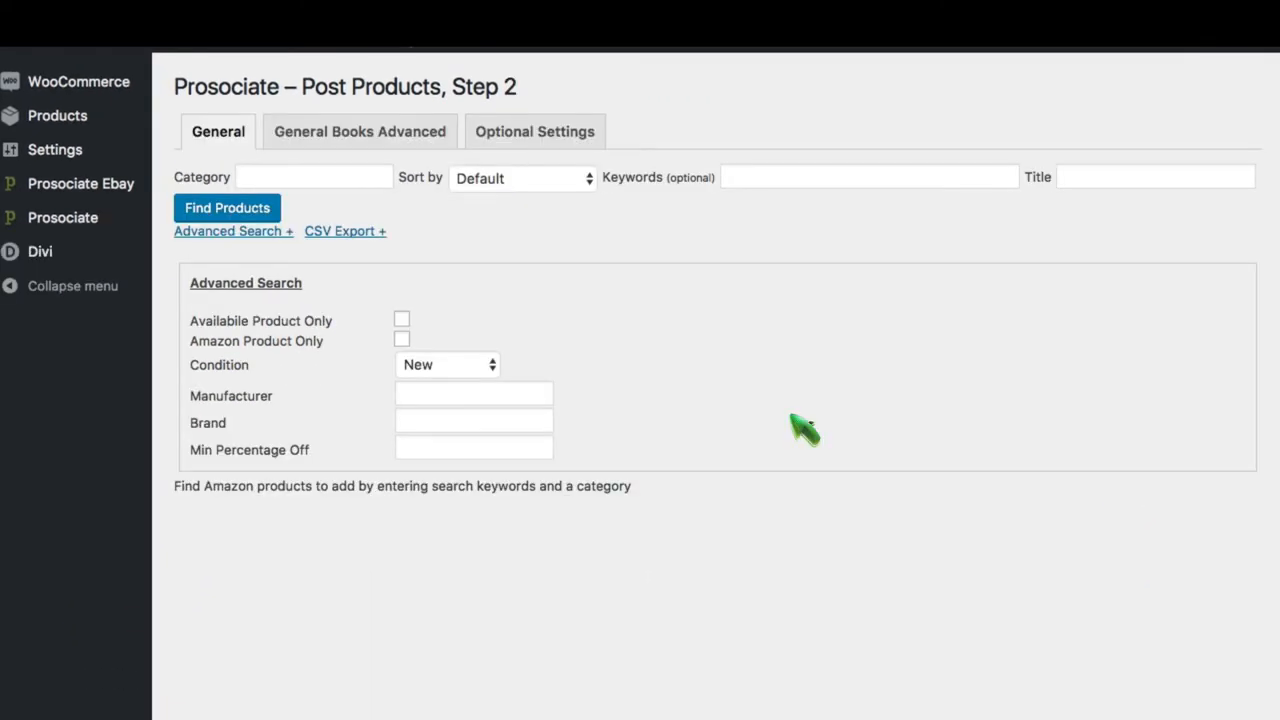
click(313, 176)
text(Car Toys)
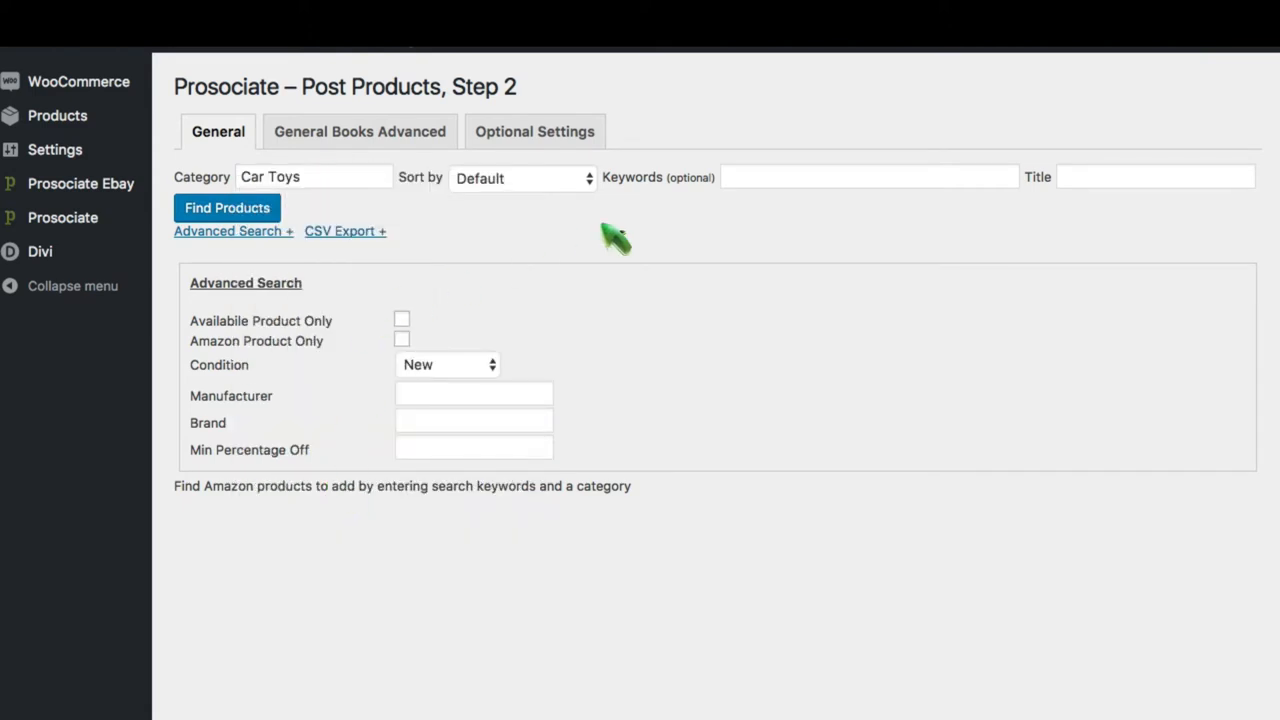
mouse_move(750, 168)
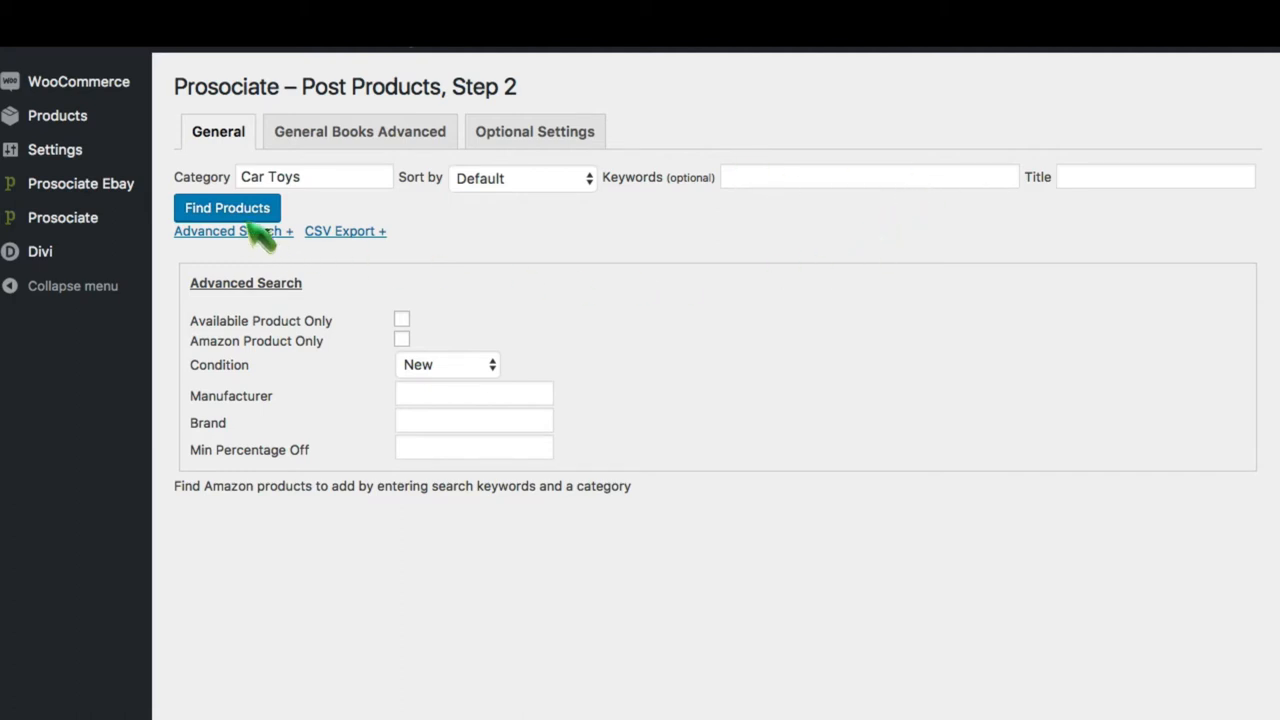
click(228, 231)
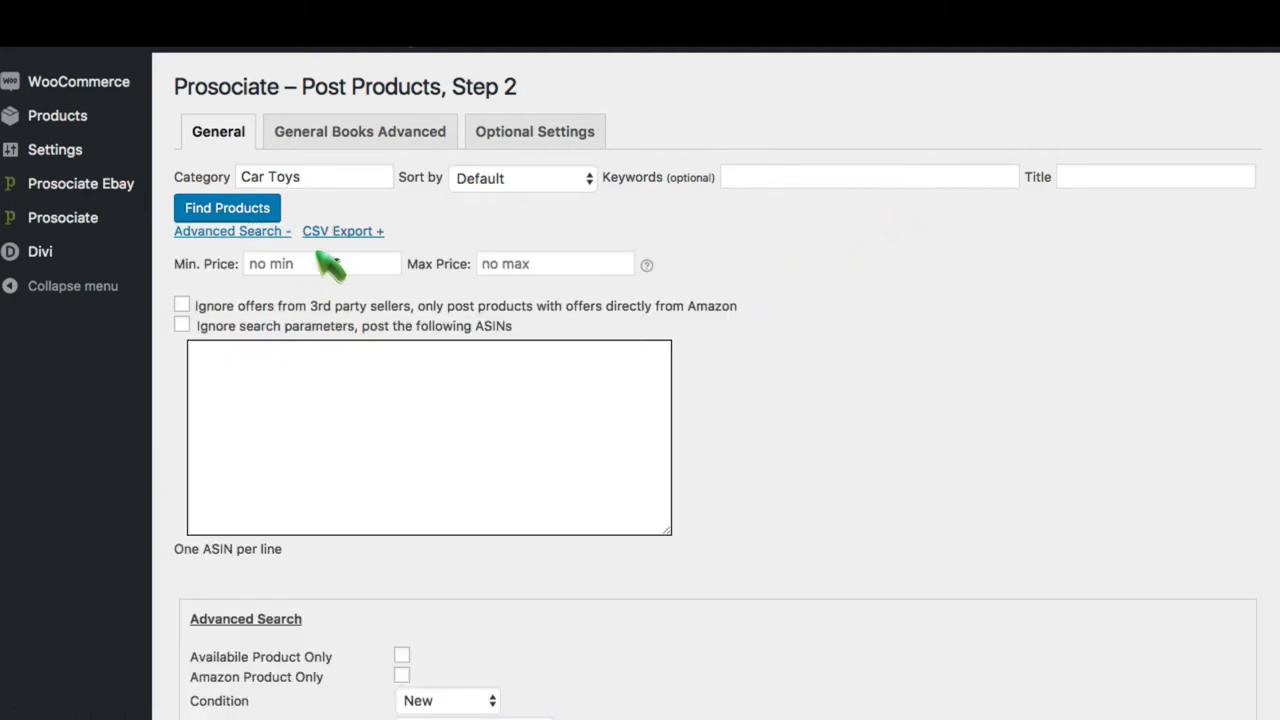
scroll(down, 3)
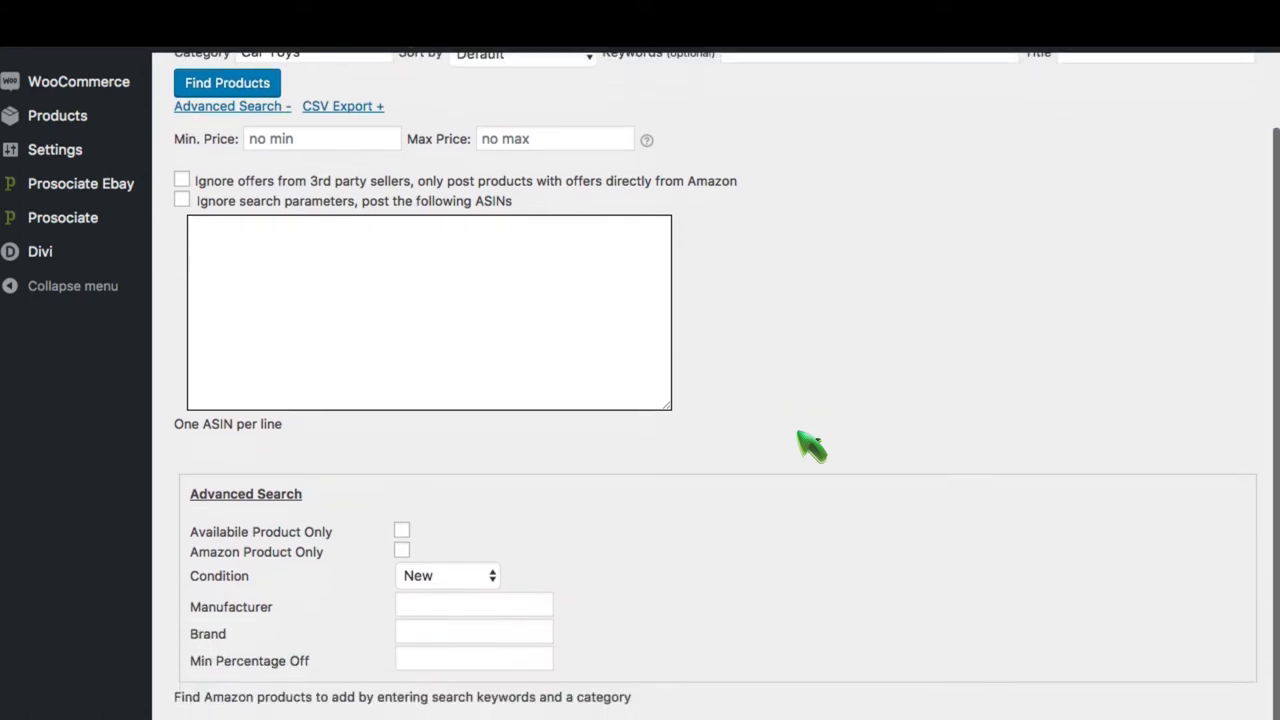
scroll(down, 3)
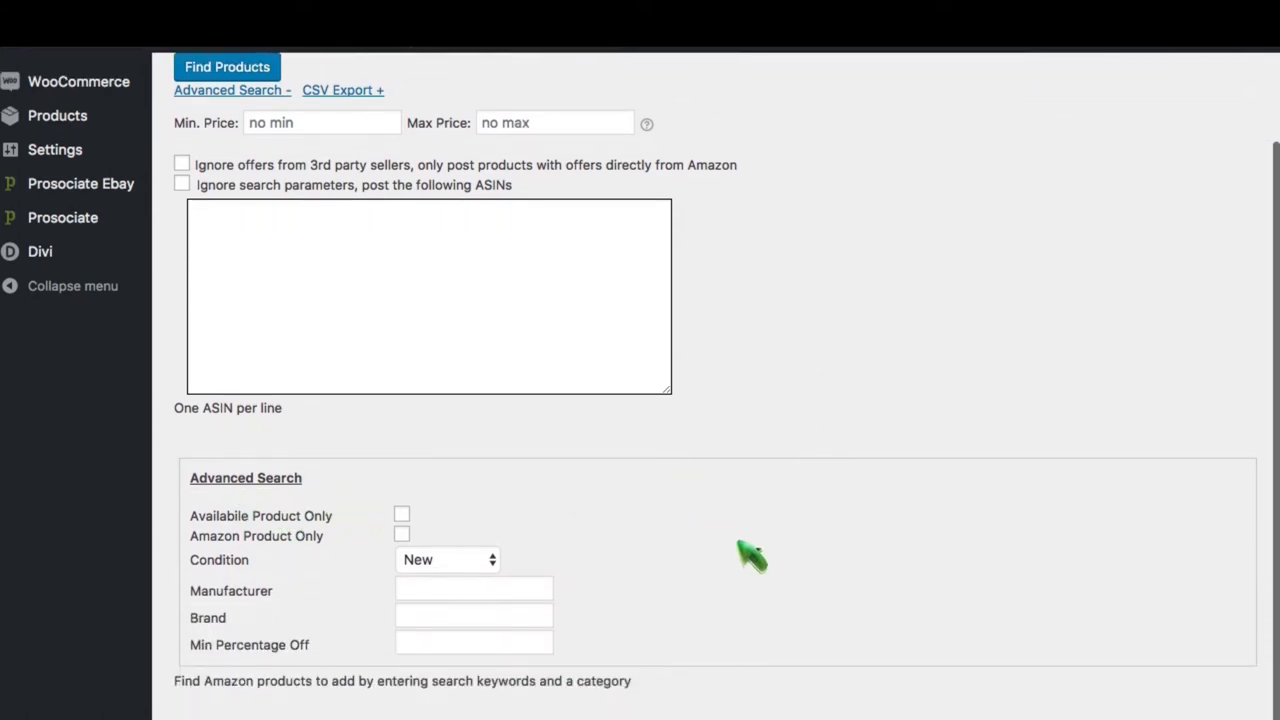
mouse_move(400, 640)
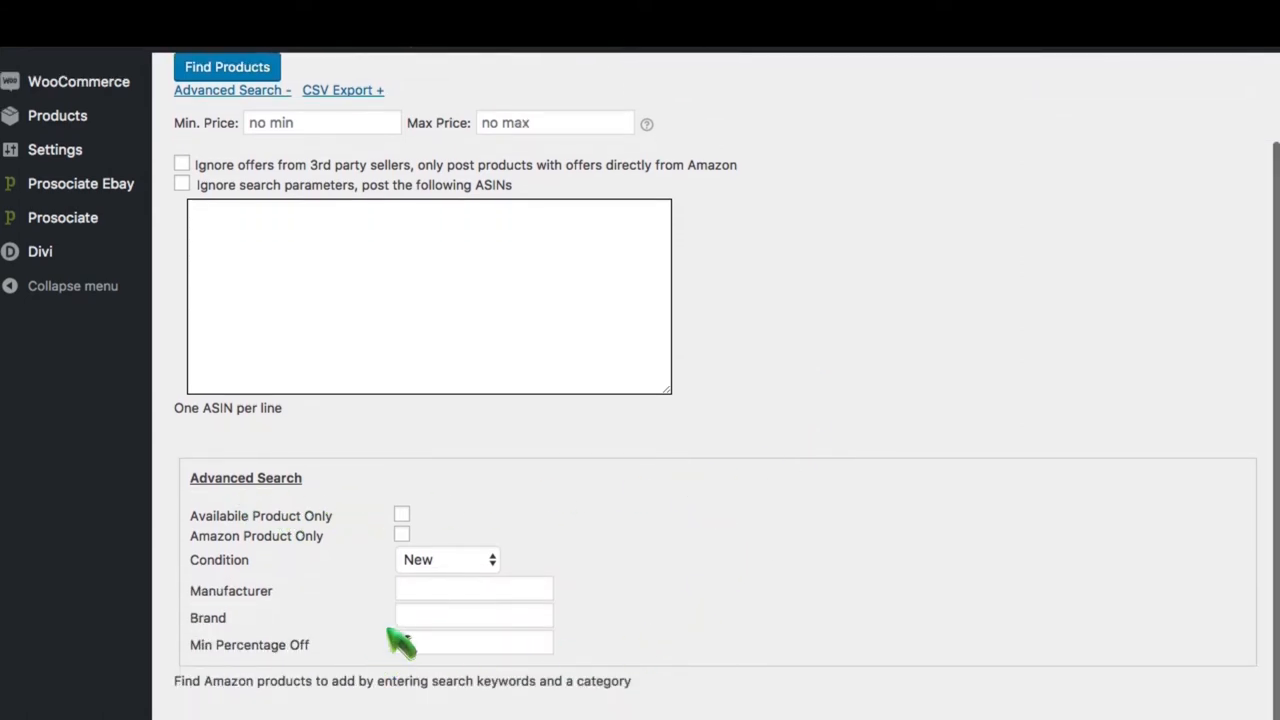
click(447, 559)
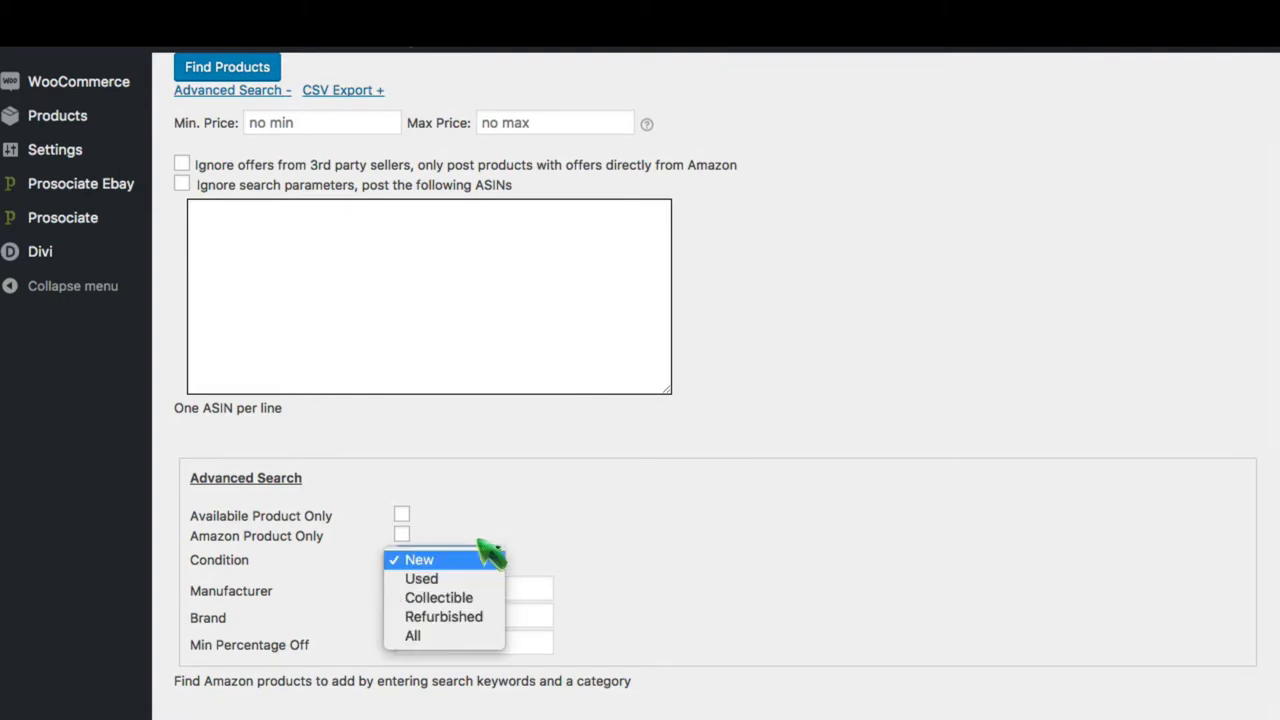
mouse_move(742, 518)
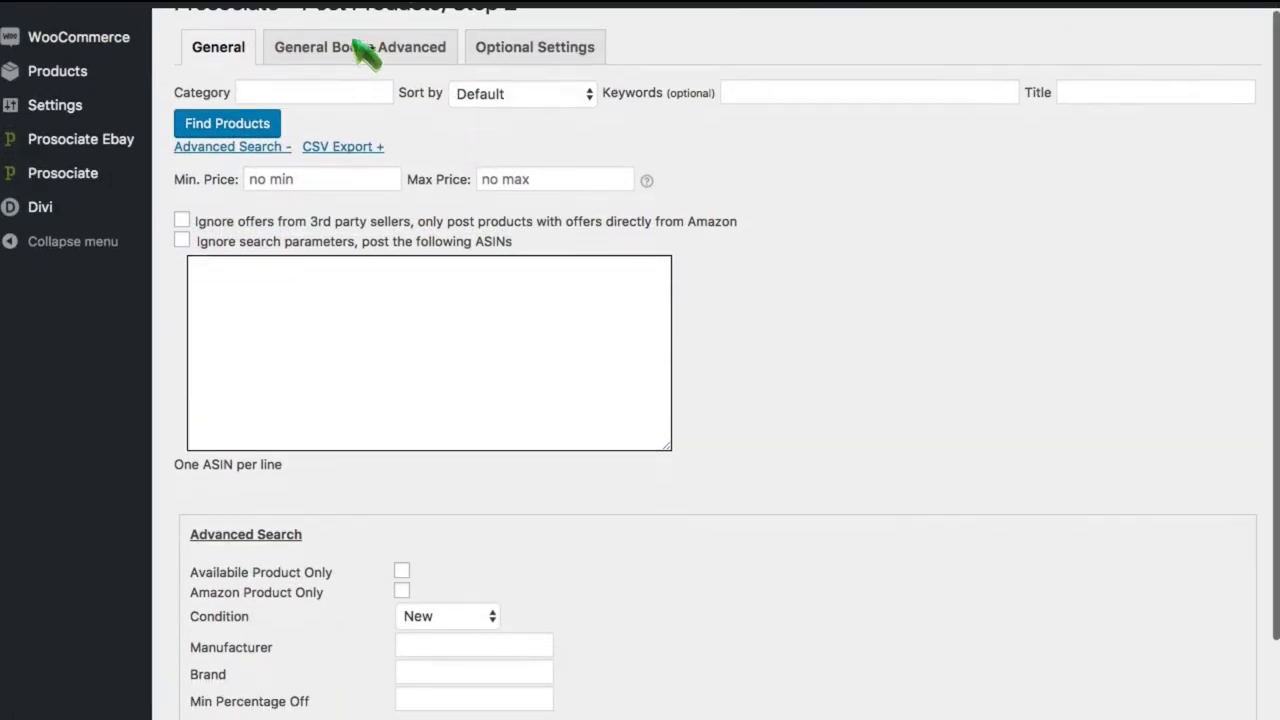
Show the General Books Advanced options and browse the author, language and publication date fields
click(359, 46)
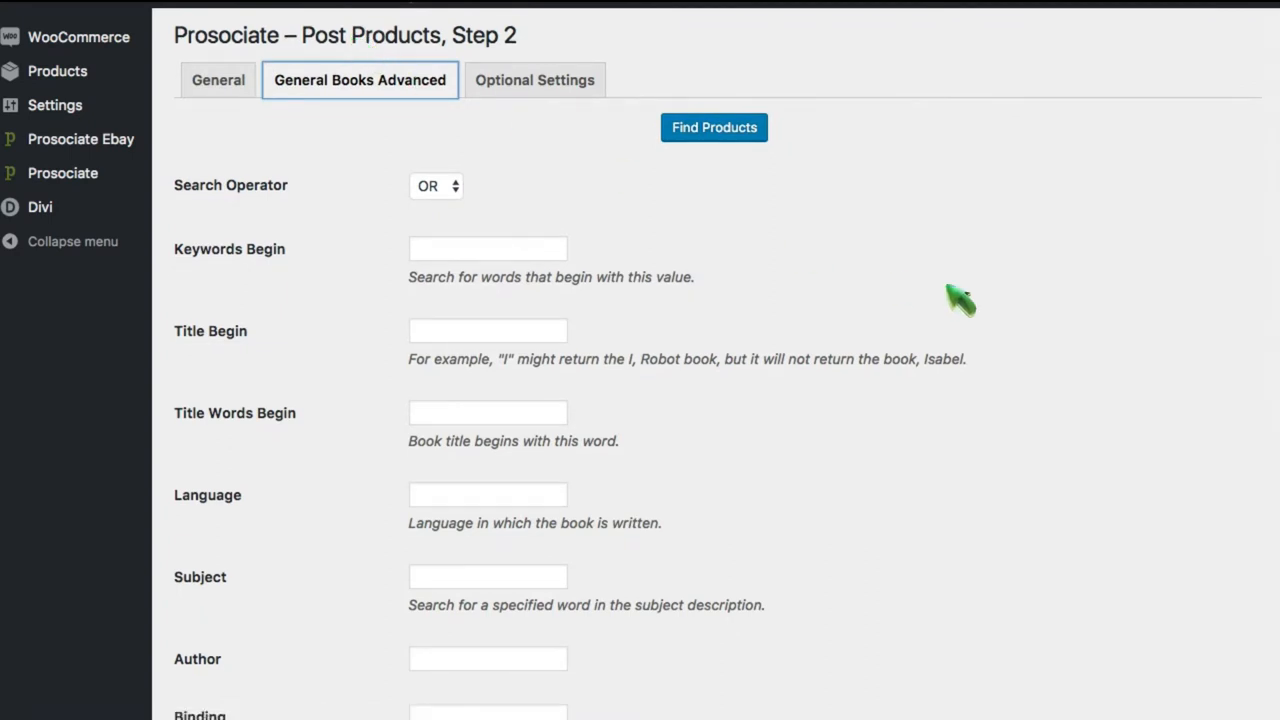
mouse_move(958, 300)
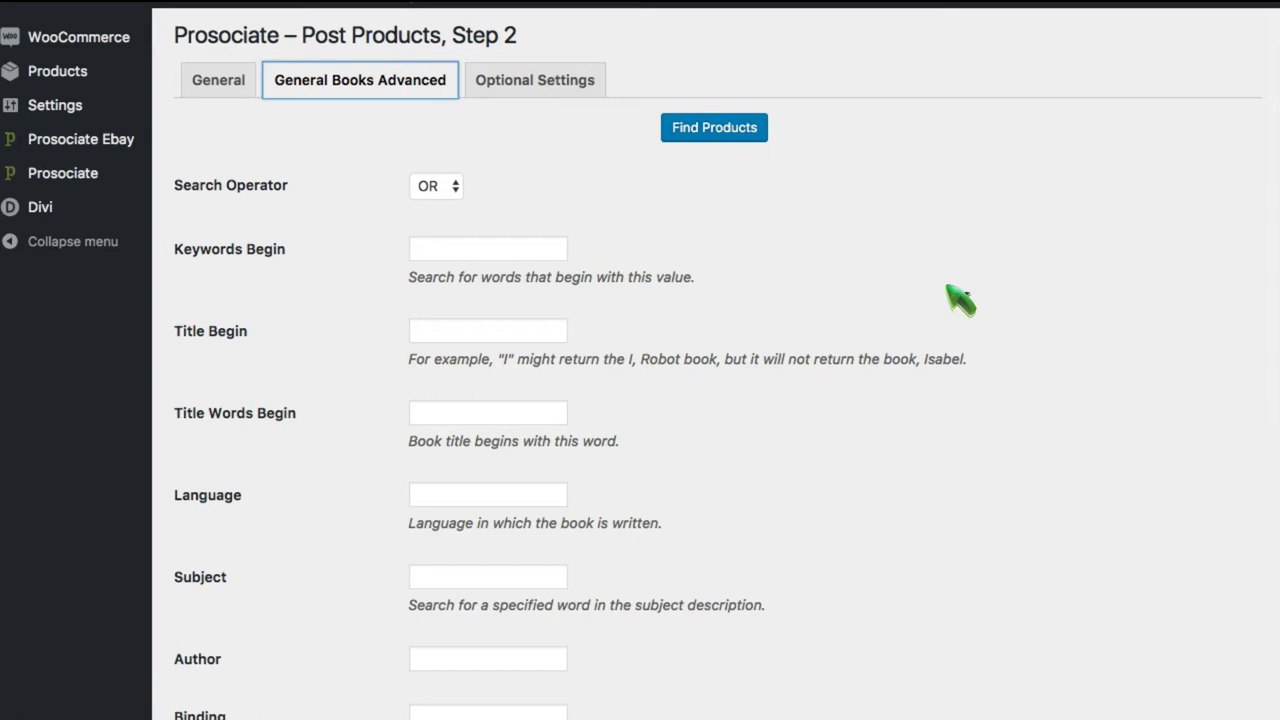
mouse_move(755, 283)
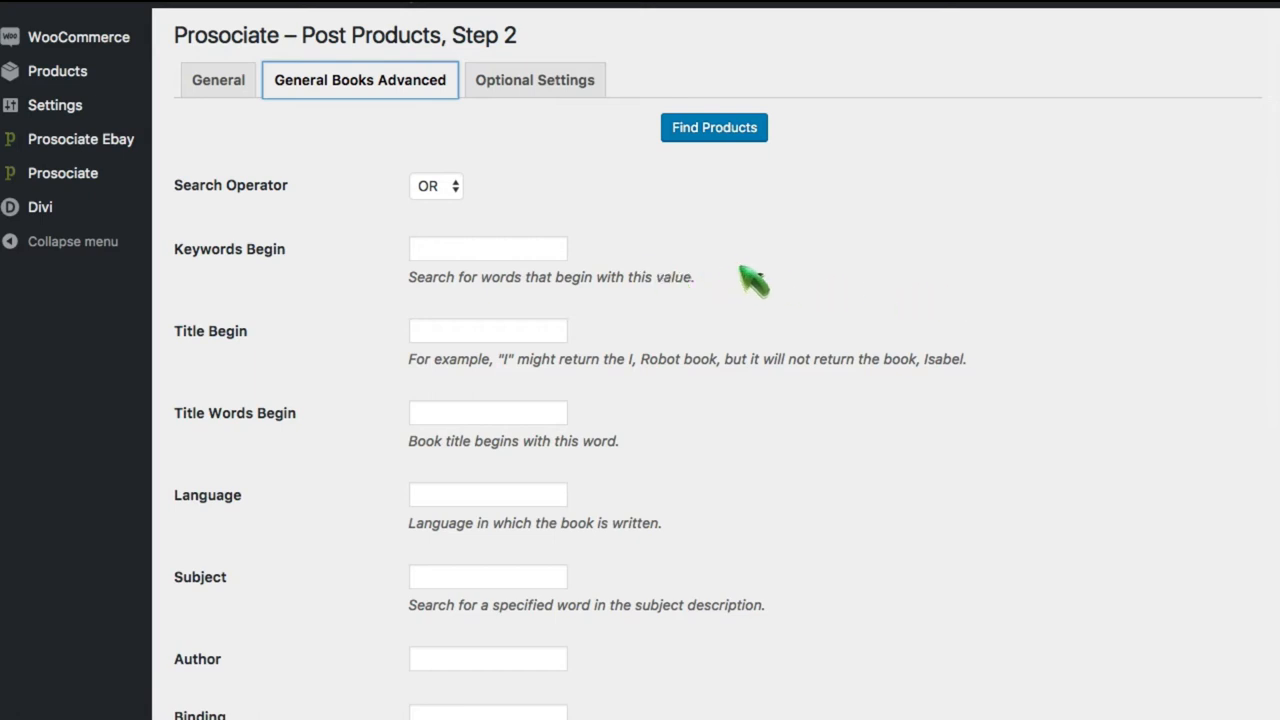
scroll(down, 3)
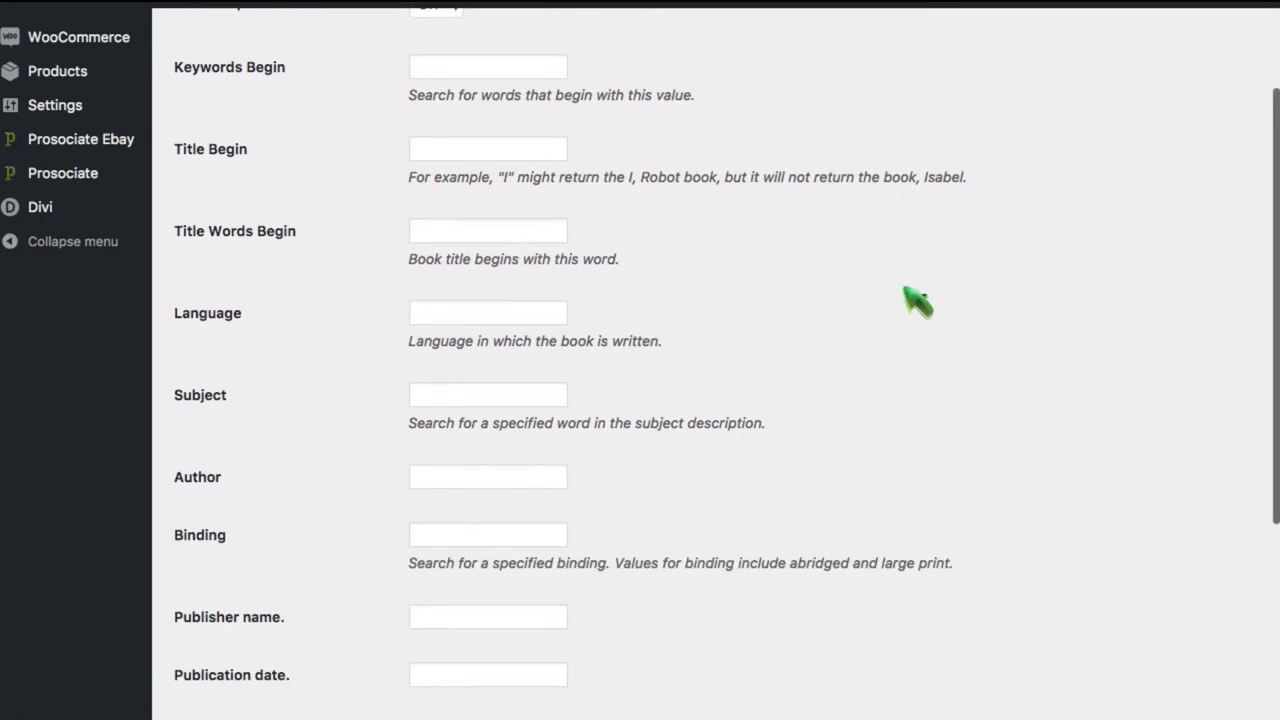
scroll(down, 3)
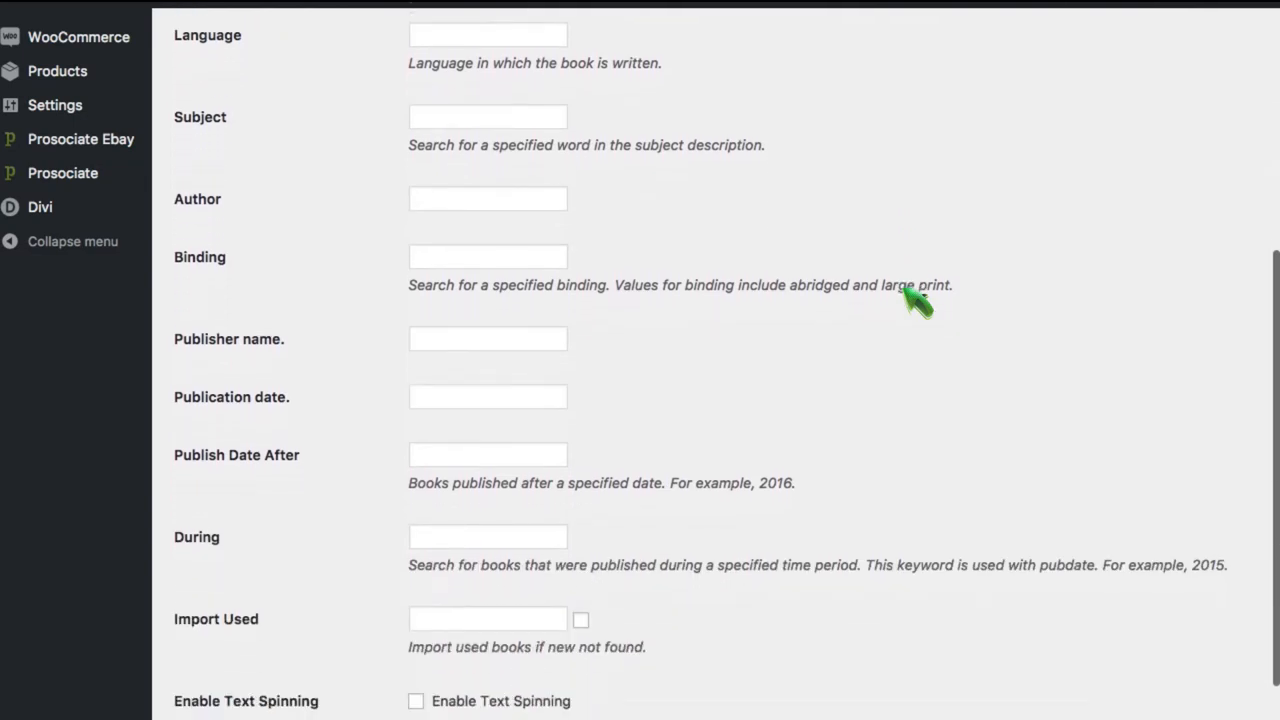
scroll(up, 3)
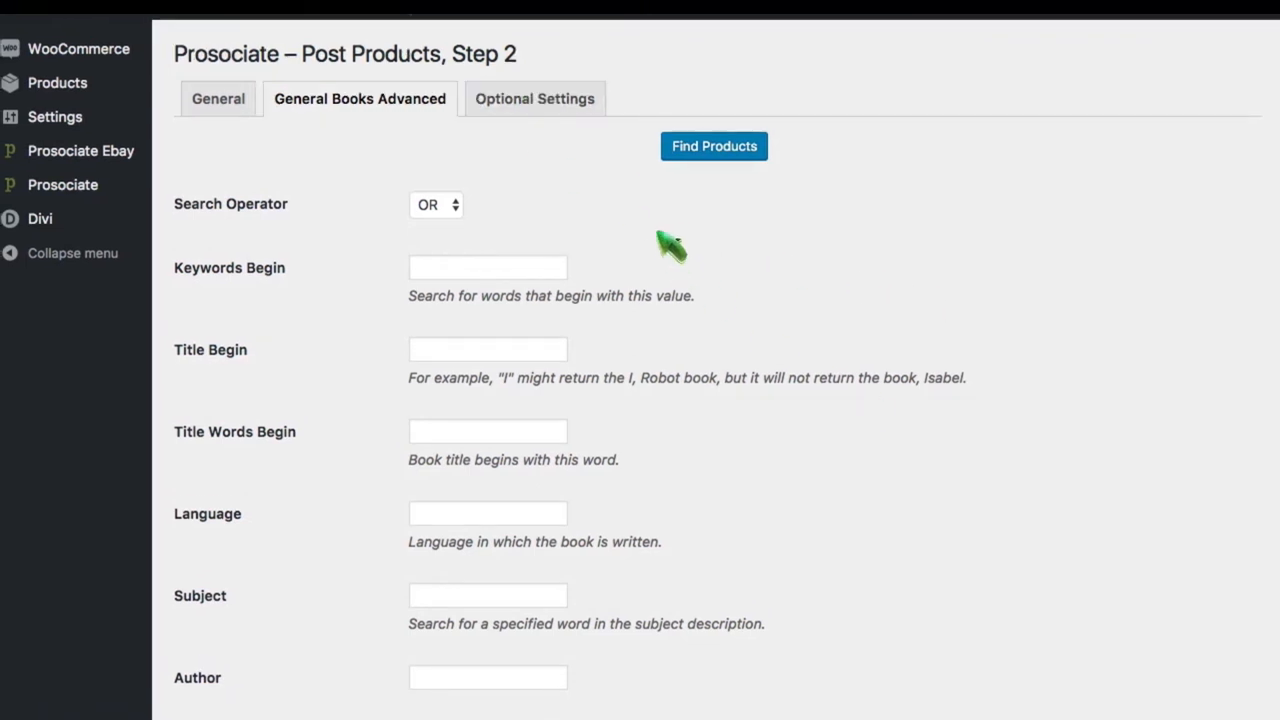
In Optional Settings, enable auto-creating product categories from Amazon BrowseNodes
click(534, 98)
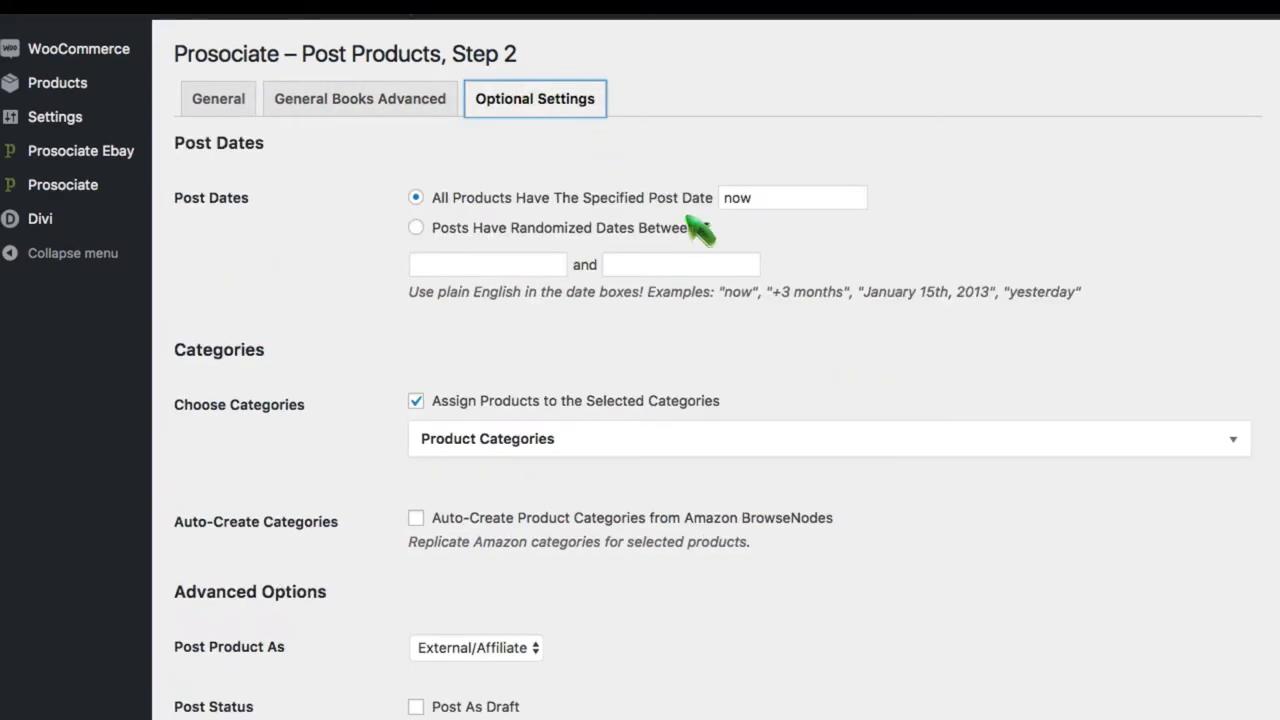
mouse_move(817, 152)
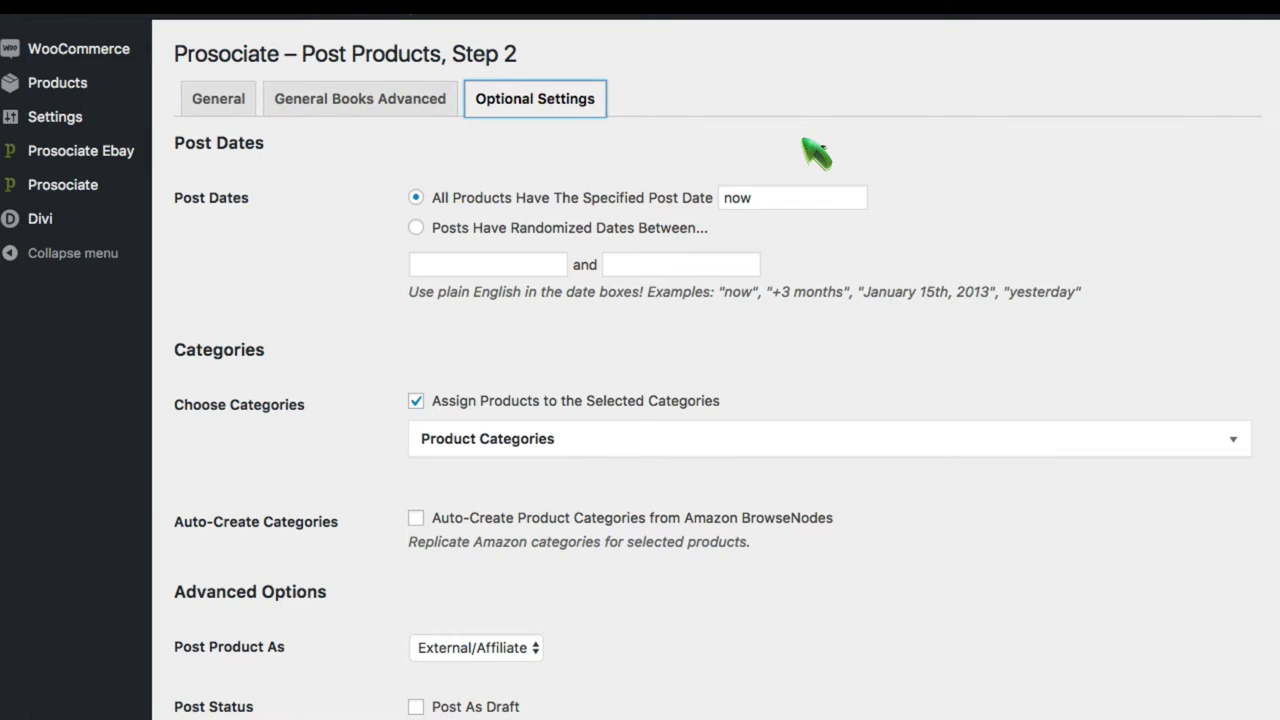
mouse_move(628, 228)
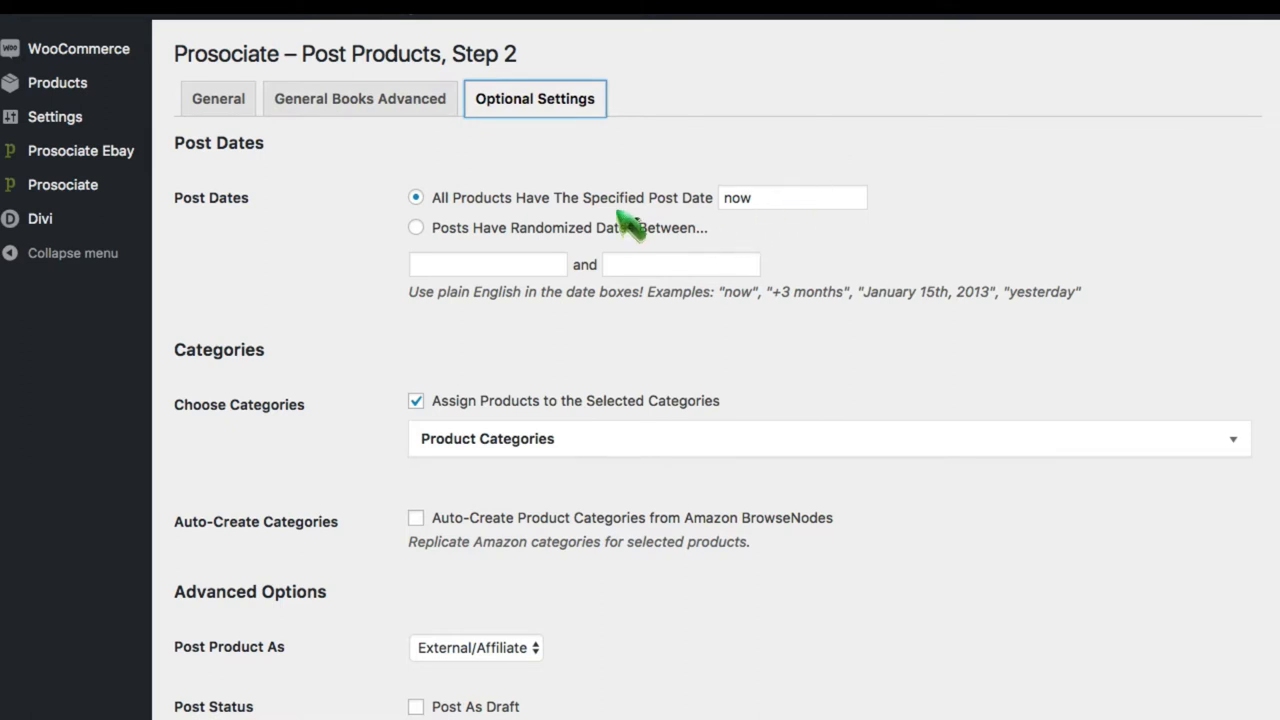
mouse_move(683, 320)
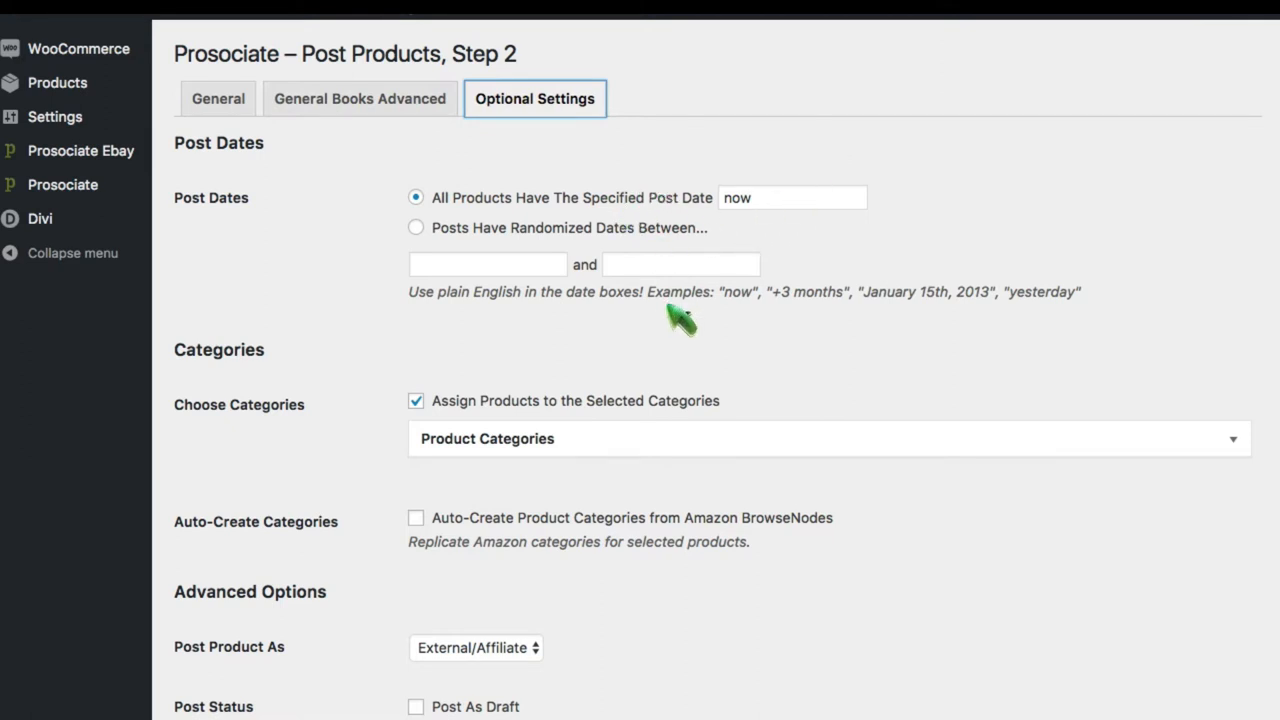
click(827, 438)
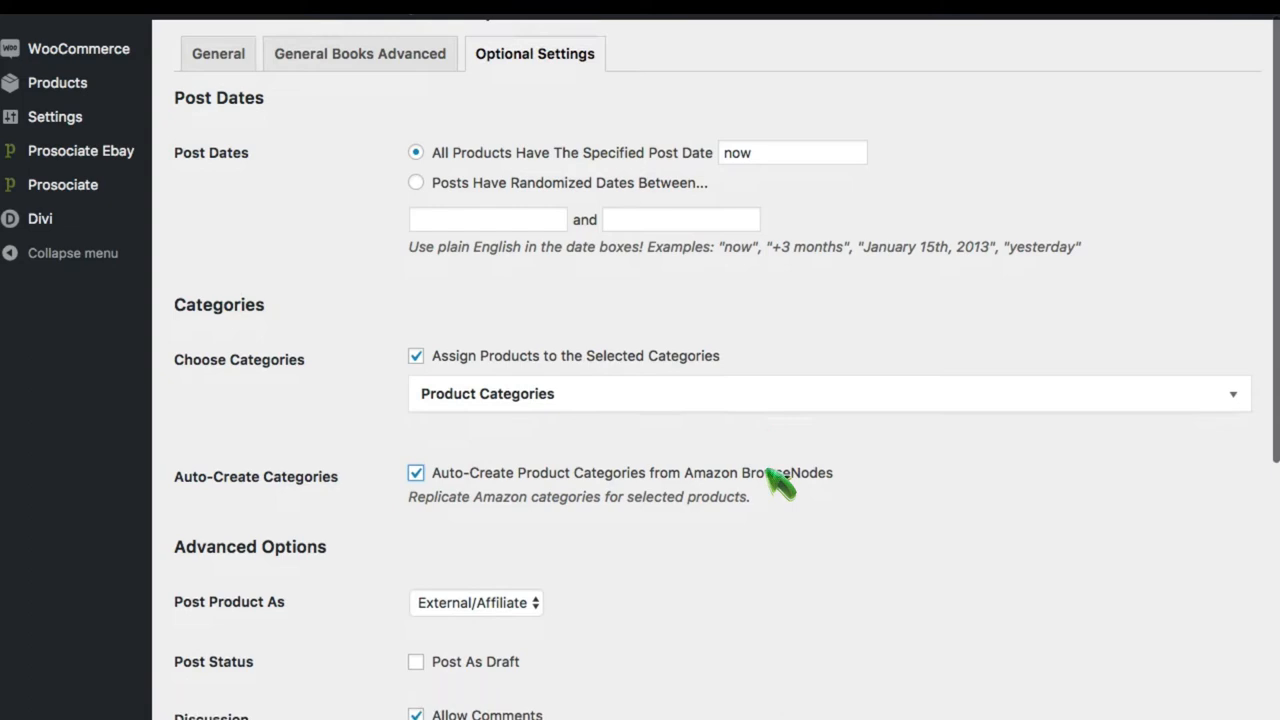
scroll(down, 3)
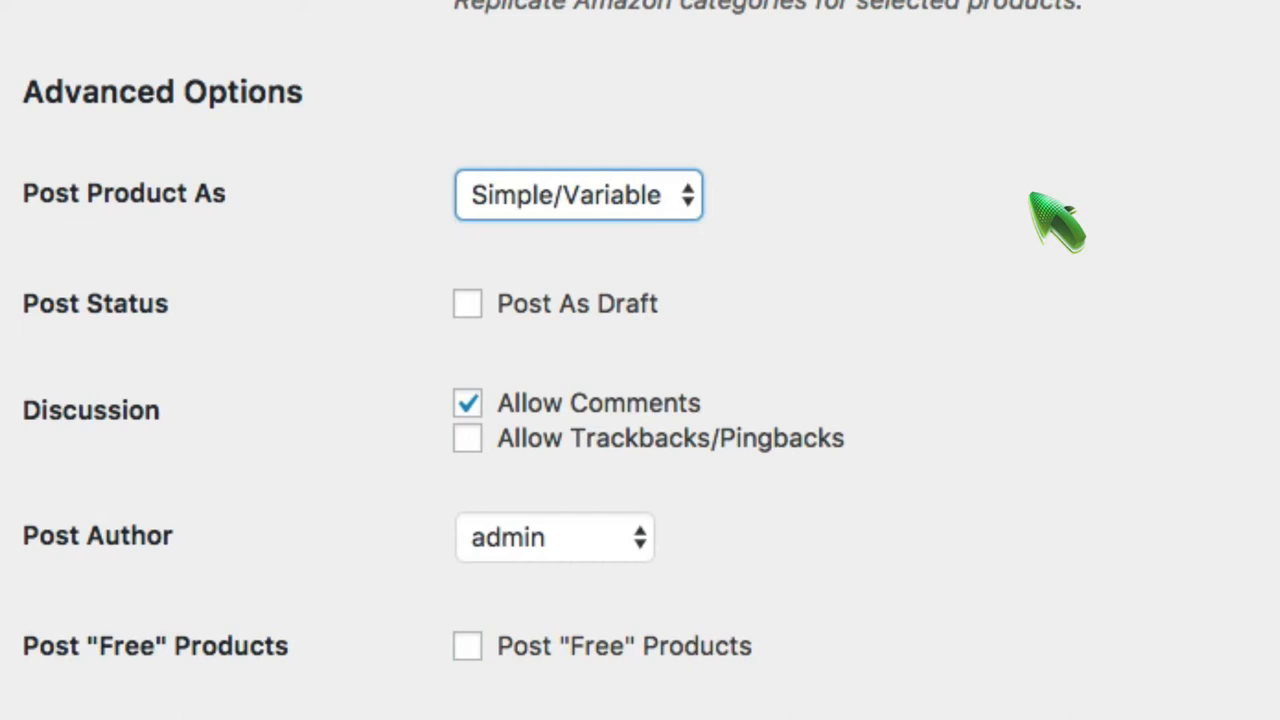
mouse_move(1060, 325)
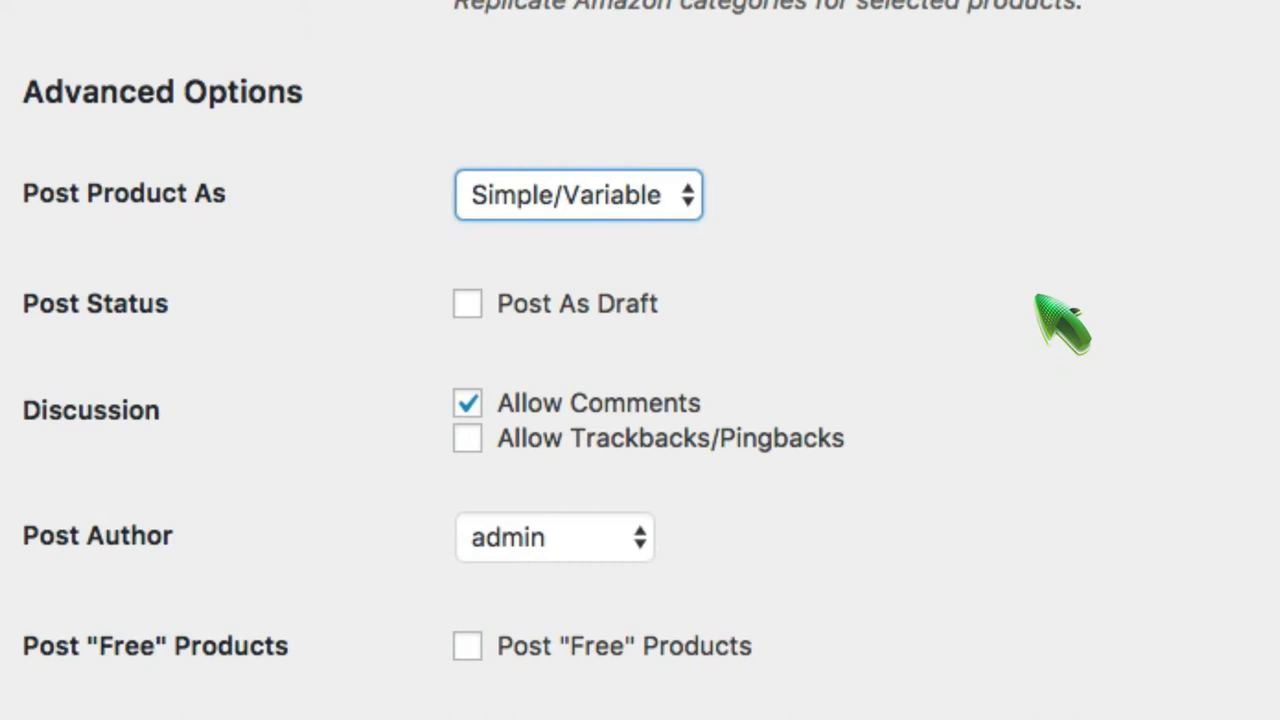
Set Post Product As to external/affiliate and review the remaining advanced posting options
click(578, 194)
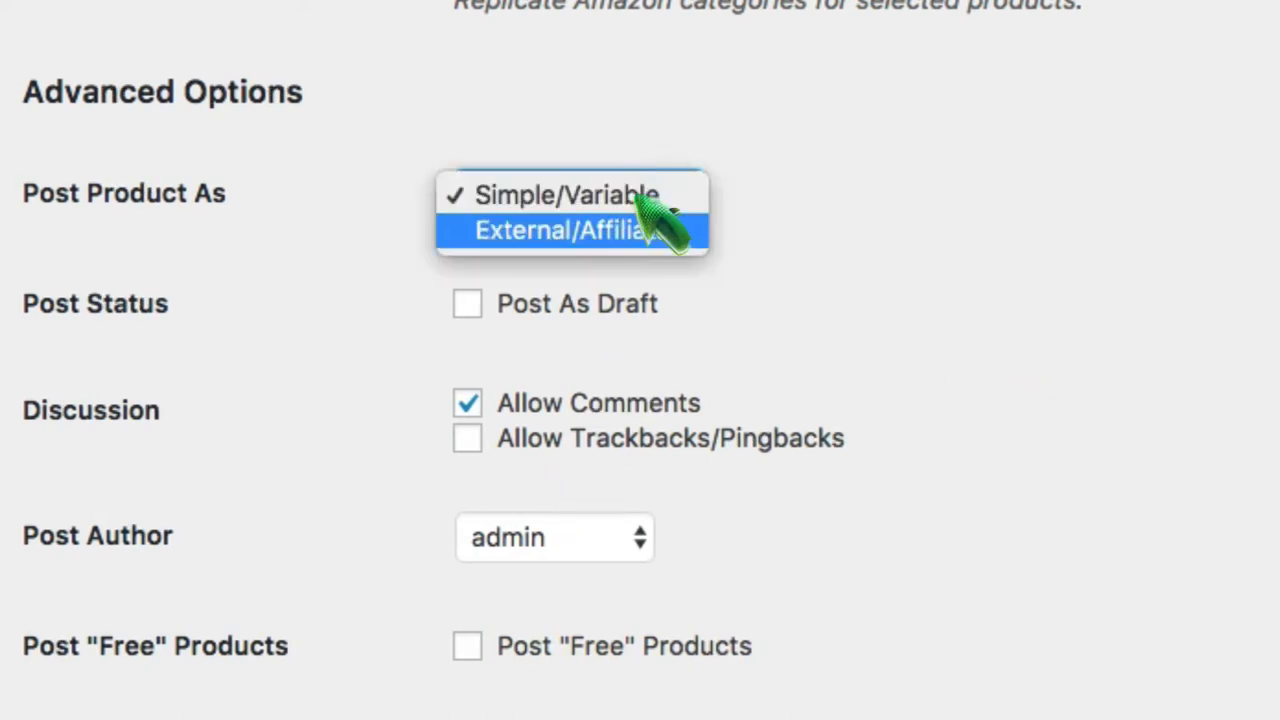
click(567, 230)
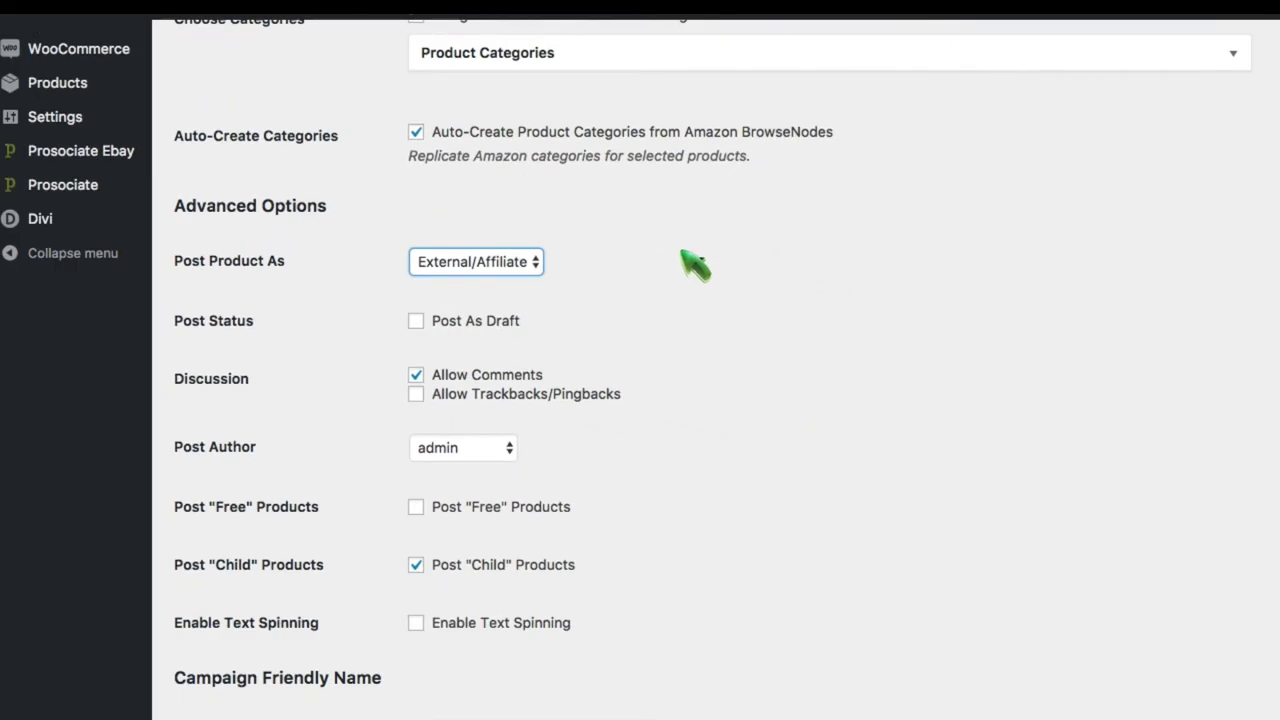
scroll(down, 3)
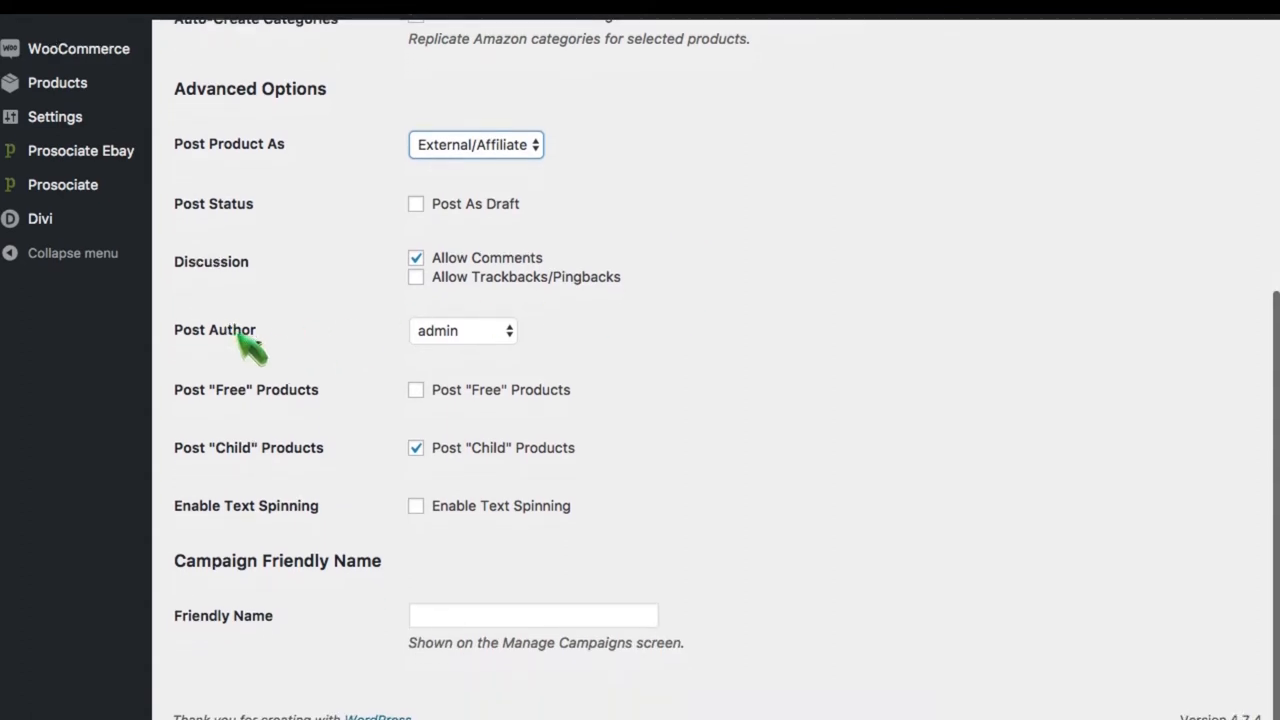
mouse_move(800, 480)
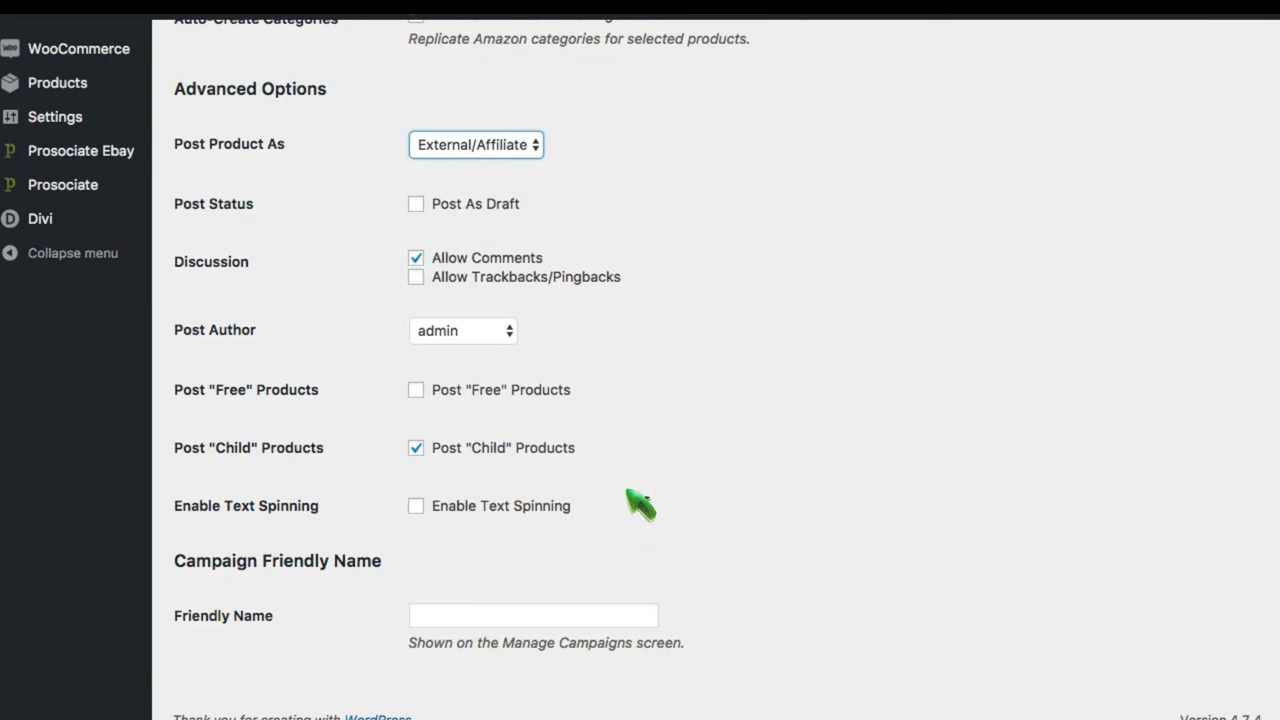
mouse_move(525, 610)
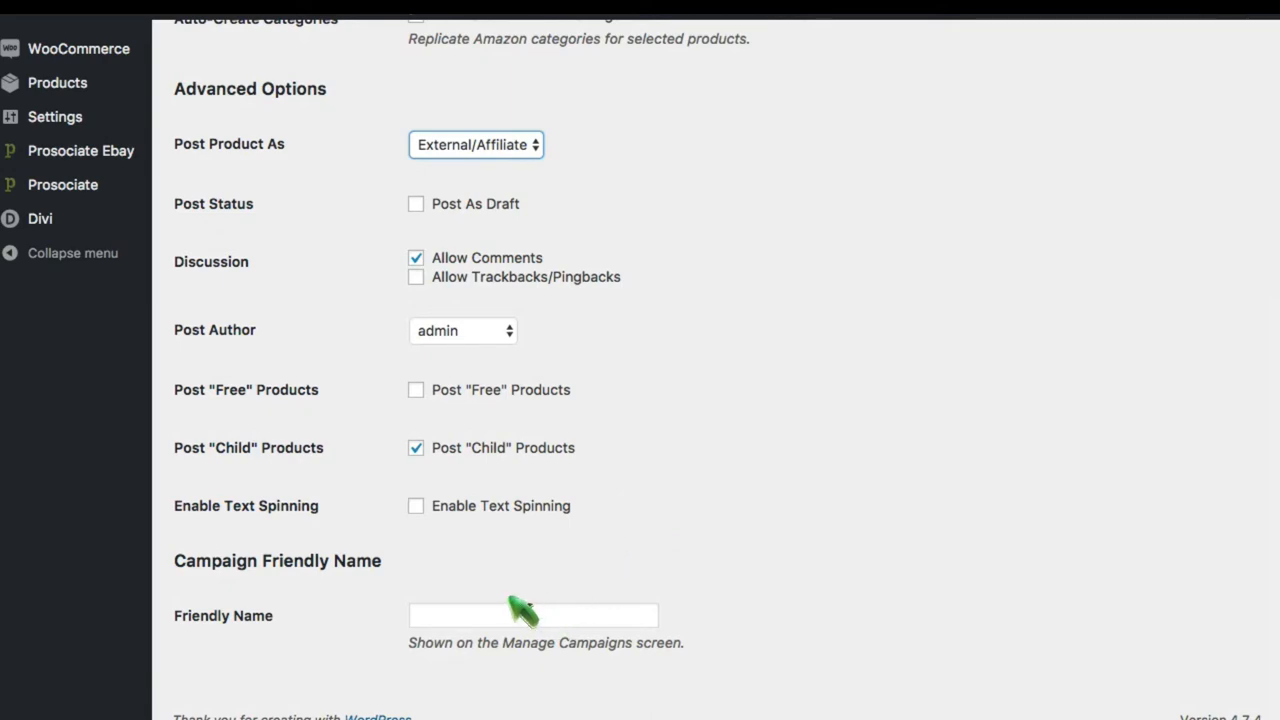
click(533, 615)
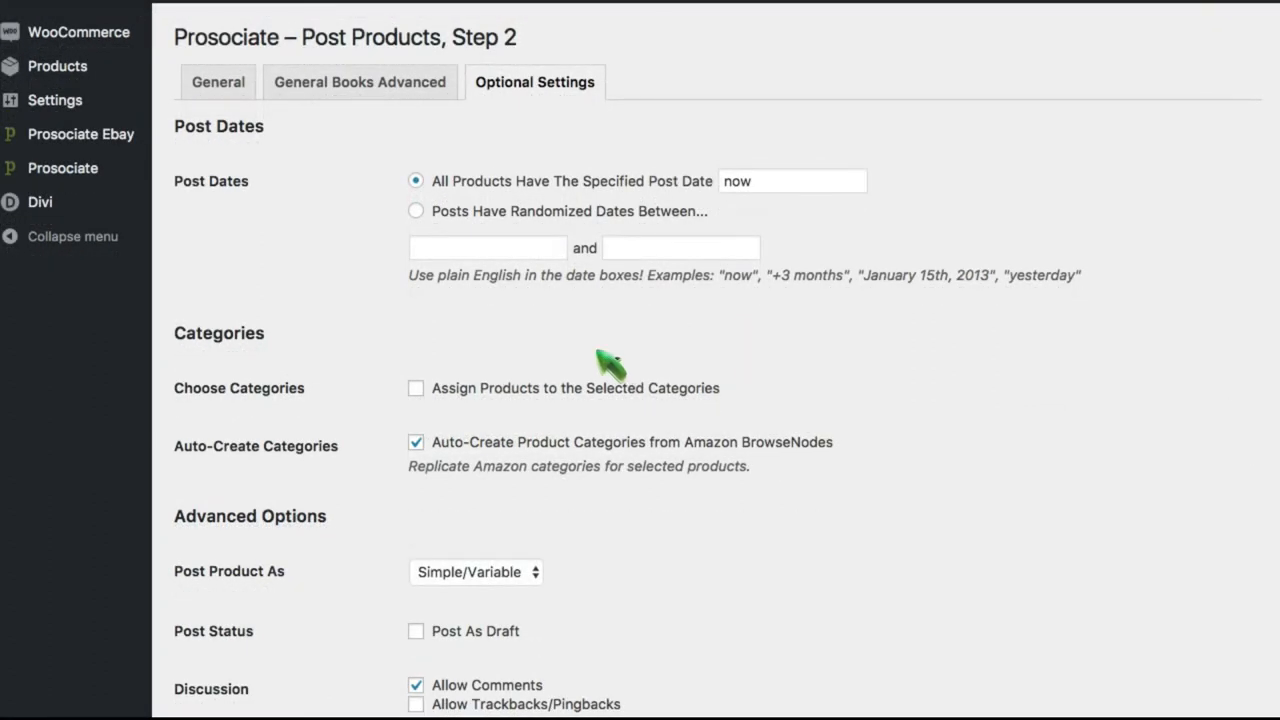
Set the search category to Grocery & Gourmet Food with keyword 'bugs'
click(217, 82)
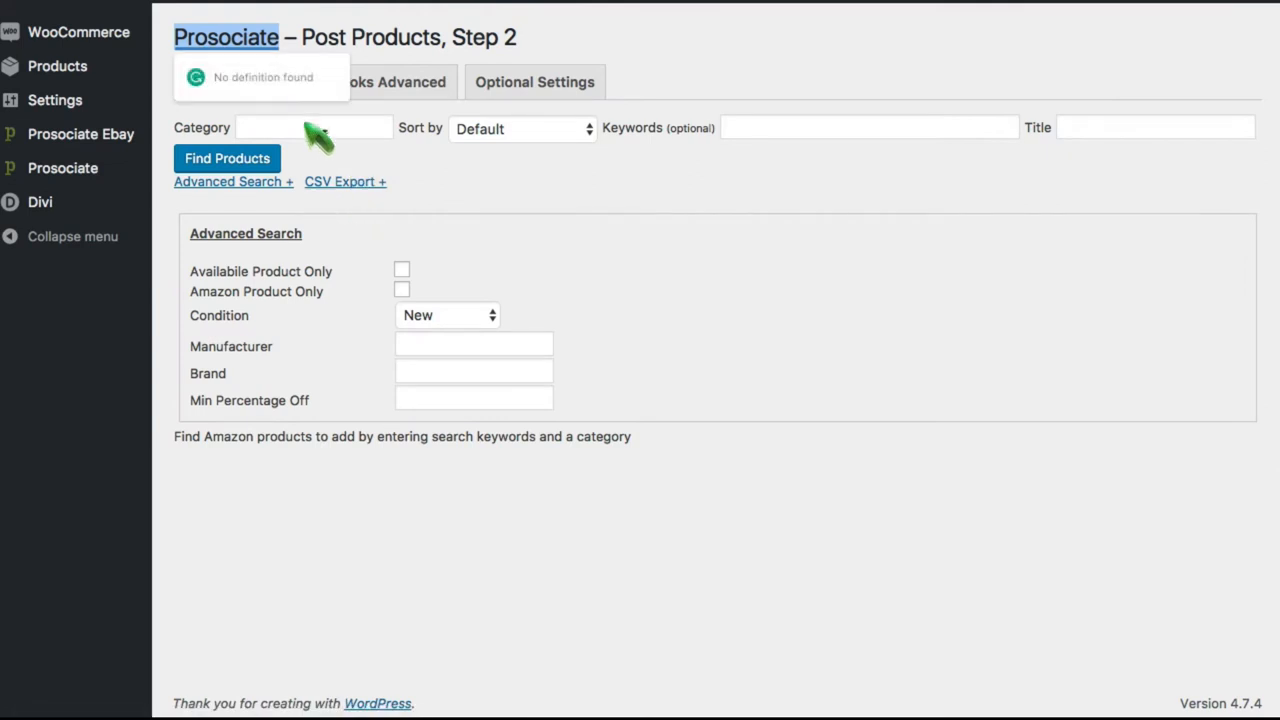
click(313, 127)
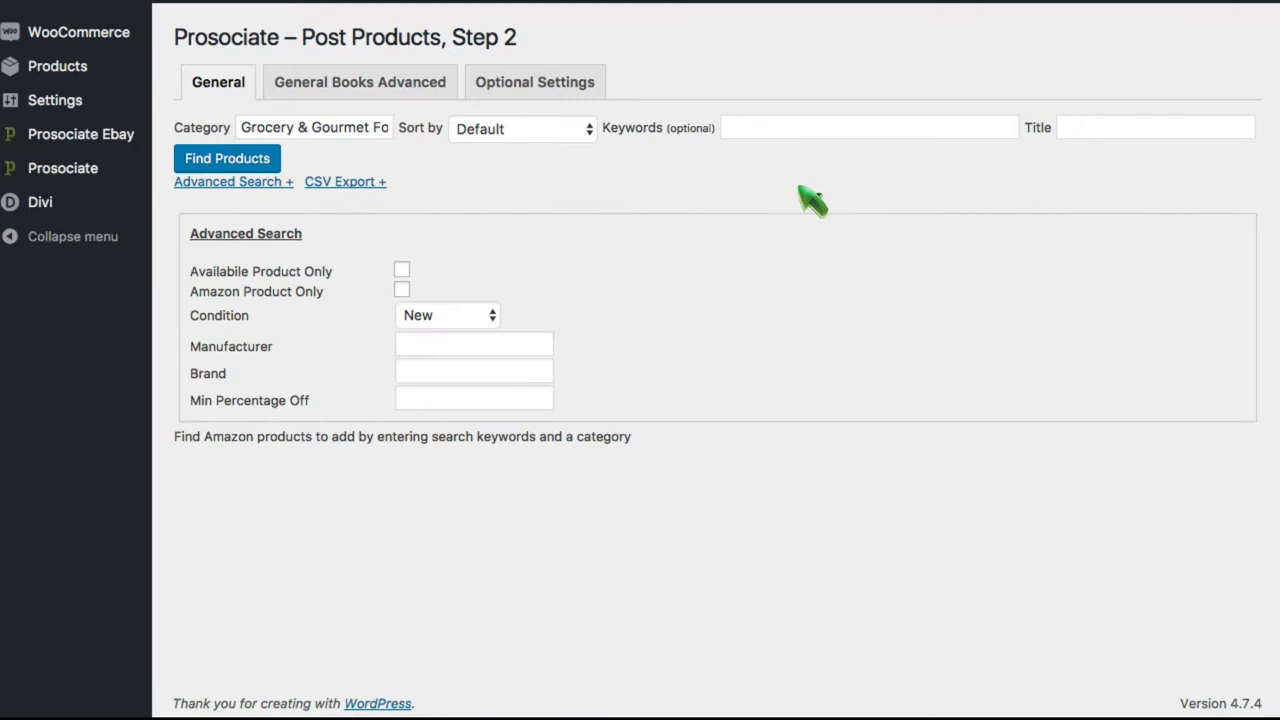
click(868, 127)
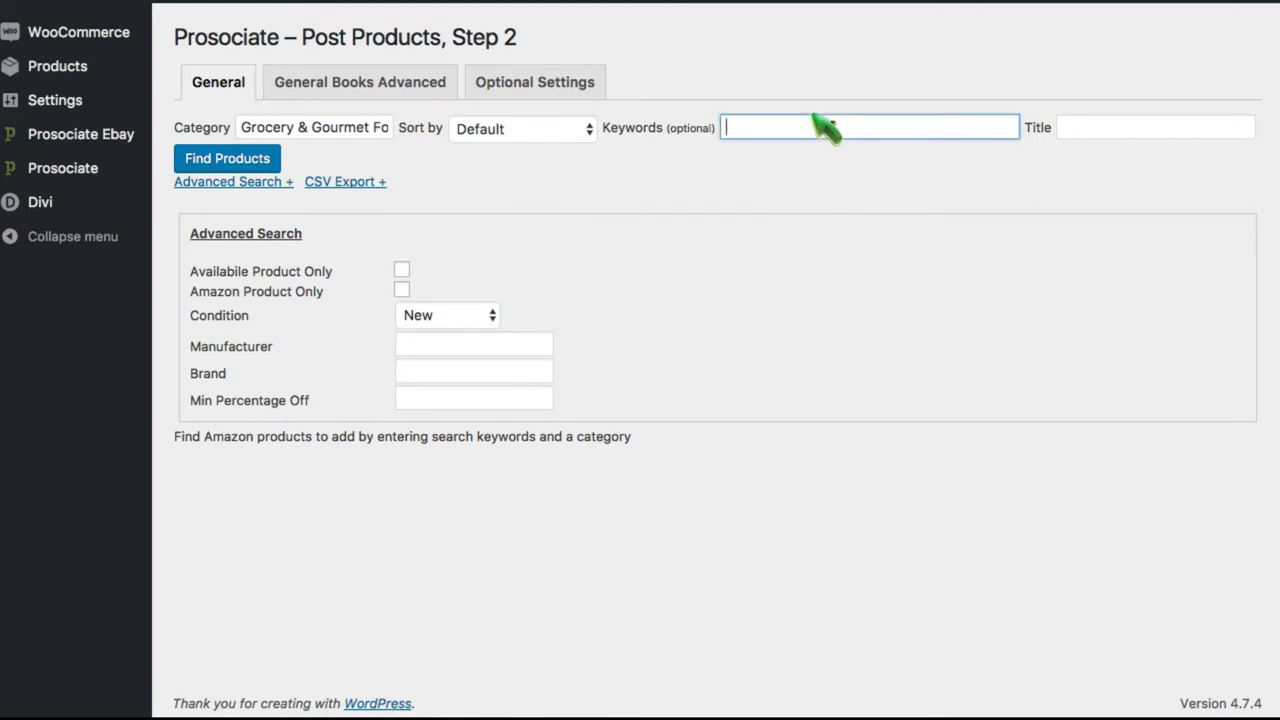
text(bugs)
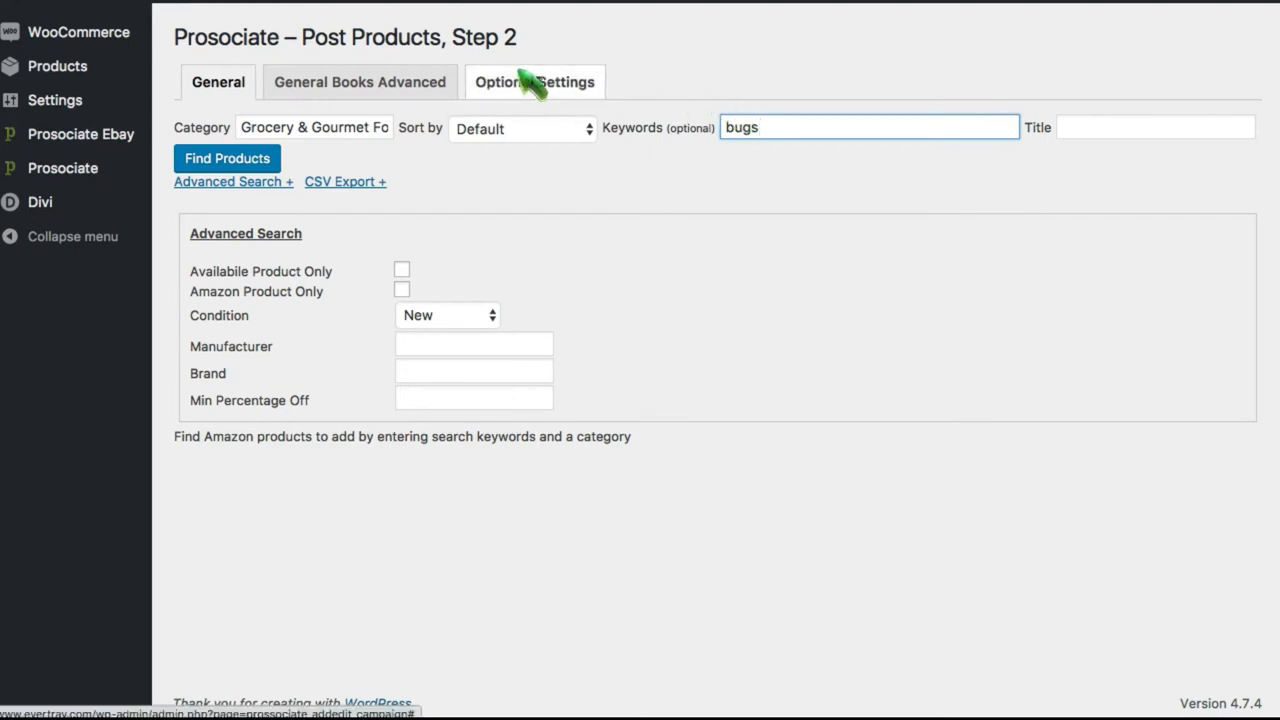
click(534, 81)
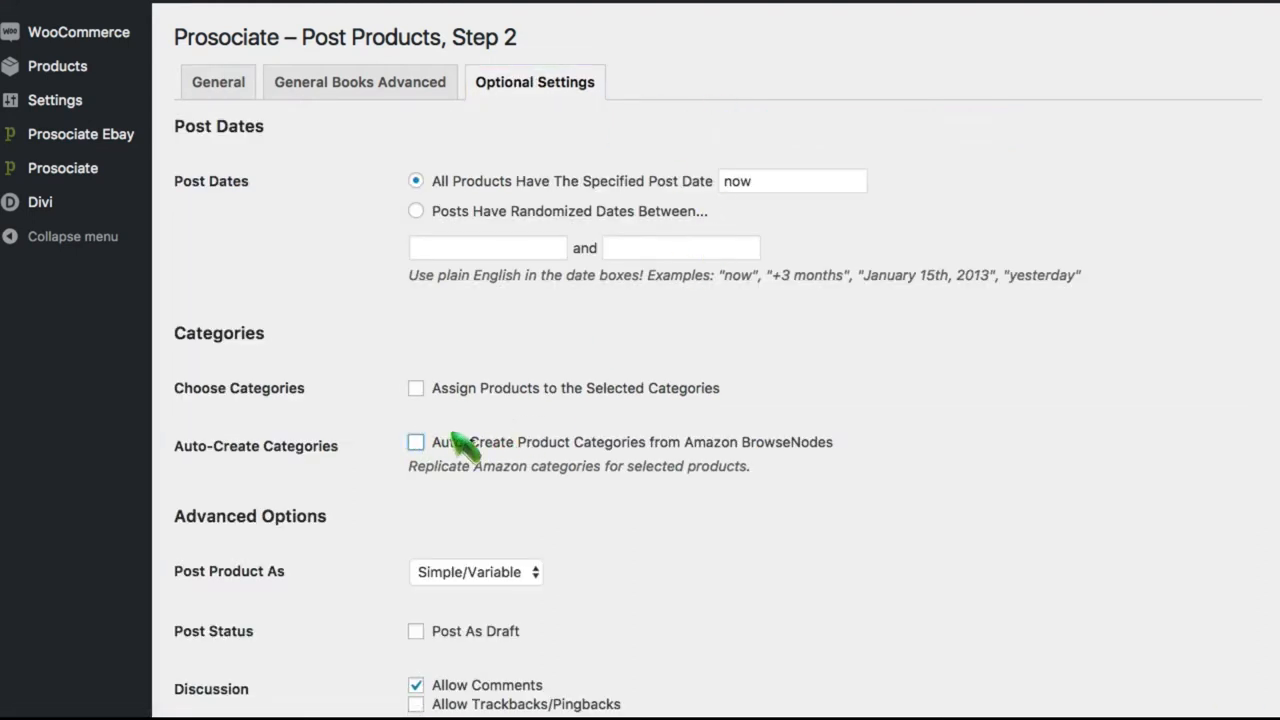
Assign posted products to the Food category instead of auto-created categories
click(416, 388)
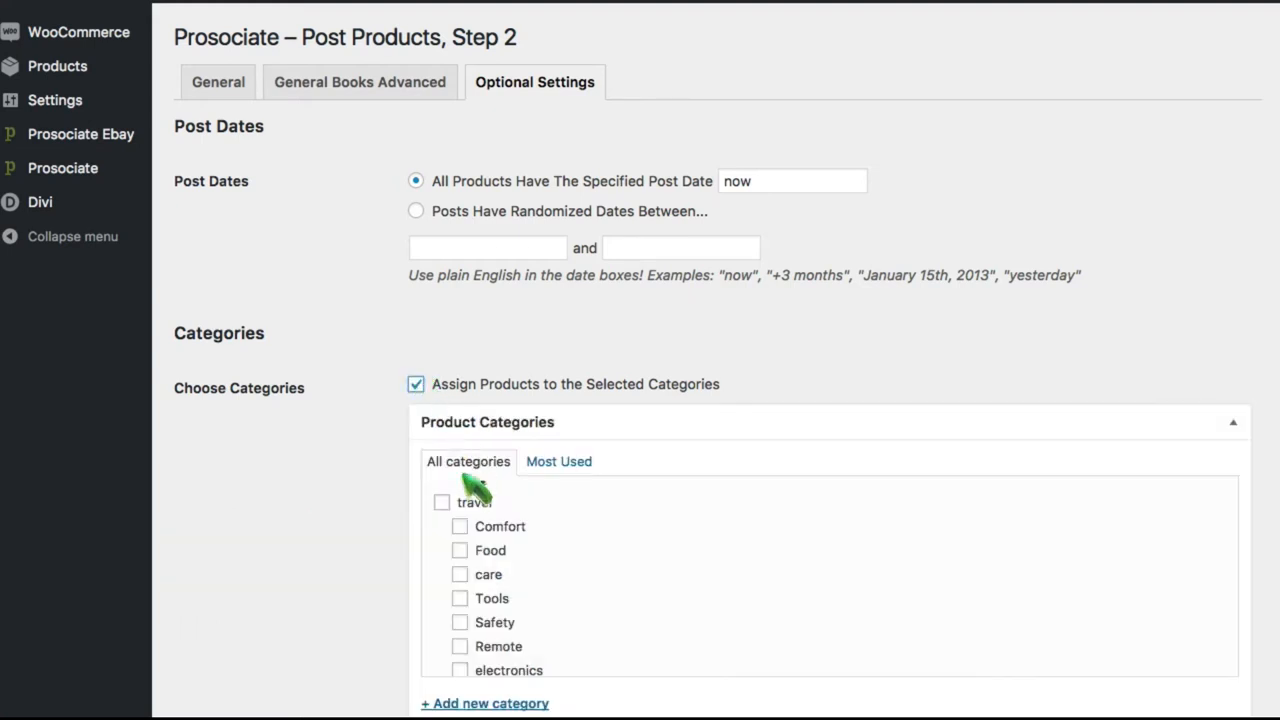
click(459, 549)
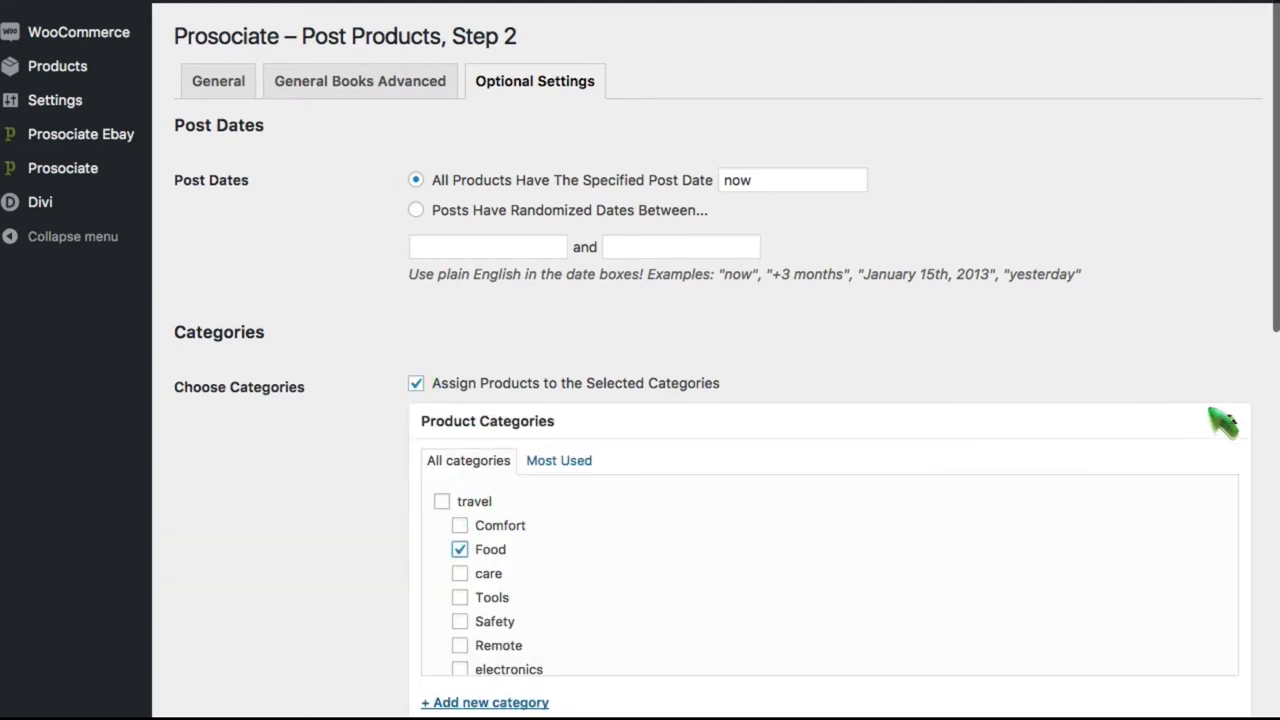
click(217, 81)
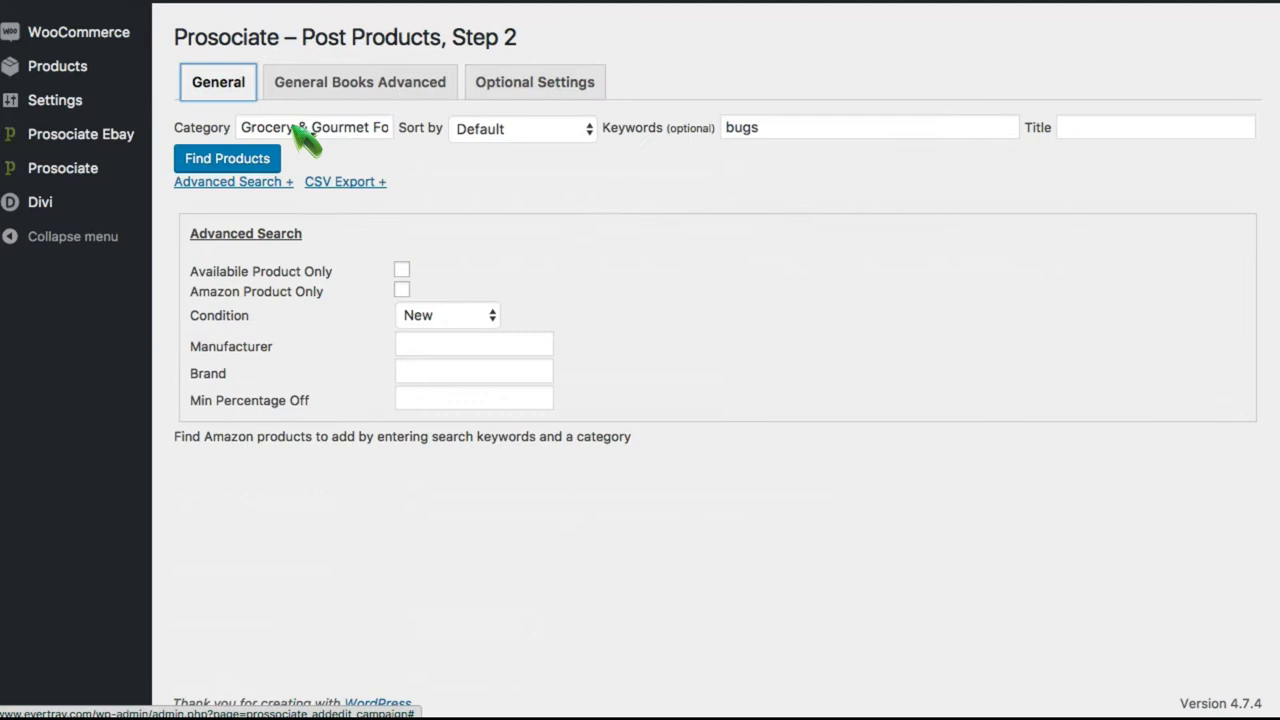
Find products and post Edible Insects and Cricket Sample Pack II
click(227, 158)
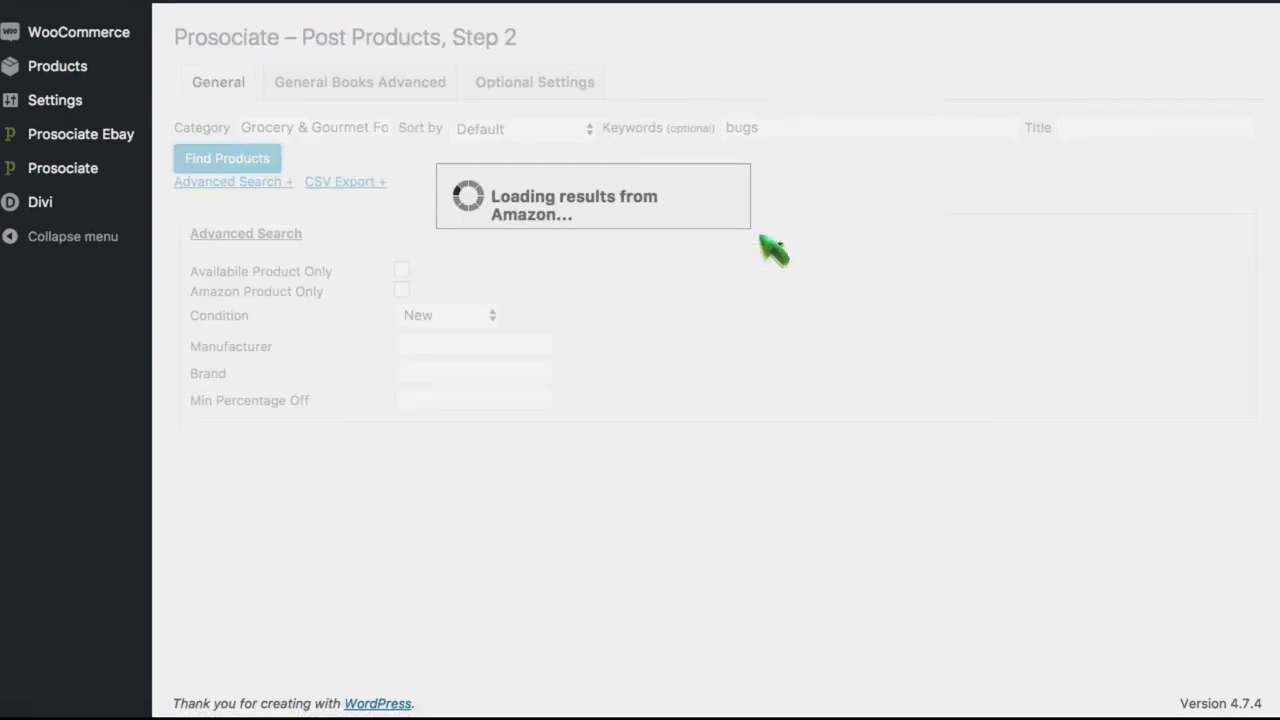
mouse_move(820, 250)
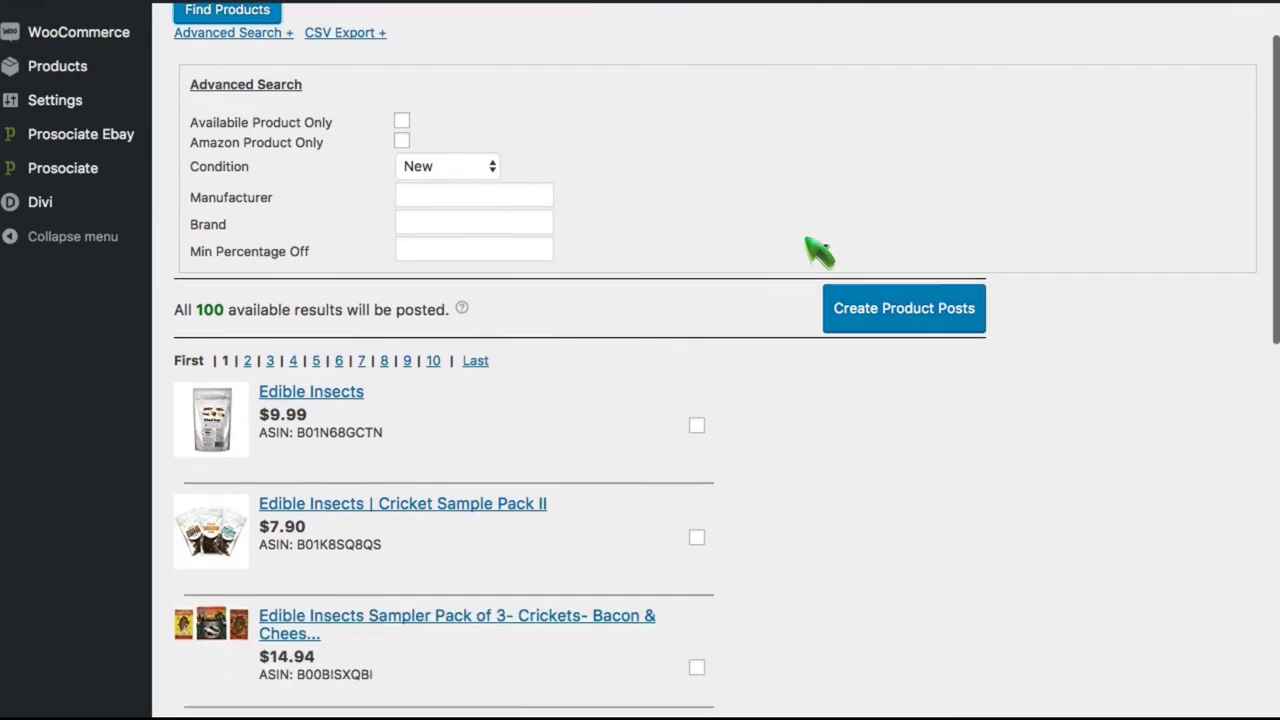
scroll(down, 3)
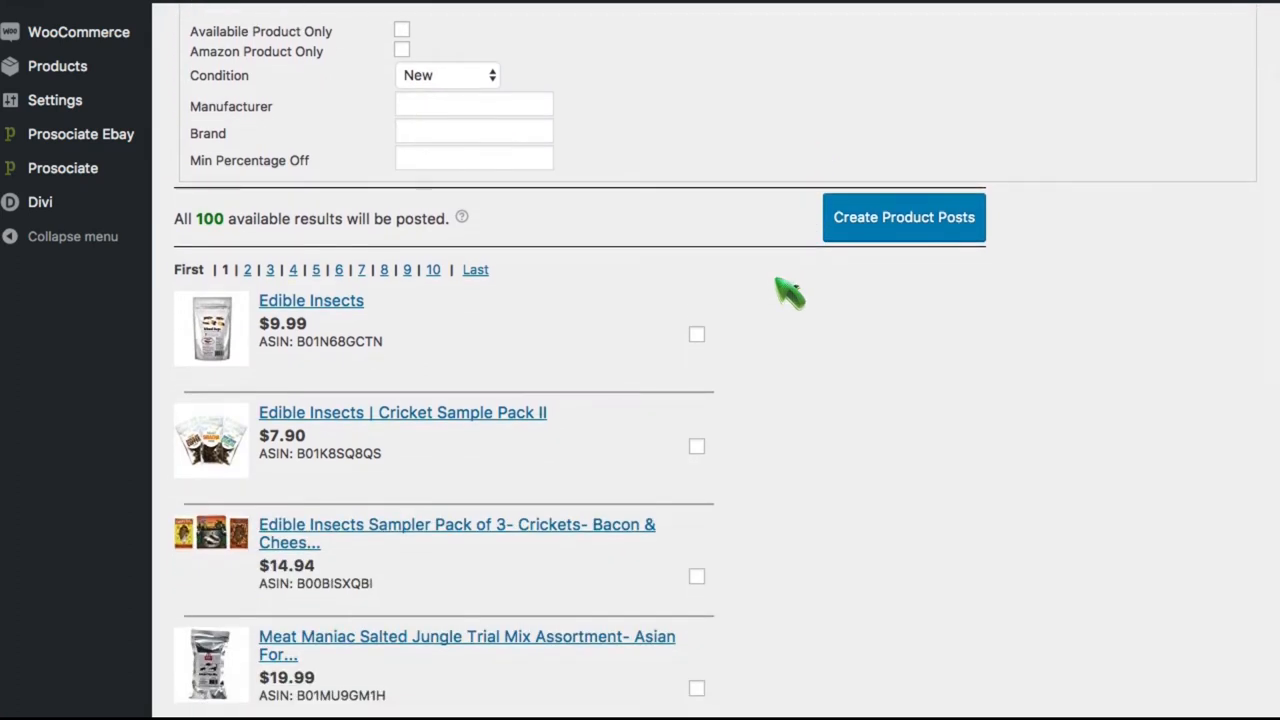
click(697, 334)
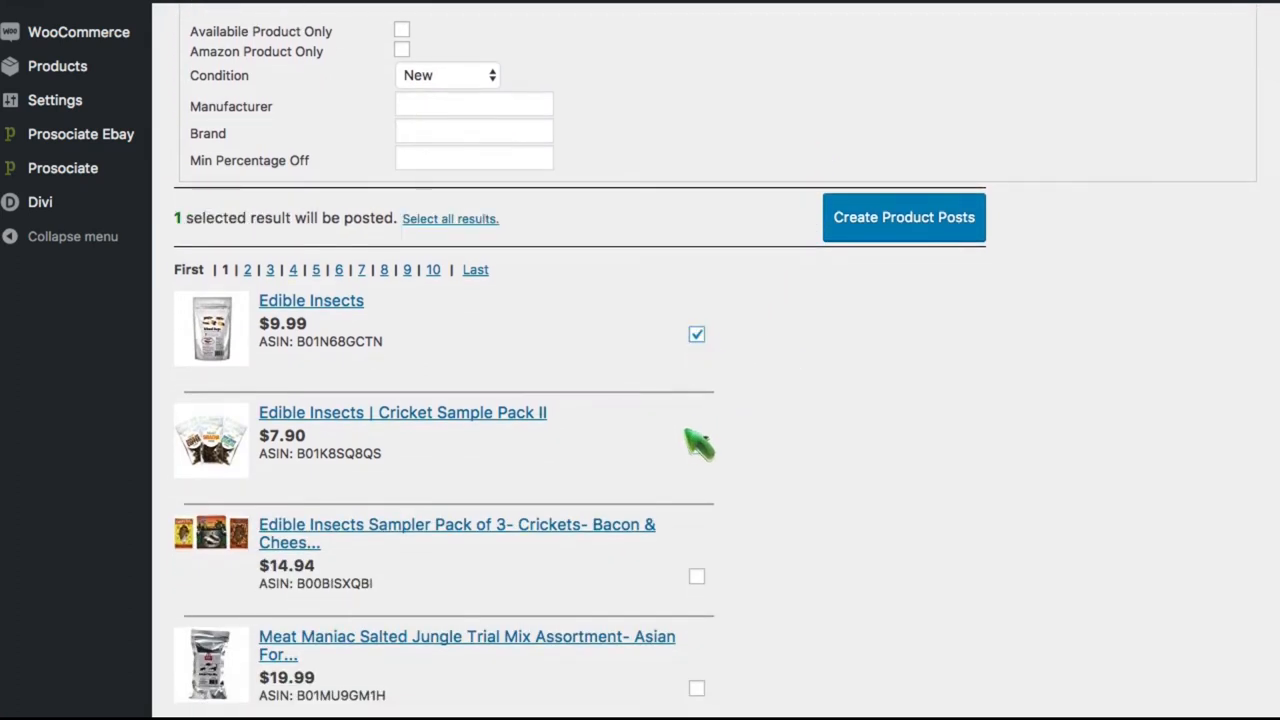
click(697, 446)
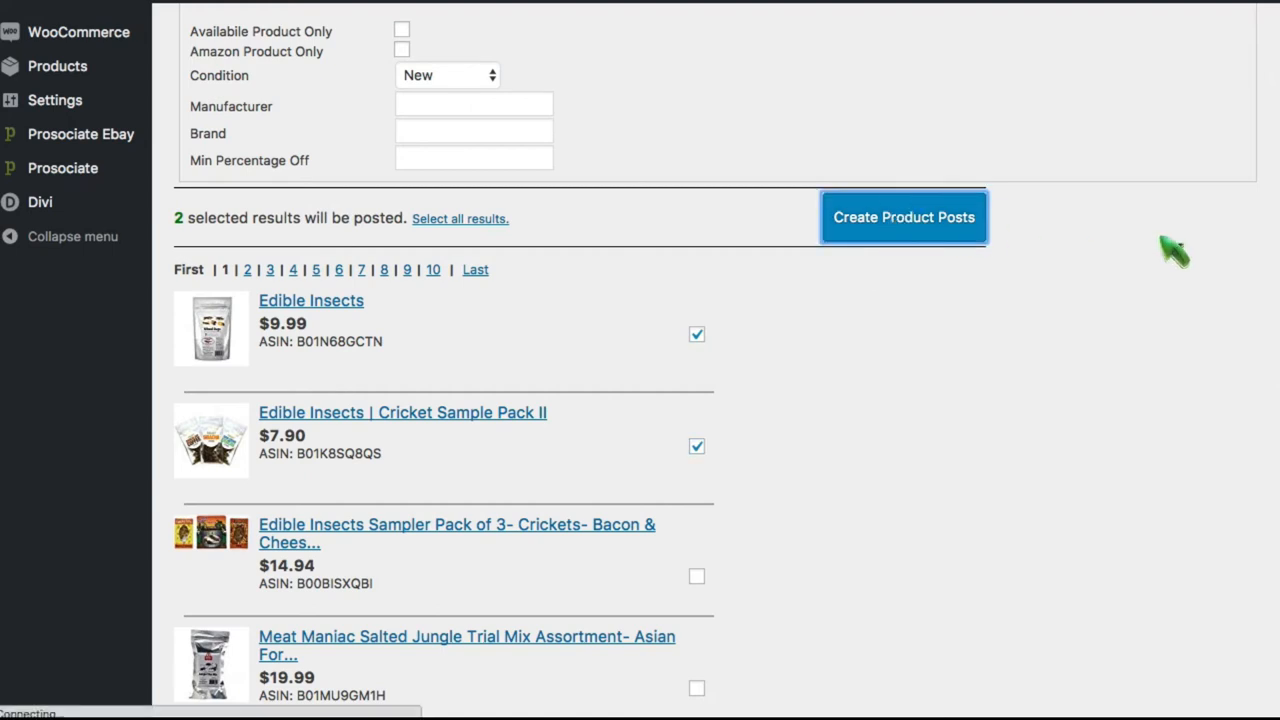
click(902, 217)
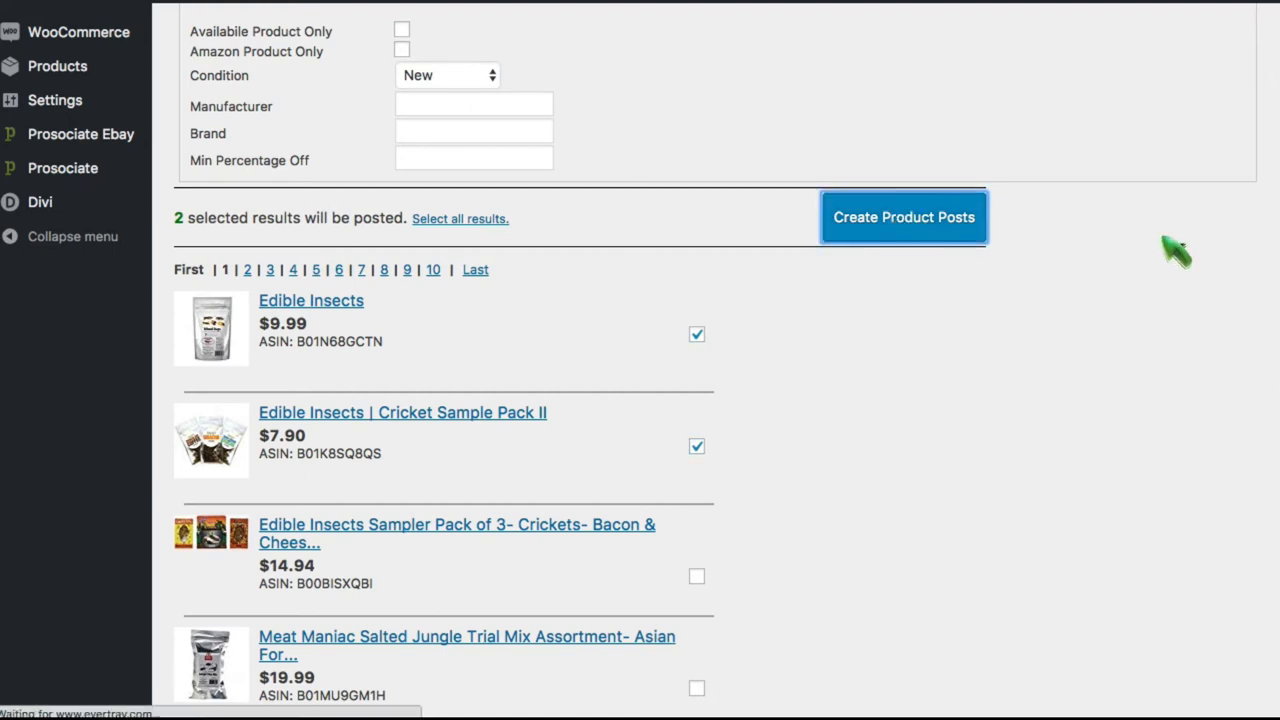
click(902, 217)
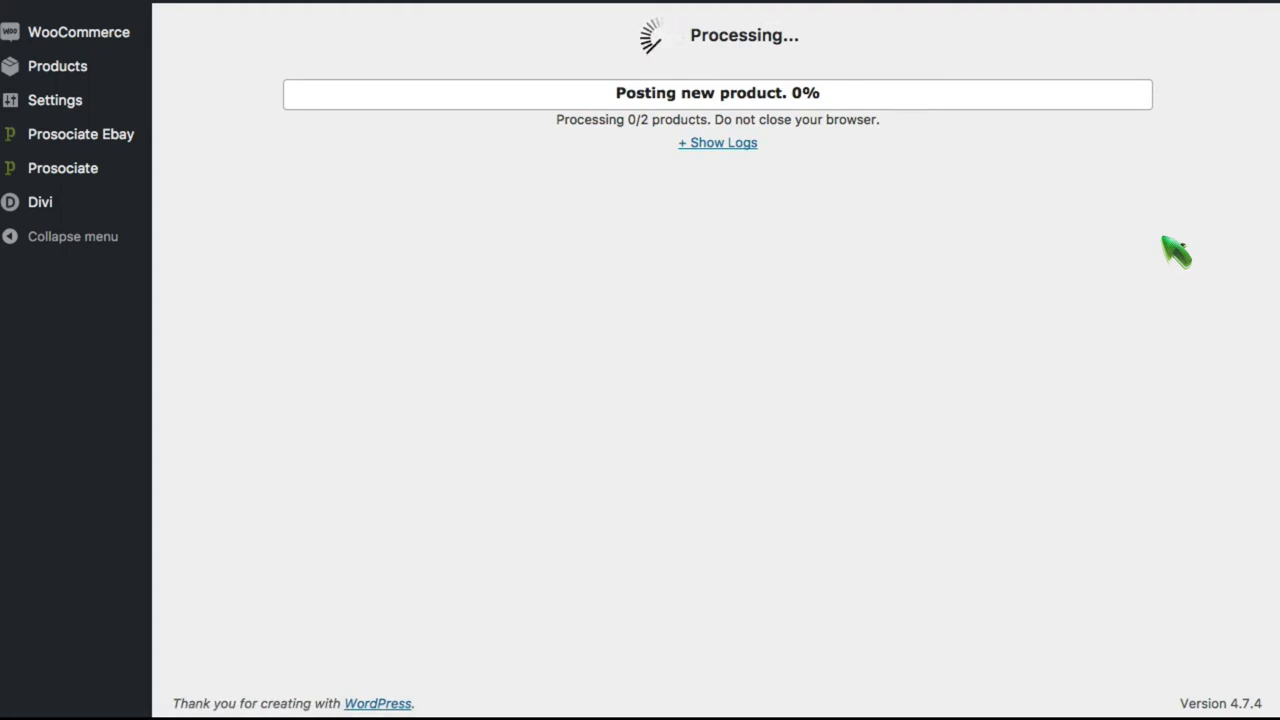
mouse_move(1152, 310)
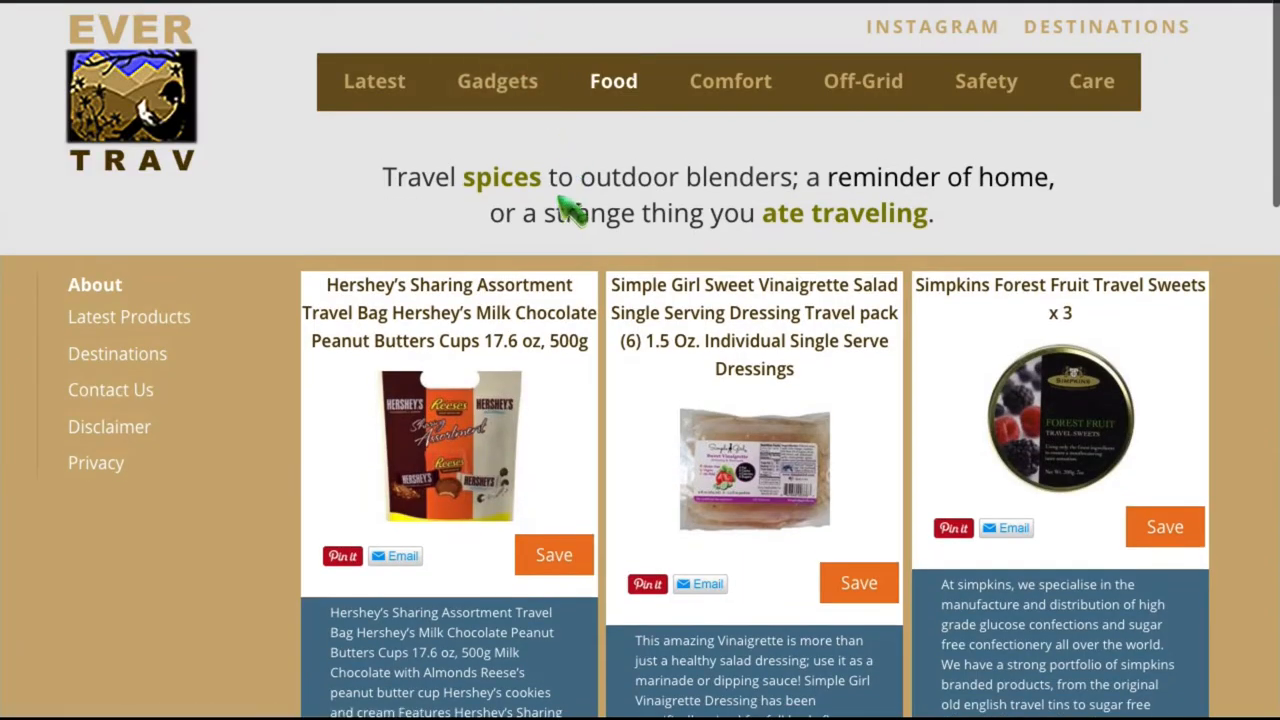
Scroll EverTrav's Food page to the new Edible Insects listing and open its product page
scroll(down, 3)
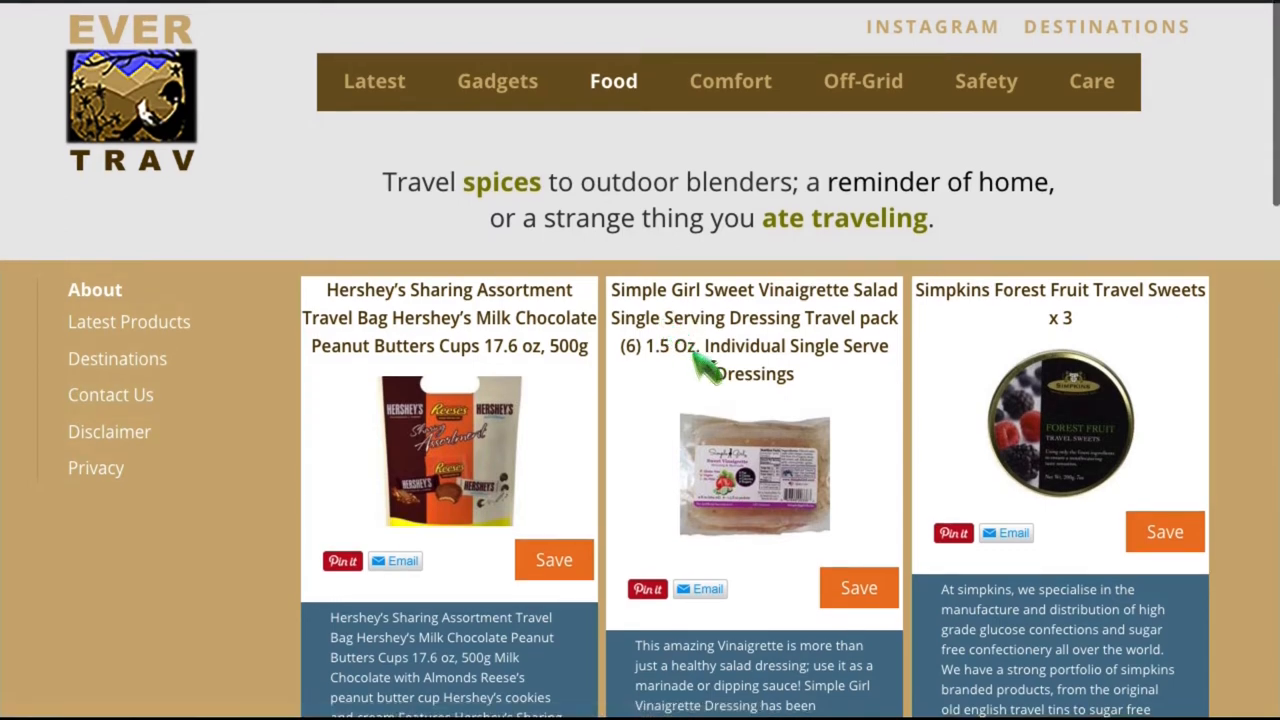
scroll(down, 3)
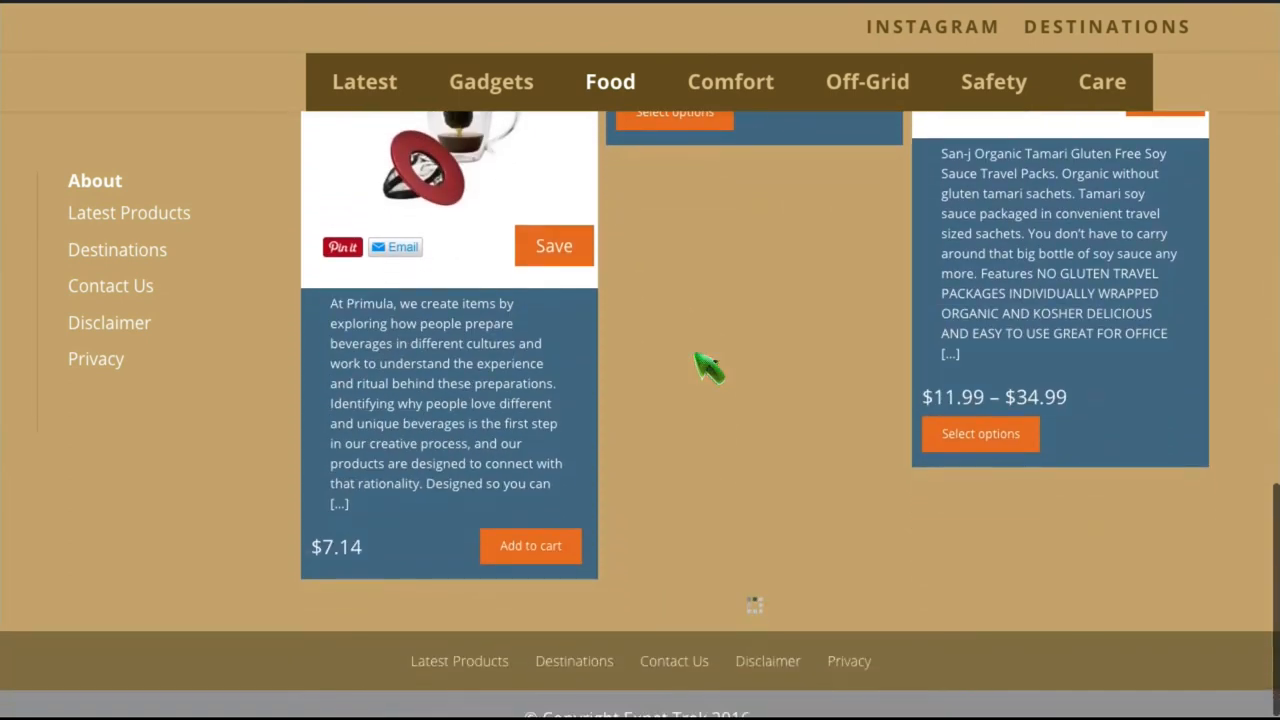
scroll(down, 3)
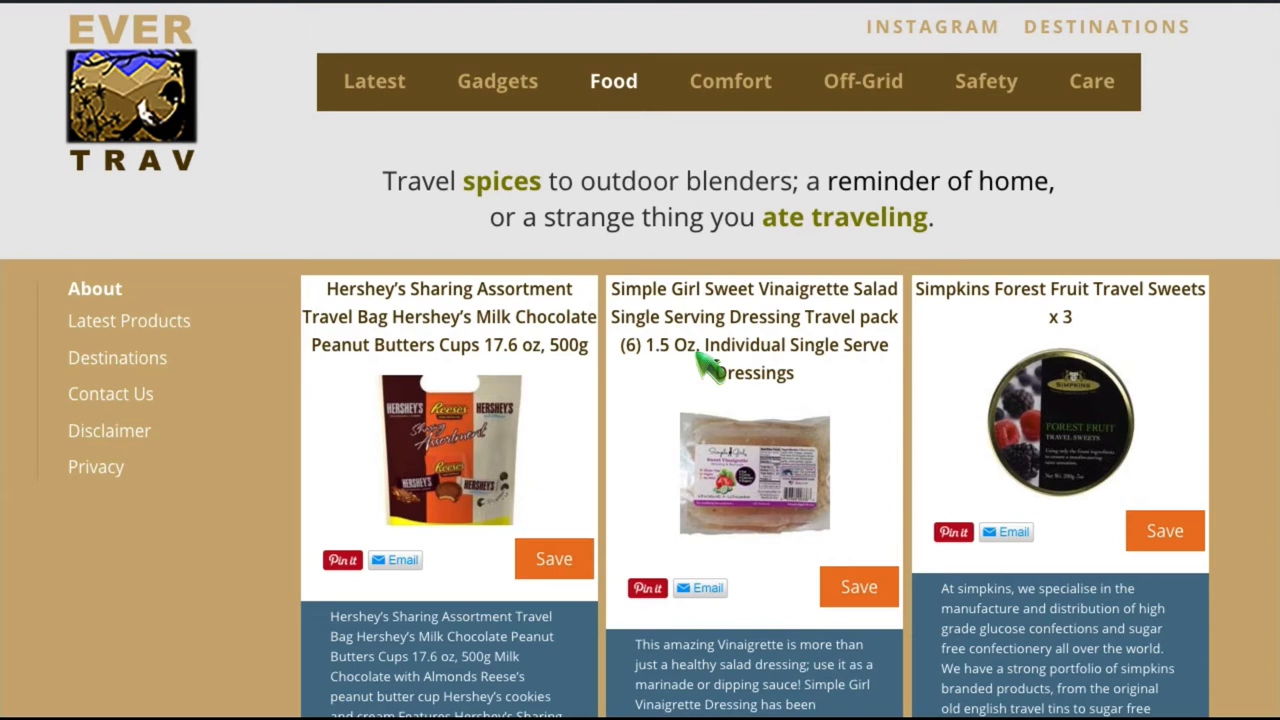
mouse_move(710, 370)
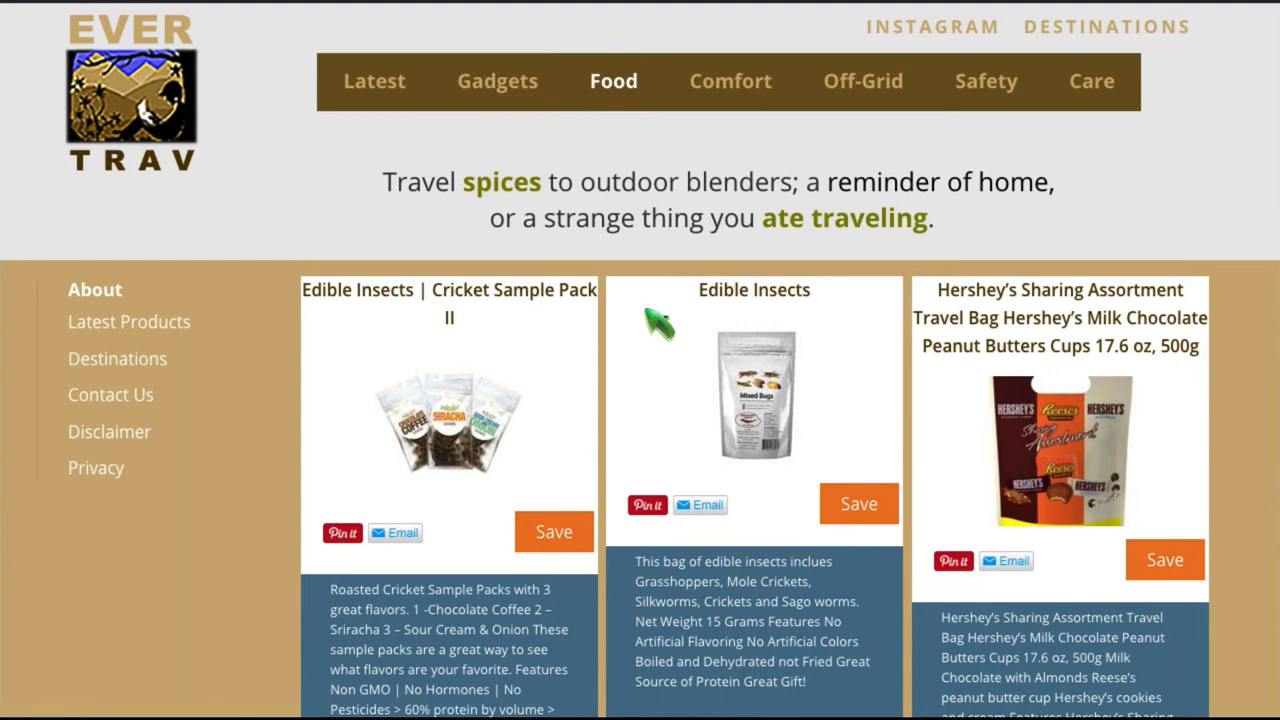
scroll(down, 3)
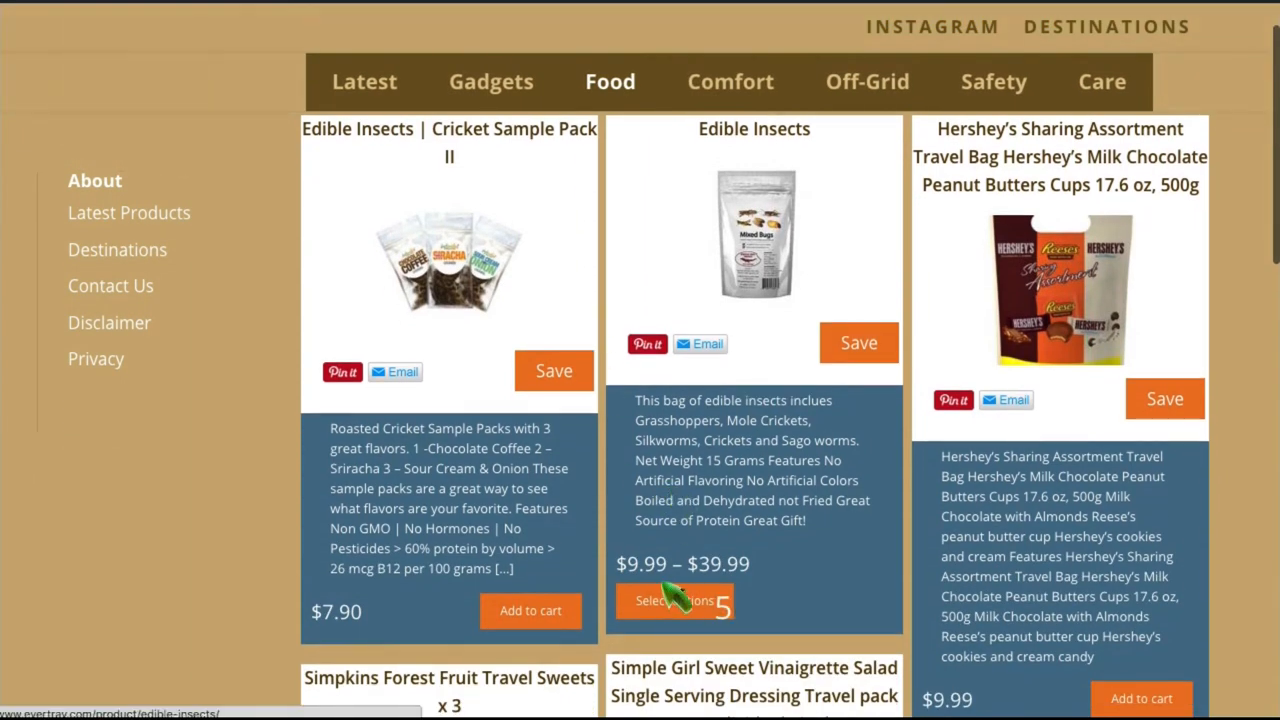
click(675, 600)
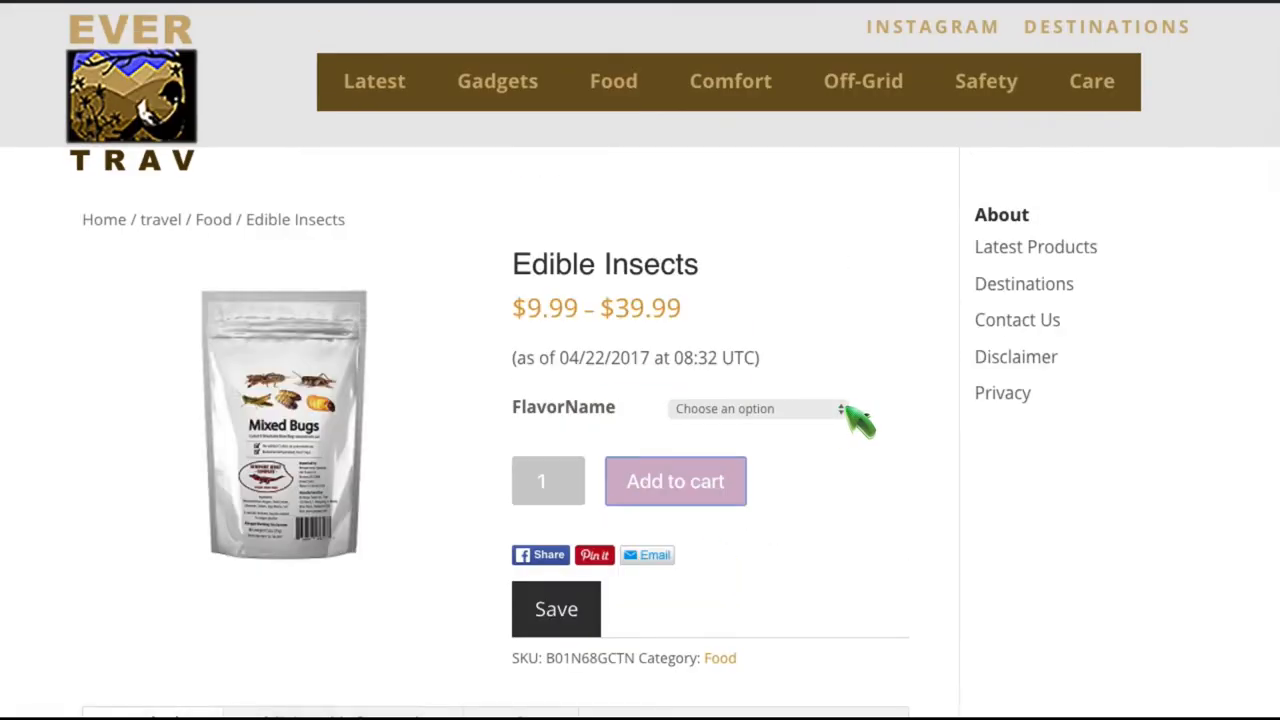
View the Edible Insects product's imported Amazon reviews on its Reviews tab
click(755, 408)
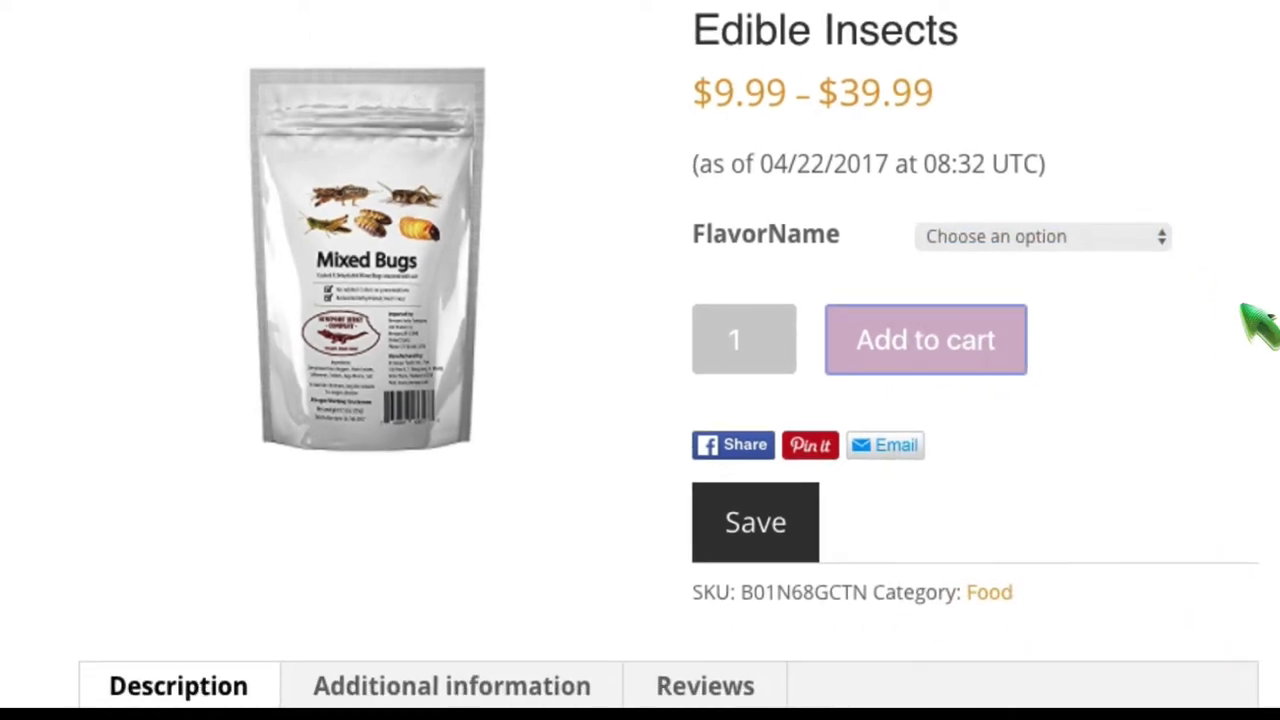
scroll(down, 3)
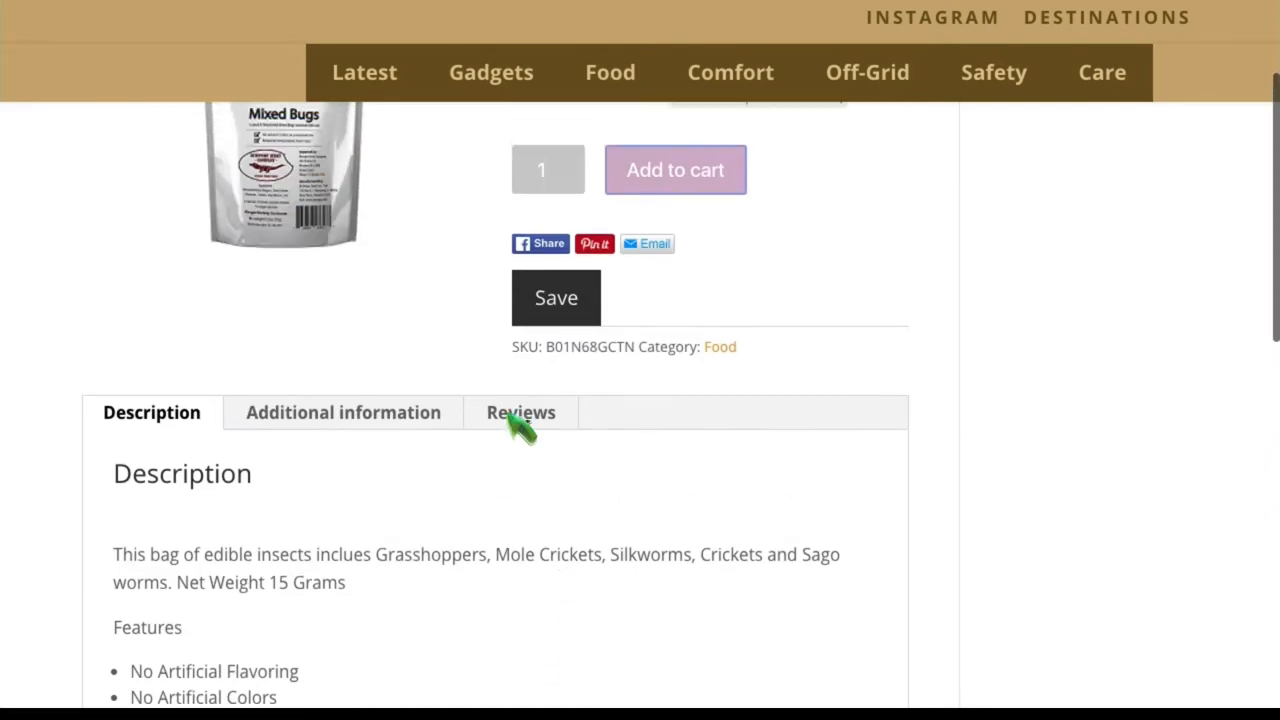
click(520, 412)
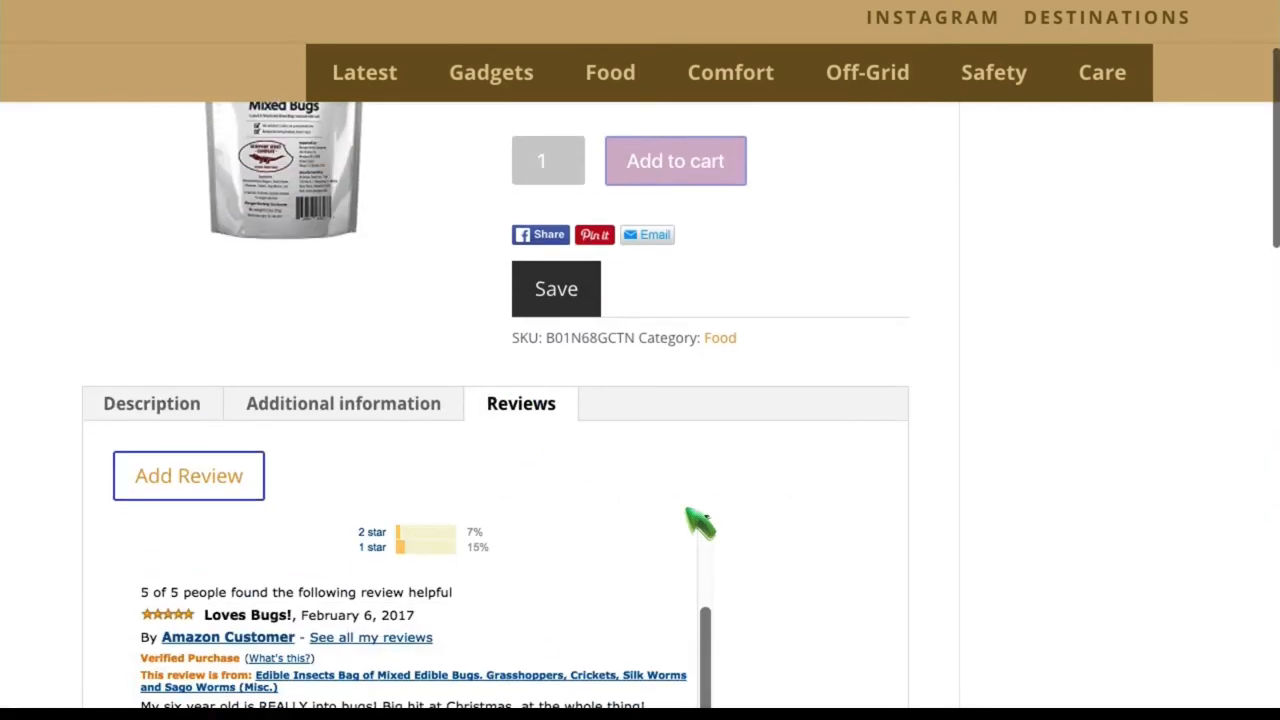
scroll(down, 3)
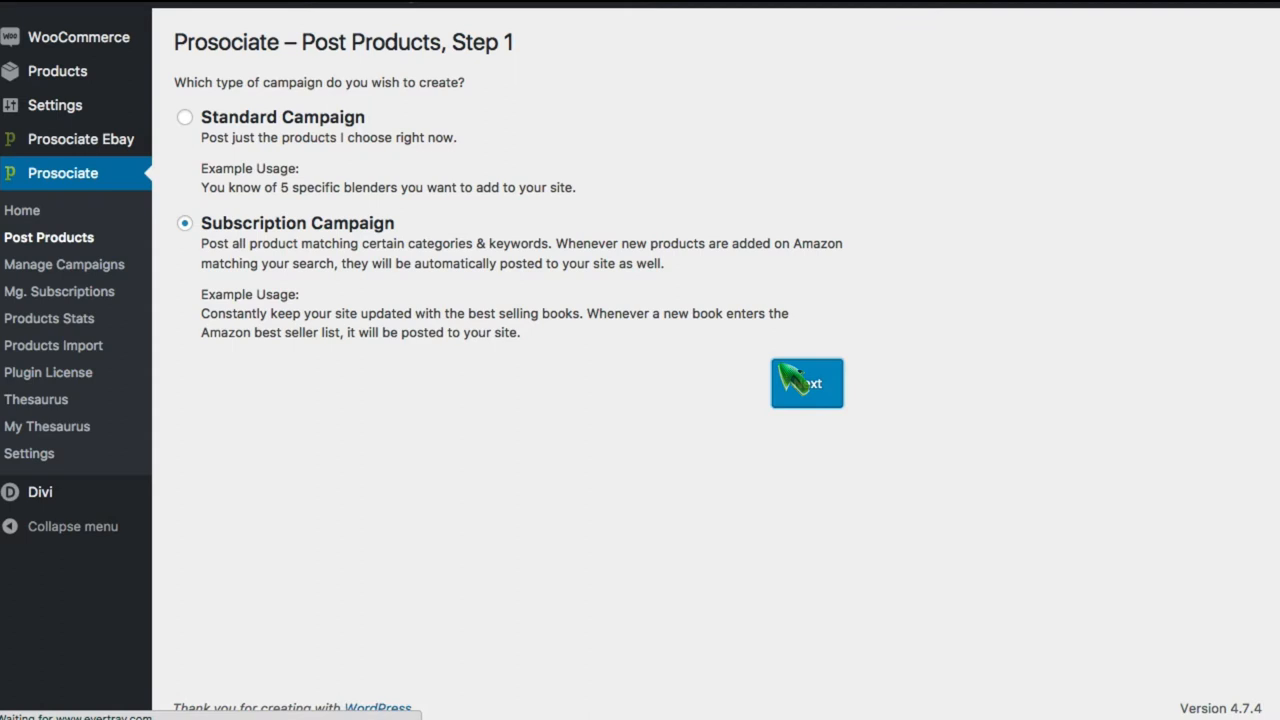
Advance to the campaign search step and pick Grocery & Gourmet Food as category
click(806, 383)
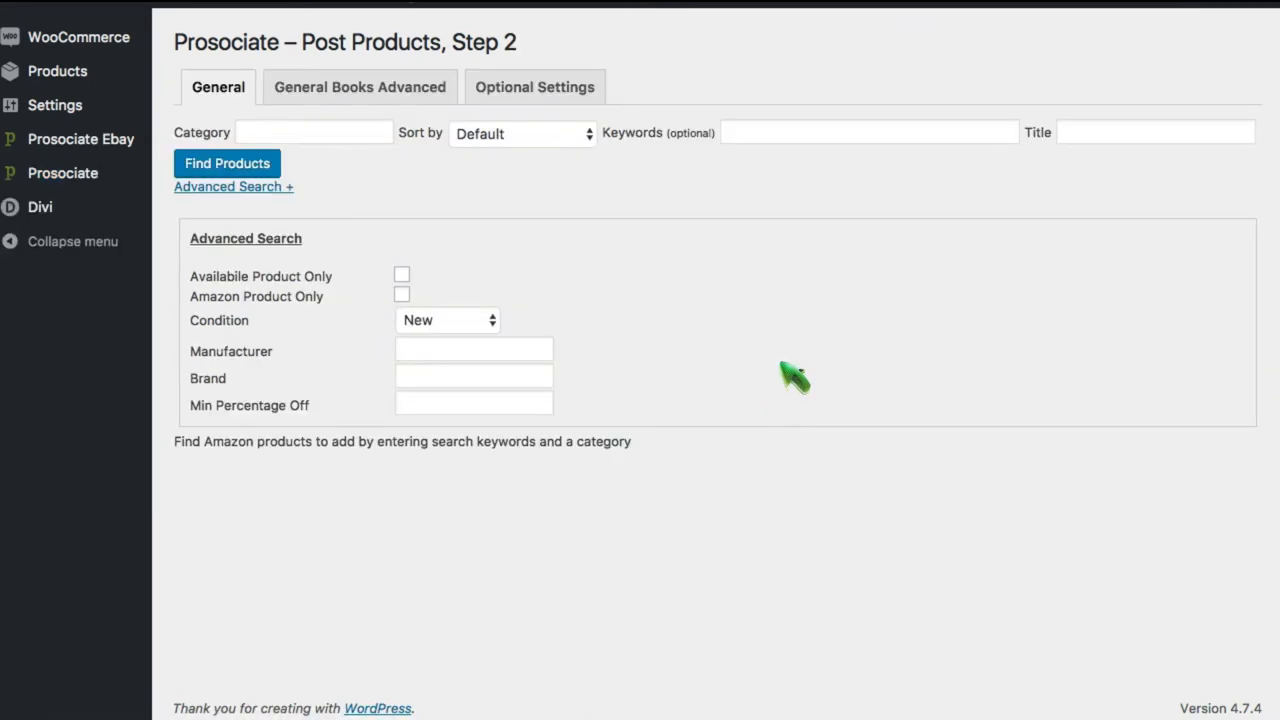
click(534, 87)
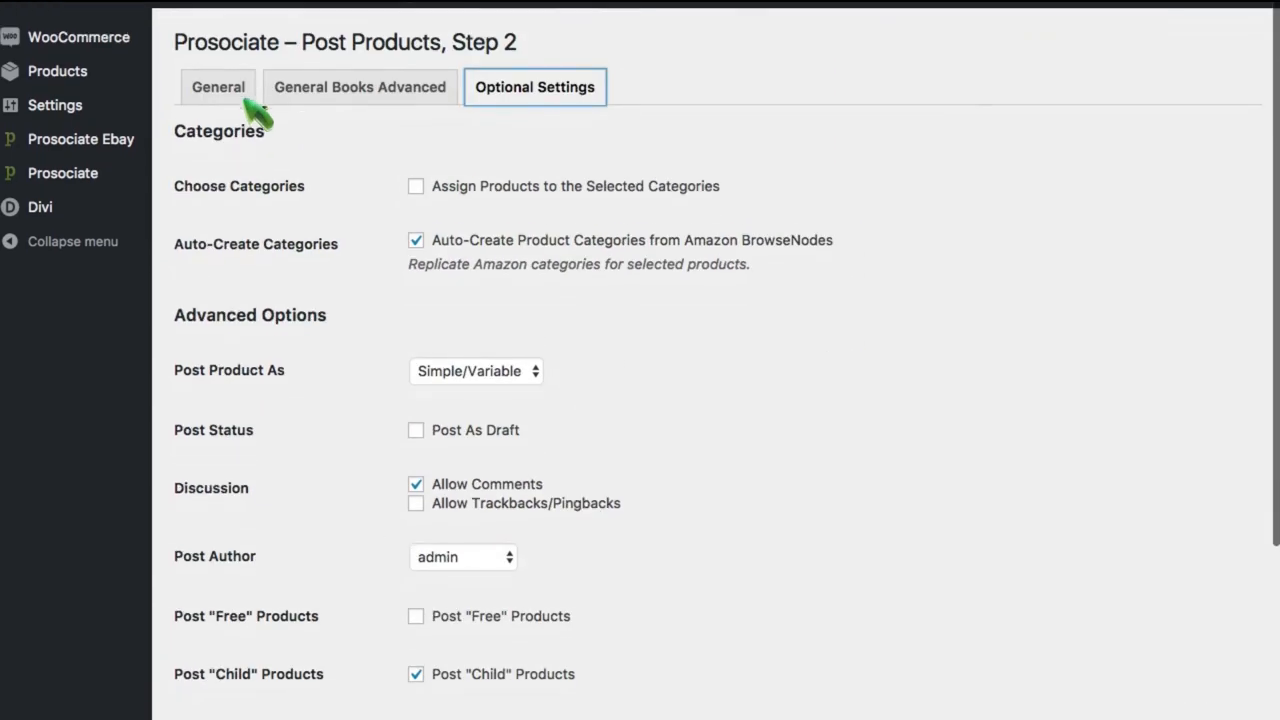
click(217, 87)
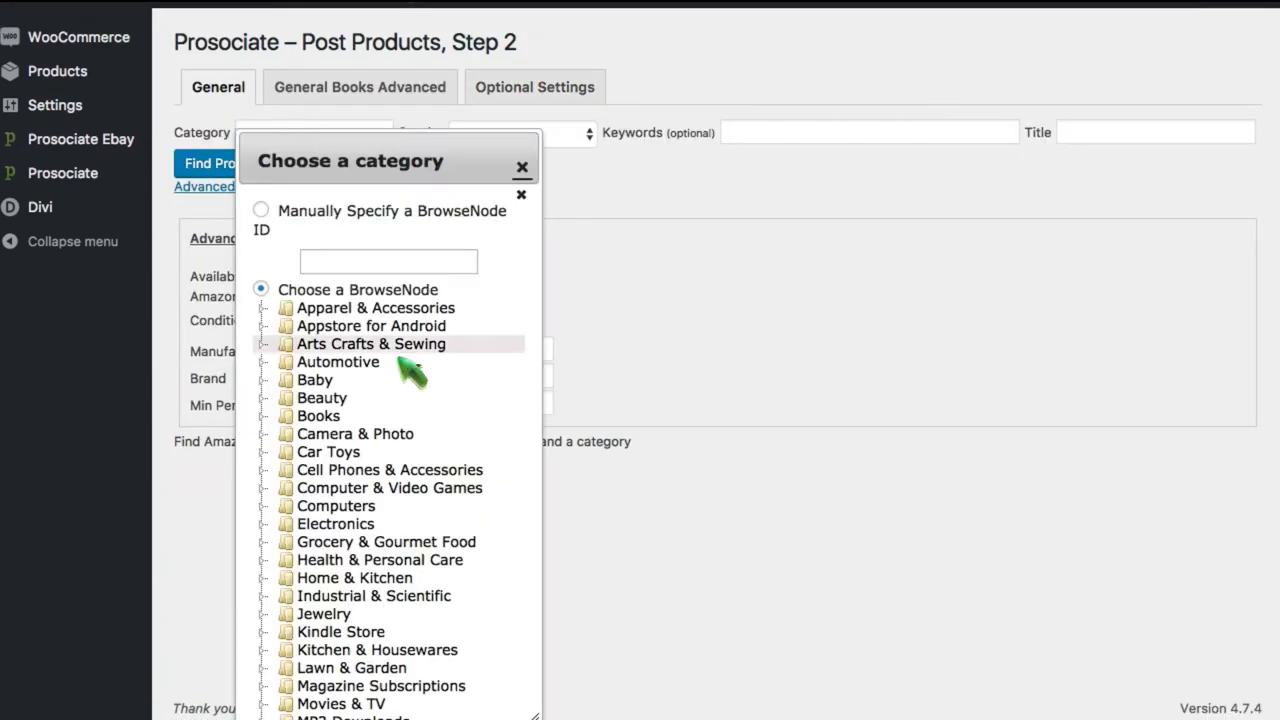
click(386, 541)
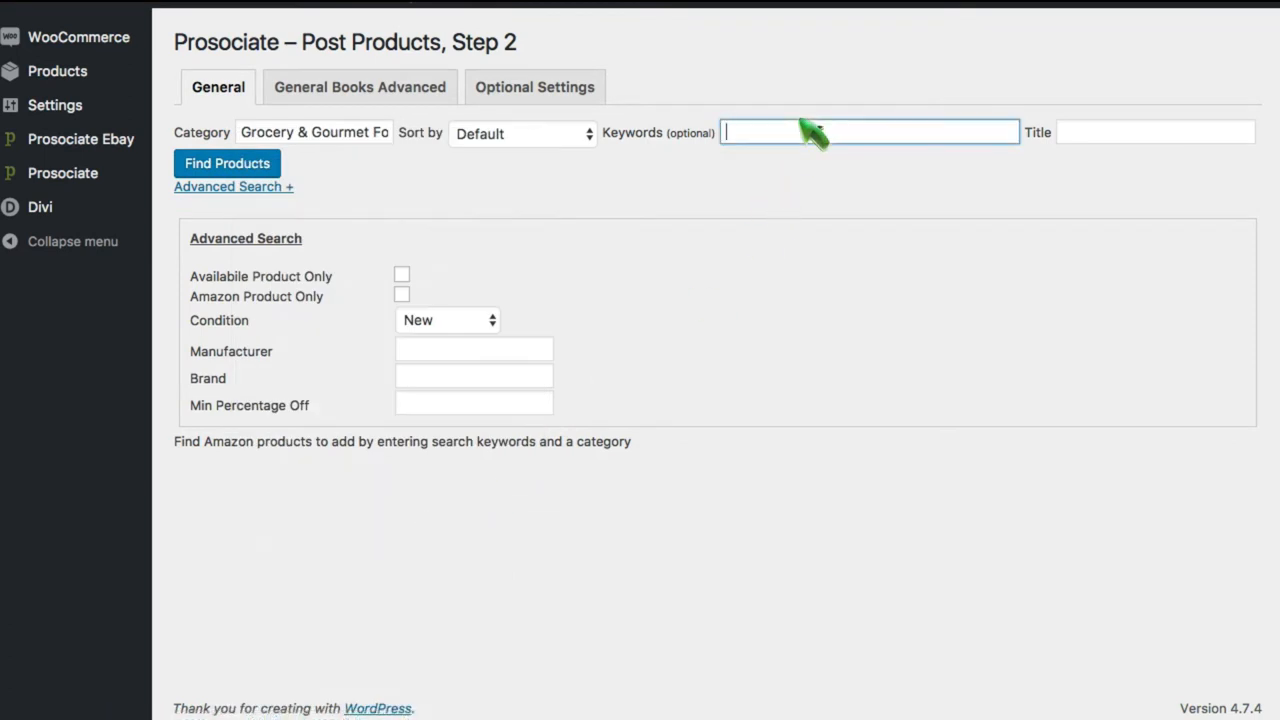
Search for 'bugs' with a 75% minimum discount and browse the results
text(bugs)
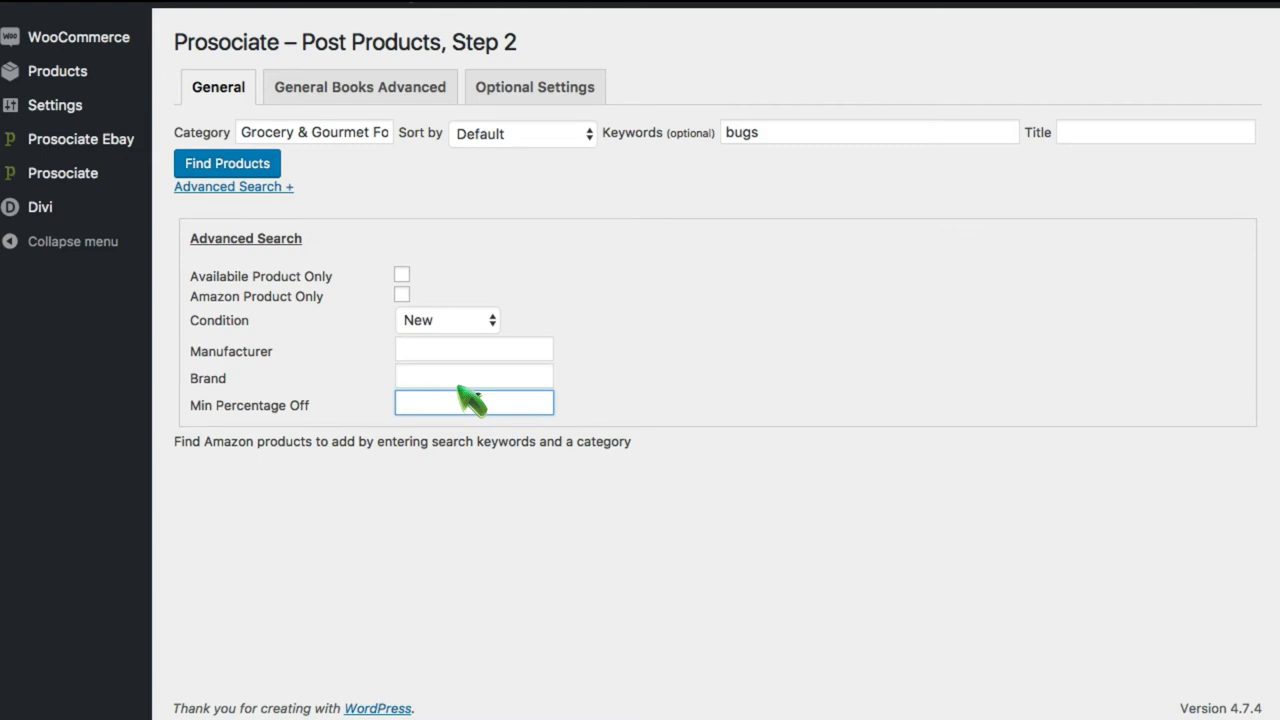
text(75)
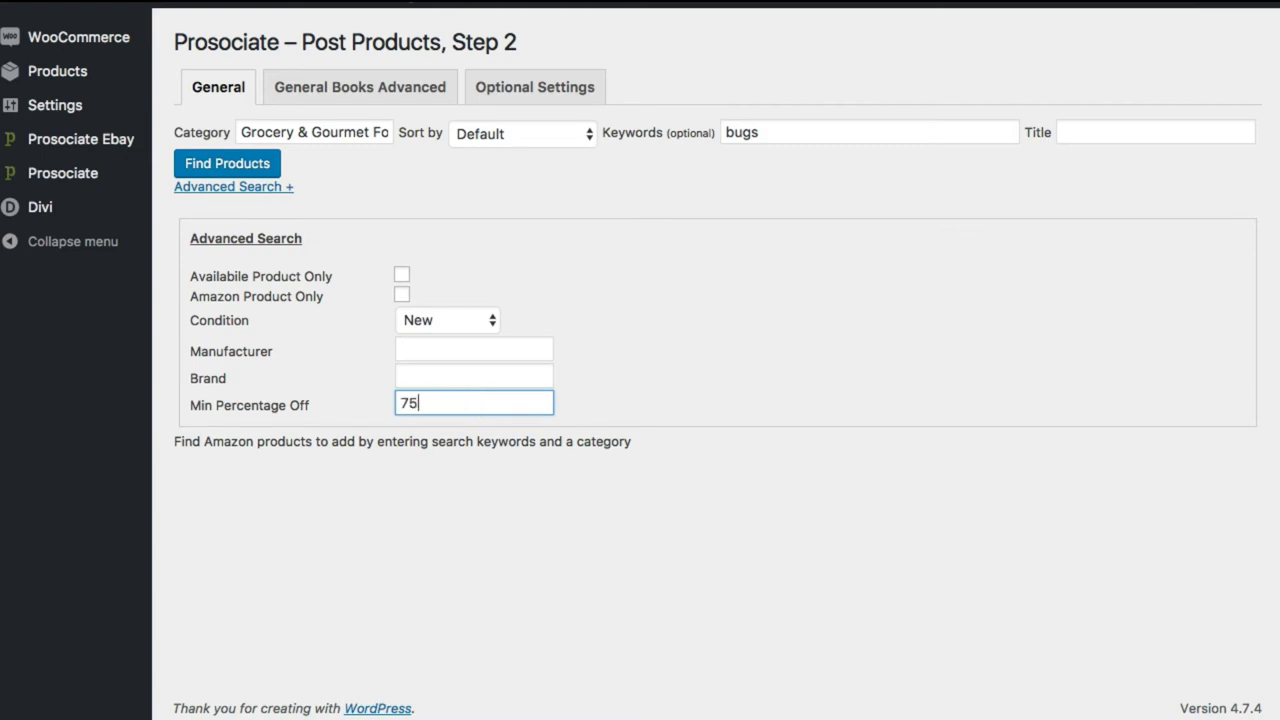
mouse_move(285, 195)
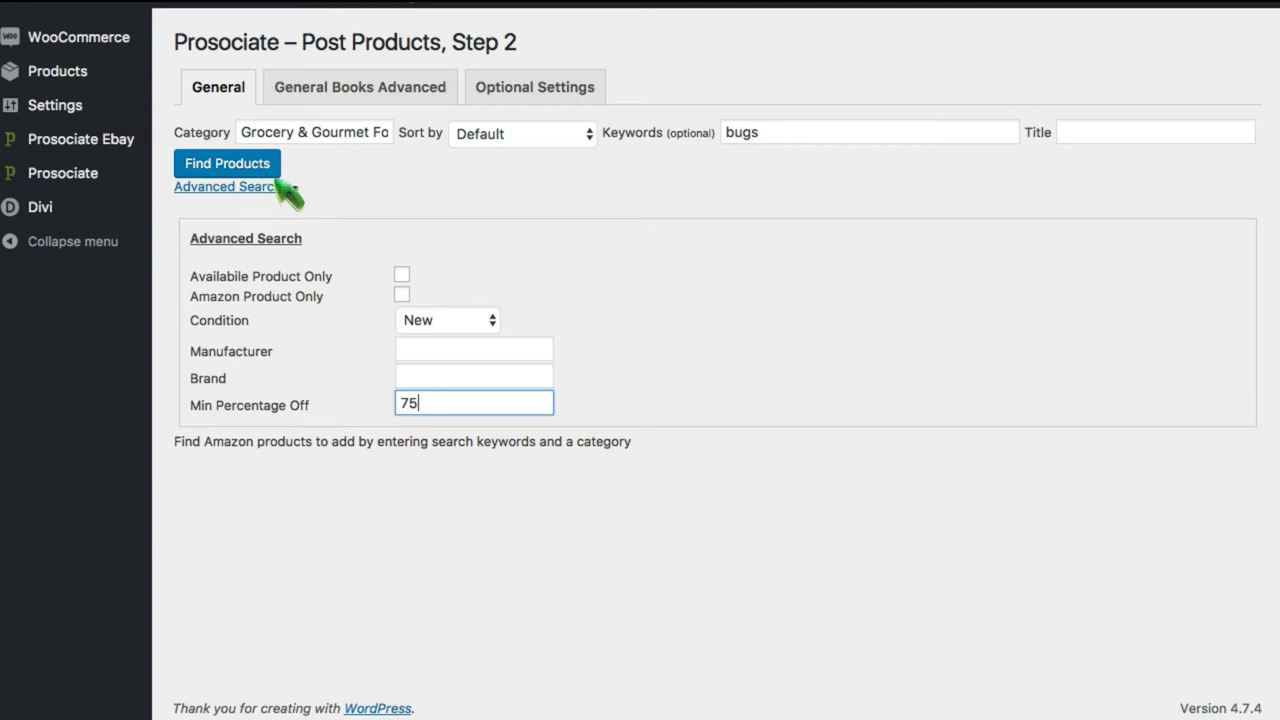
click(227, 163)
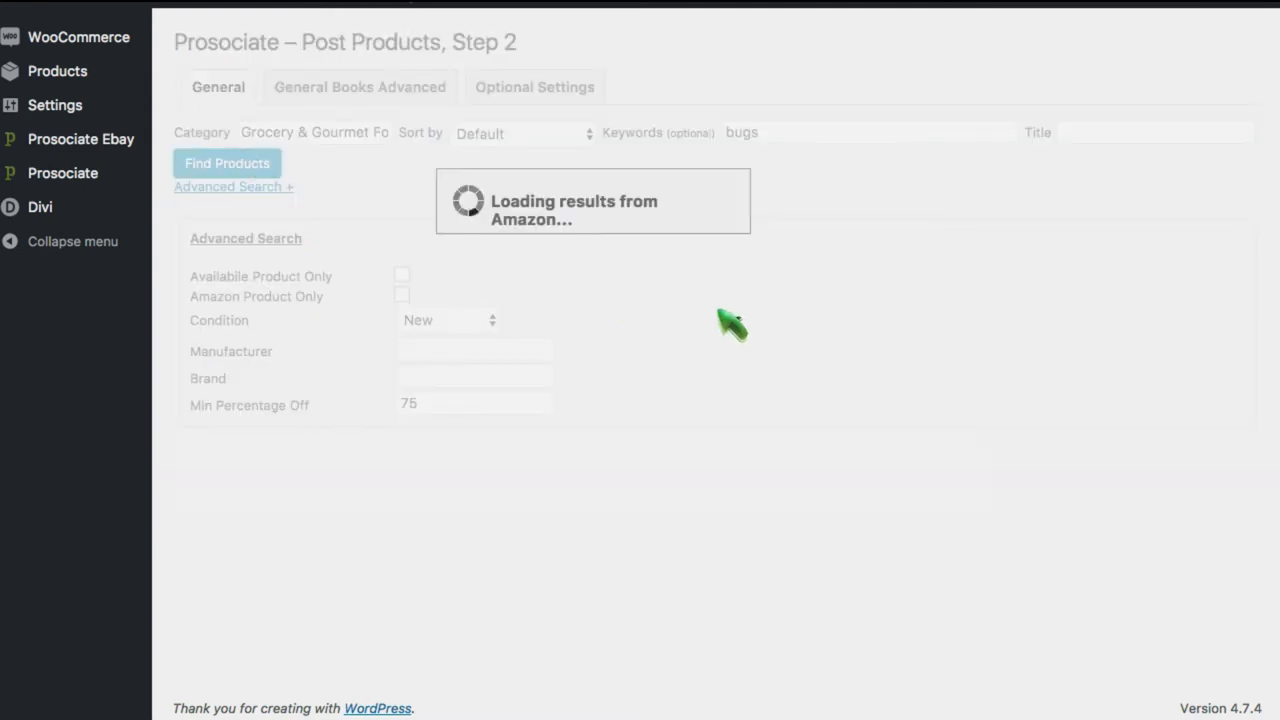
click(227, 163)
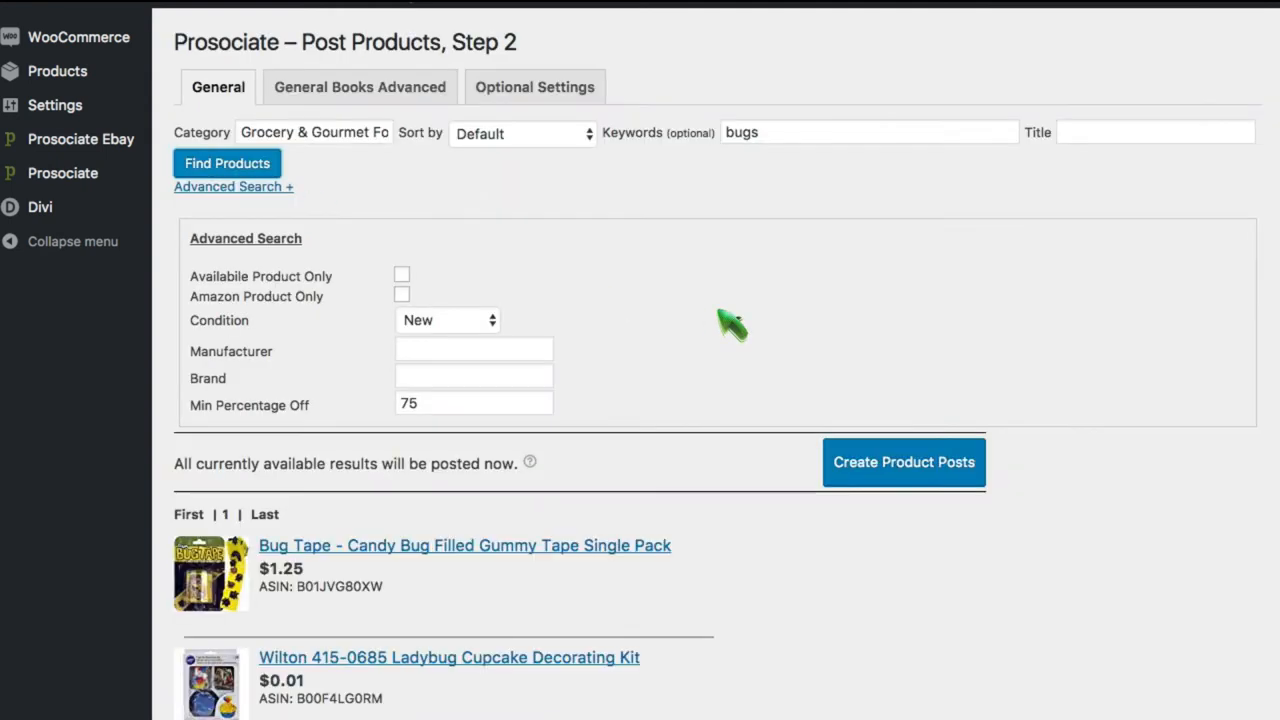
scroll(down, 3)
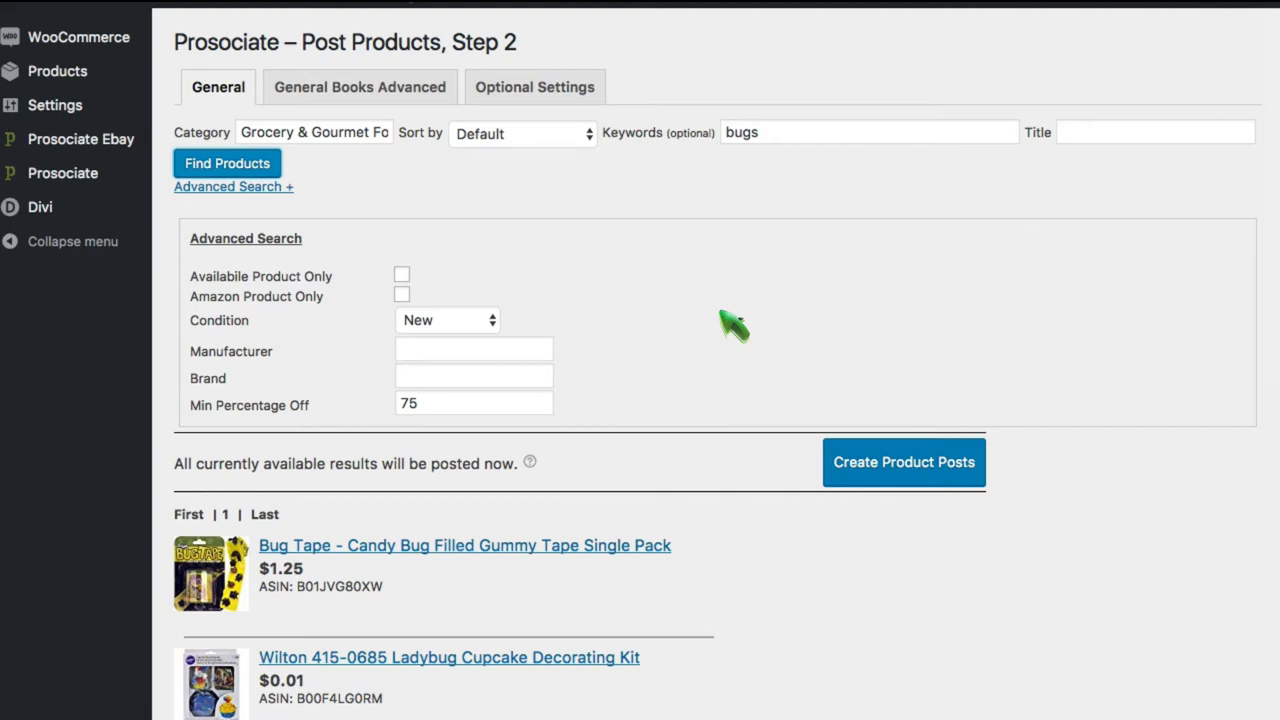
mouse_move(948, 442)
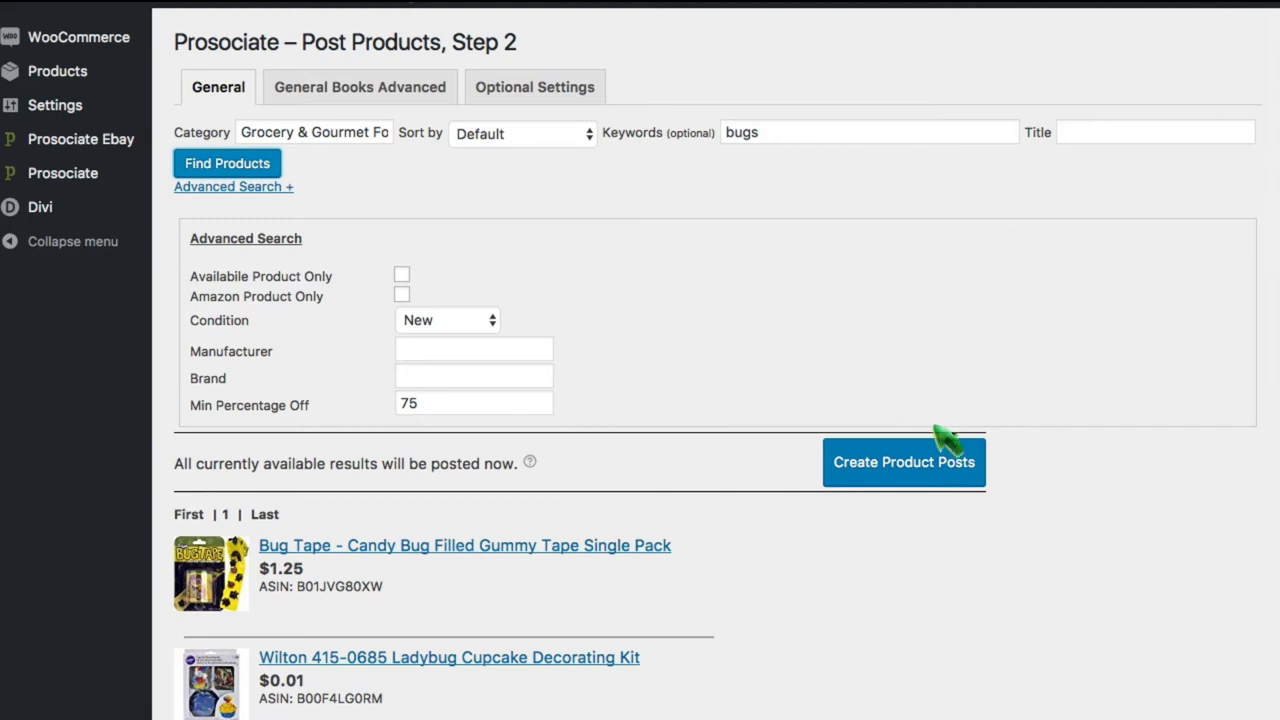
mouse_move(903, 398)
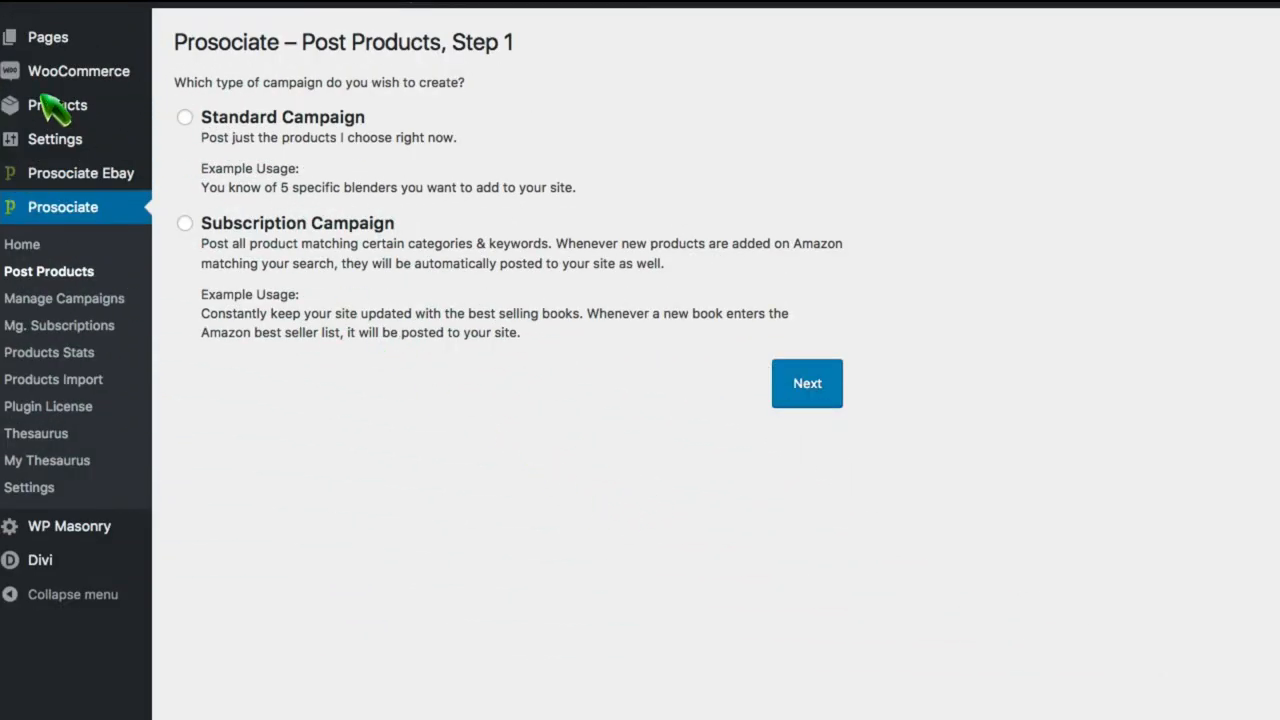
Edit Edible Insects | Cricket Sample Pack II and scroll to its Text Spinning rewritten article
click(57, 105)
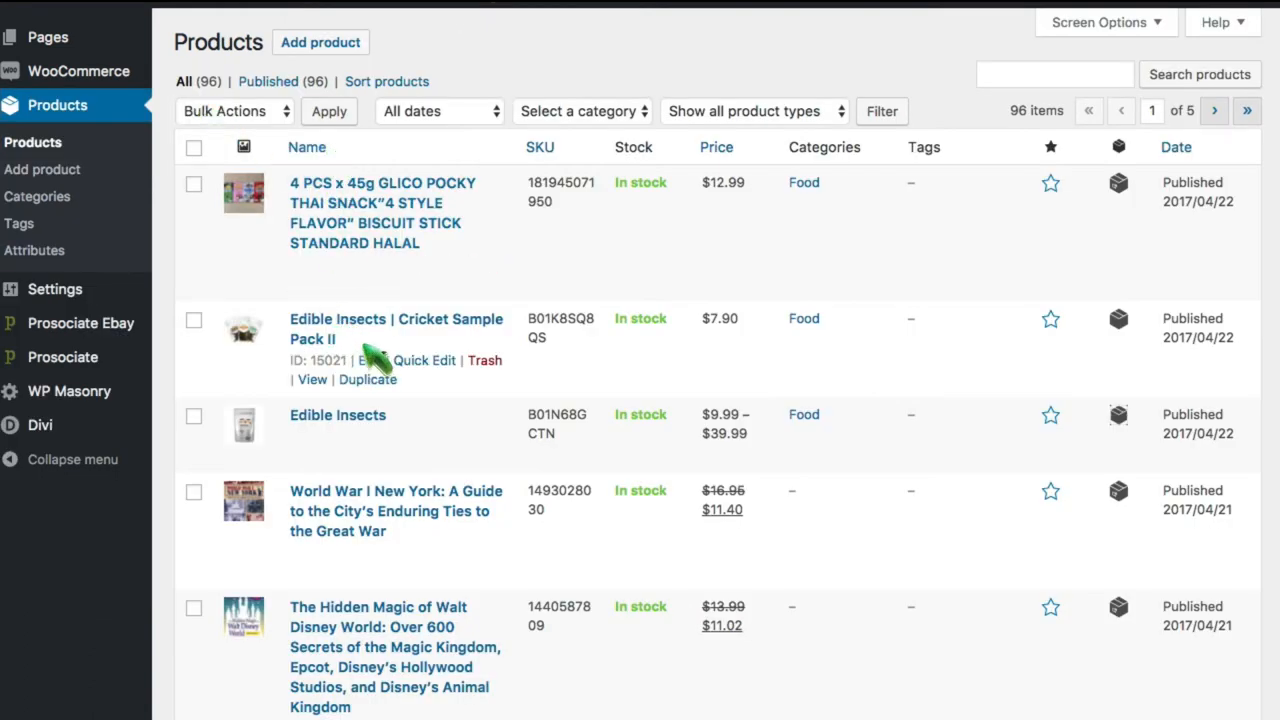
mouse_move(375, 365)
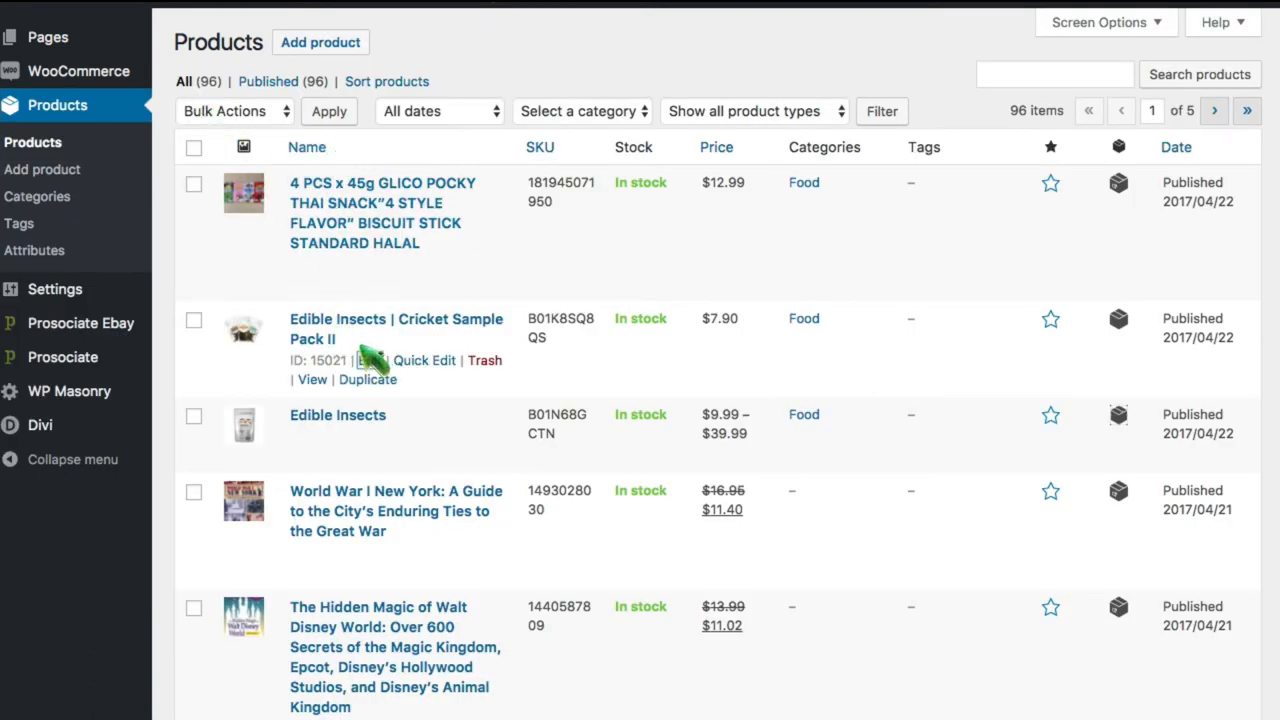
click(396, 328)
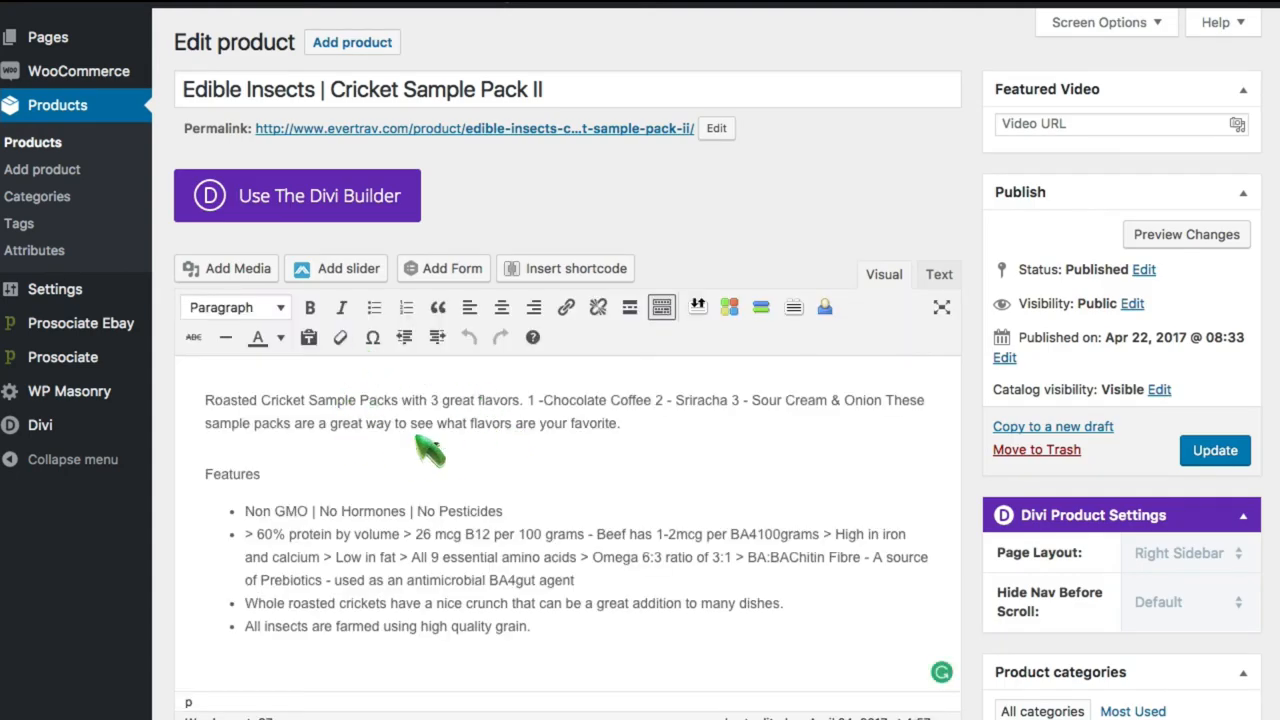
scroll(down, 3)
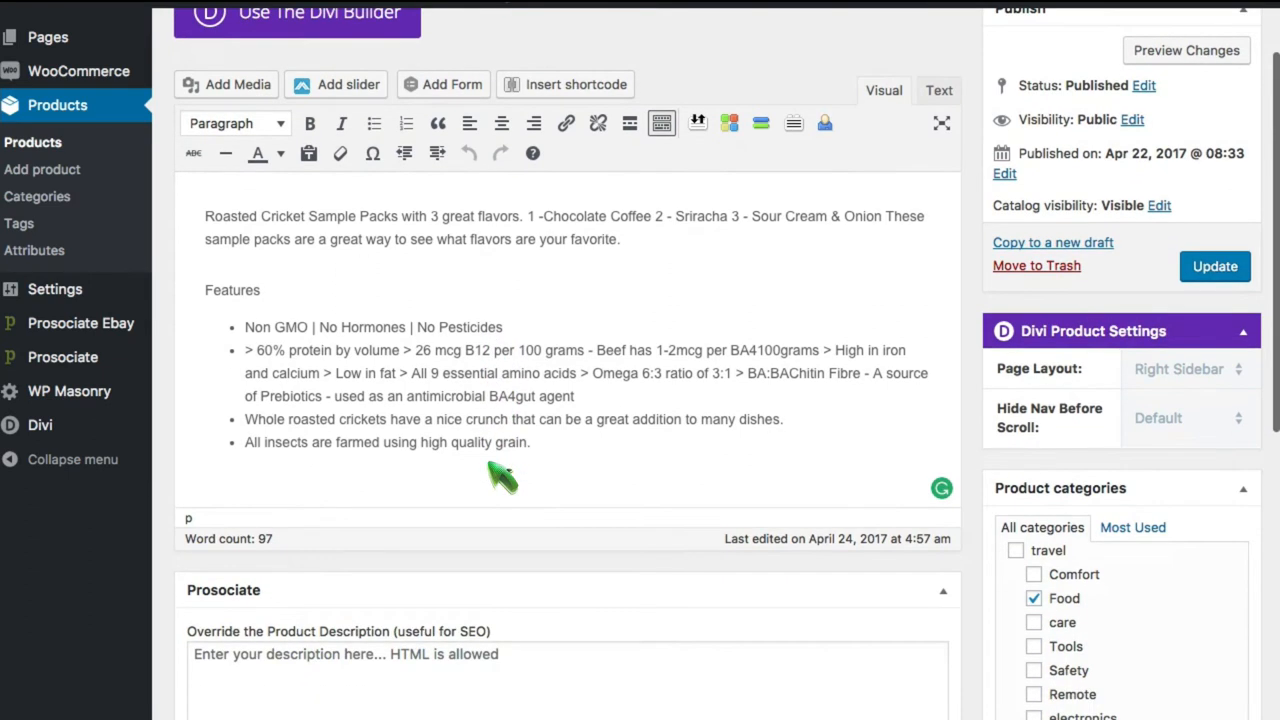
scroll(down, 3)
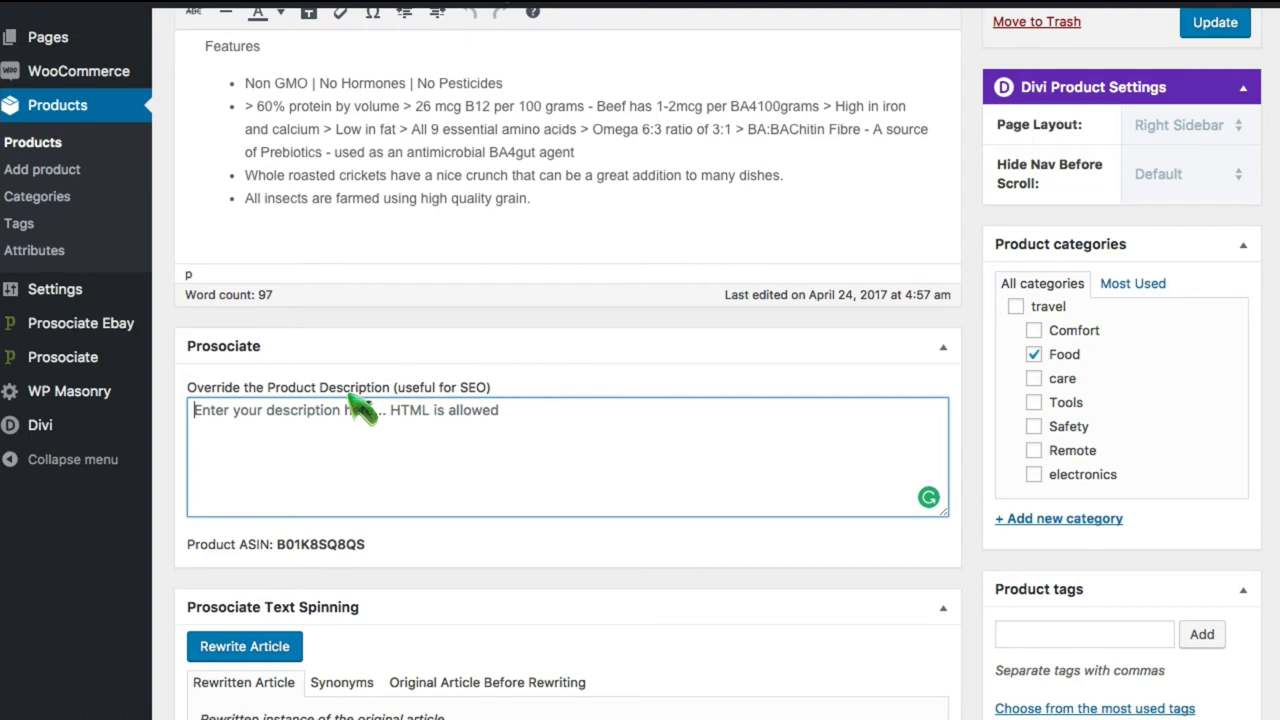
scroll(down, 3)
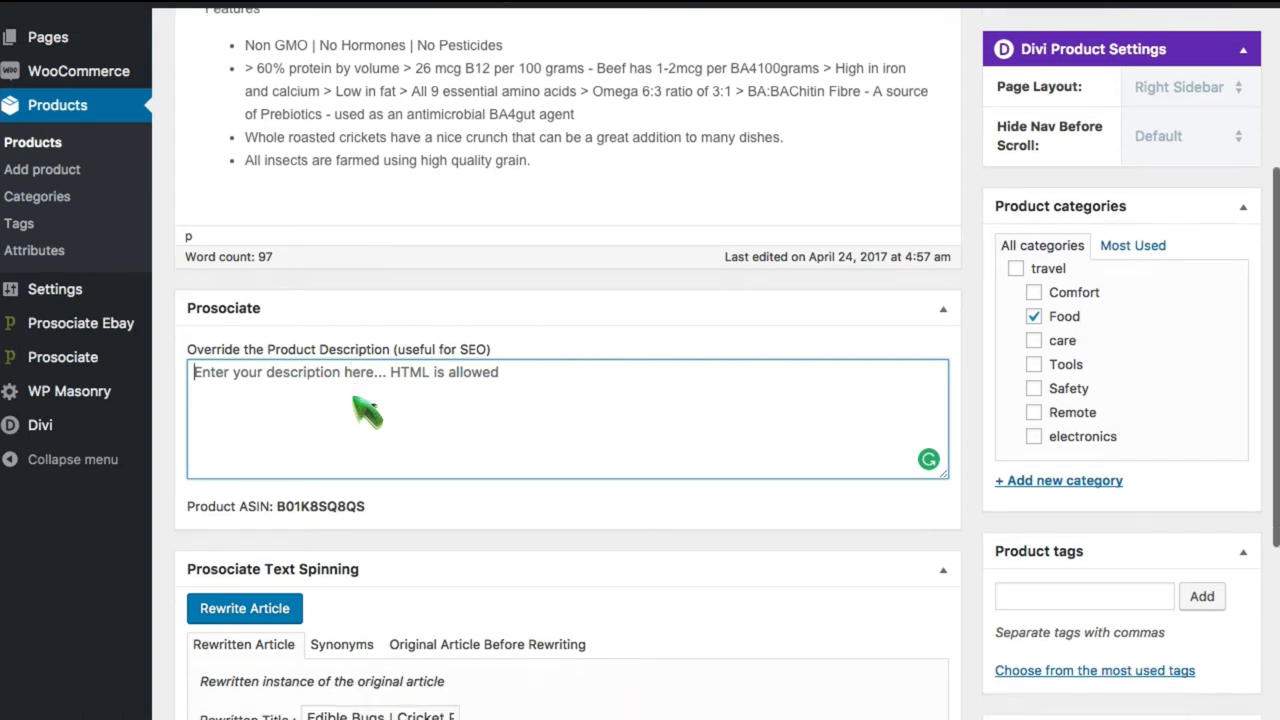
scroll(down, 3)
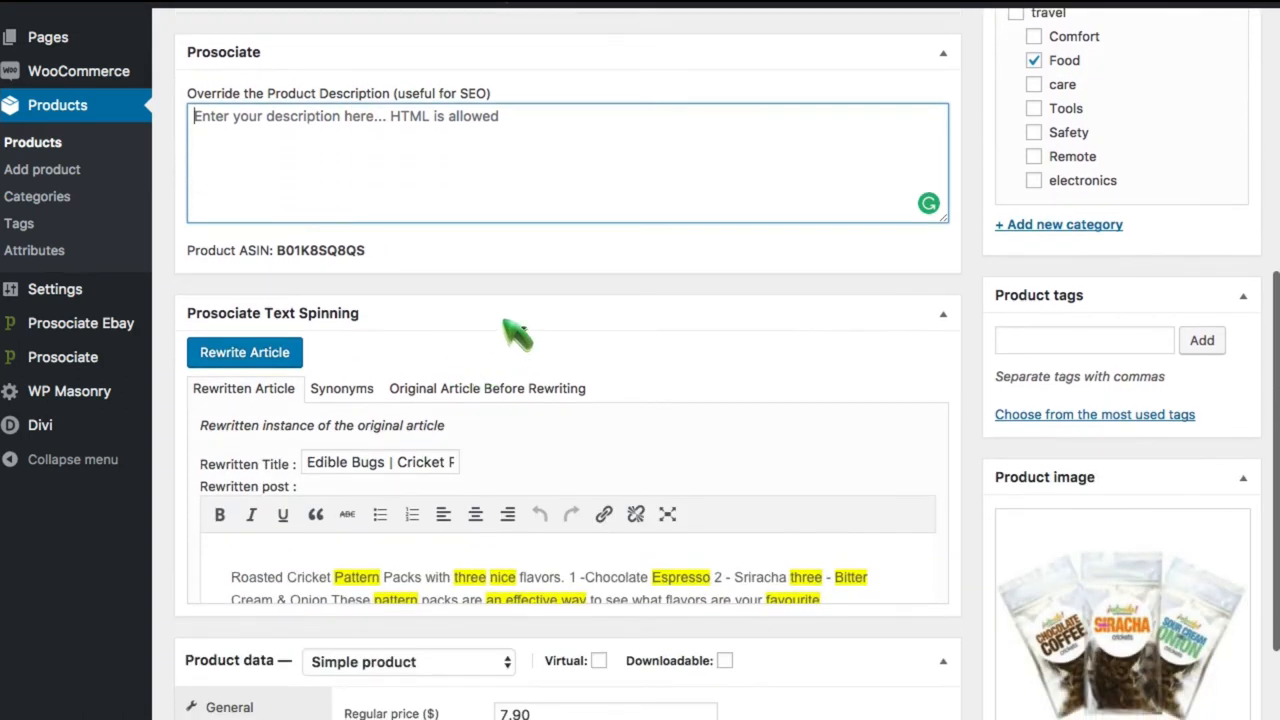
mouse_move(330, 345)
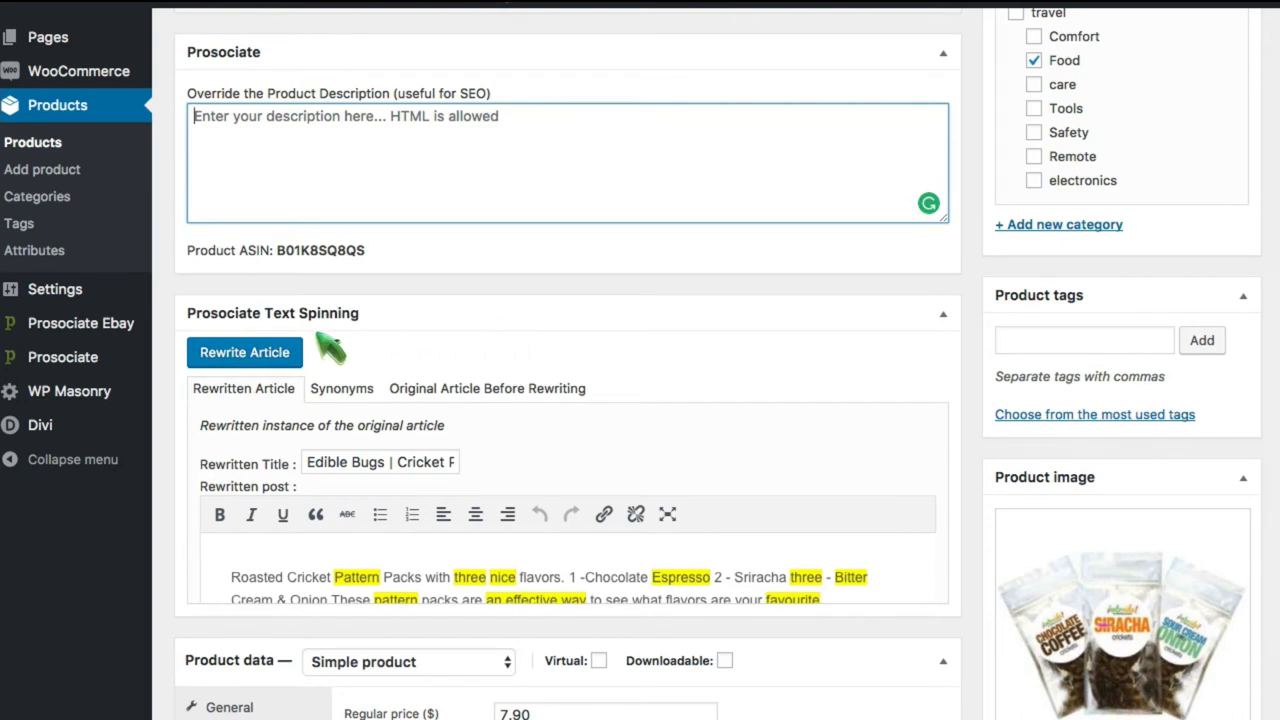
mouse_move(360, 350)
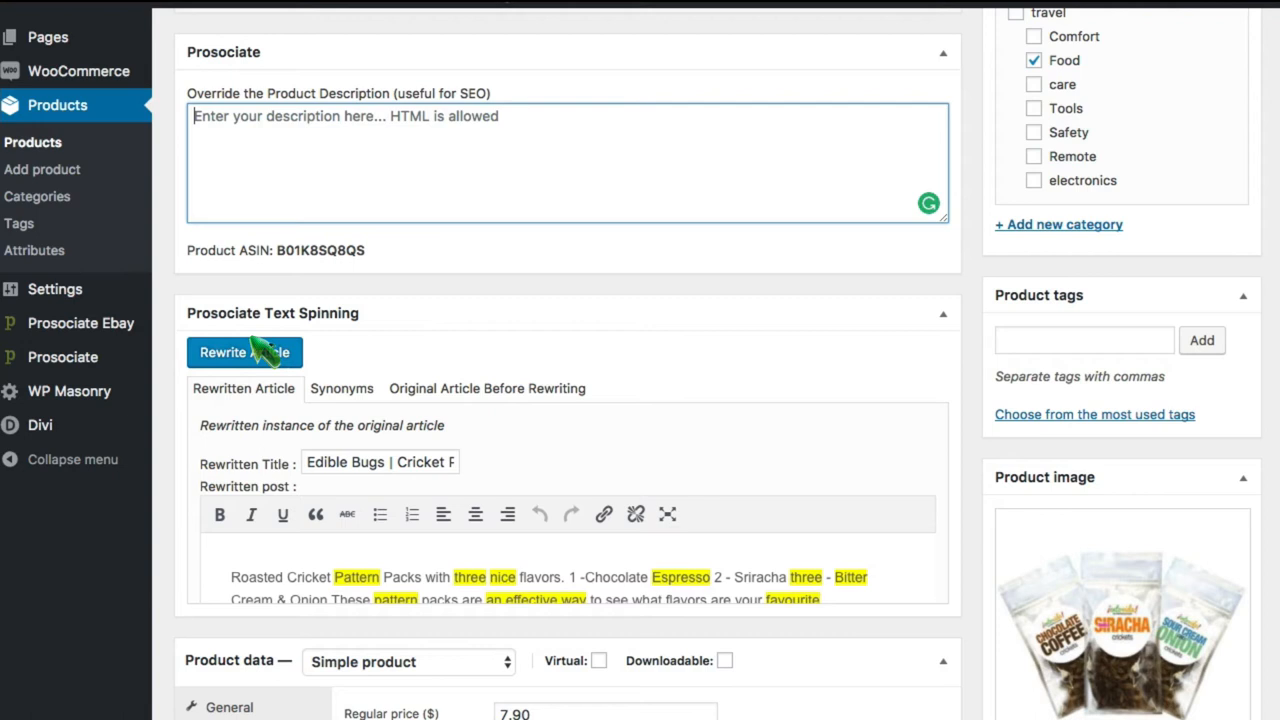
mouse_move(345, 395)
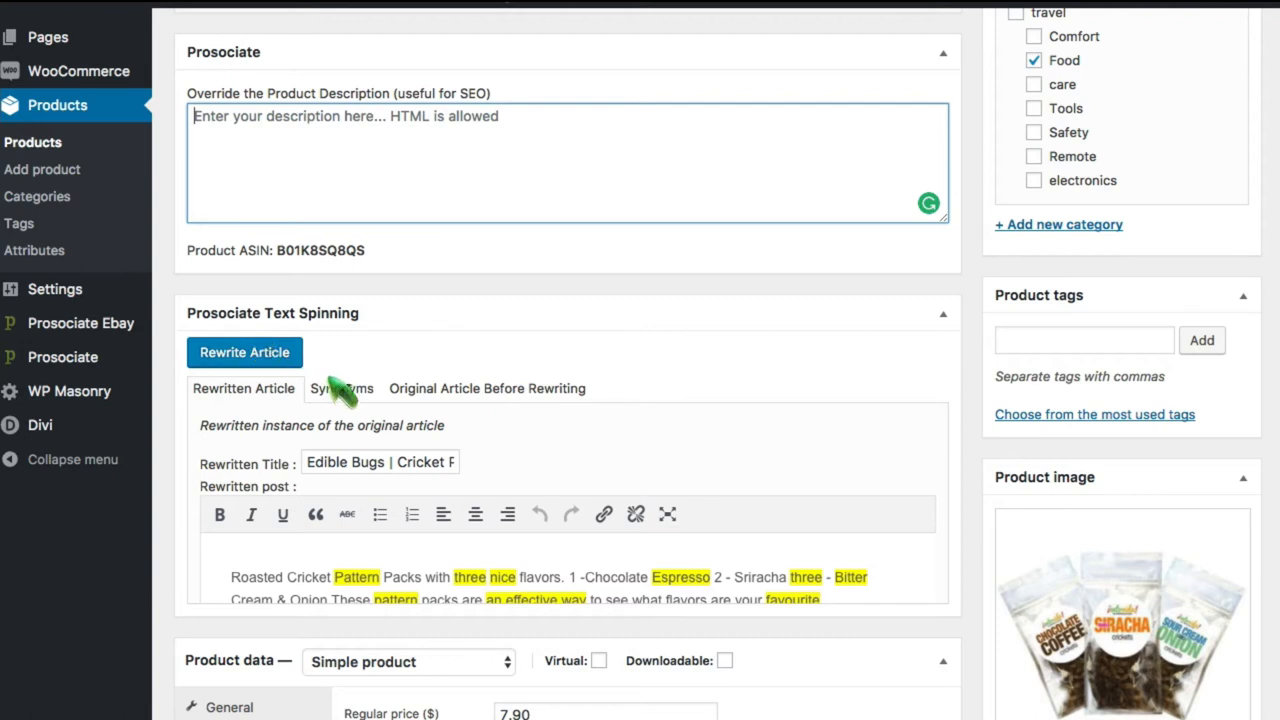
mouse_move(630, 345)
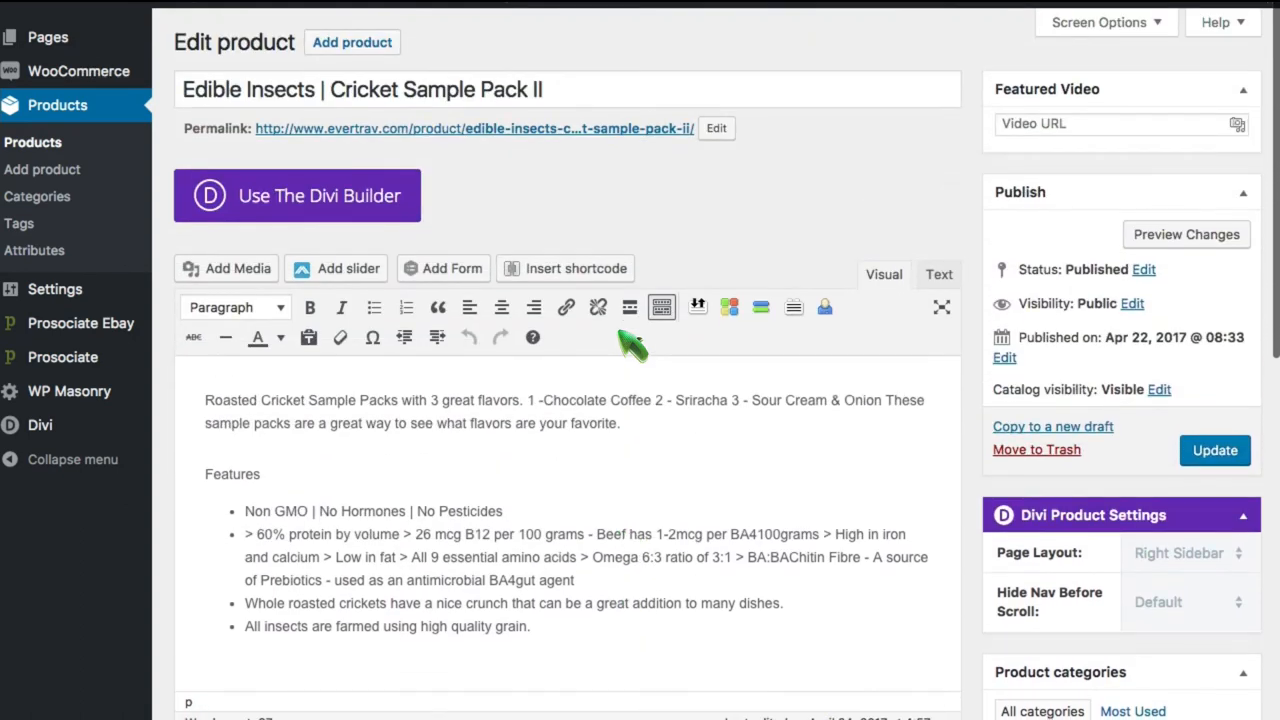
mouse_move(640, 405)
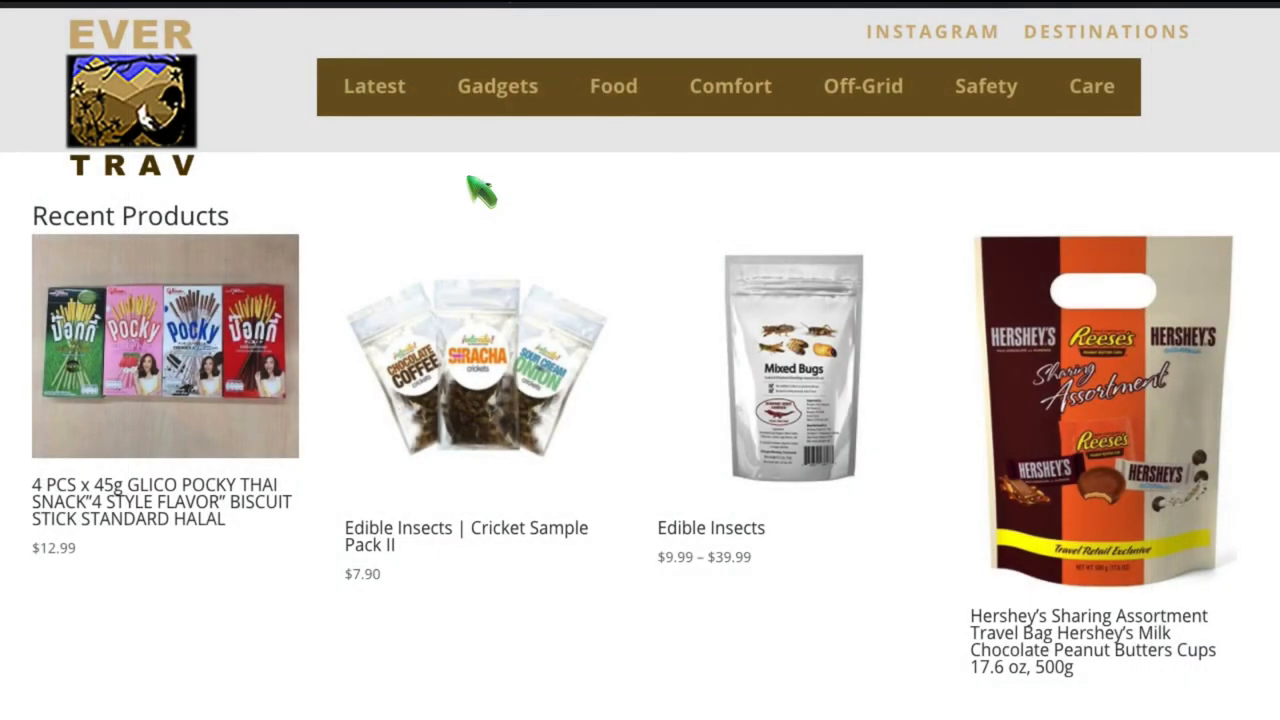
mouse_move(483, 205)
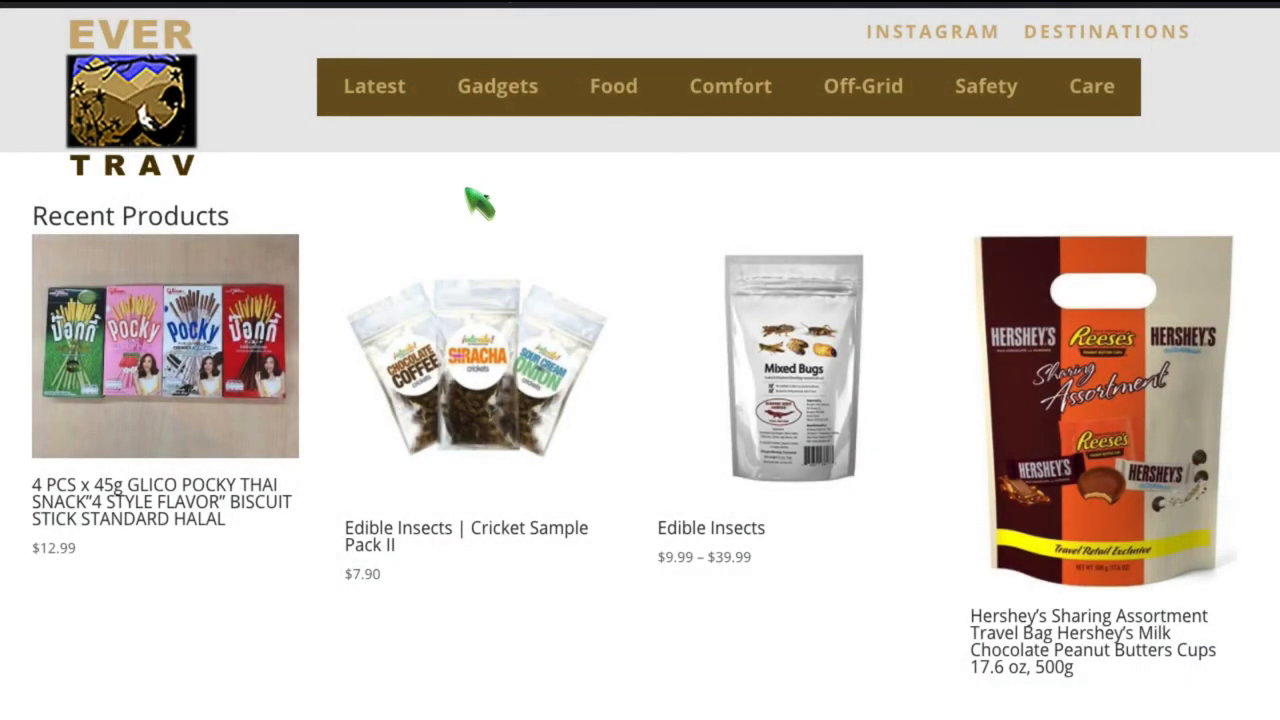
mouse_move(470, 220)
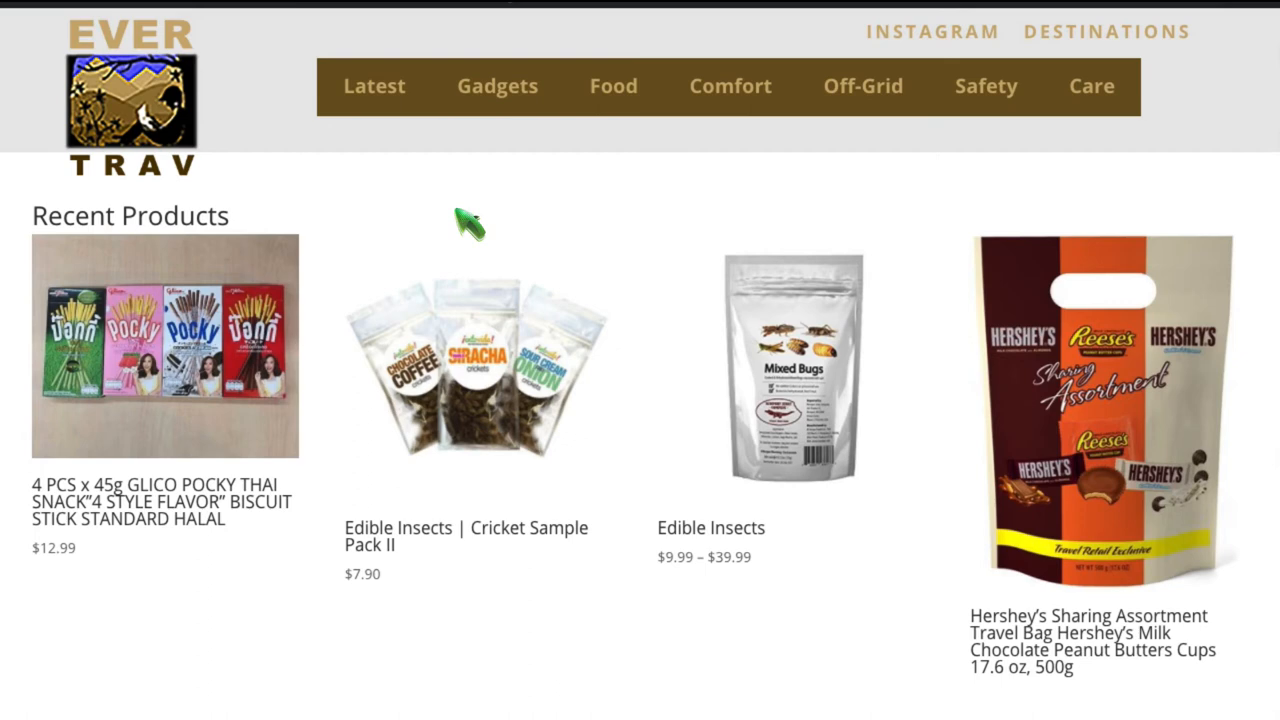
scroll(down, 3)
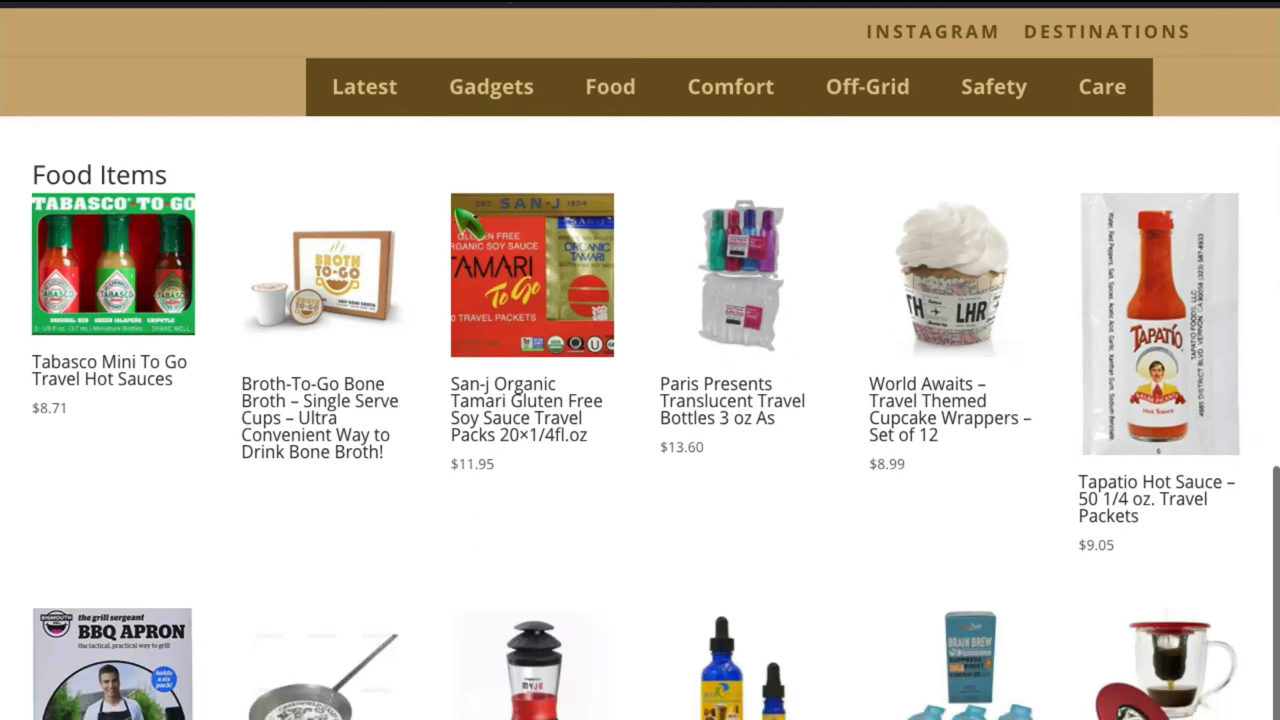
scroll(down, 3)
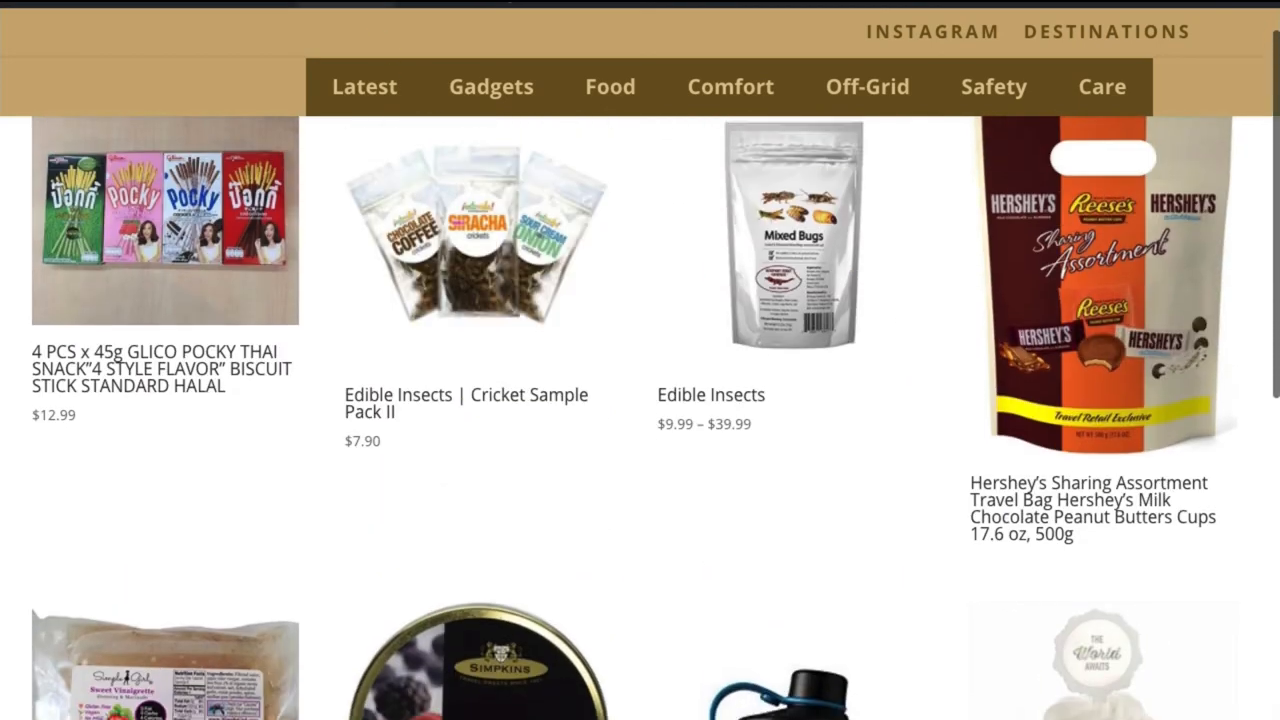
scroll(down, 3)
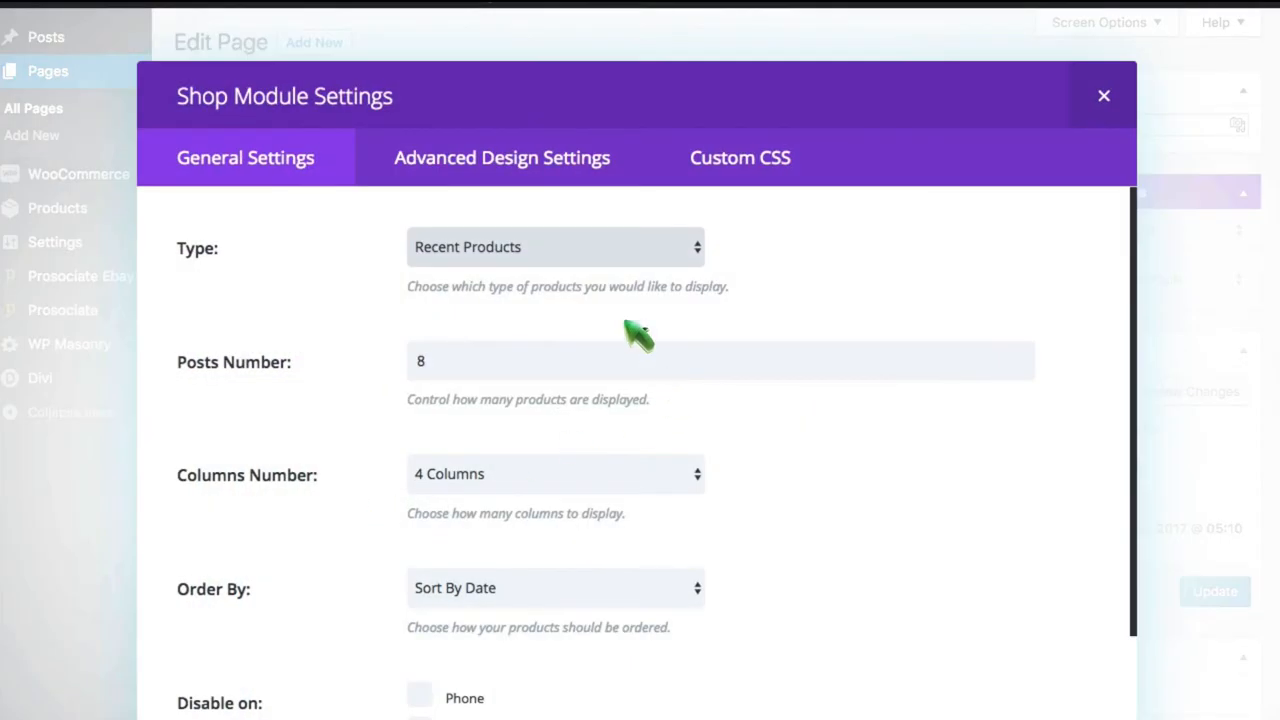
Set the shop module to Product Category type showing 12 products from Food
click(555, 247)
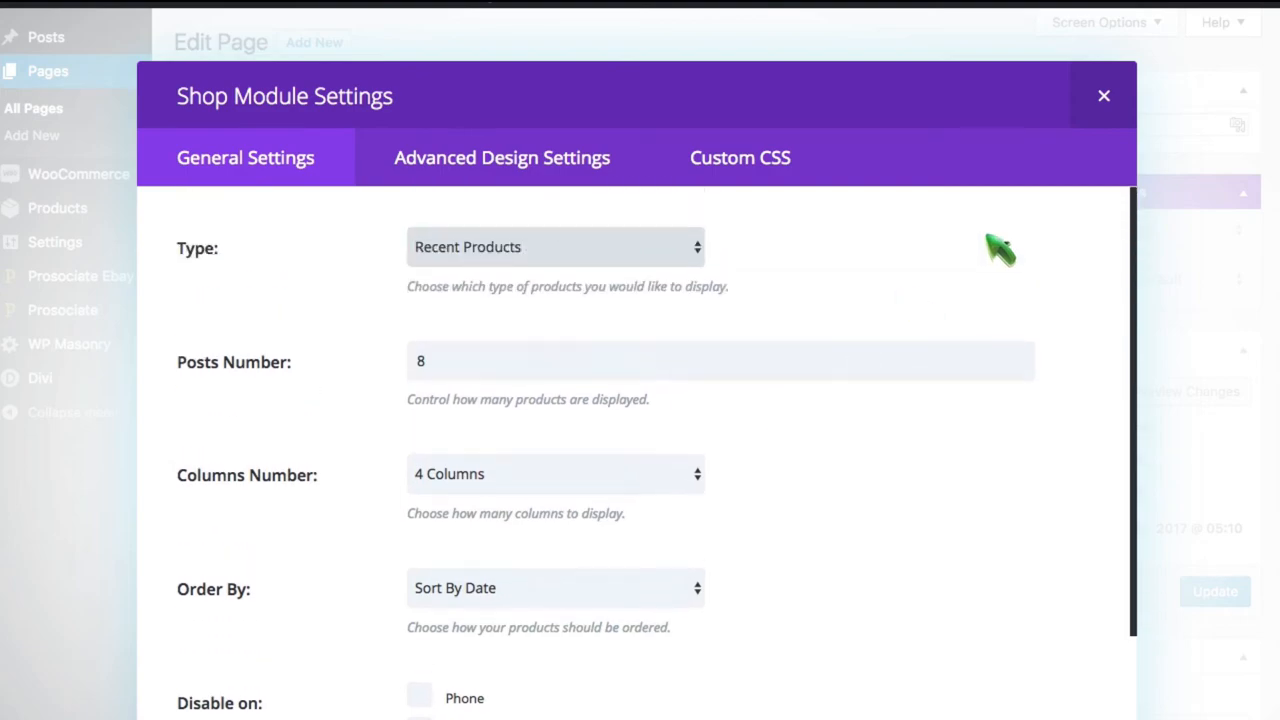
click(1104, 95)
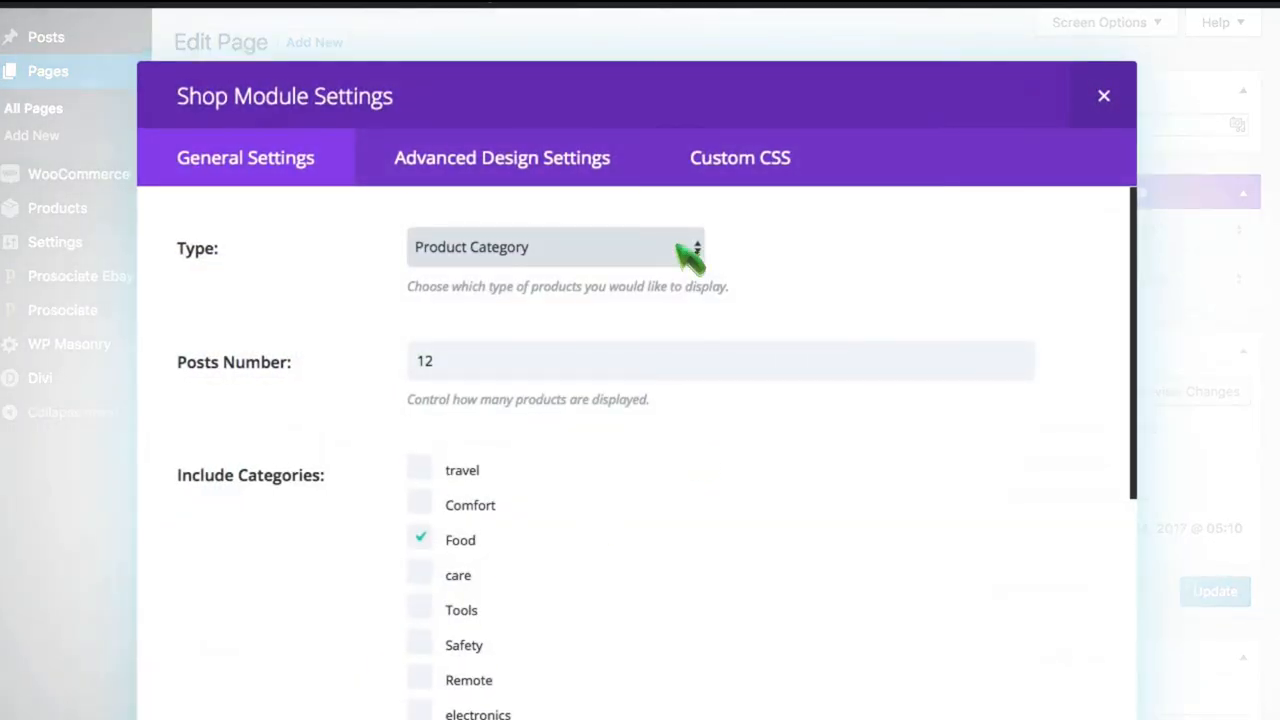
scroll(down, 3)
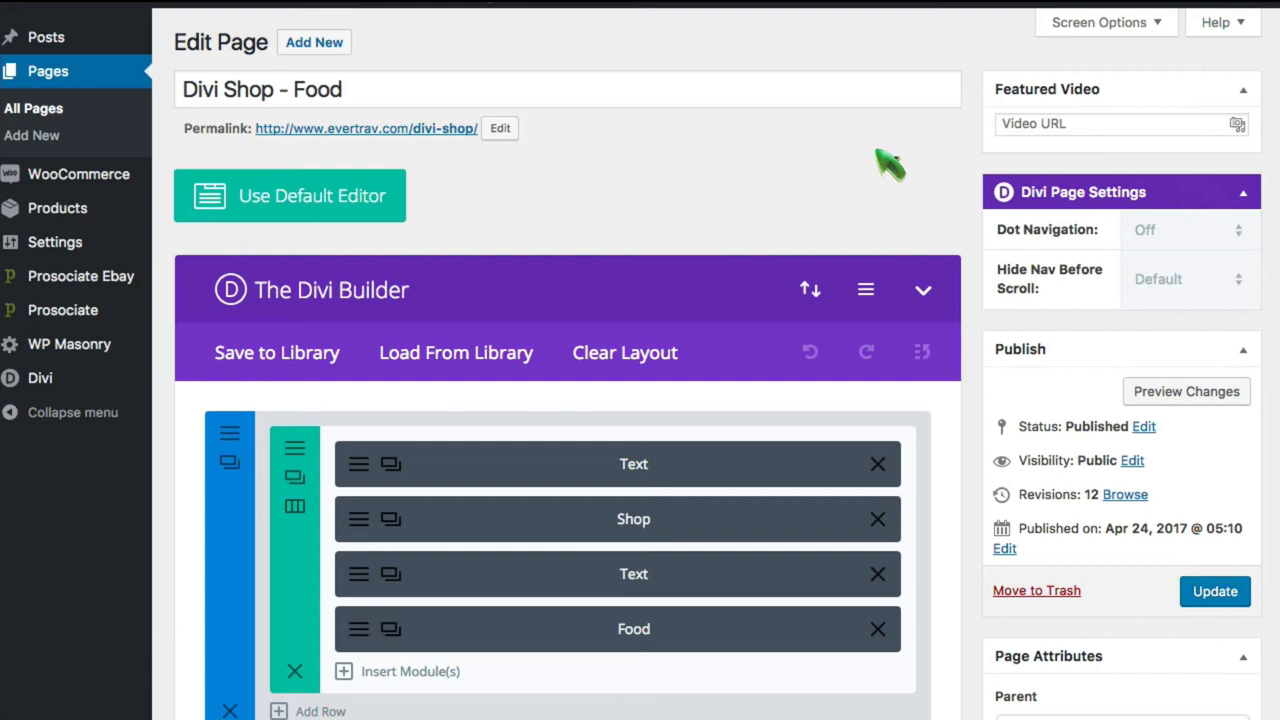
mouse_move(900, 135)
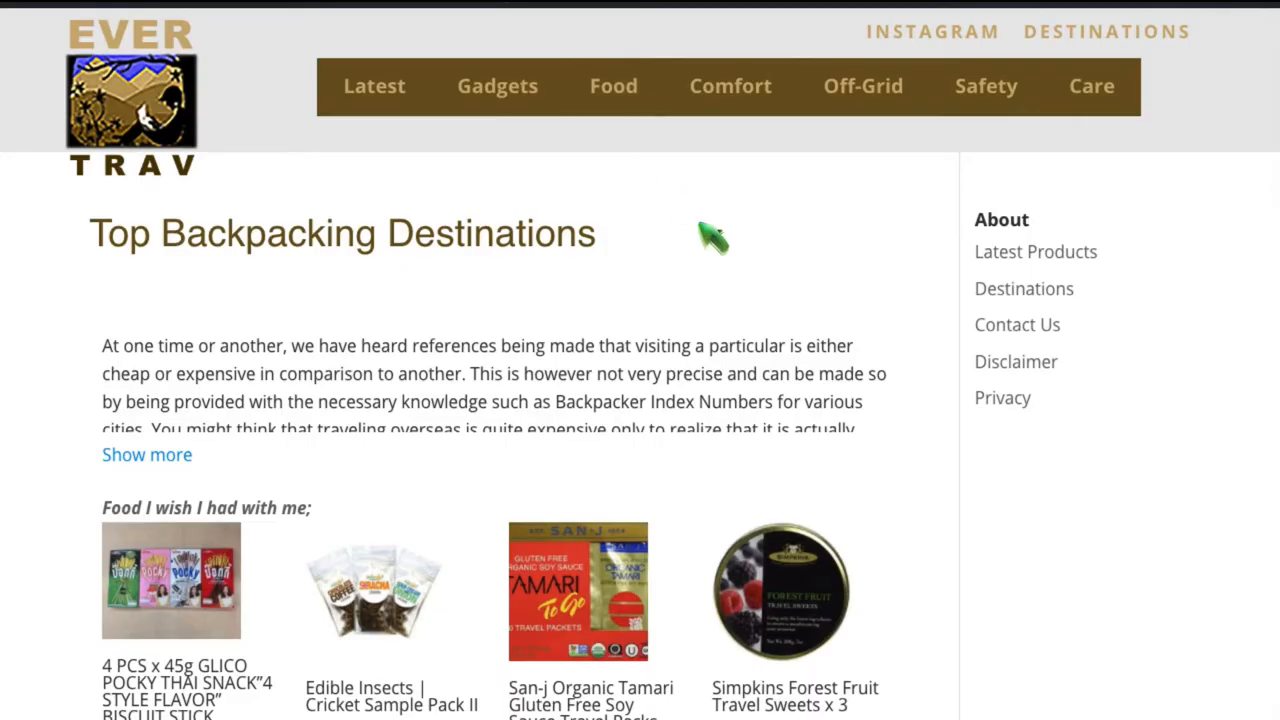
Scroll the article text to the [products ids=...] shortcode under 'Food I wish I had with me'
scroll(down, 3)
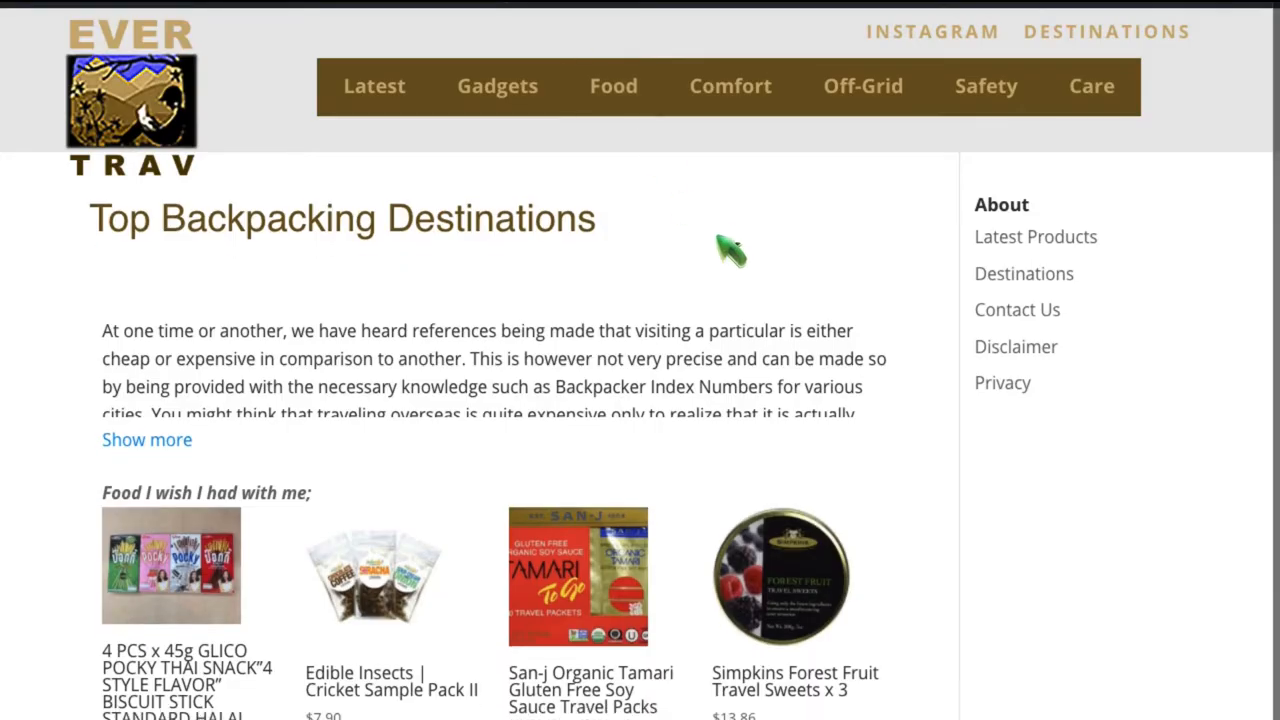
scroll(down, 3)
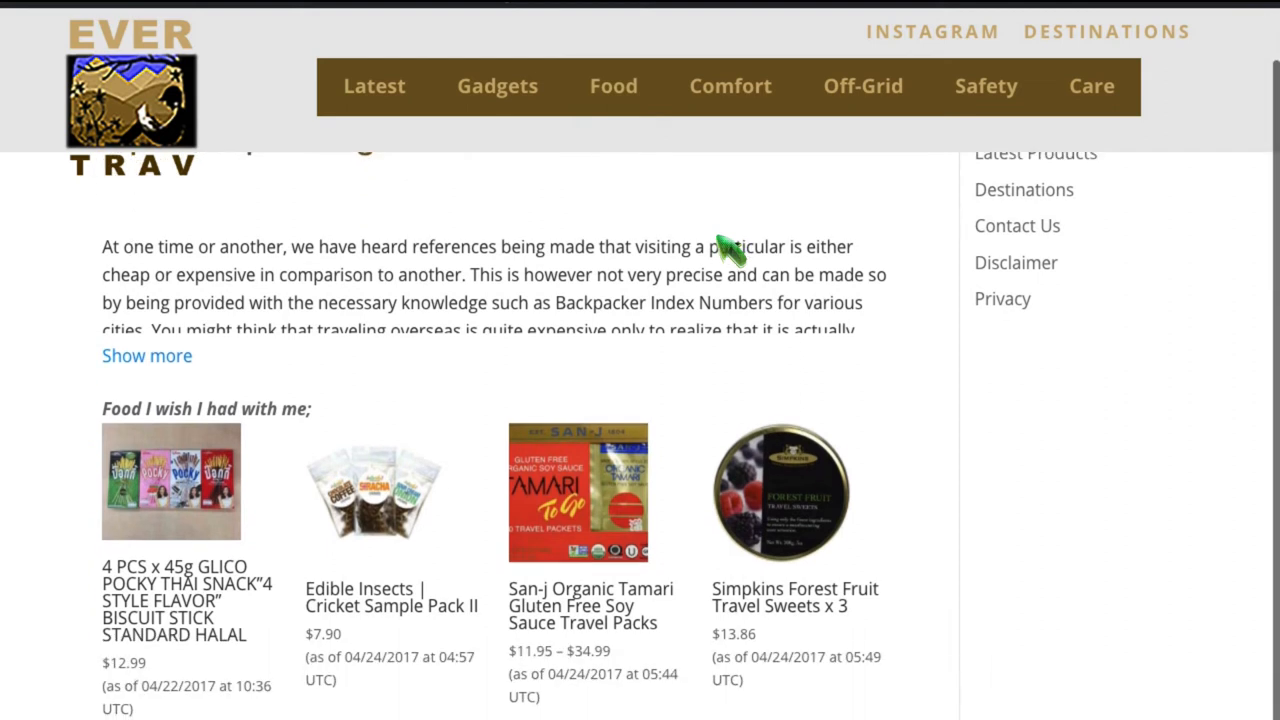
mouse_move(505, 280)
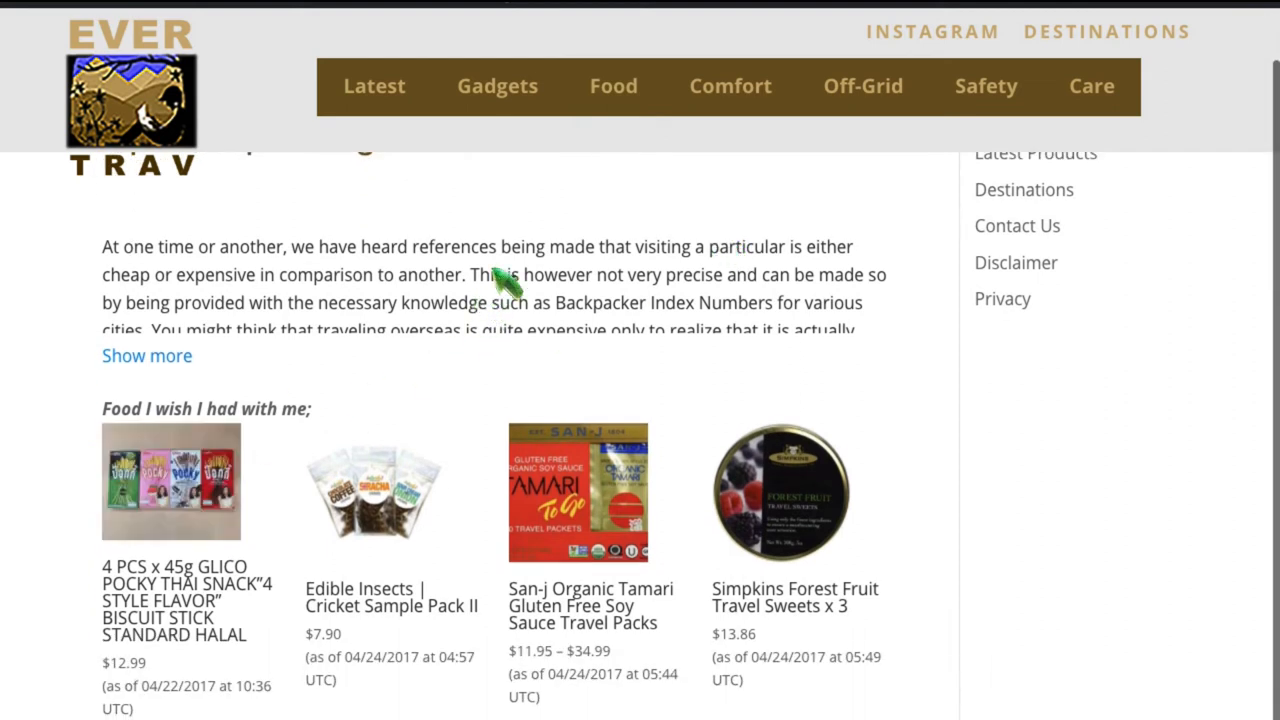
mouse_move(505, 278)
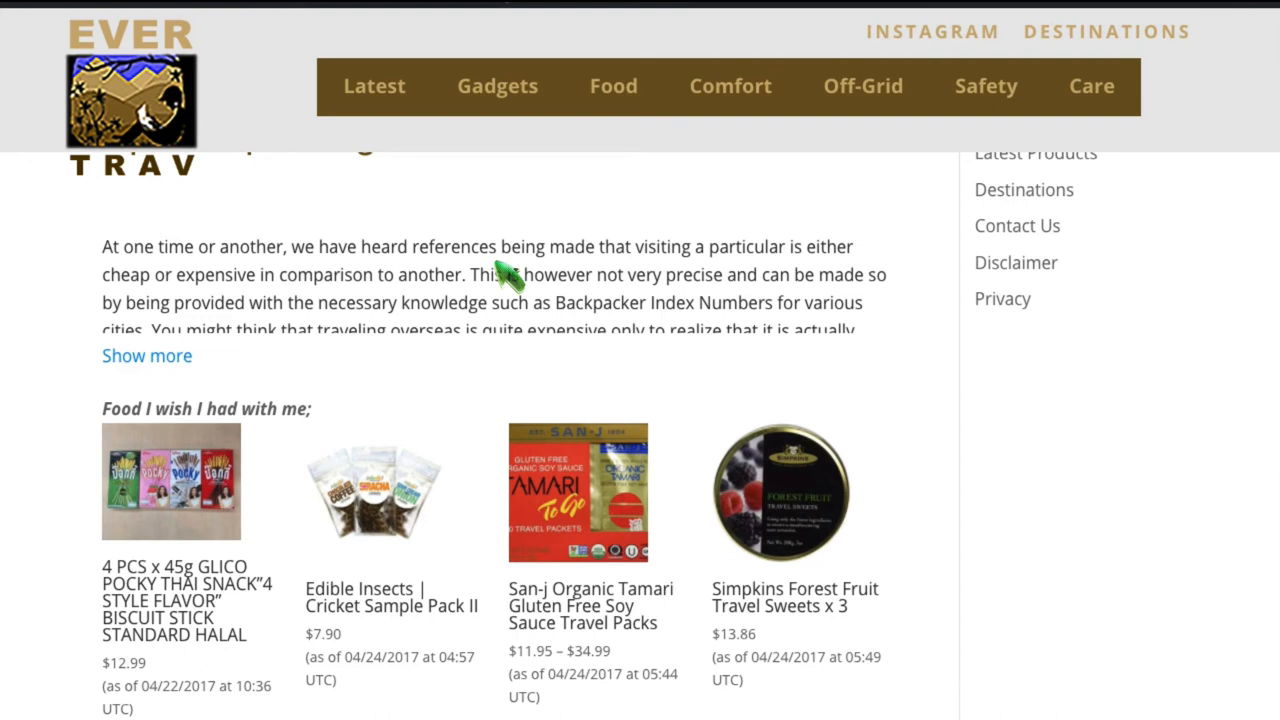
mouse_move(500, 283)
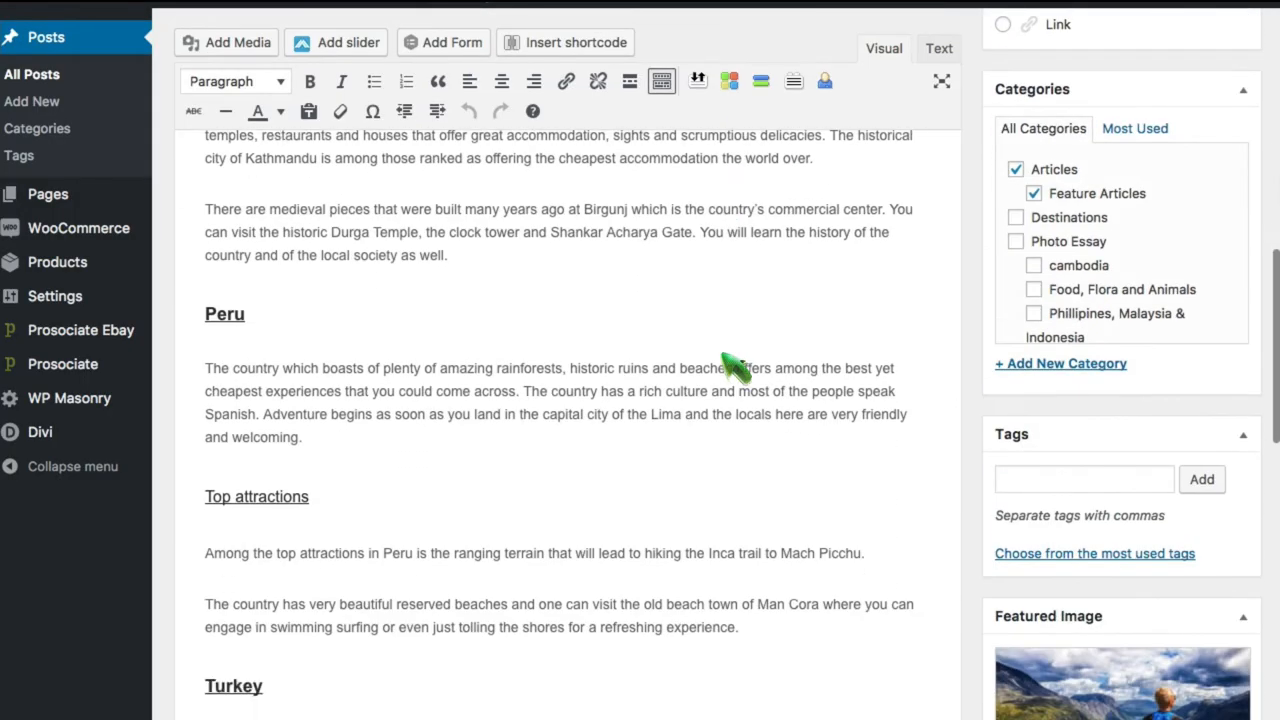
scroll(down, 3)
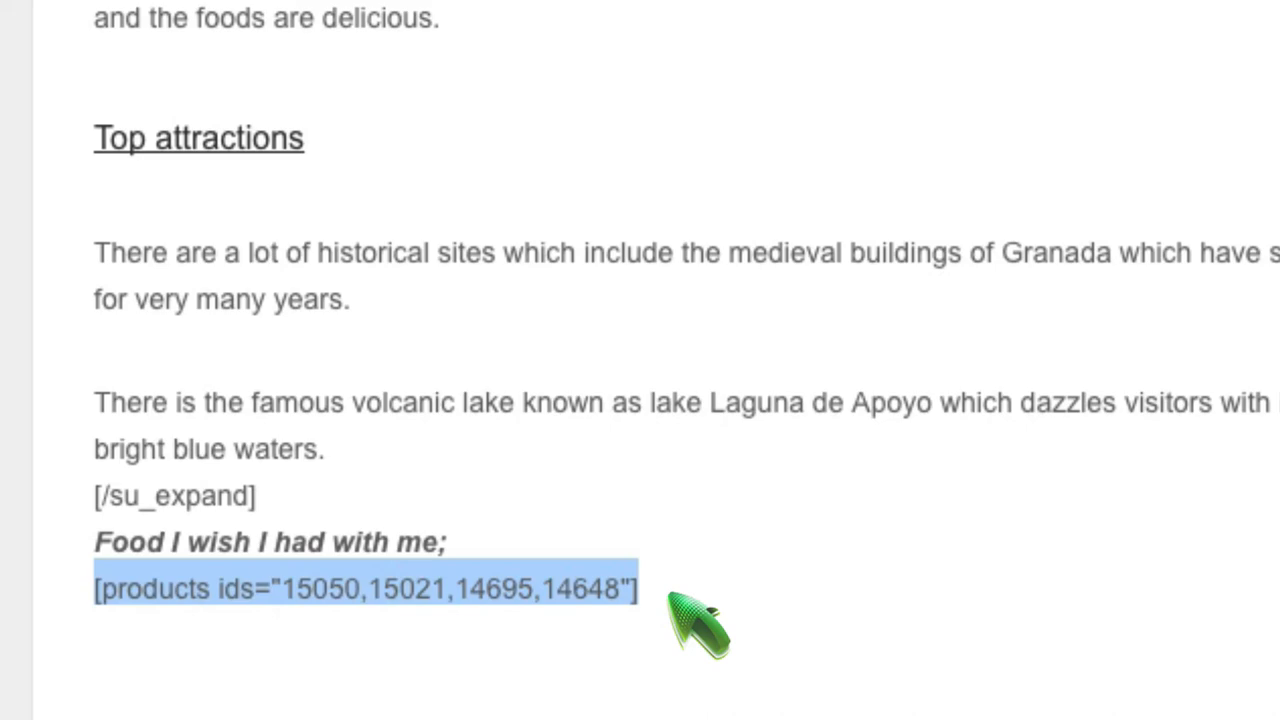
mouse_move(950, 290)
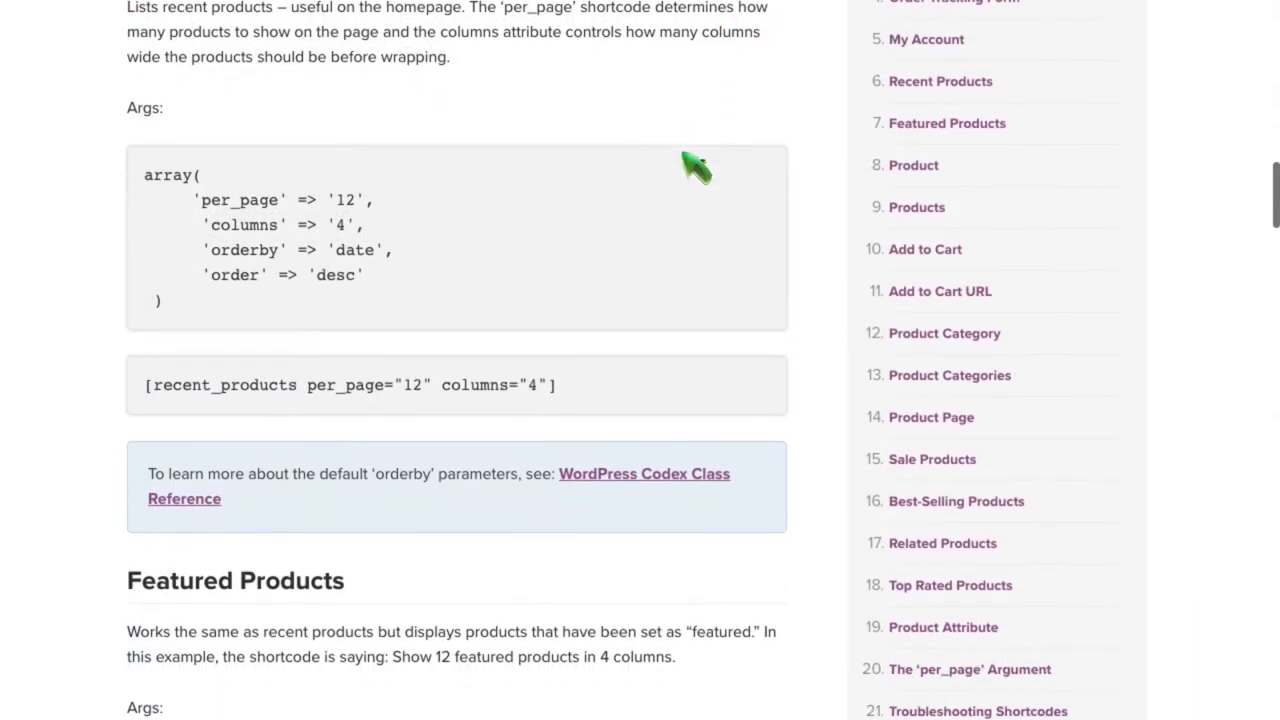
scroll(down, 3)
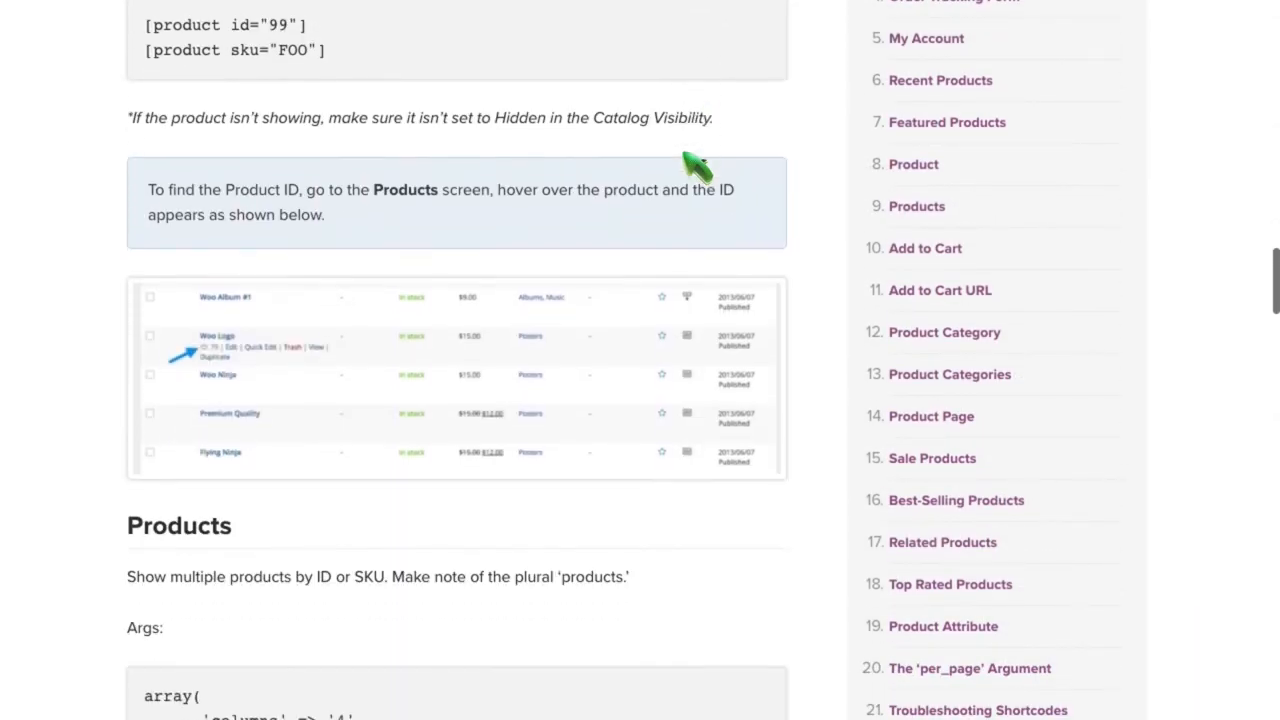
scroll(down, 3)
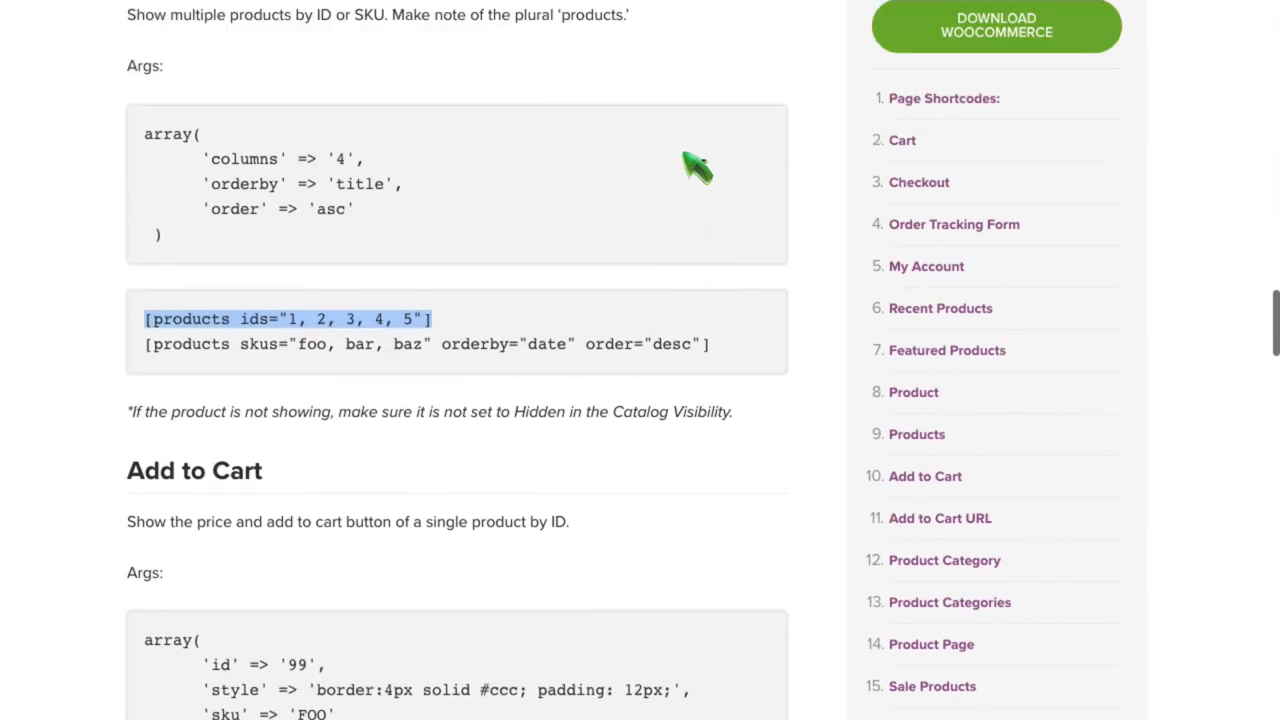
scroll(down, 3)
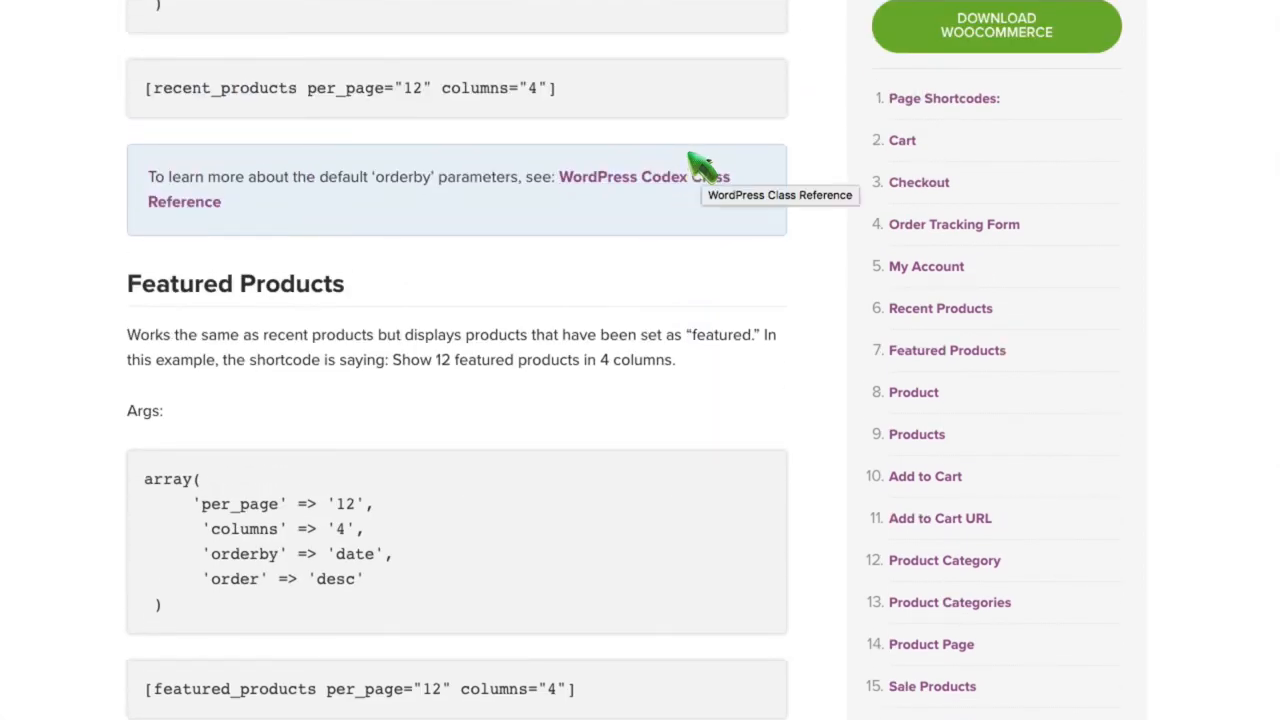
mouse_move(810, 68)
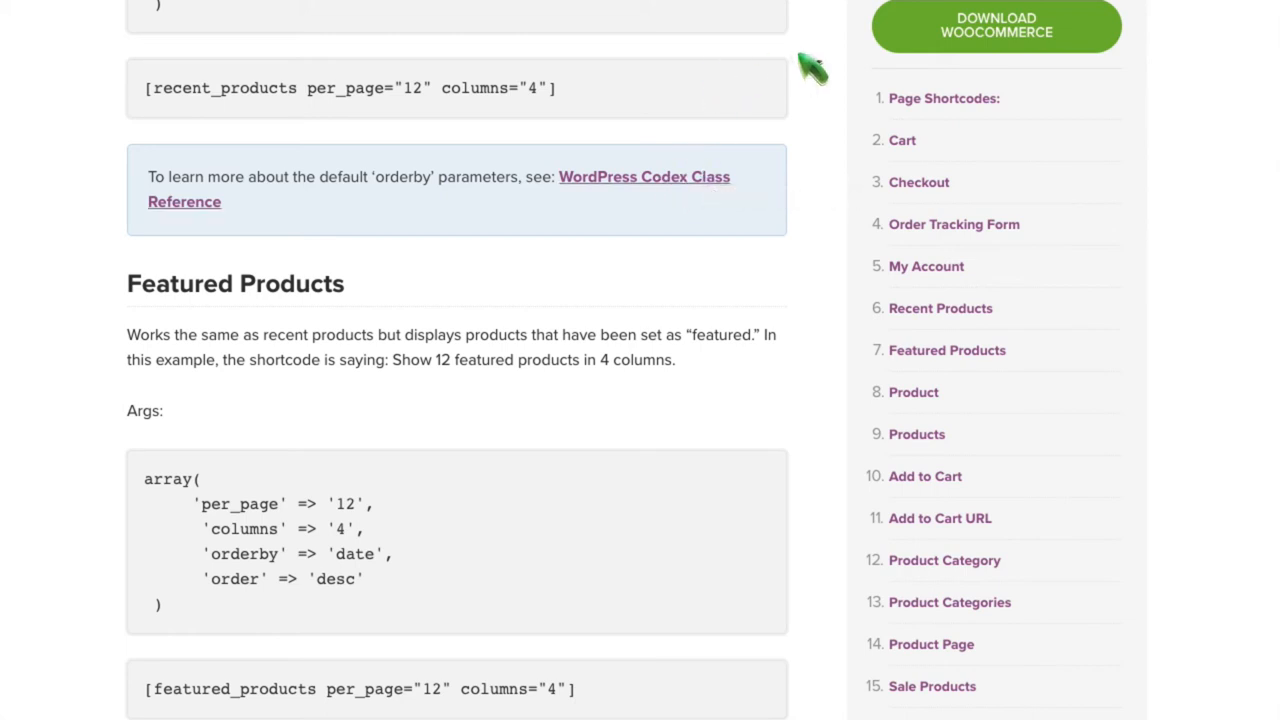
scroll(down, 3)
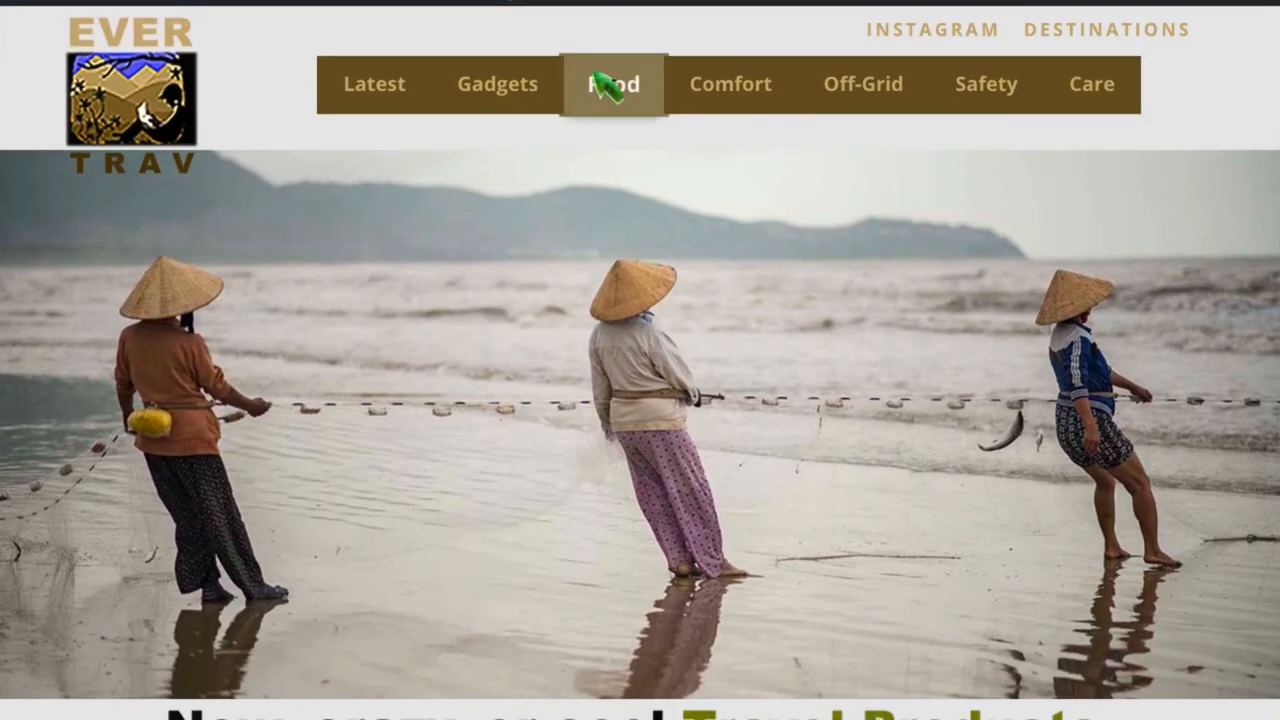
Open EverTrav's Food page and scroll through the Pocky, cricket and insect products
click(614, 84)
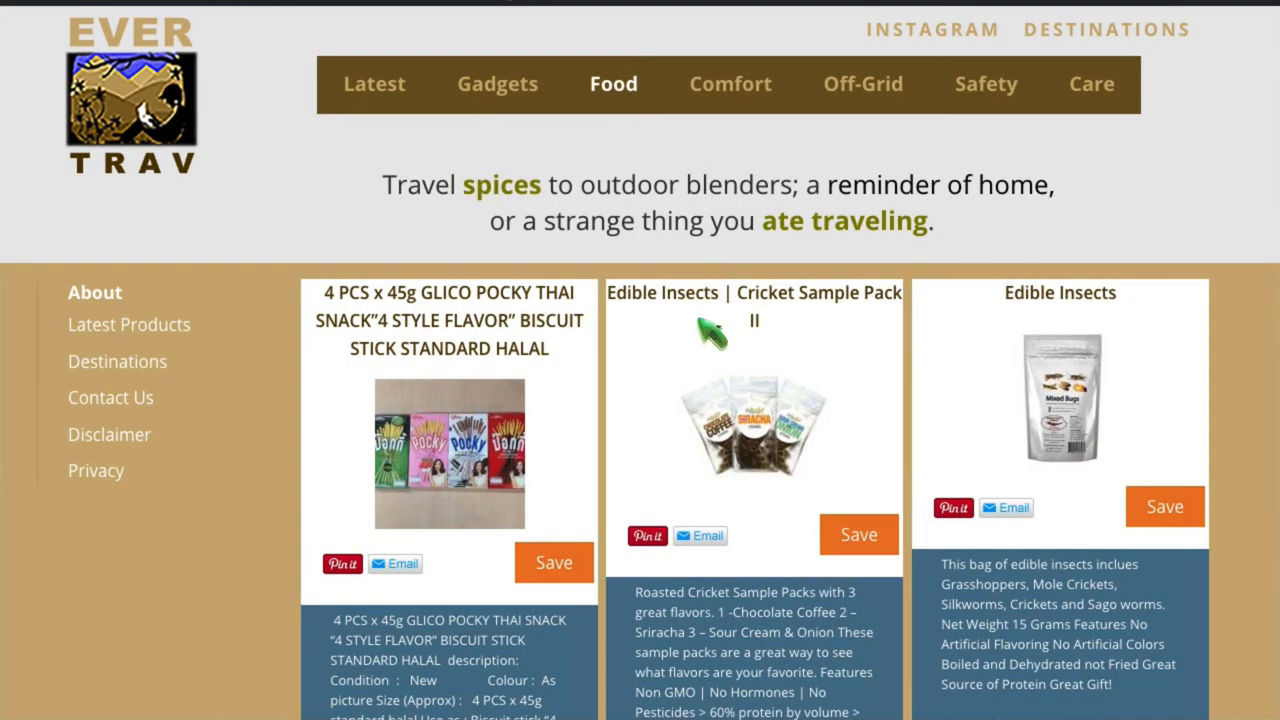
scroll(down, 3)
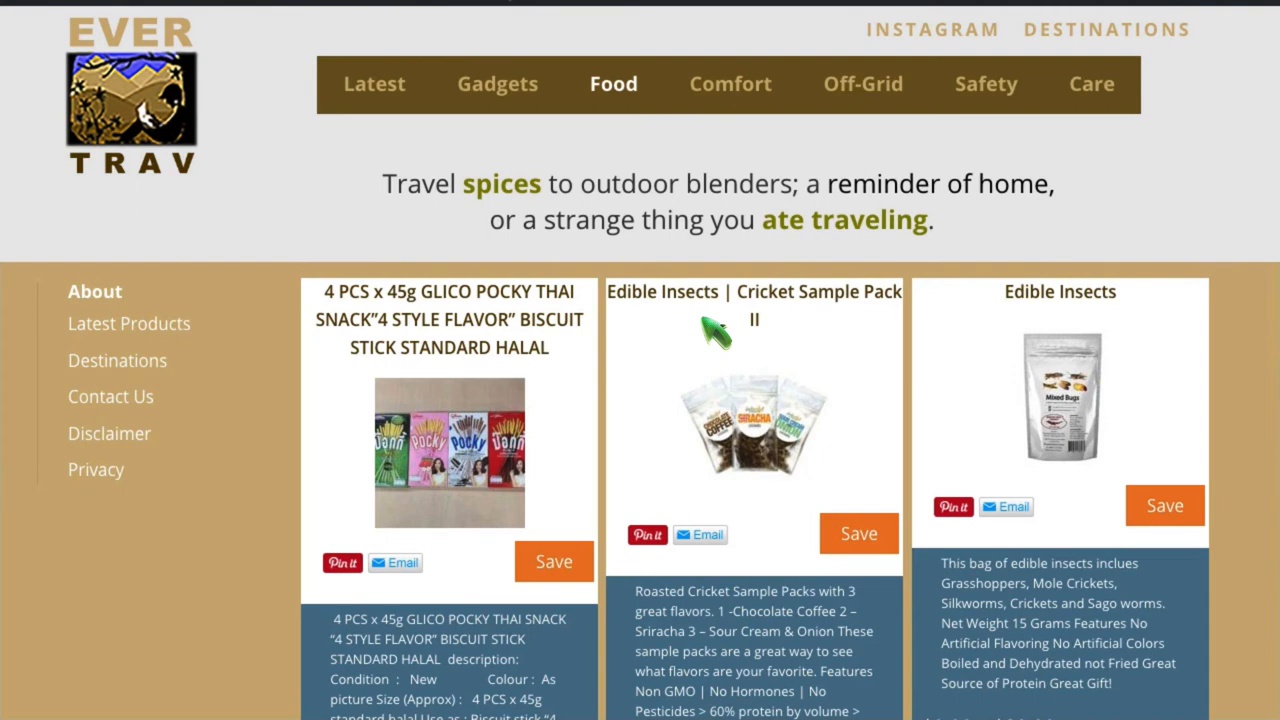
mouse_move(700, 535)
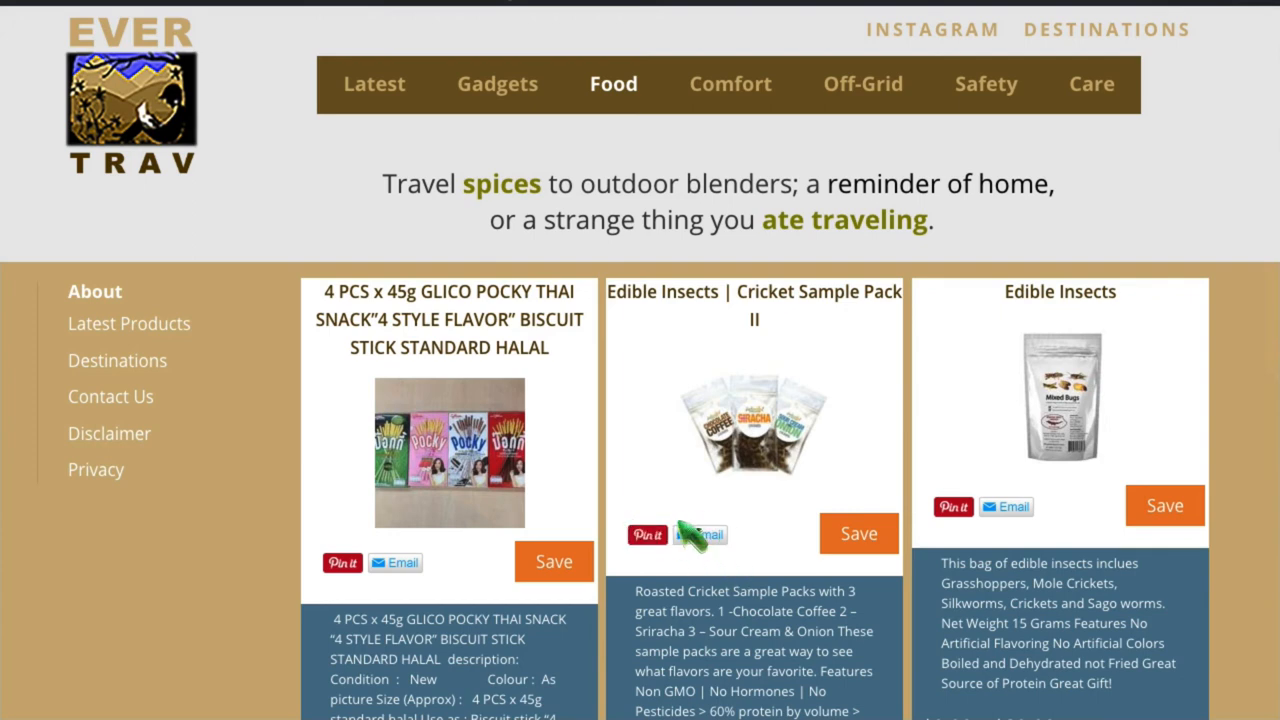
mouse_move(695, 533)
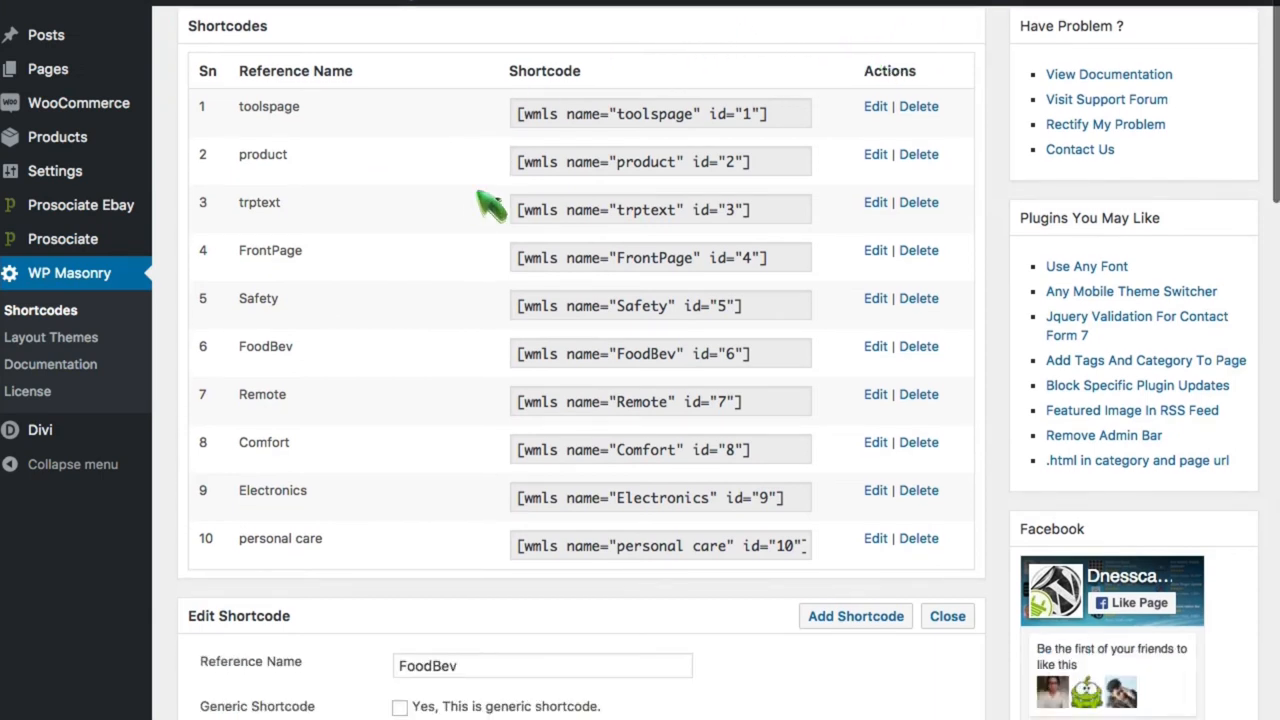
mouse_move(870, 340)
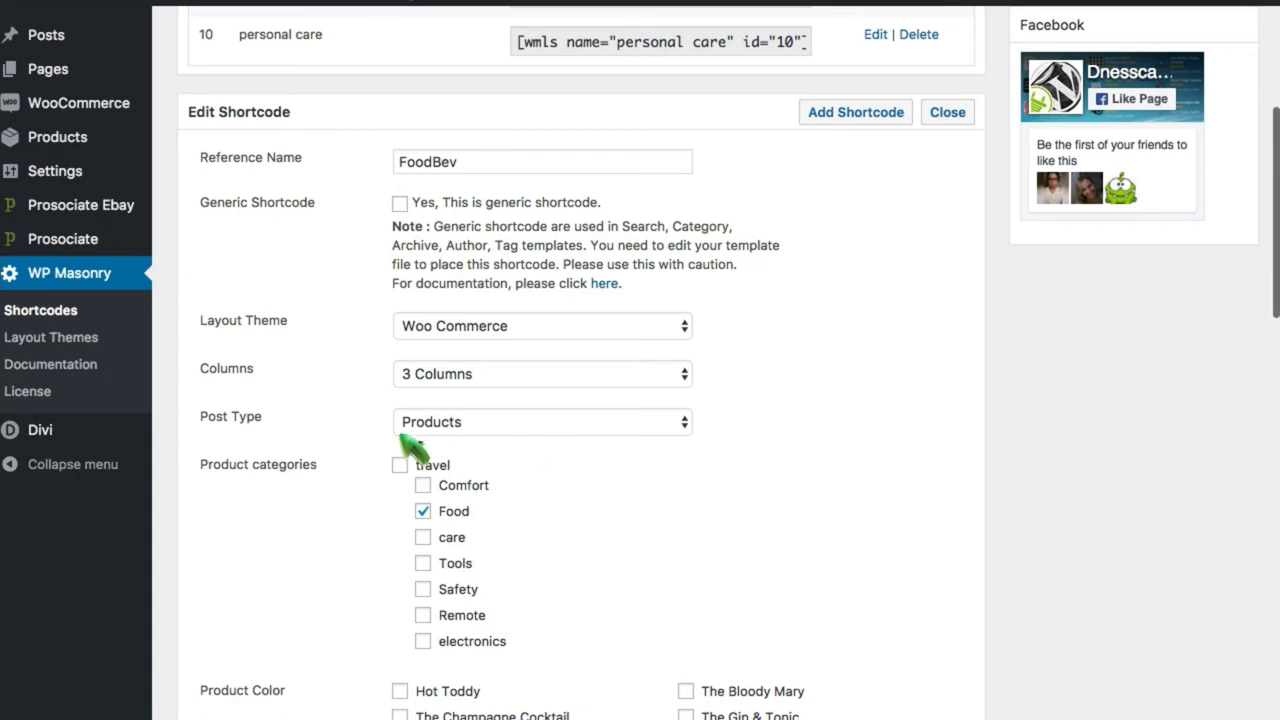
mouse_move(650, 490)
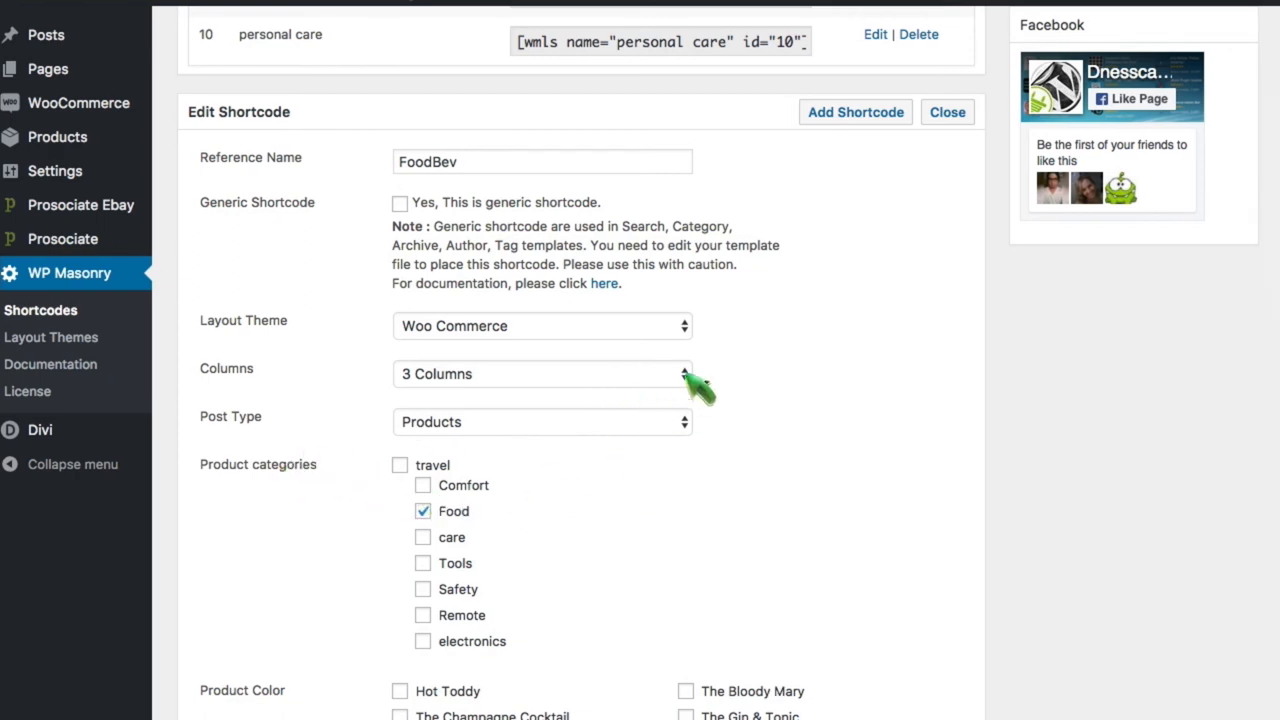
scroll(down, 3)
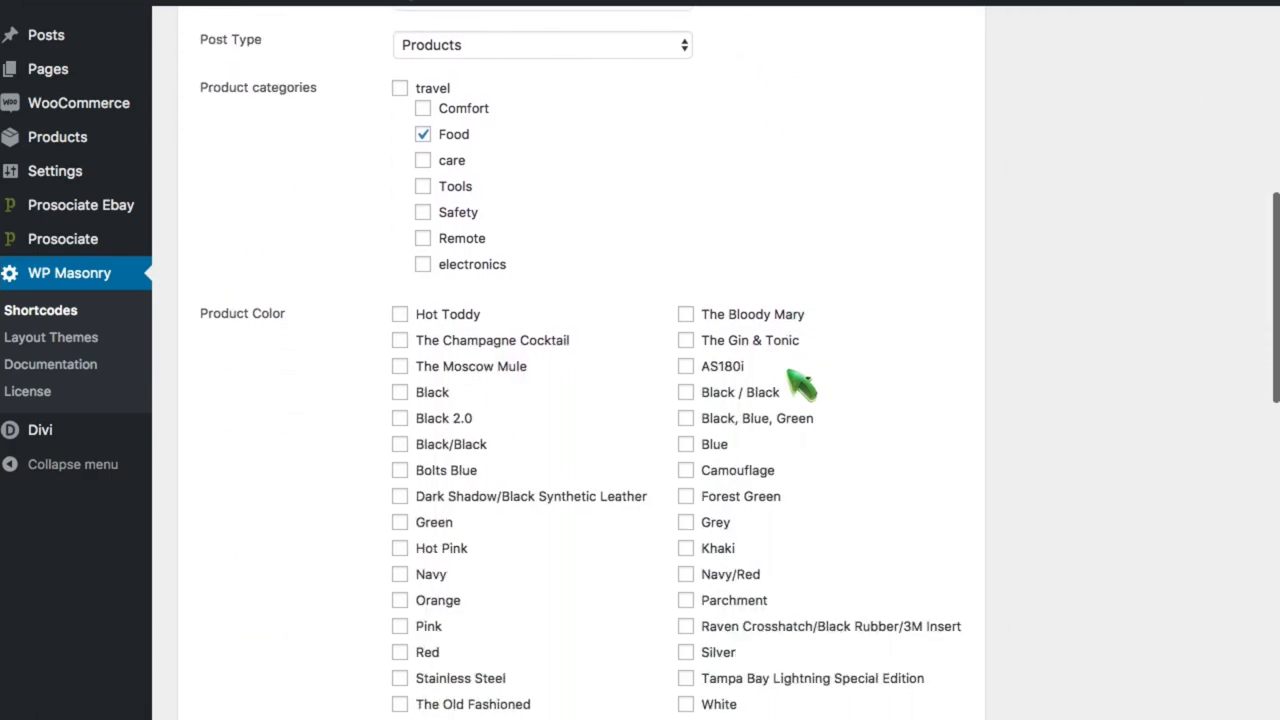
scroll(down, 3)
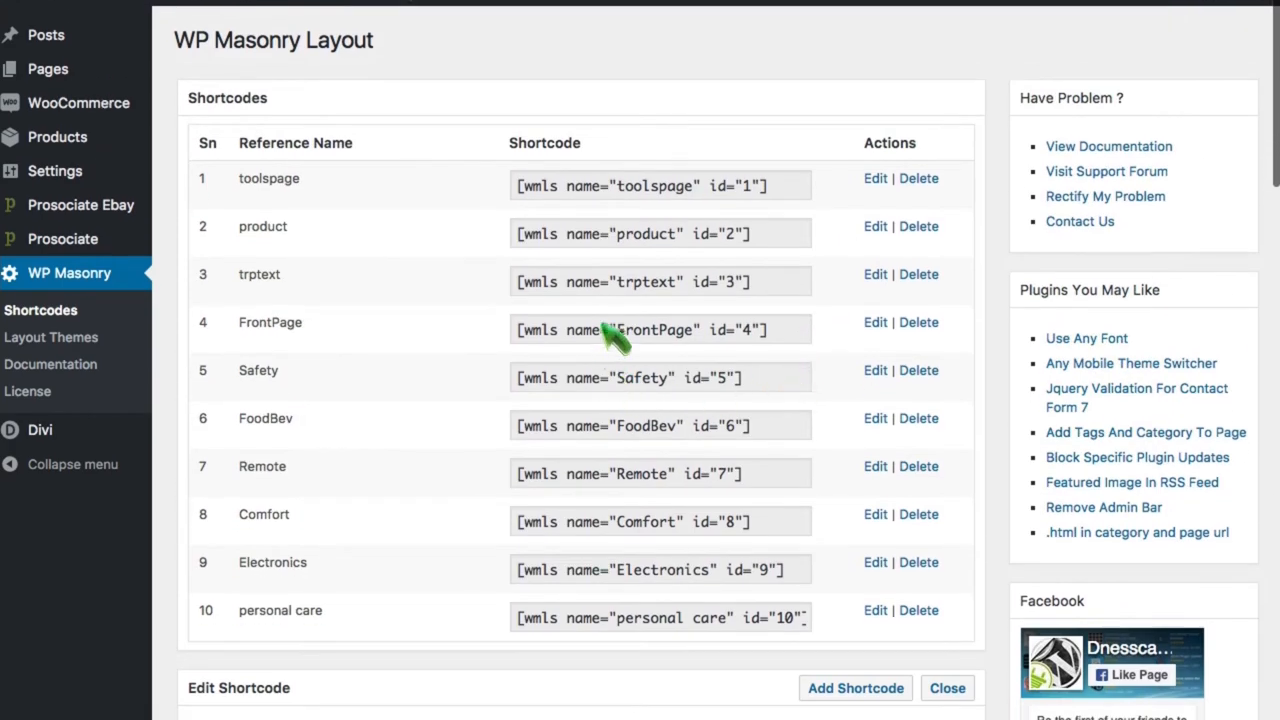
mouse_move(745, 415)
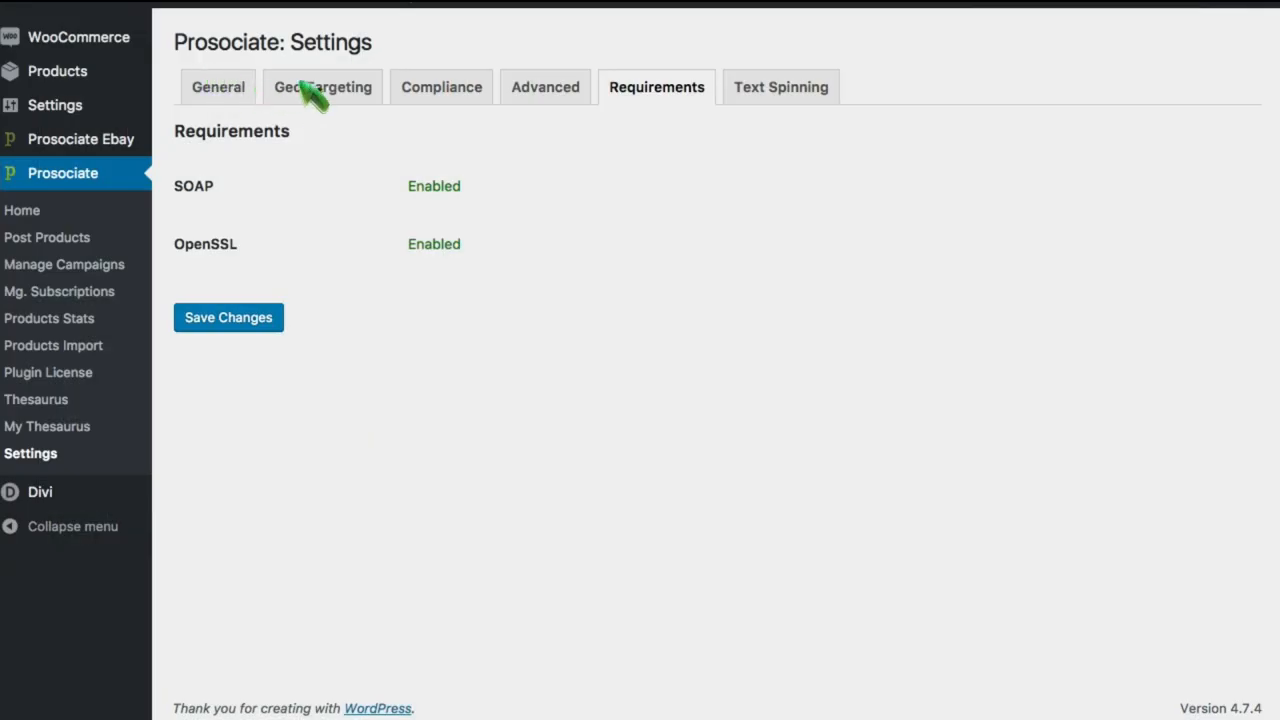
mouse_move(305, 95)
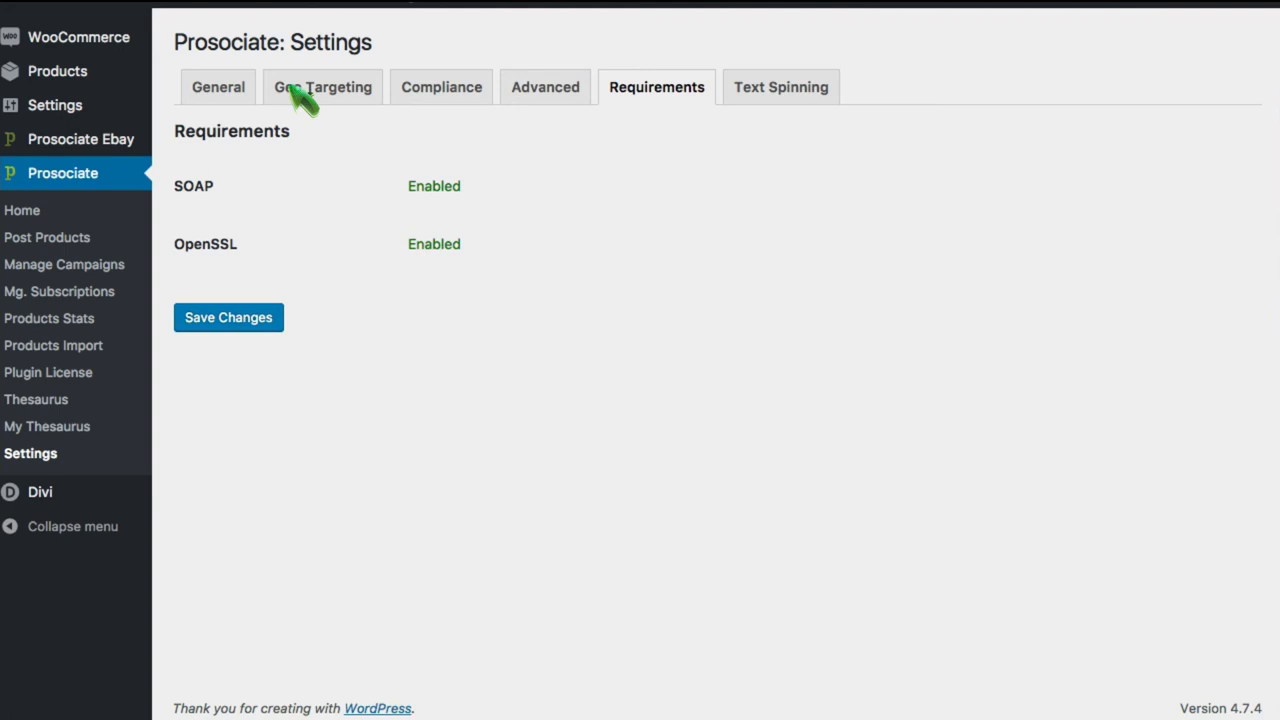
mouse_move(435, 95)
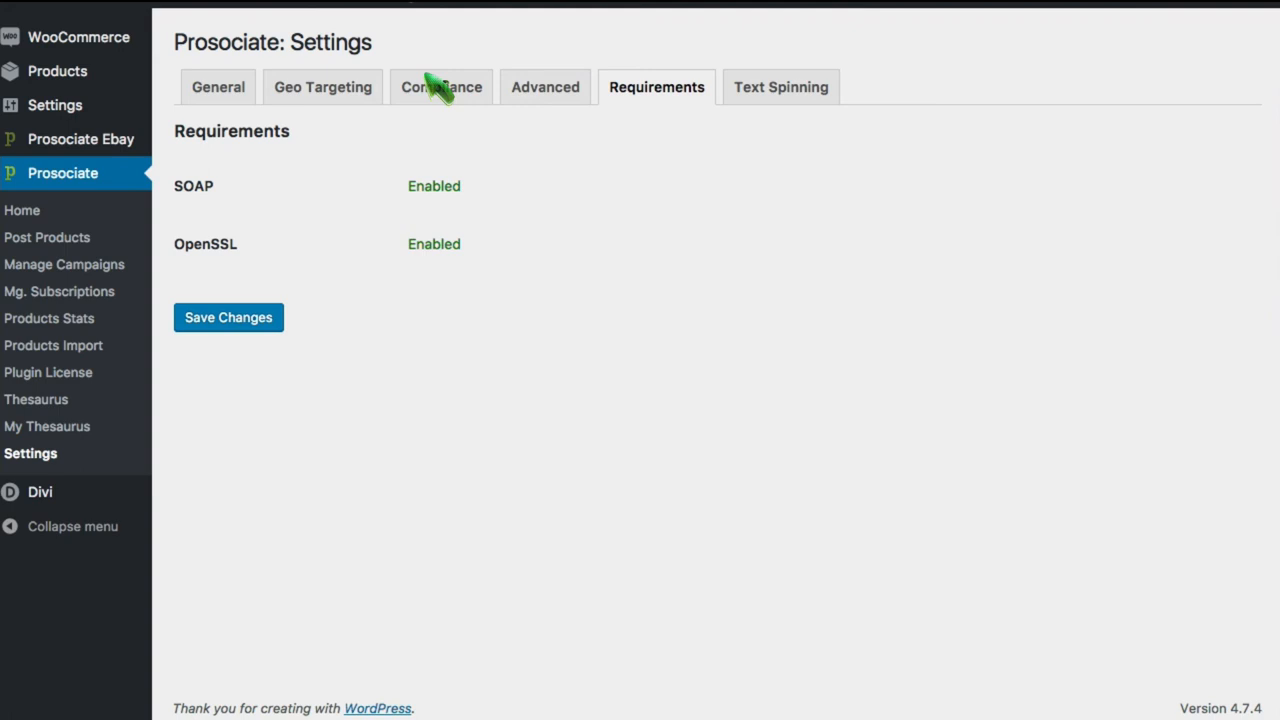
mouse_move(440, 100)
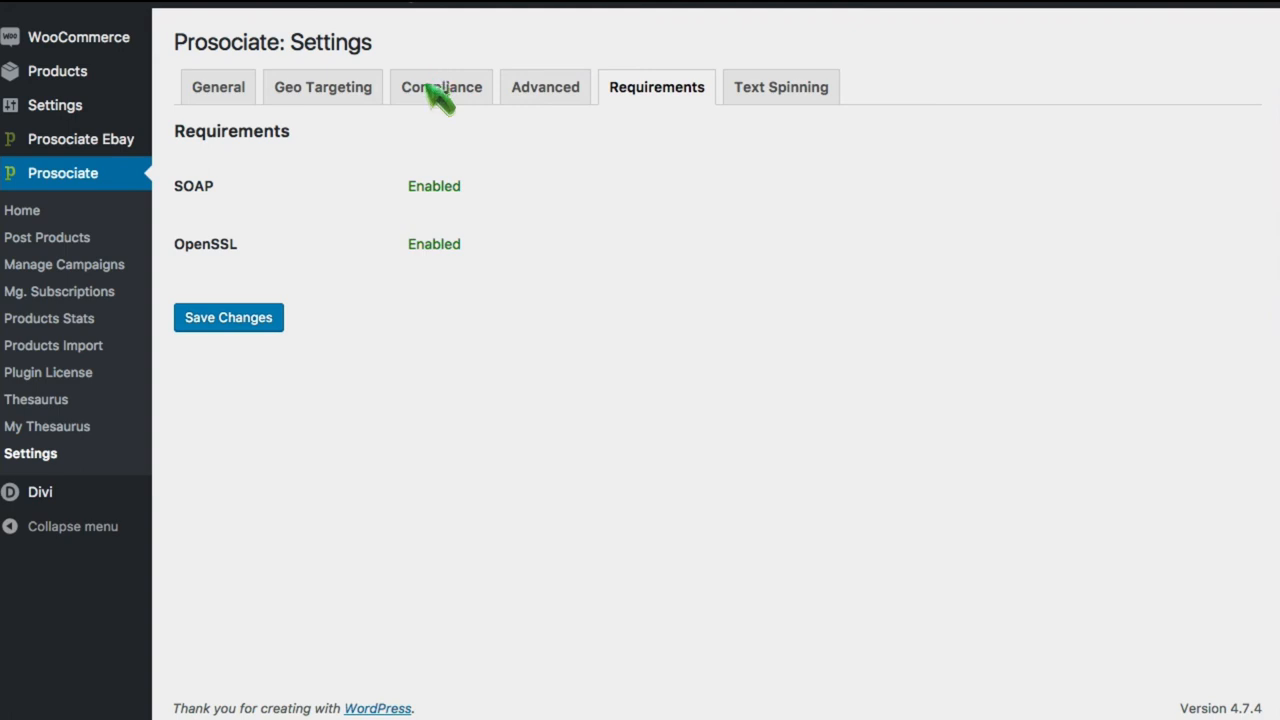
mouse_move(540, 90)
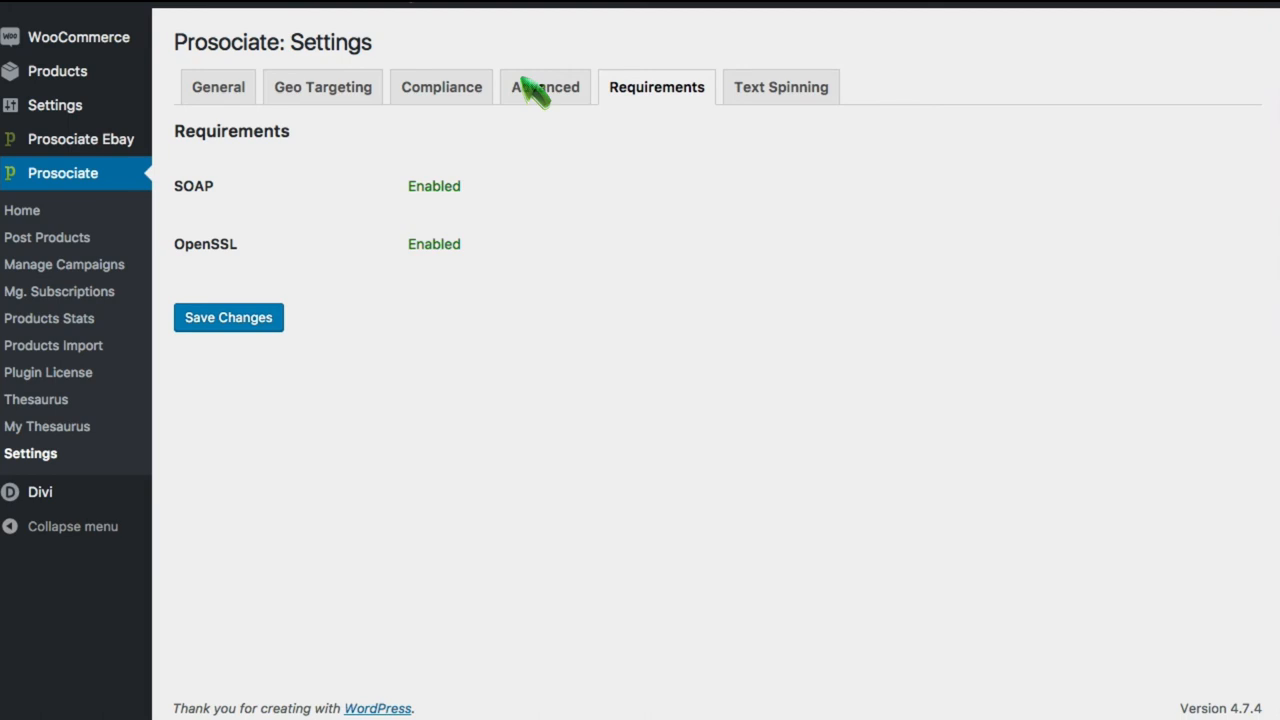
In Advanced settings, set Product Availability to mark unavailable products 'out of stock'
click(656, 86)
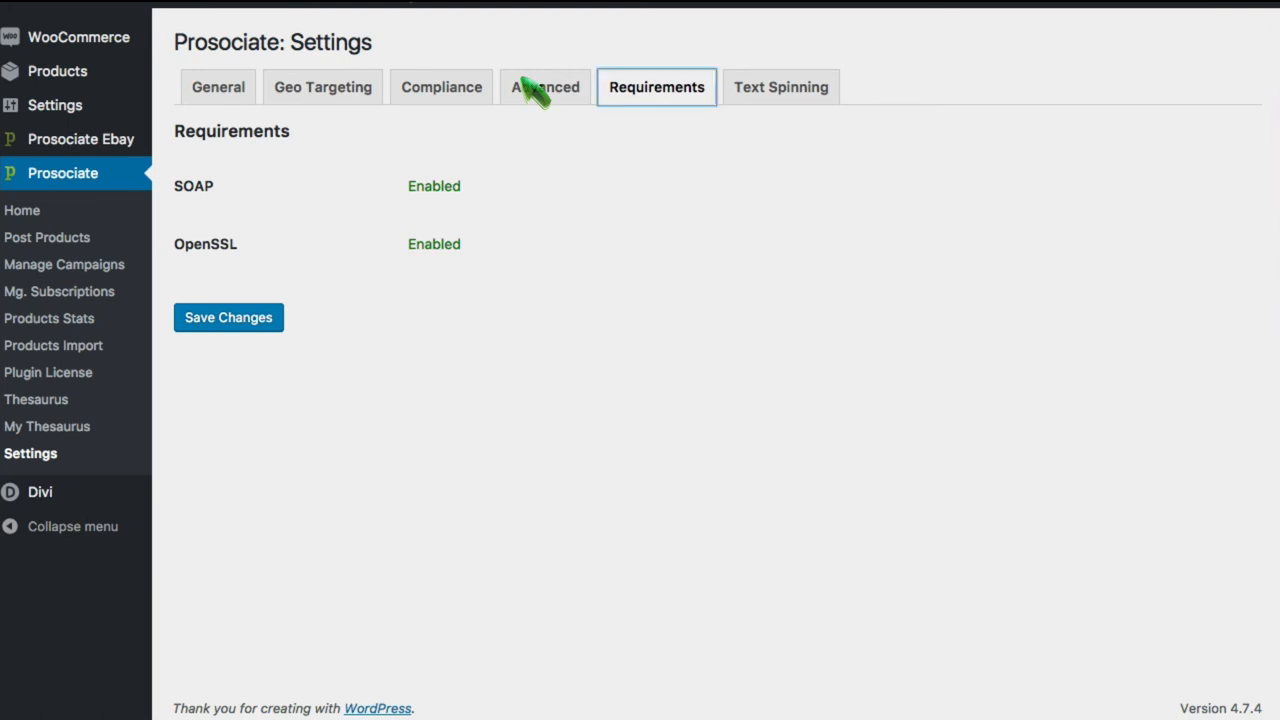
click(544, 87)
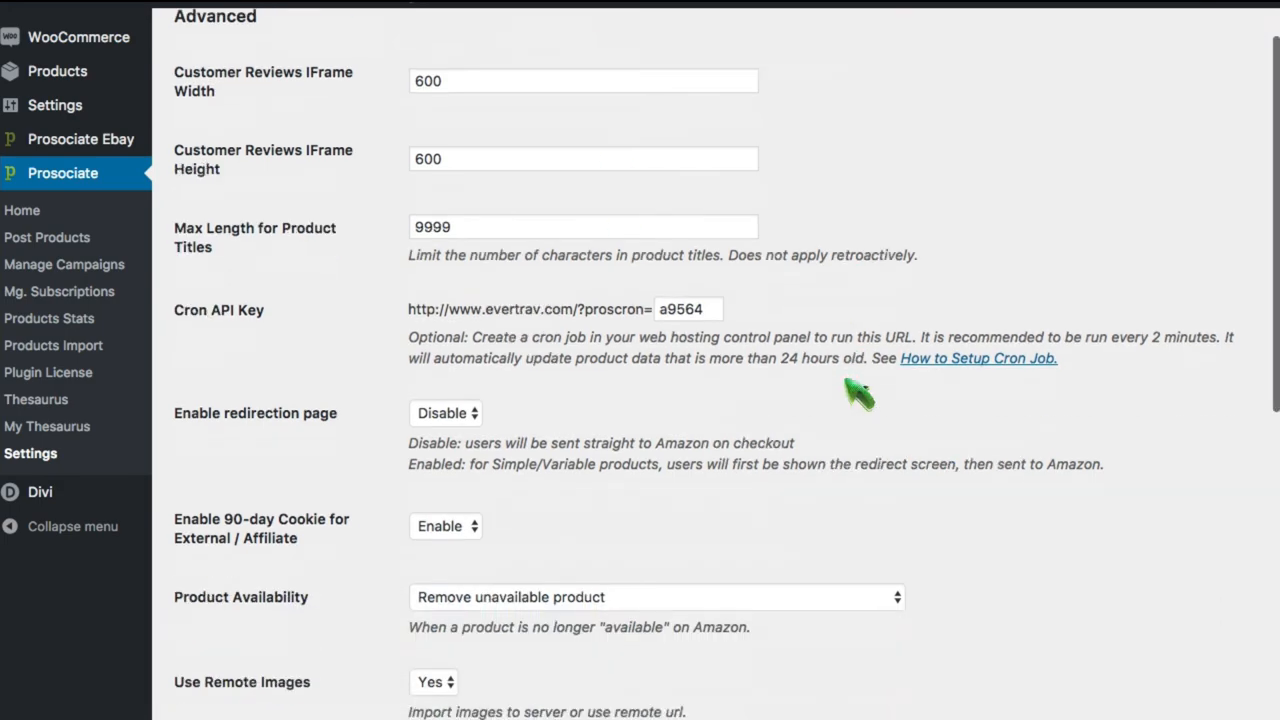
scroll(down, 3)
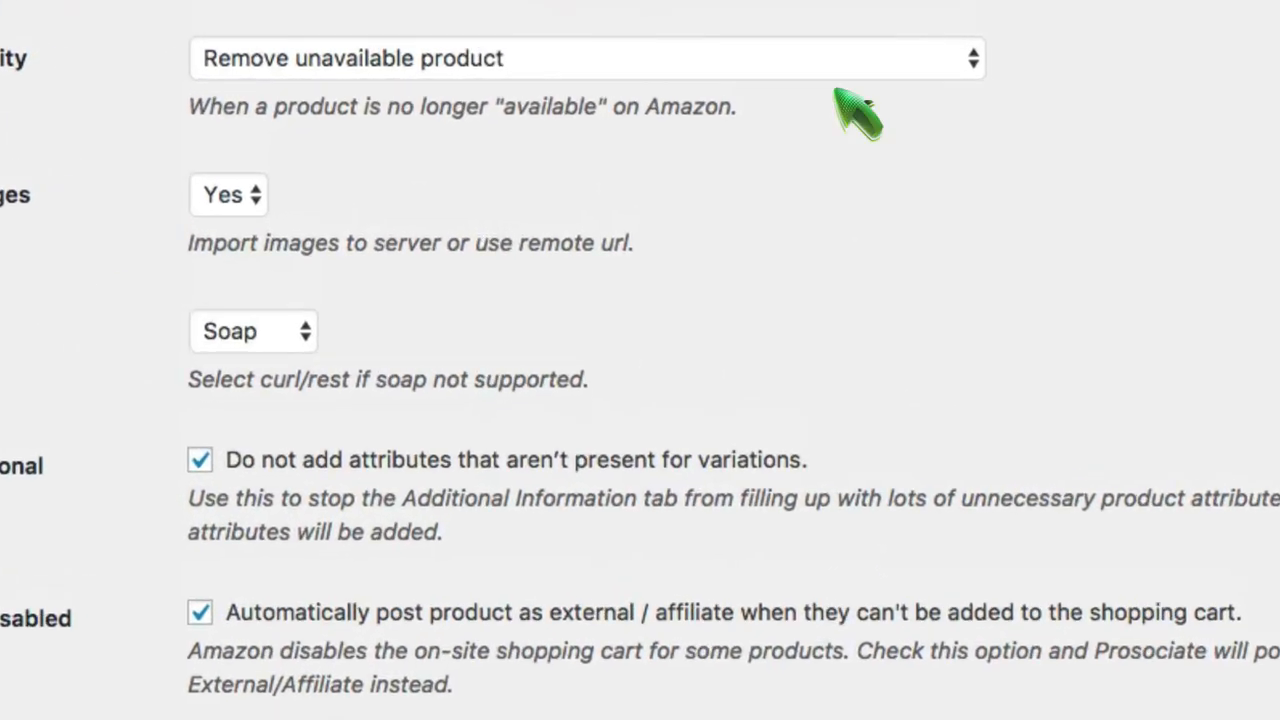
click(586, 58)
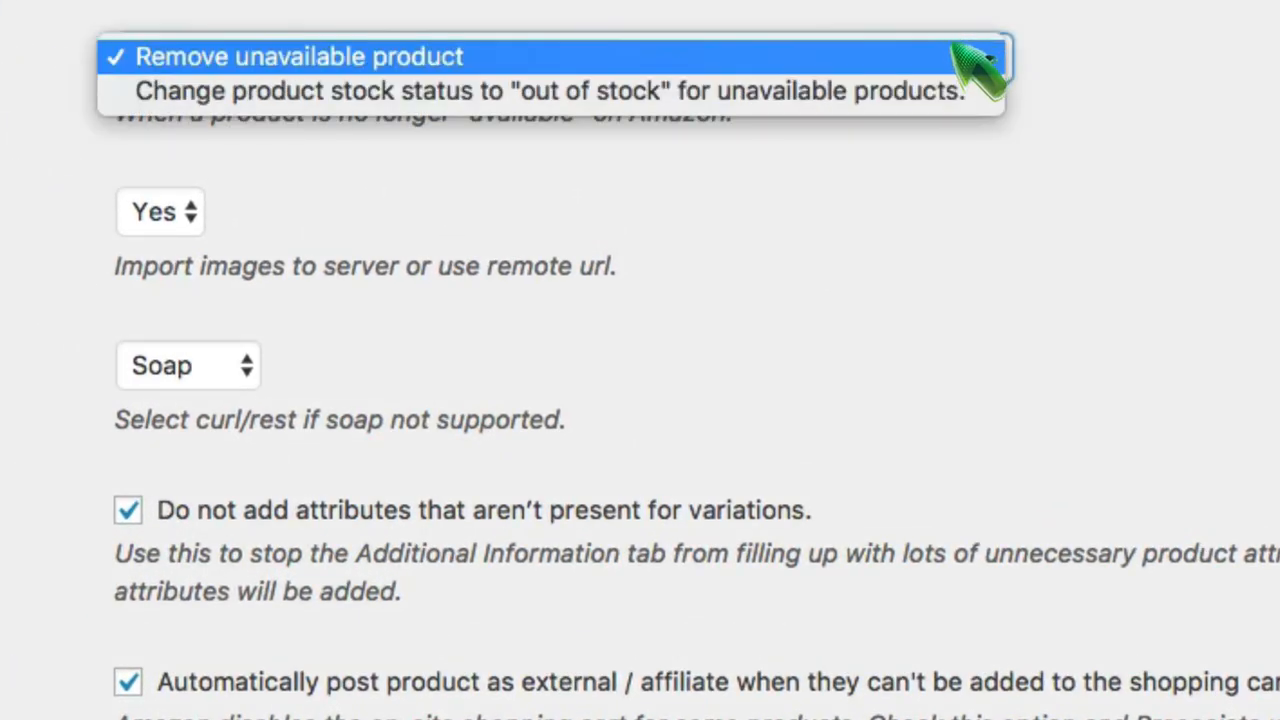
click(550, 90)
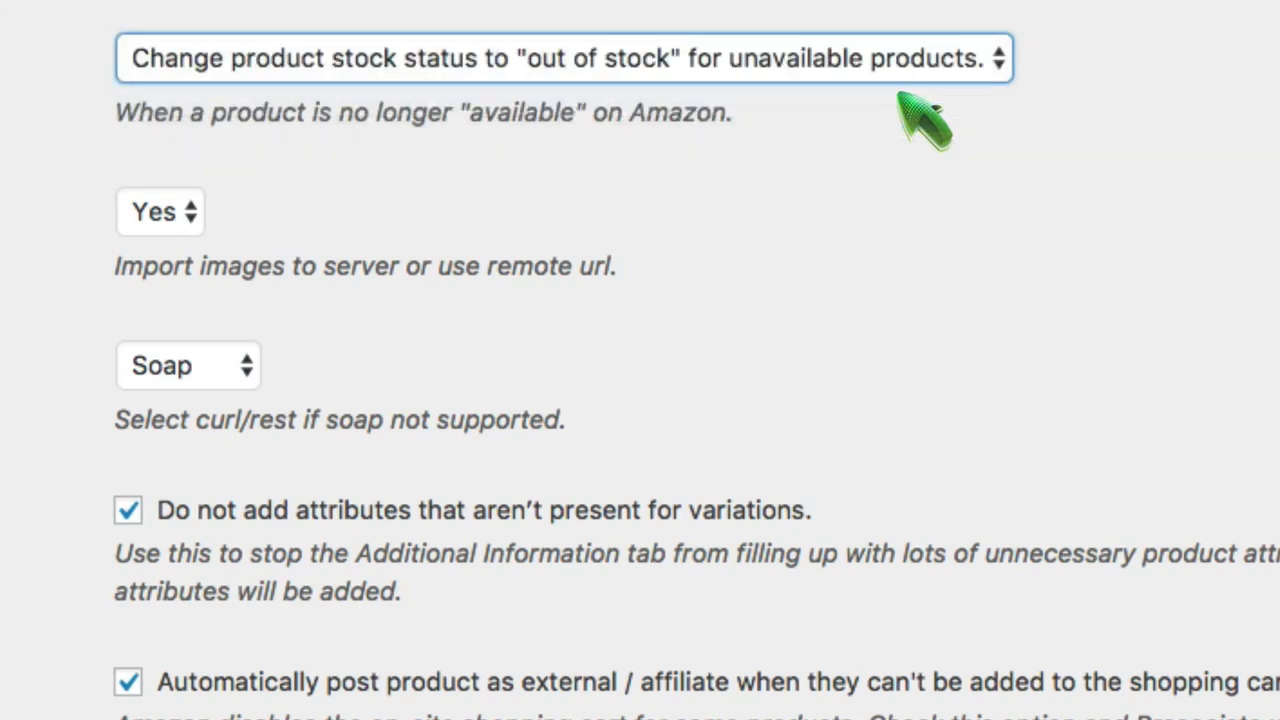
mouse_move(175, 215)
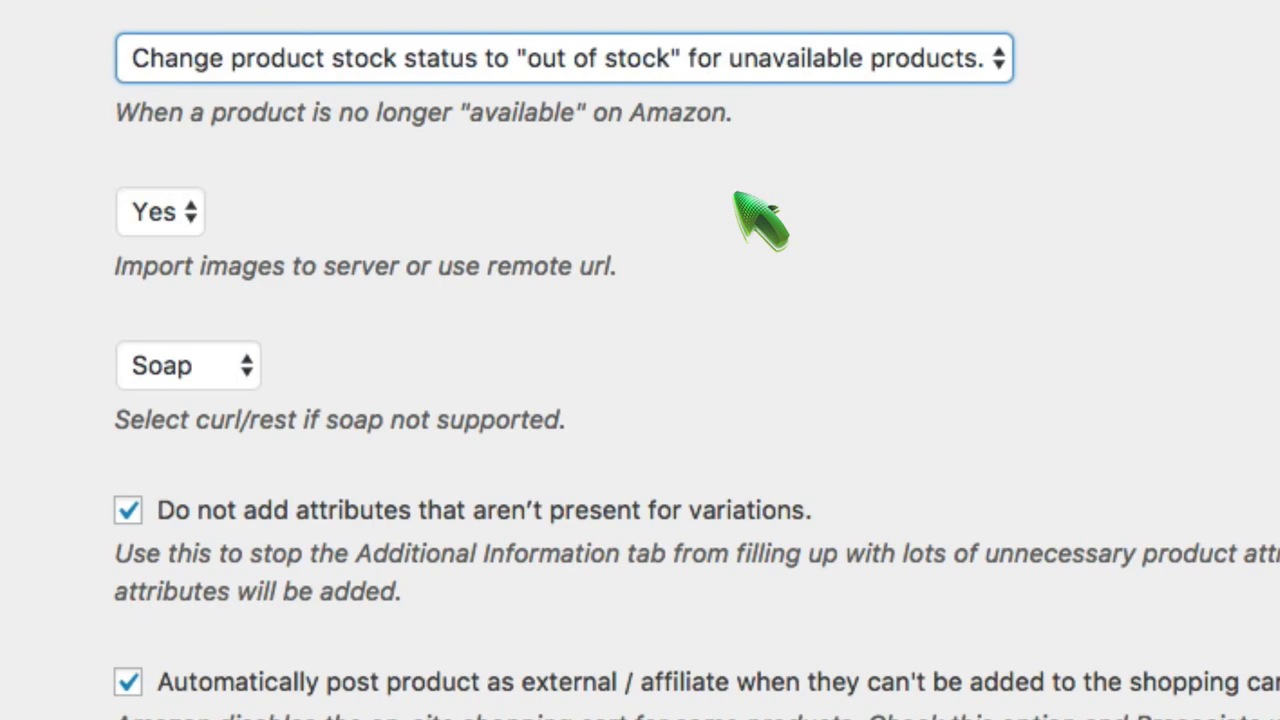
mouse_move(765, 220)
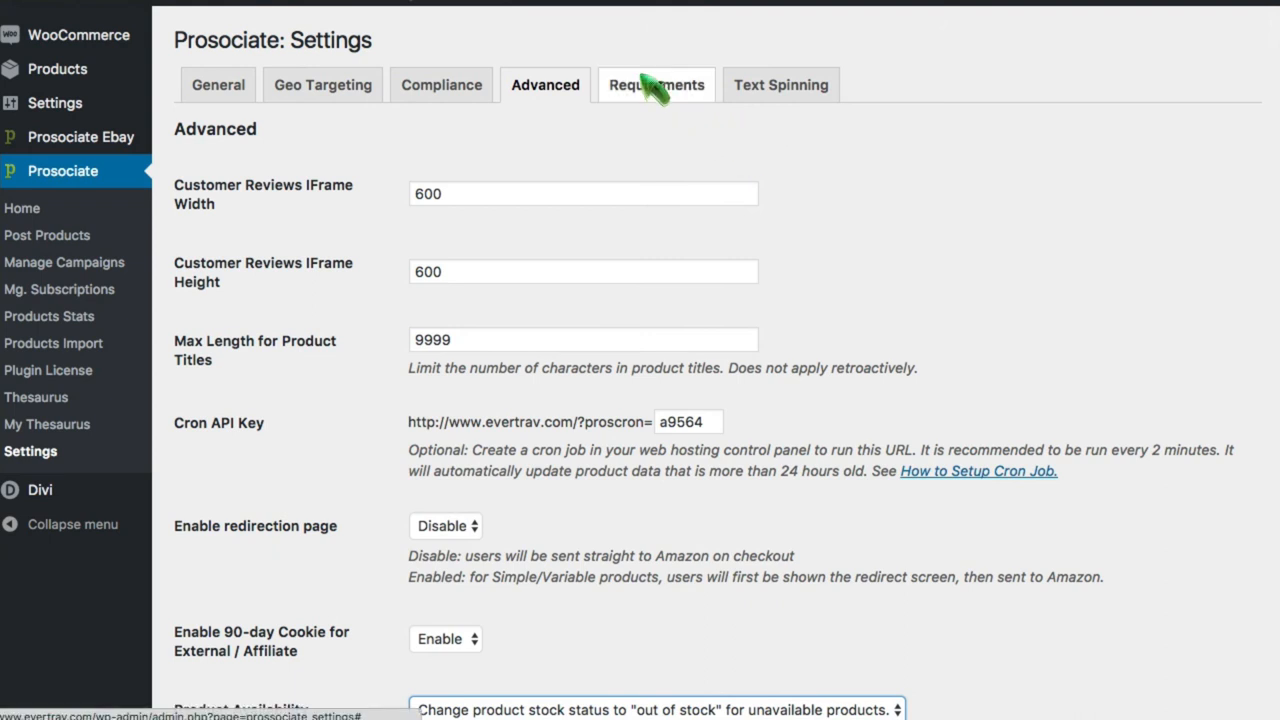
click(656, 84)
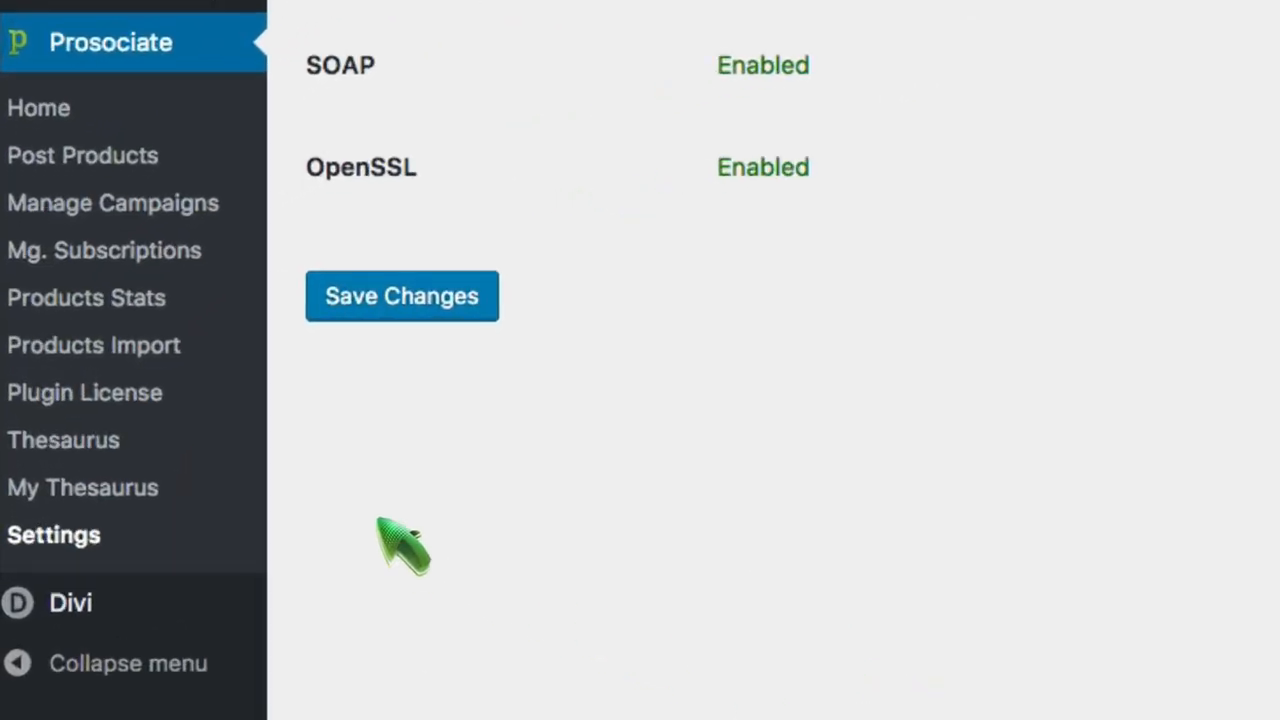
mouse_move(50, 415)
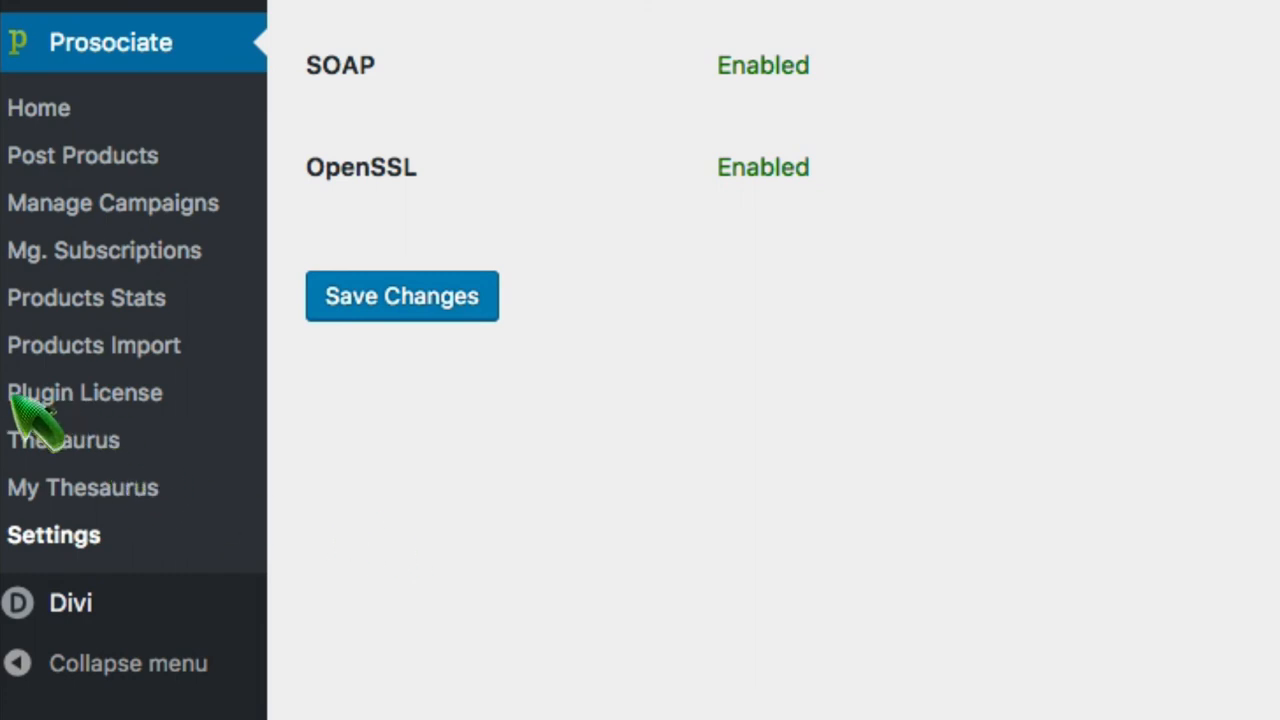
mouse_move(85, 410)
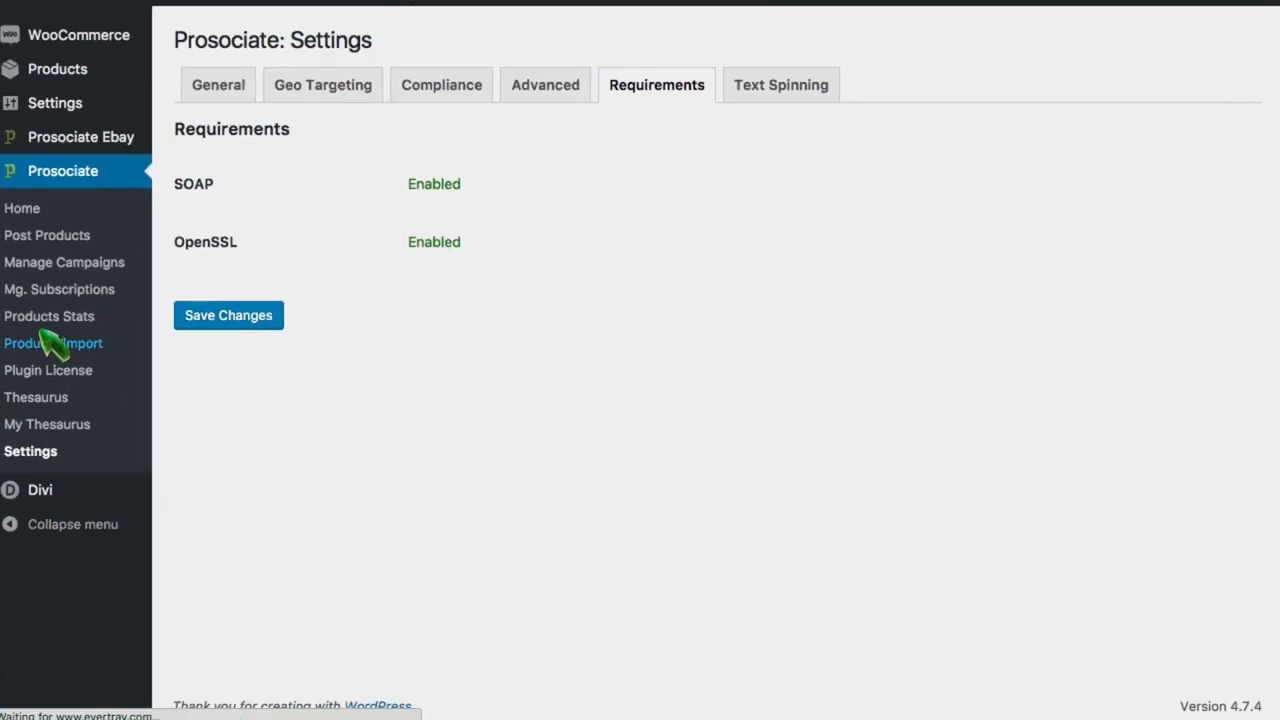
View Products Import optional settings and Product Stats, then list the 49 saved campaigns
click(53, 343)
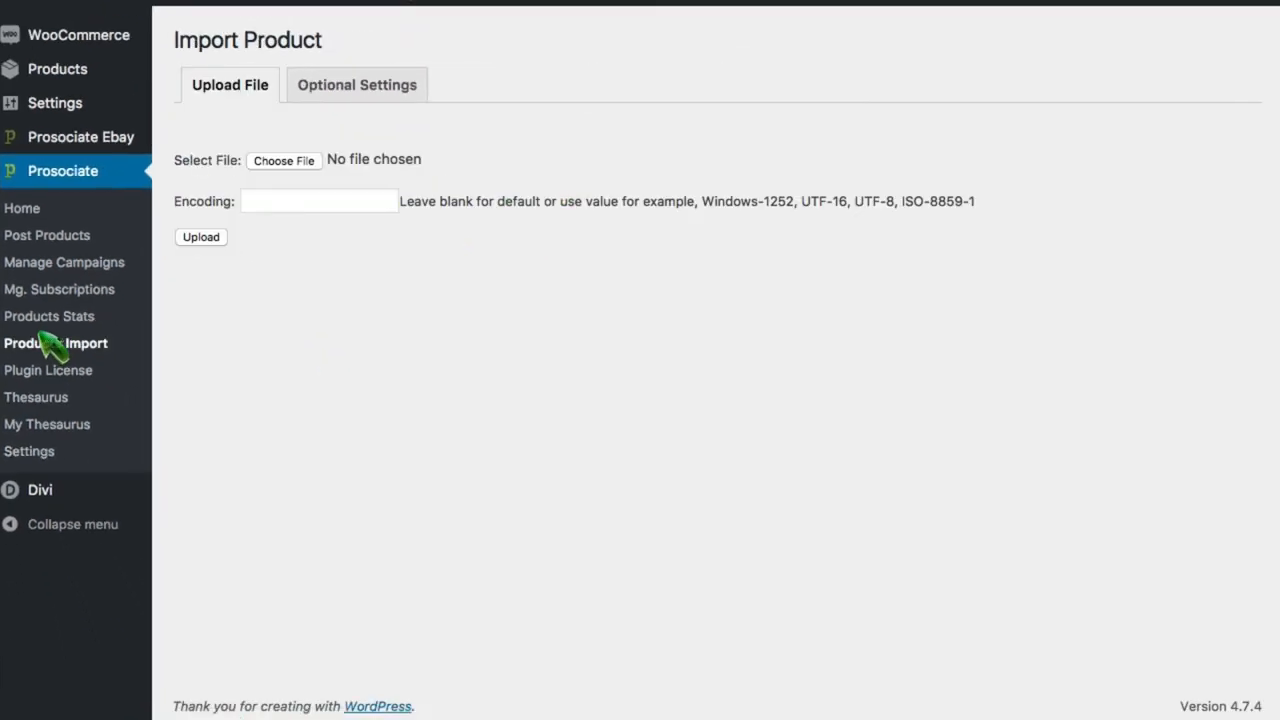
click(356, 84)
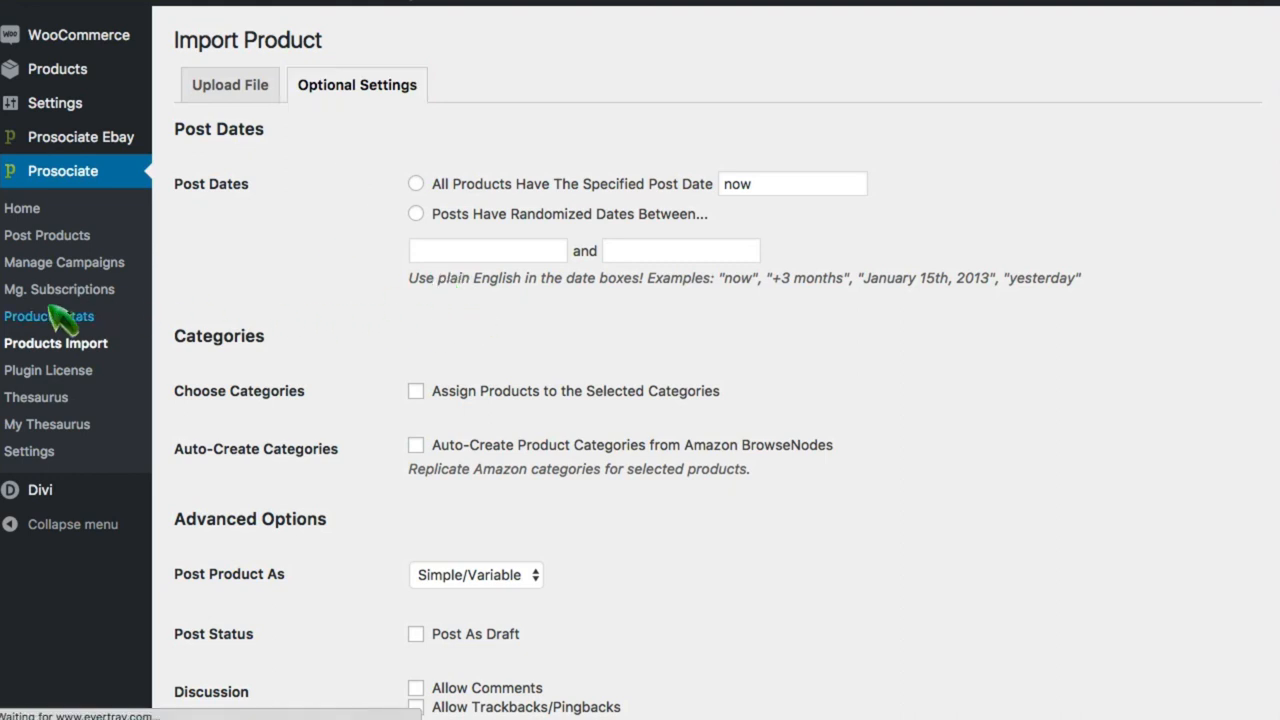
click(49, 316)
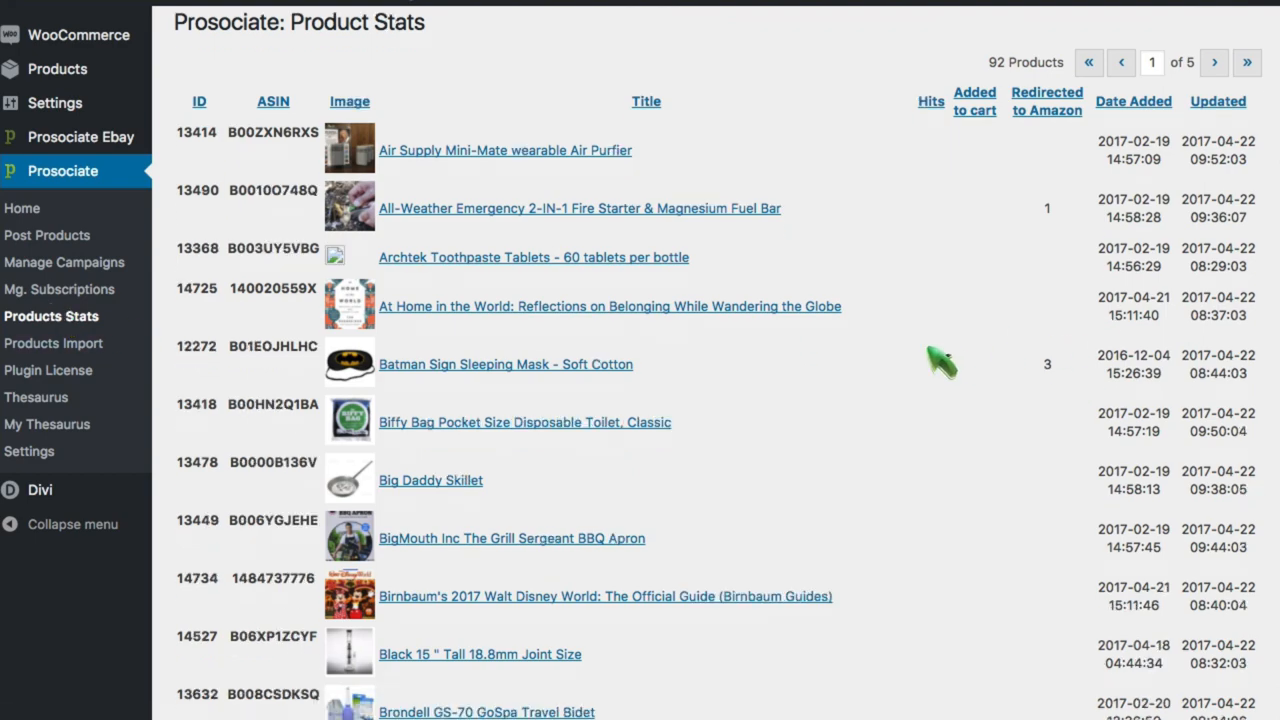
scroll(down, 3)
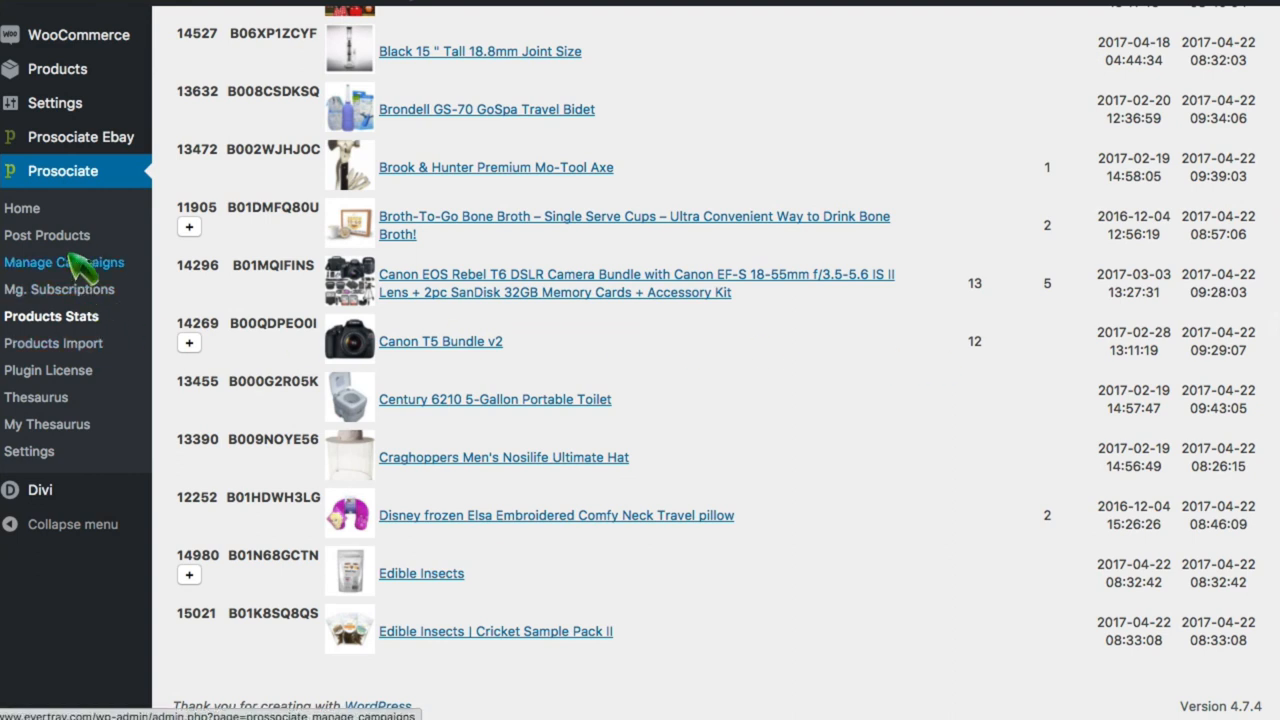
click(64, 262)
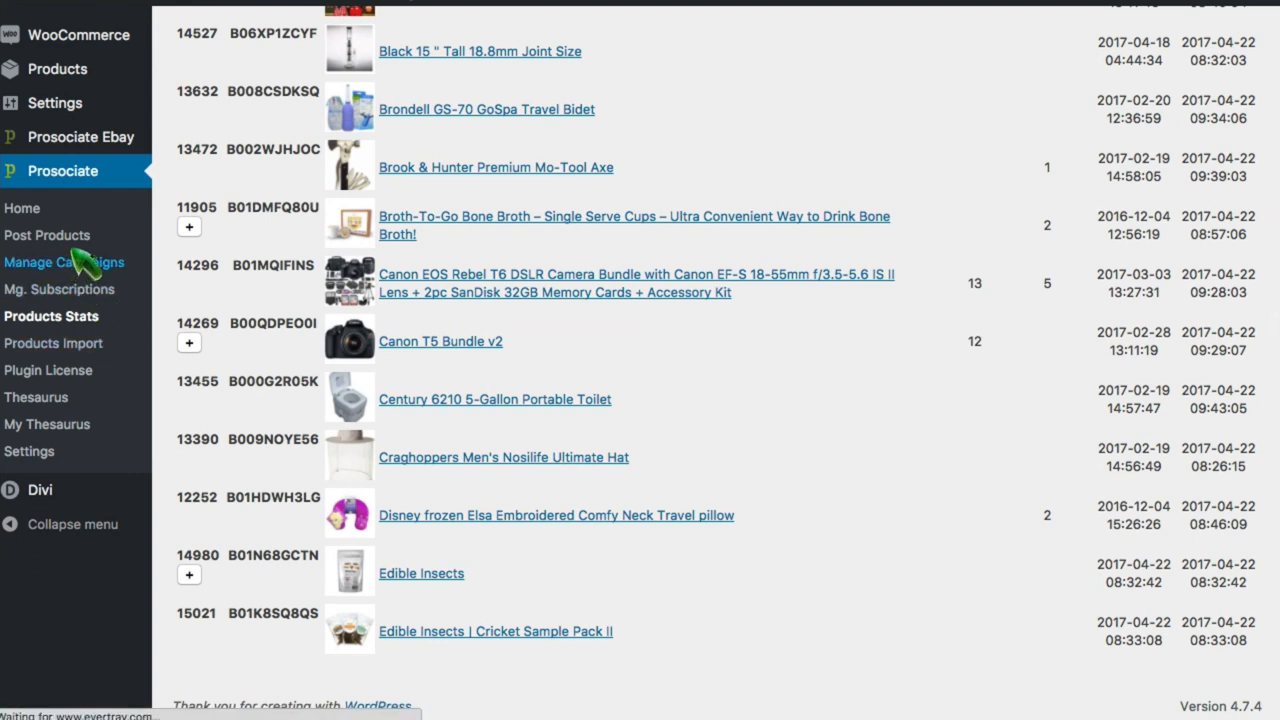
click(64, 262)
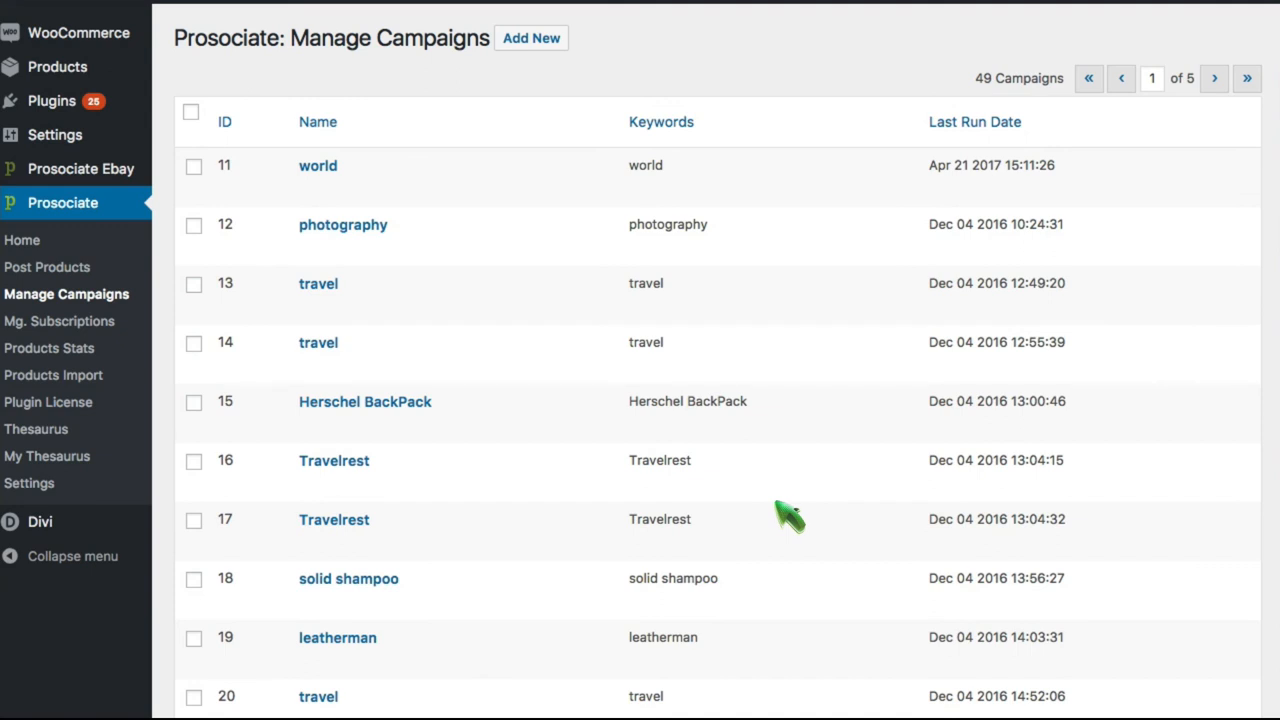
mouse_move(445, 360)
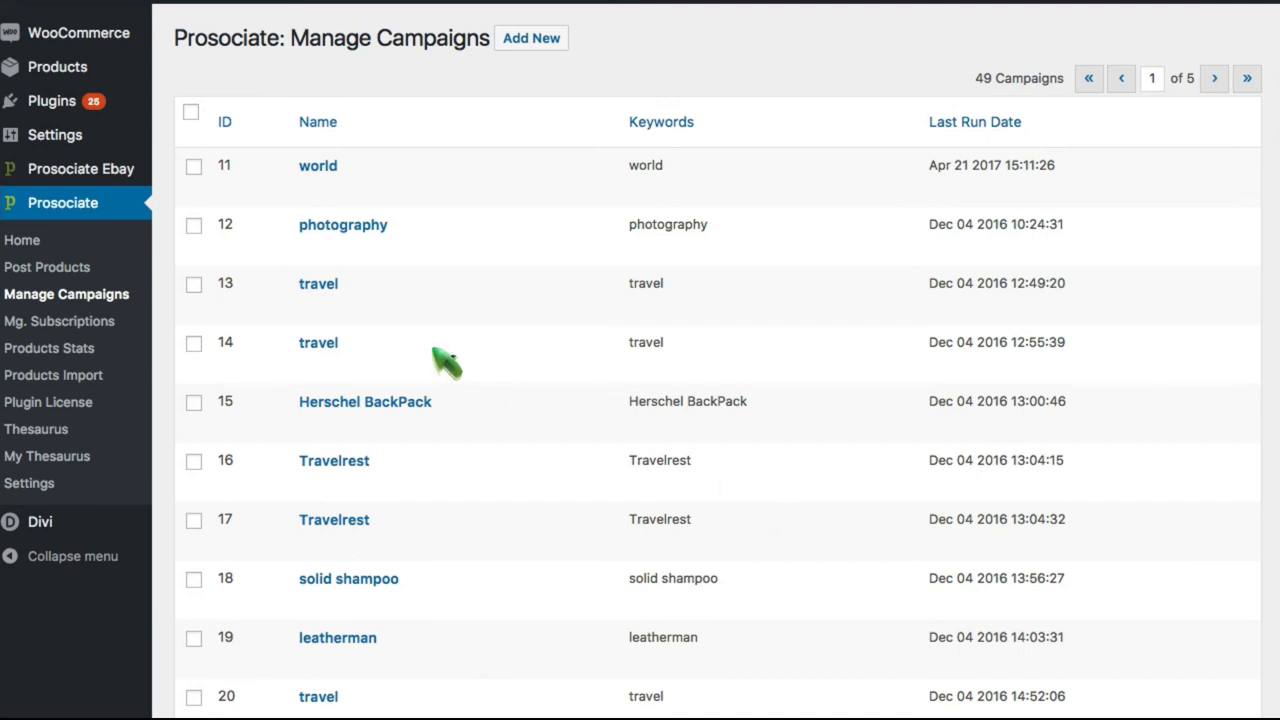
mouse_move(80, 168)
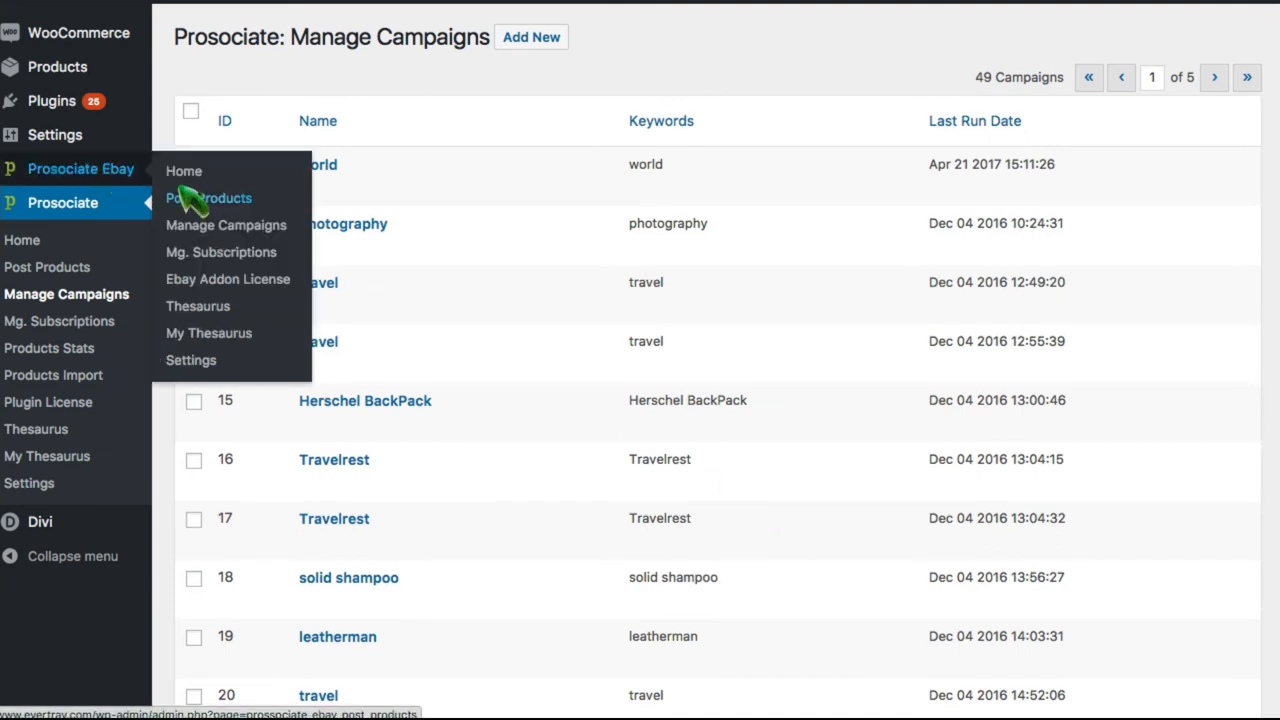
Start a Standard Campaign under Prosociate Ebay Post Products and continue to Step 2
click(209, 197)
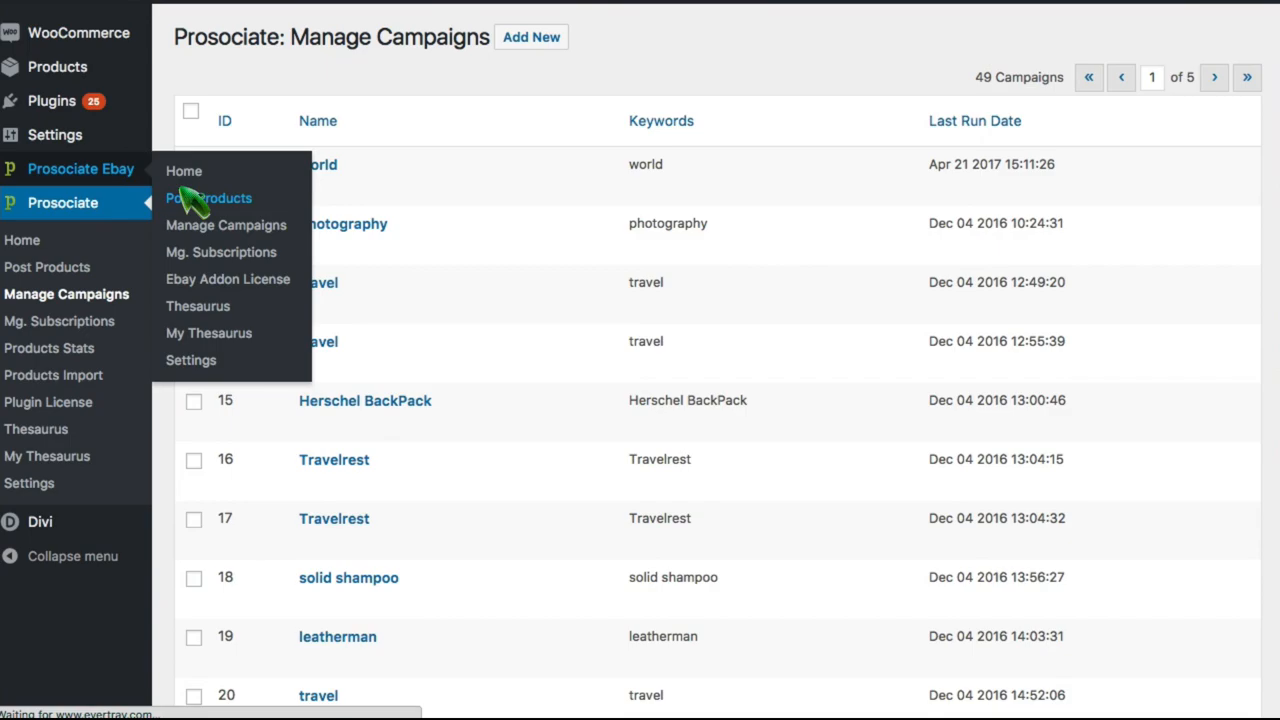
click(209, 197)
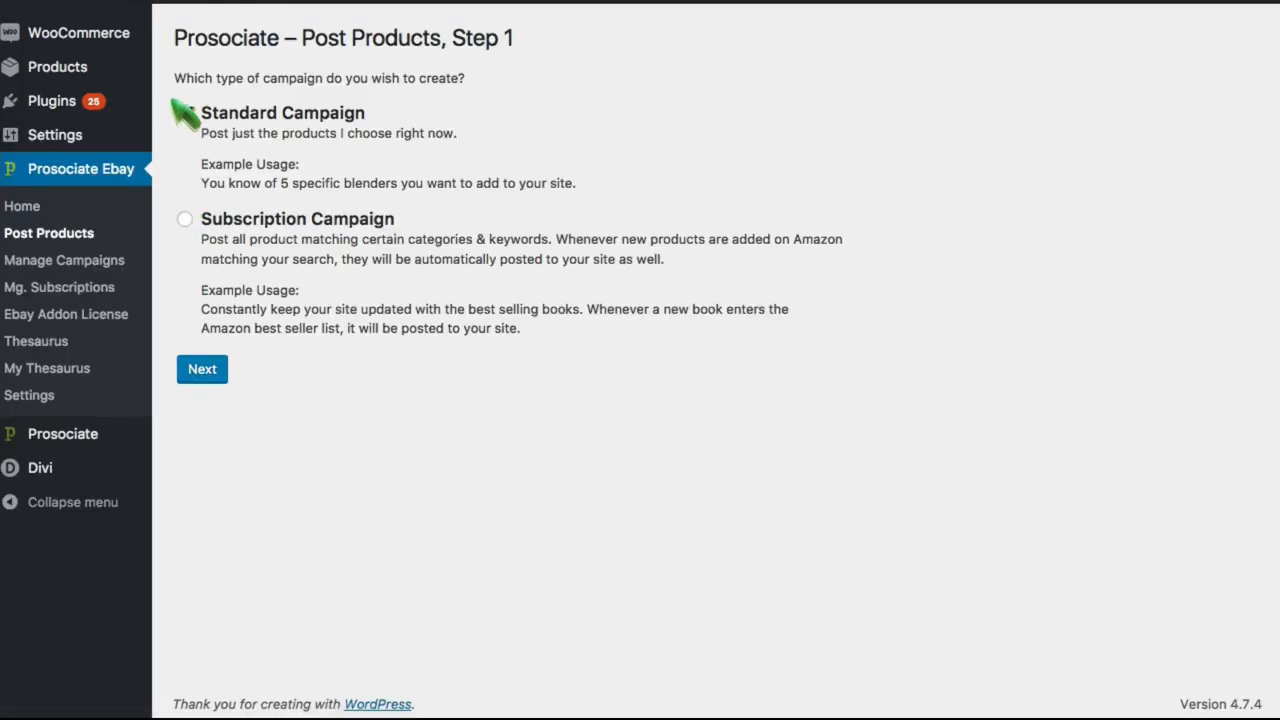
click(184, 112)
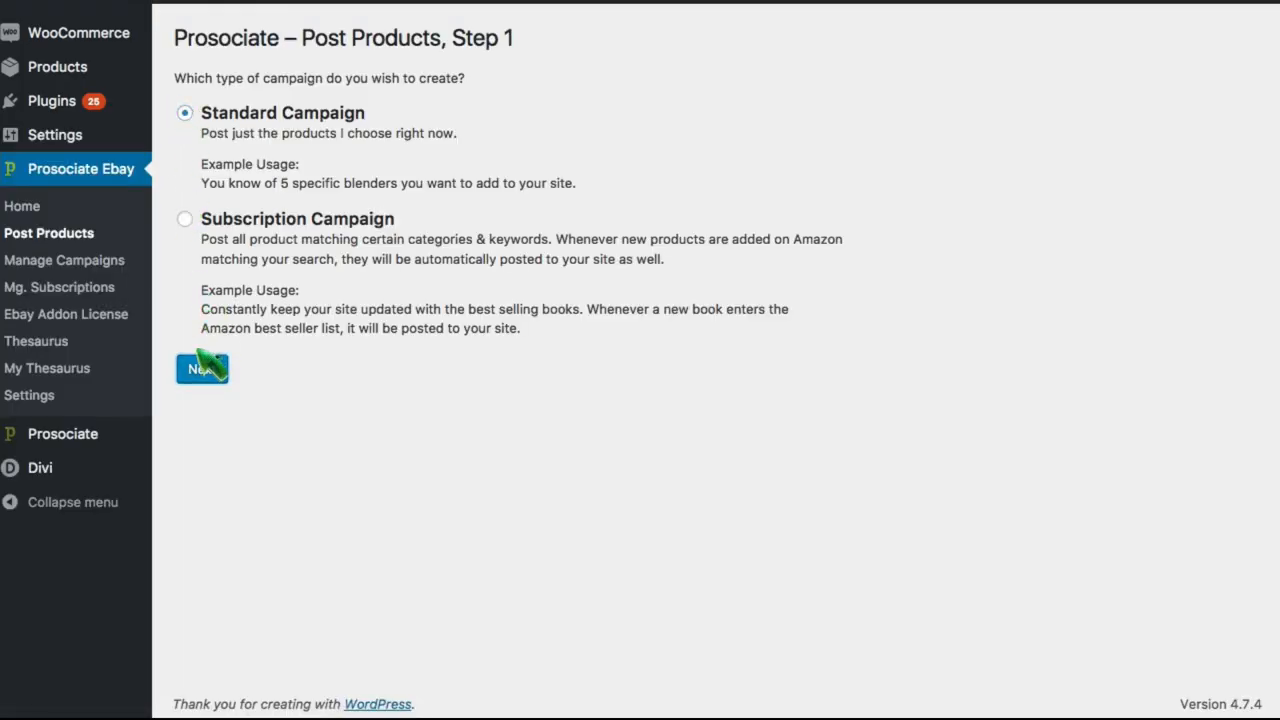
click(201, 368)
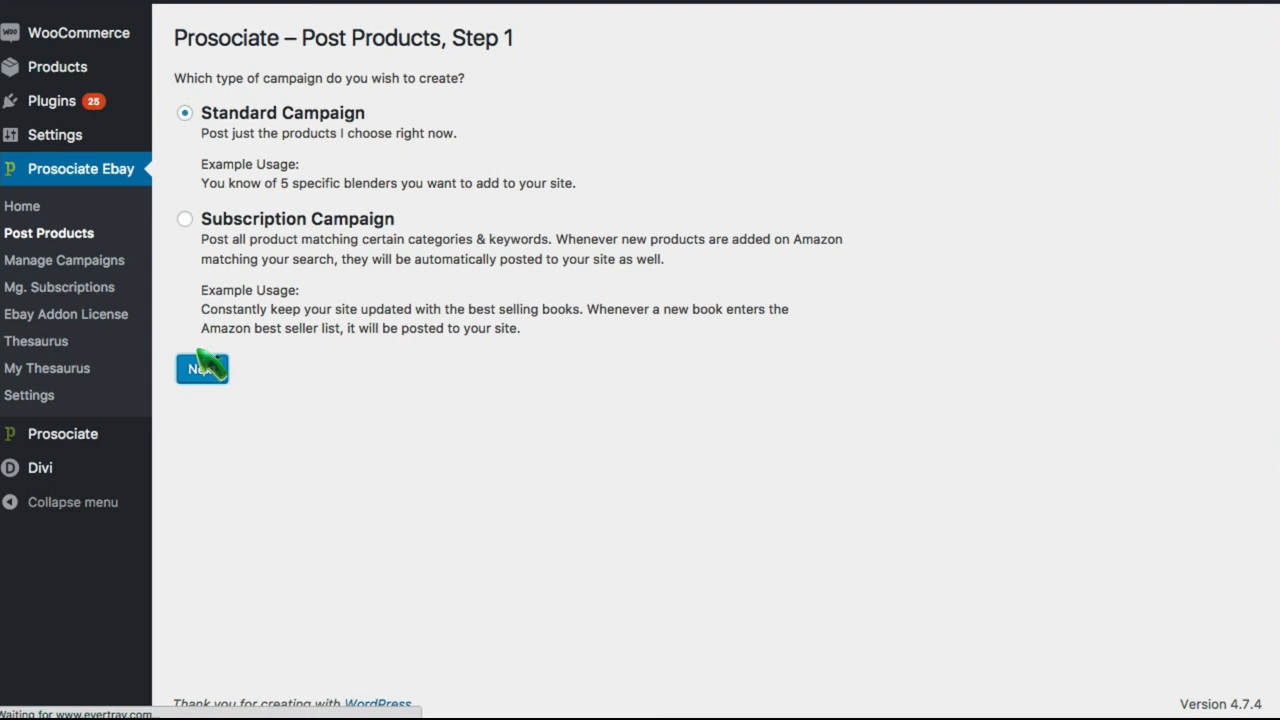
click(202, 368)
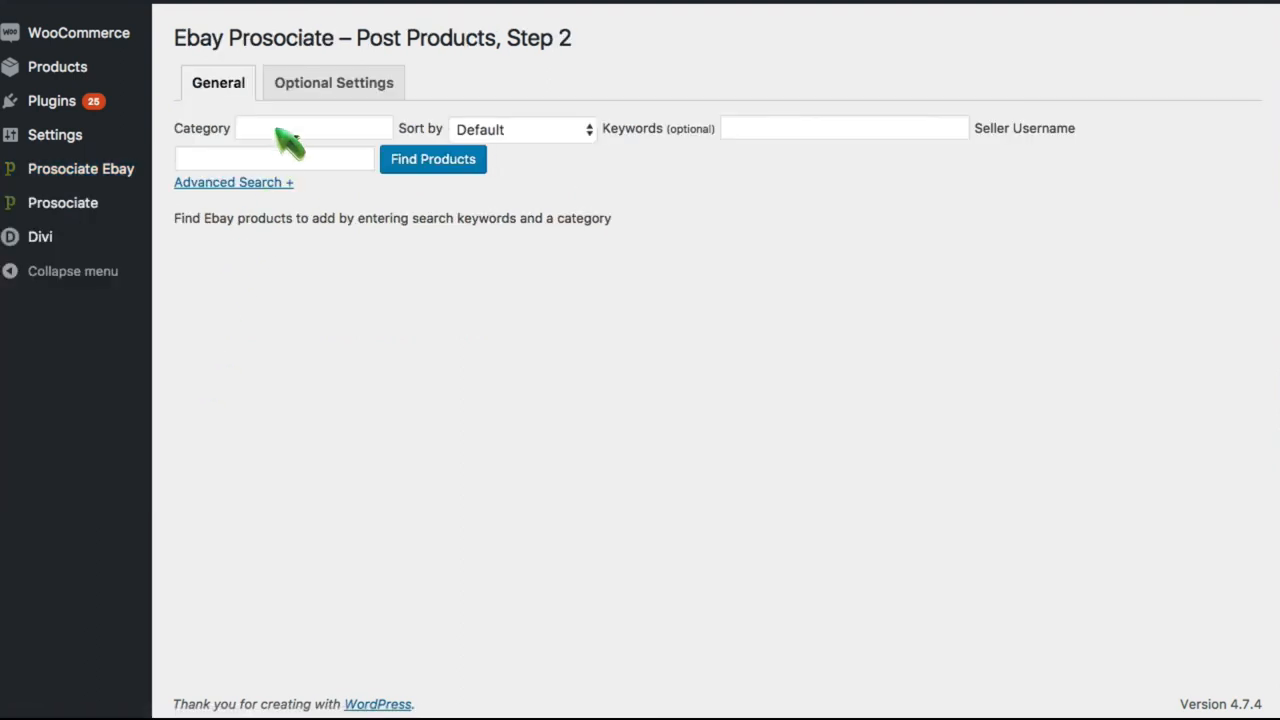
Set the campaign's search category to Travel from the BrowseNode tree
click(313, 127)
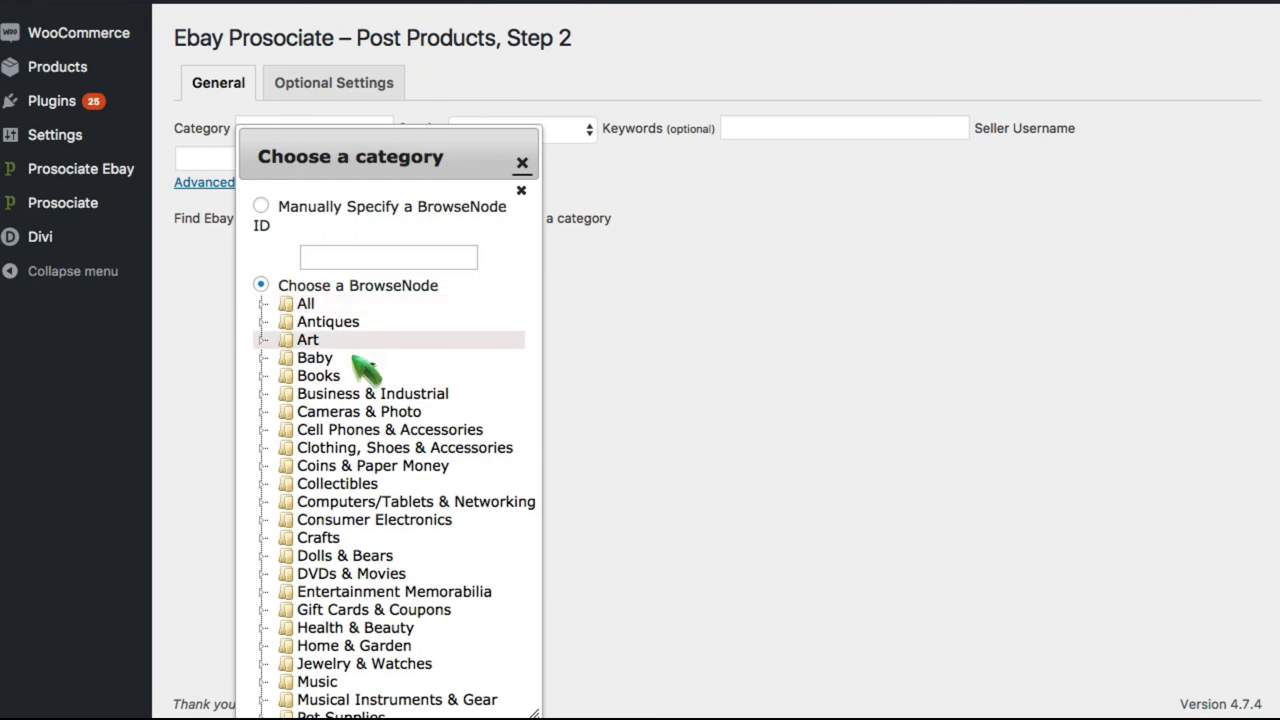
scroll(down, 3)
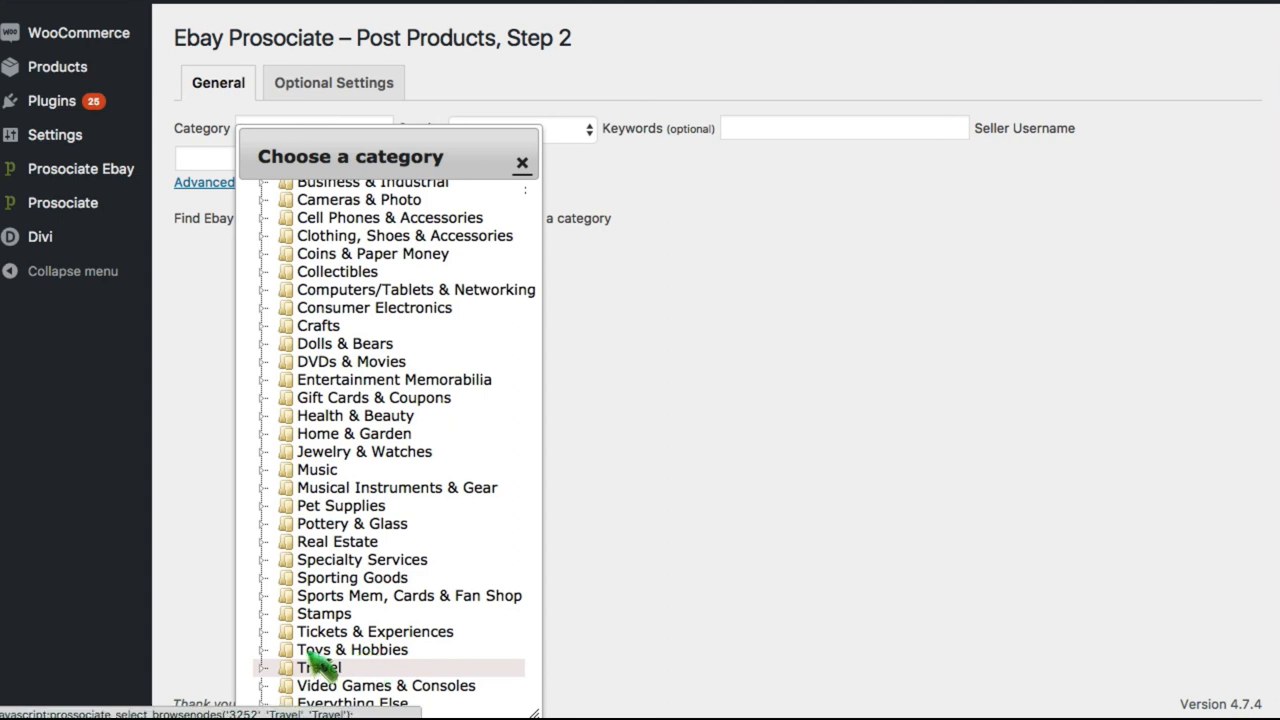
click(317, 667)
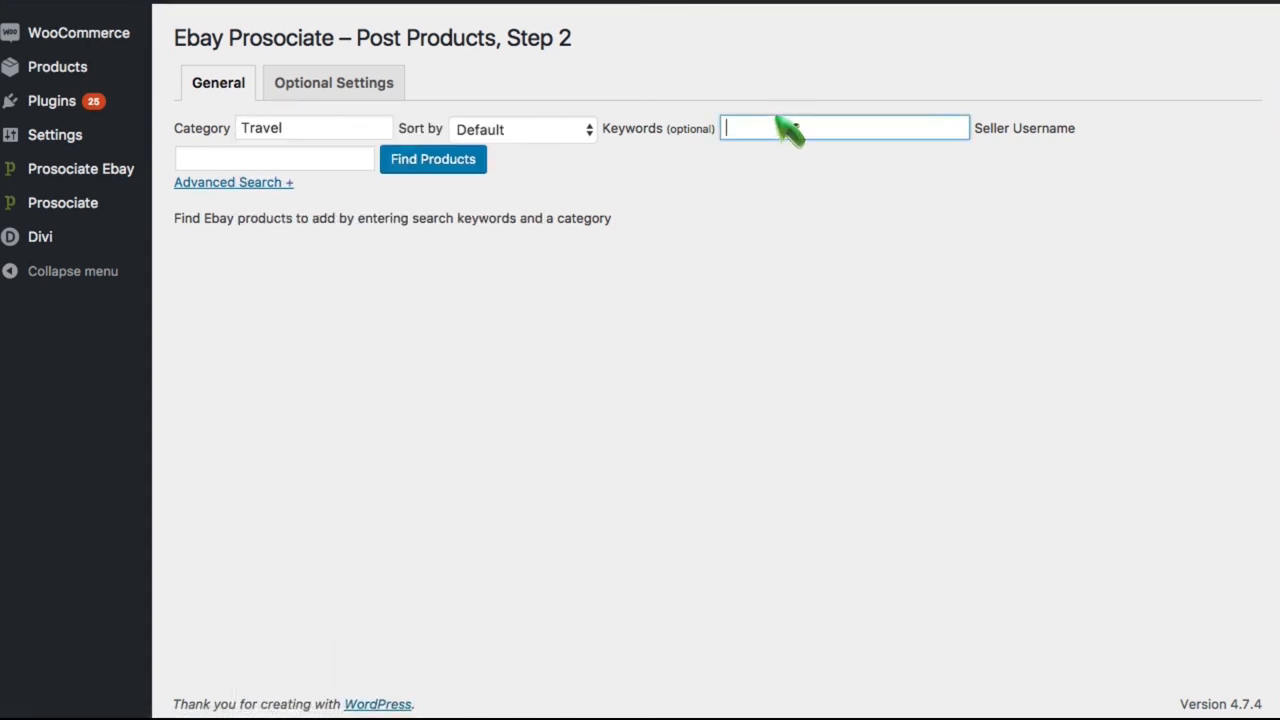
Search eBay Travel products for 'flavoring' and browse the 5 results, including Pocky
text(f)
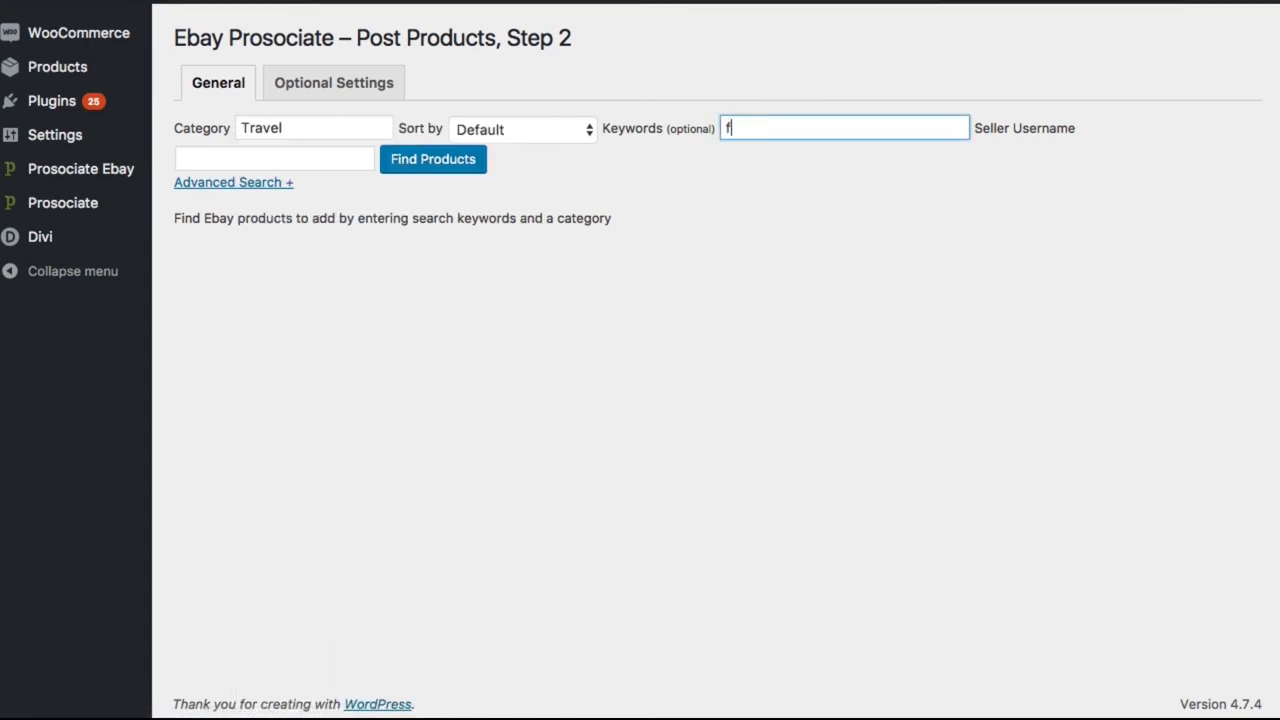
text(lavoring)
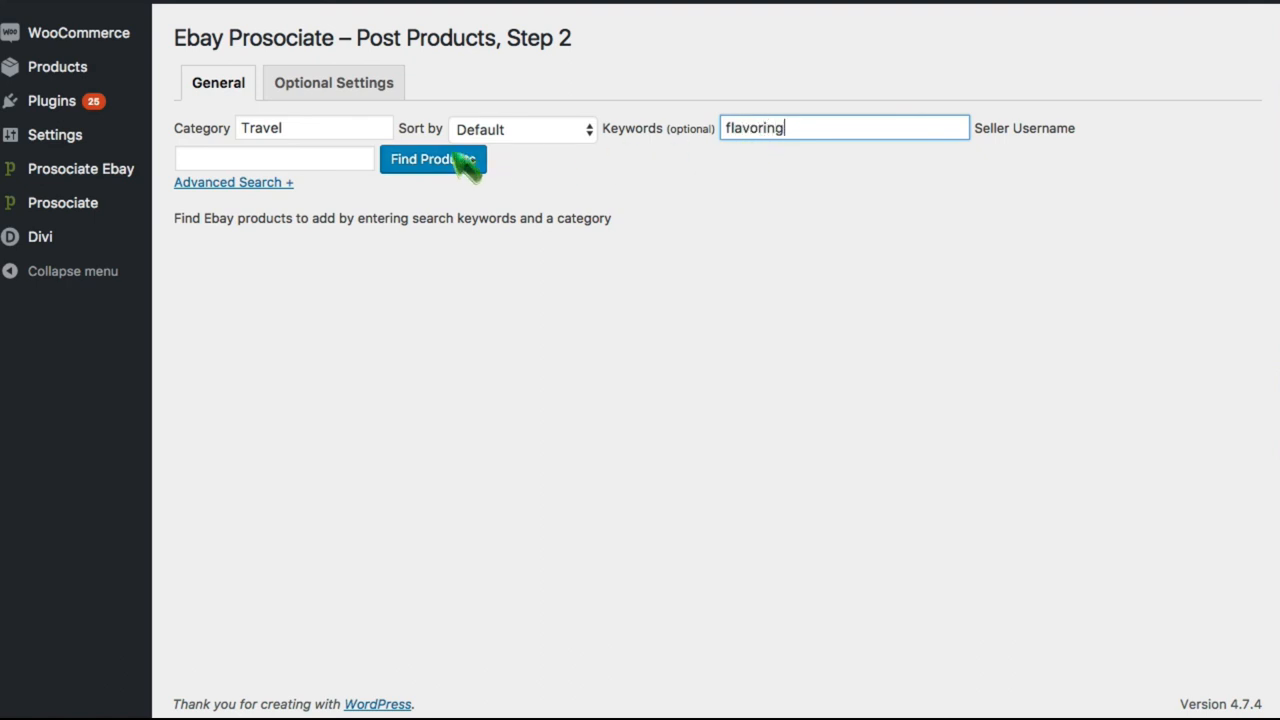
click(433, 159)
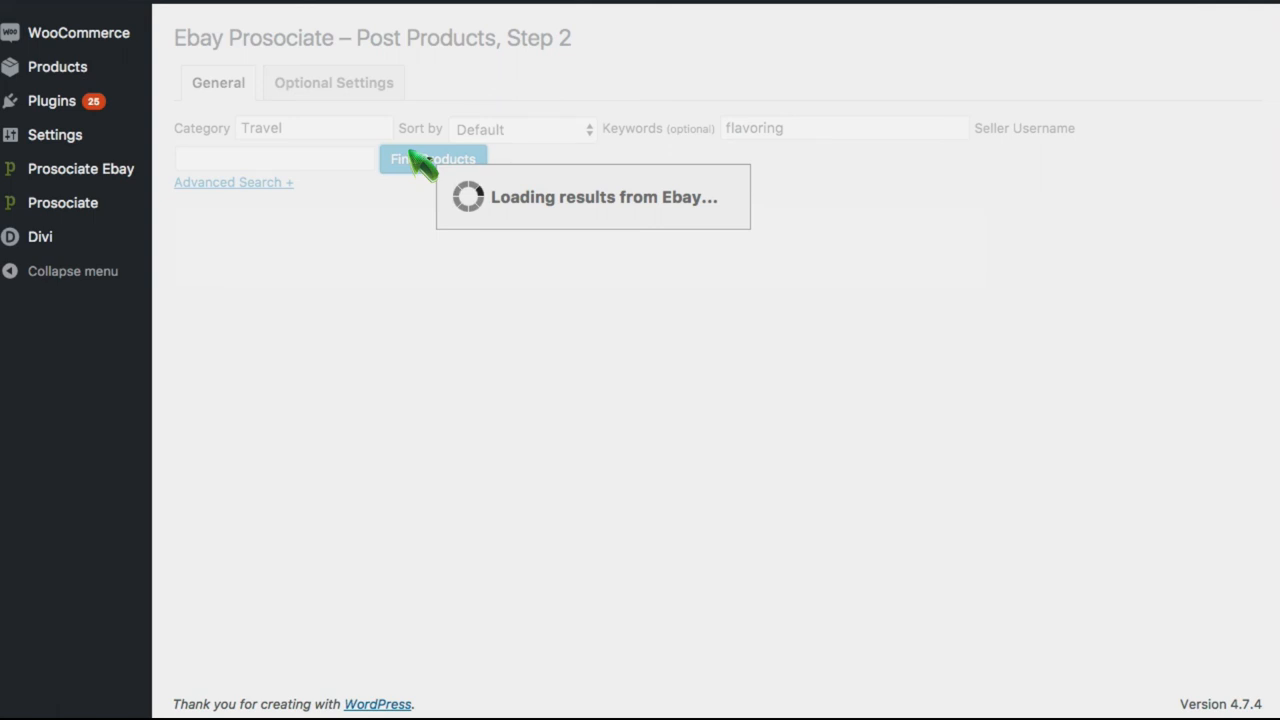
click(433, 159)
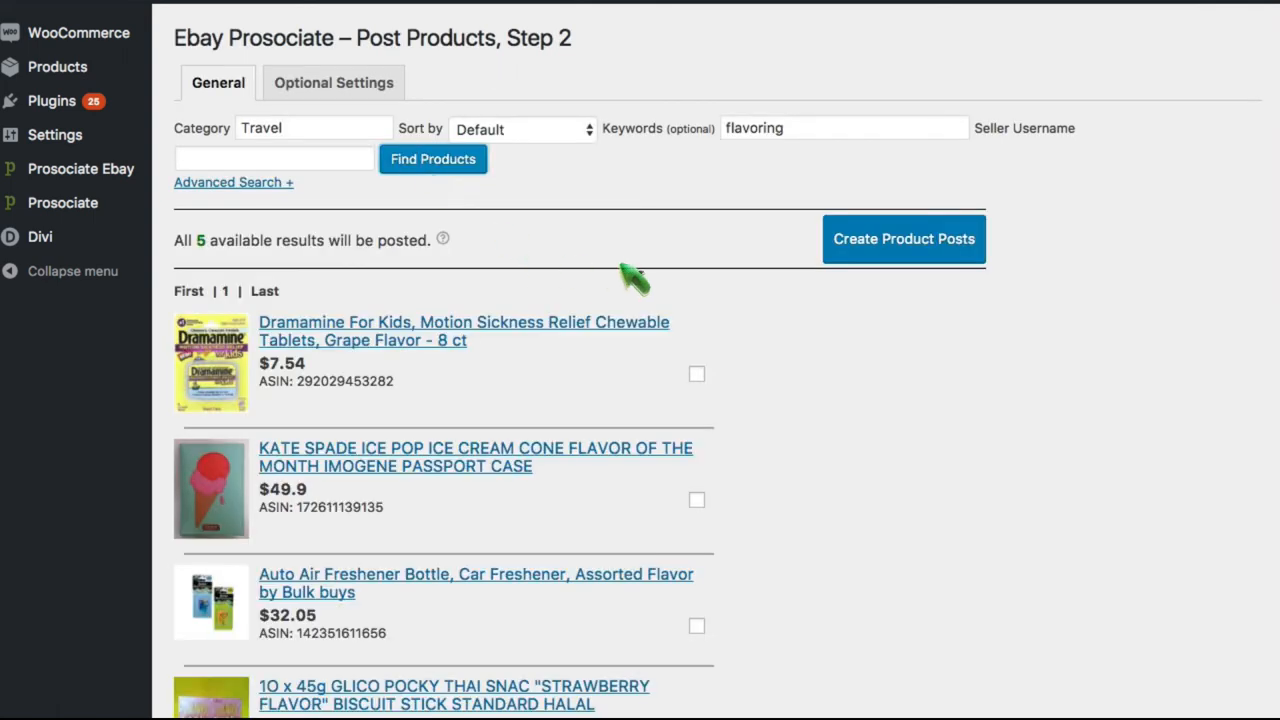
scroll(down, 3)
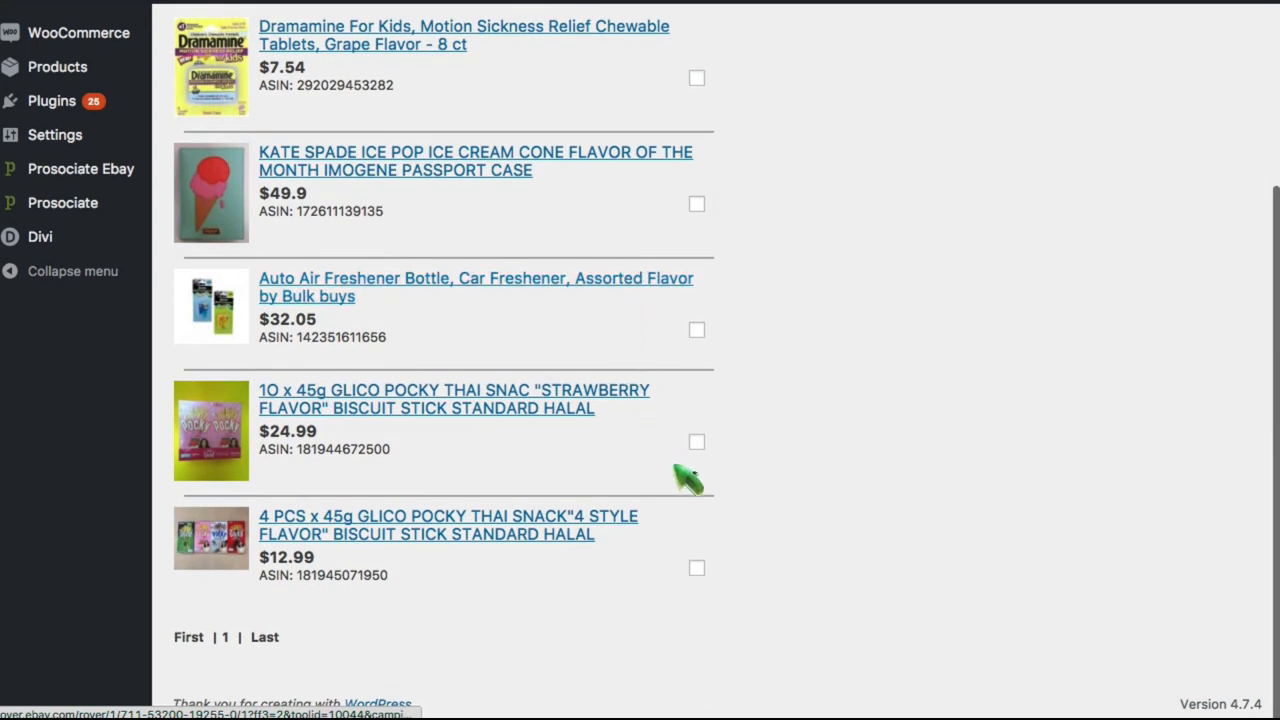
click(696, 568)
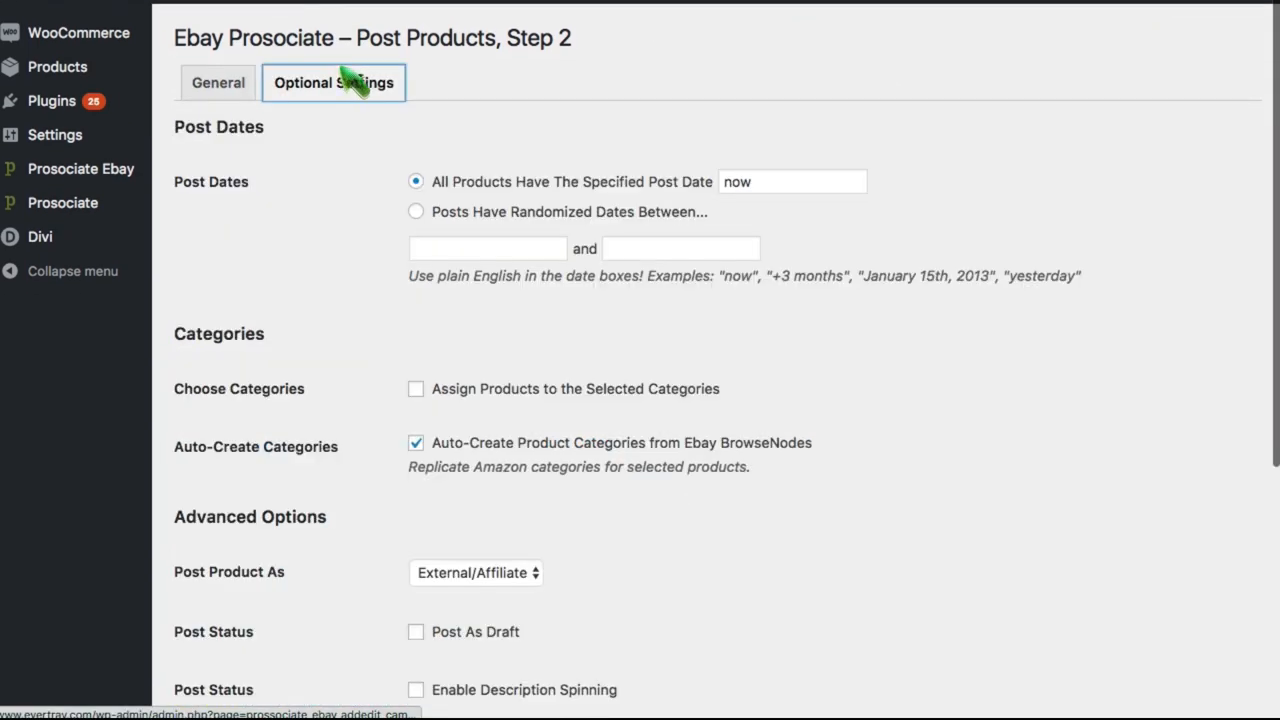
Turn off auto-created categories, assign products to Food, and create the product posts
click(415, 442)
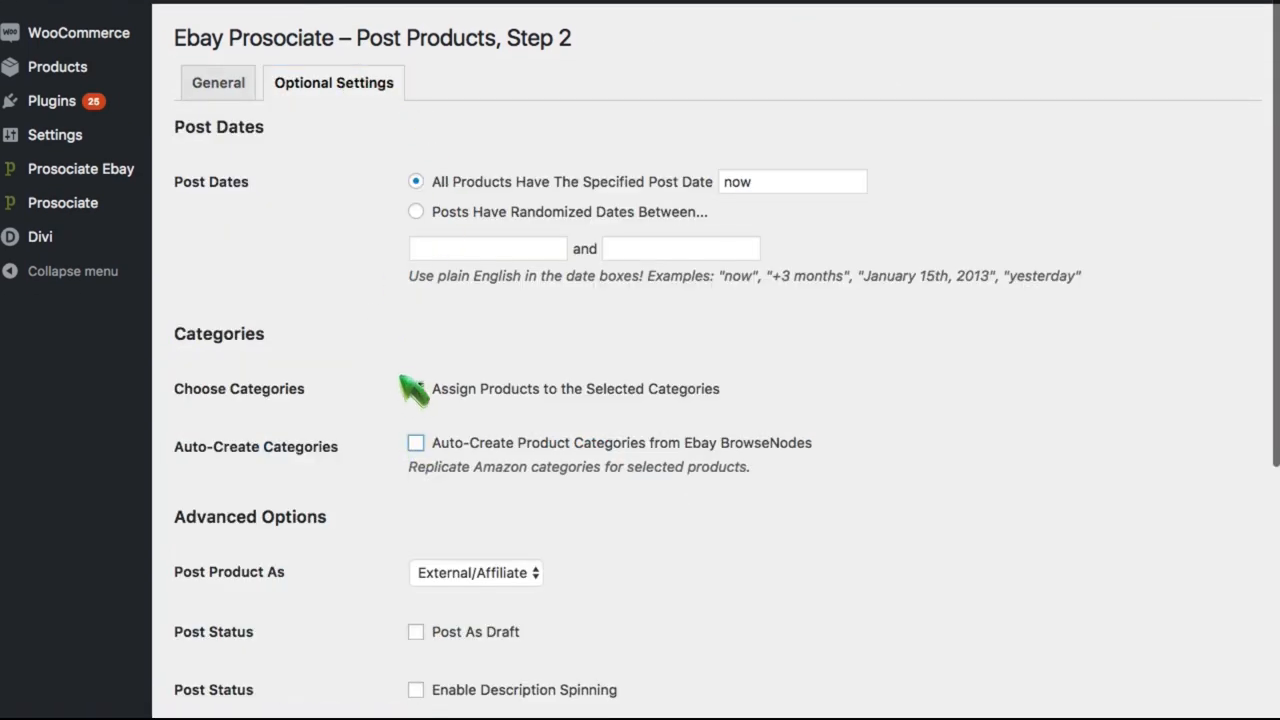
click(430, 388)
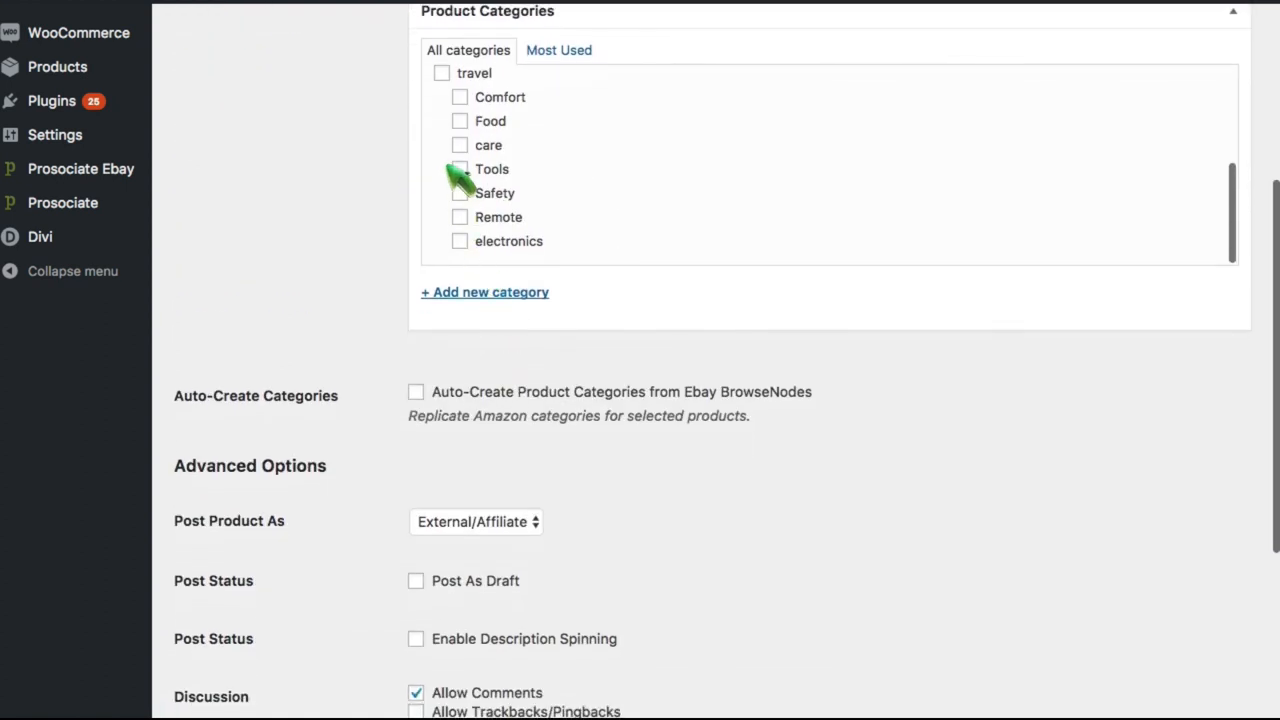
mouse_move(460, 120)
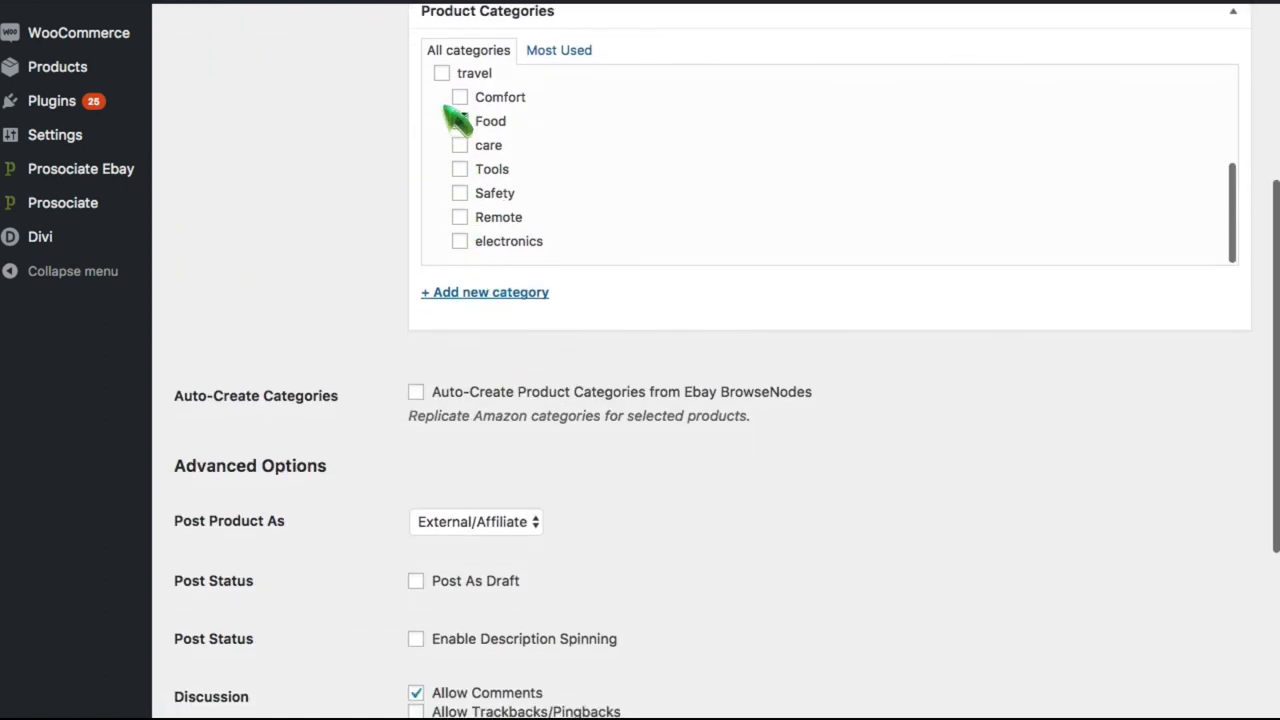
scroll(down, 3)
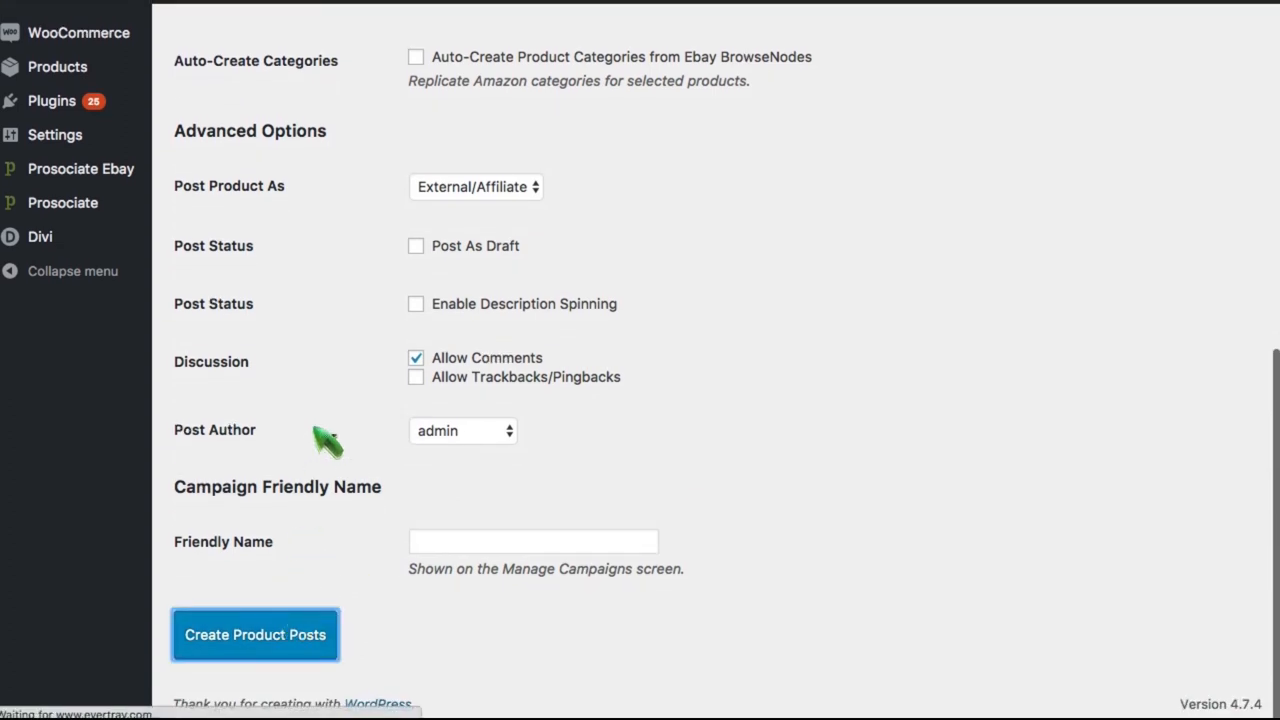
click(255, 634)
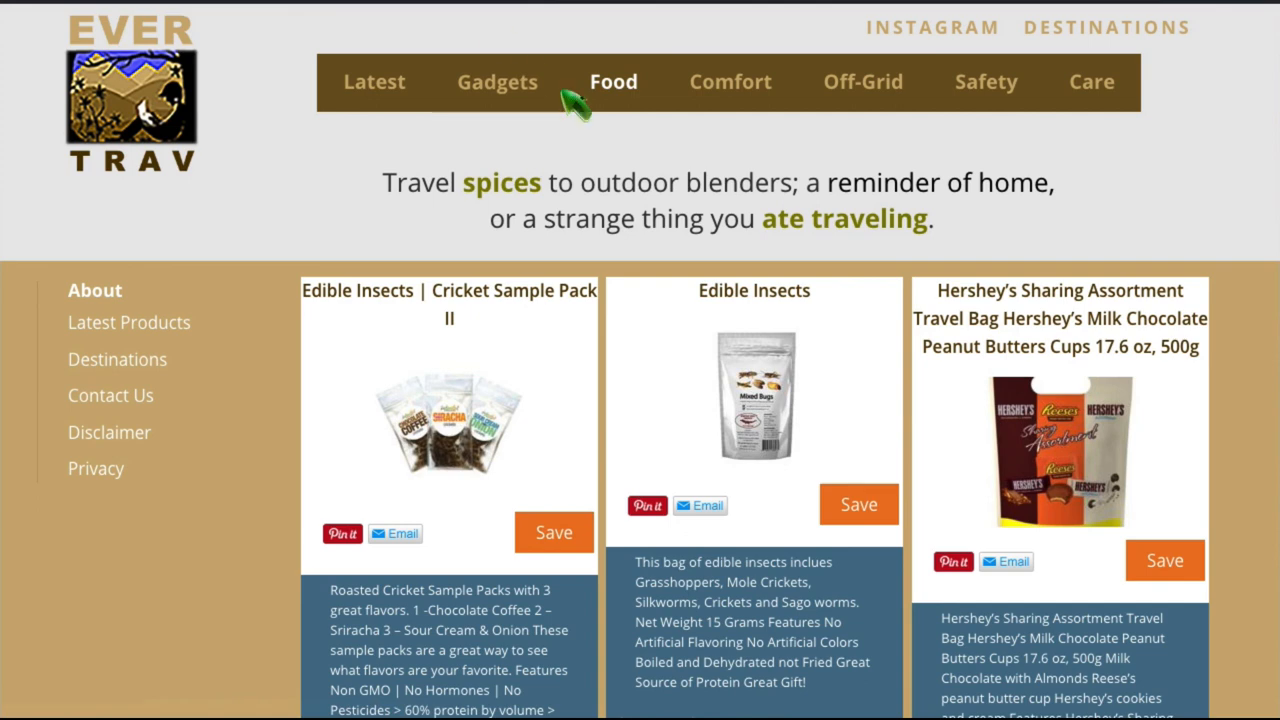
Reload EverTrav's Food page and scroll to the newly posted Pocky product
click(613, 82)
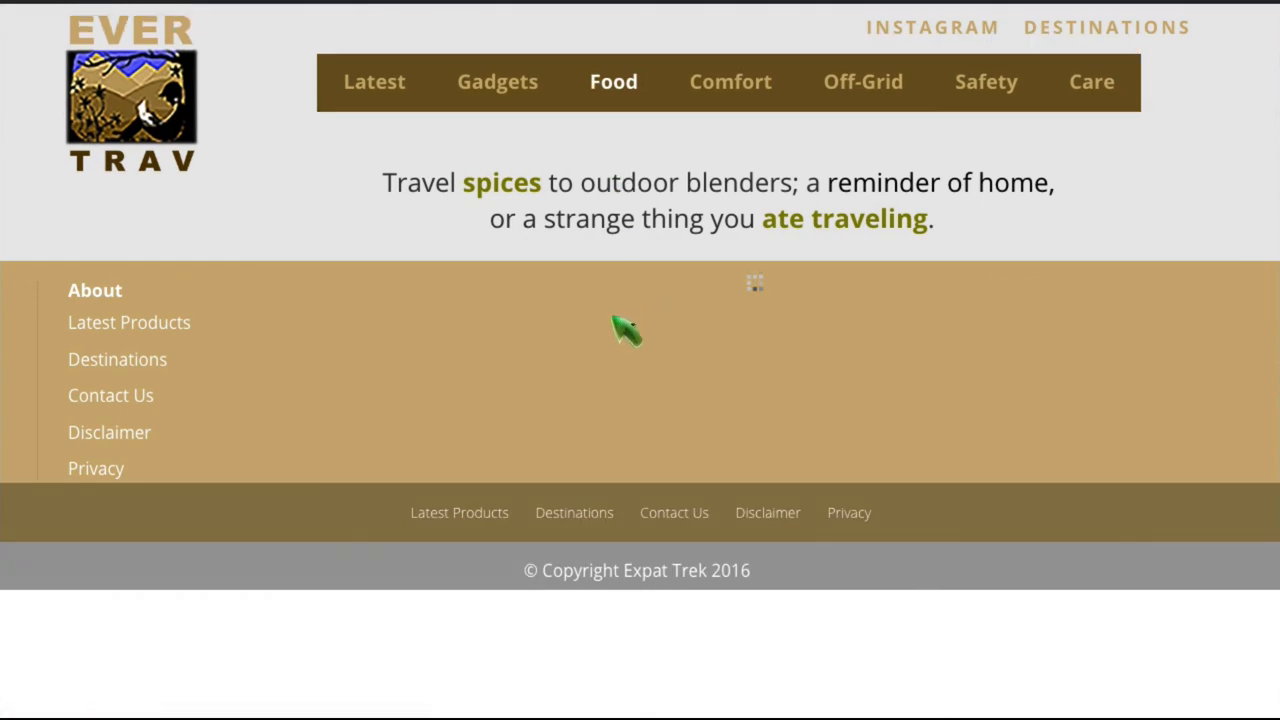
scroll(down, 3)
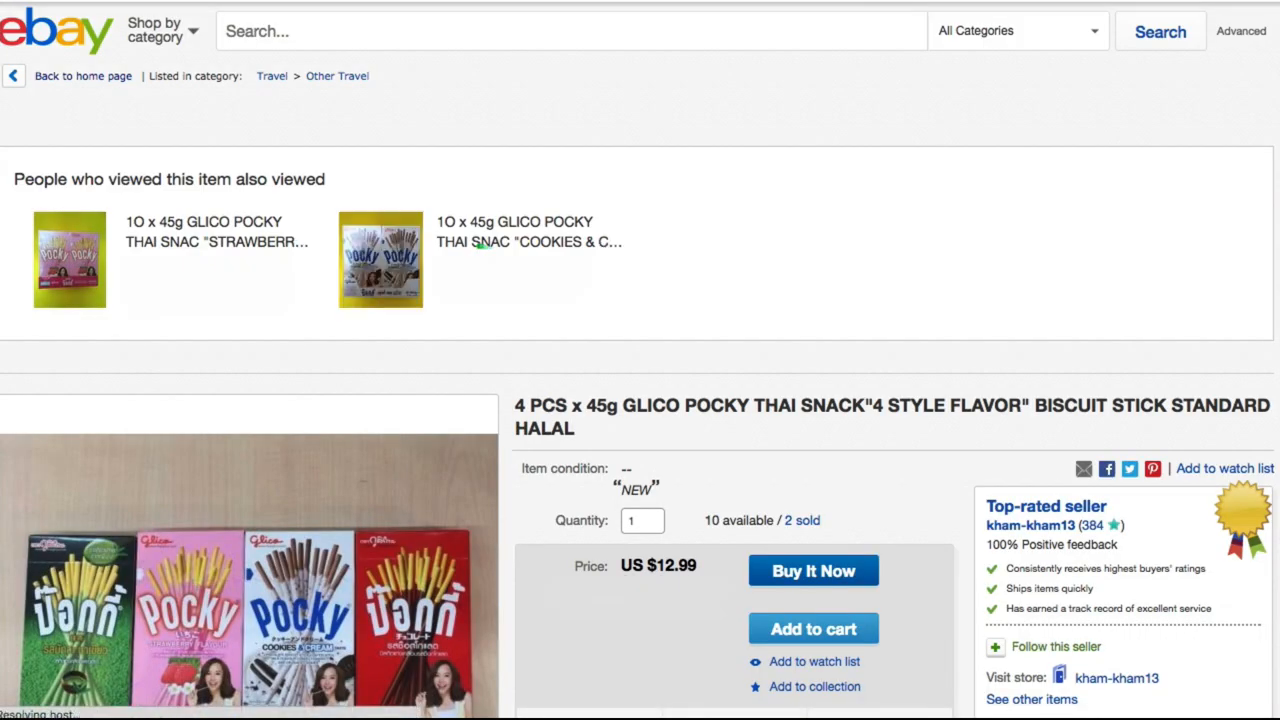
mouse_move(479, 259)
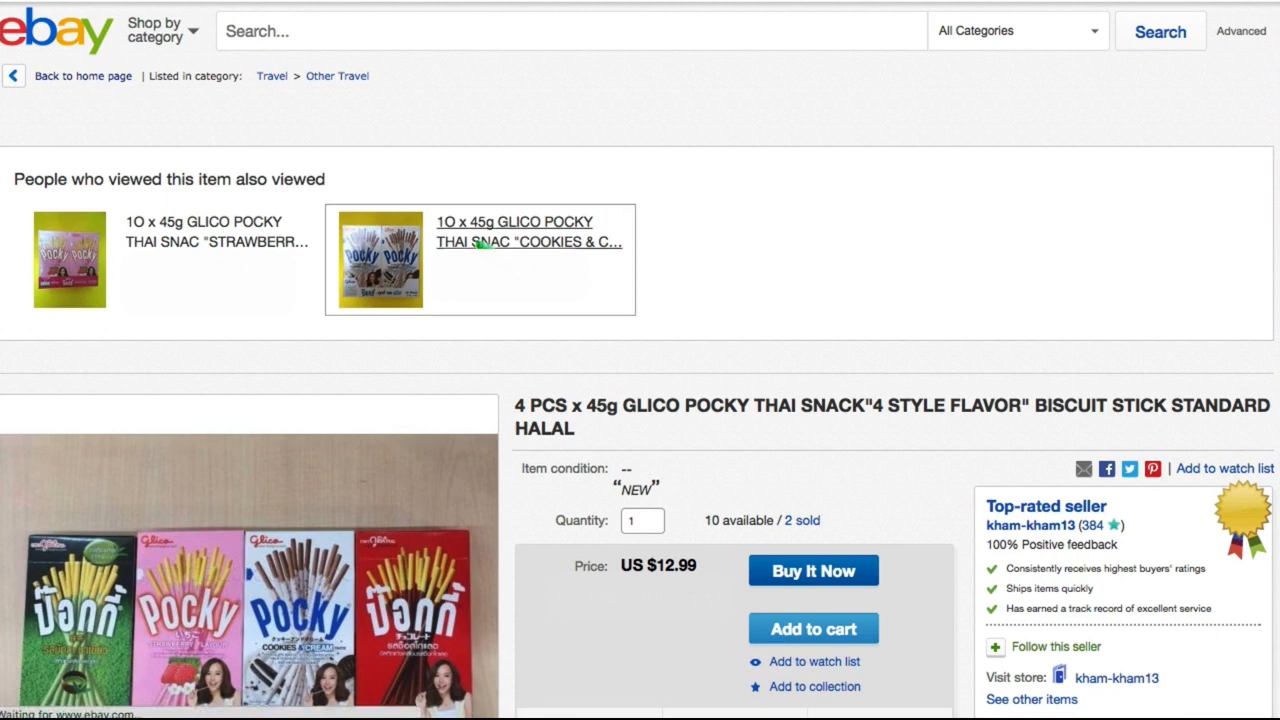